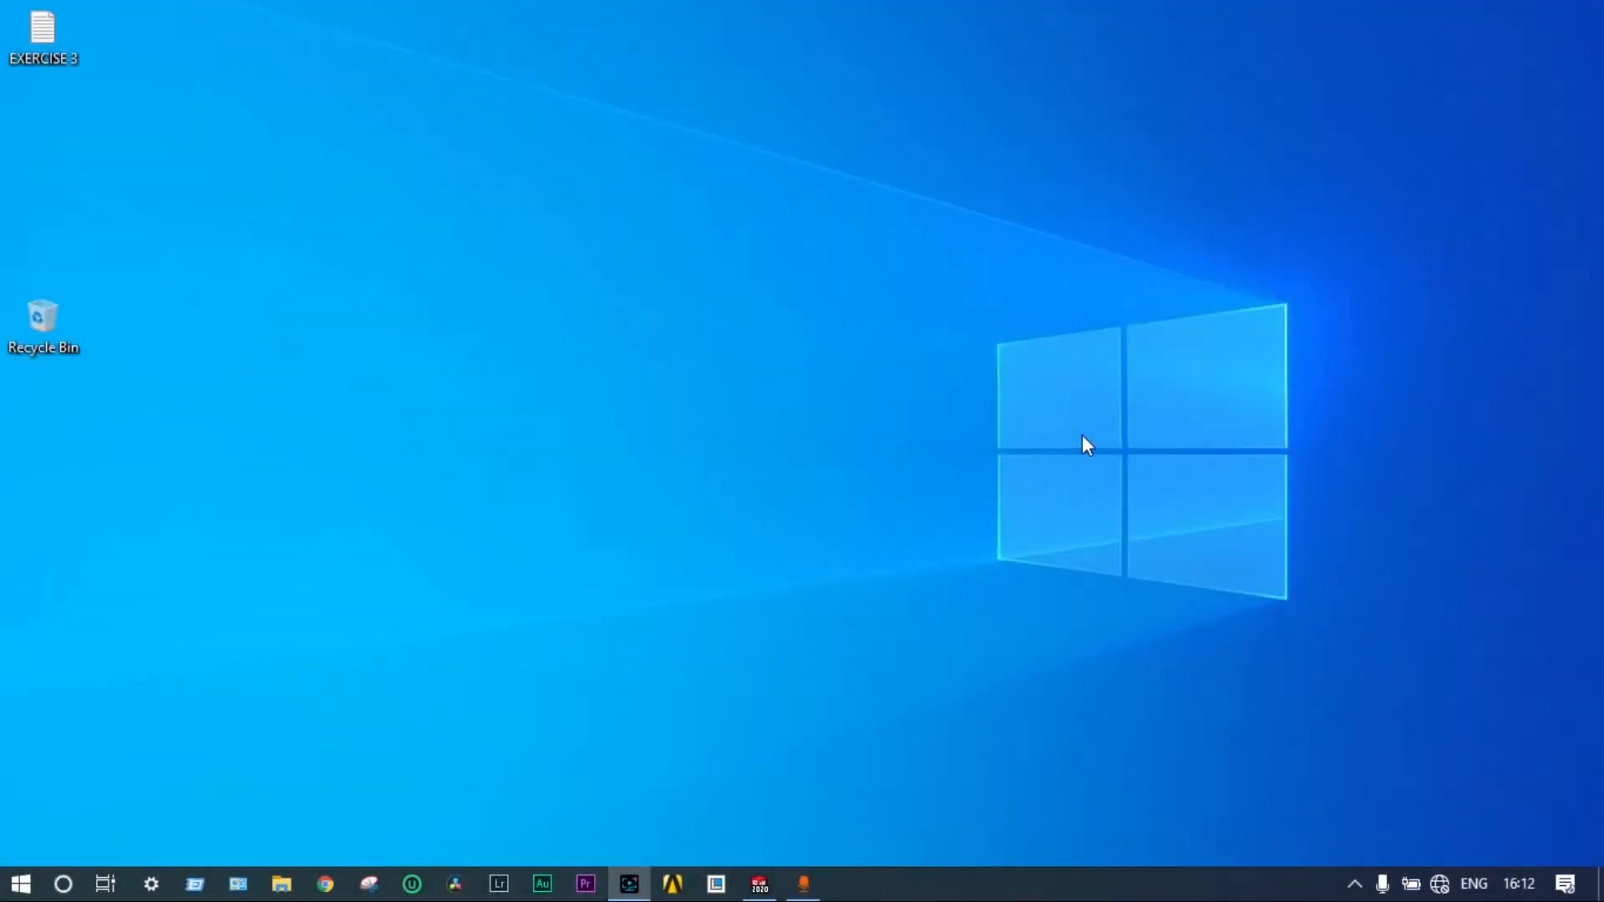
{"action": "mouse_move", "coordinate": [854, 555]}
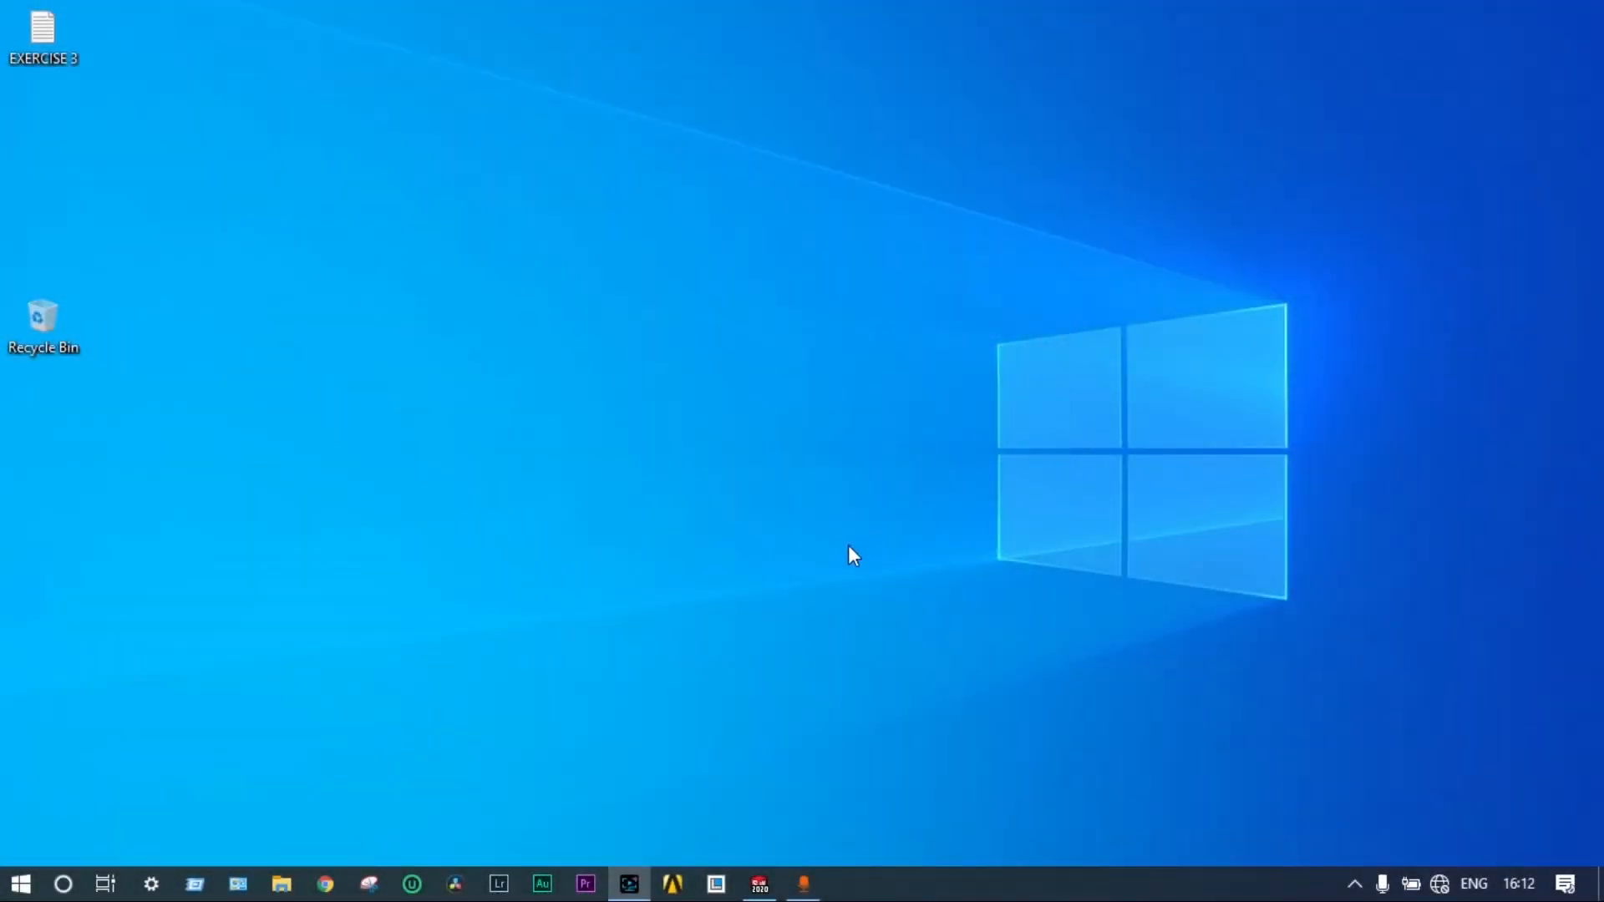
{"action": "mouse_move", "coordinate": [831, 602]}
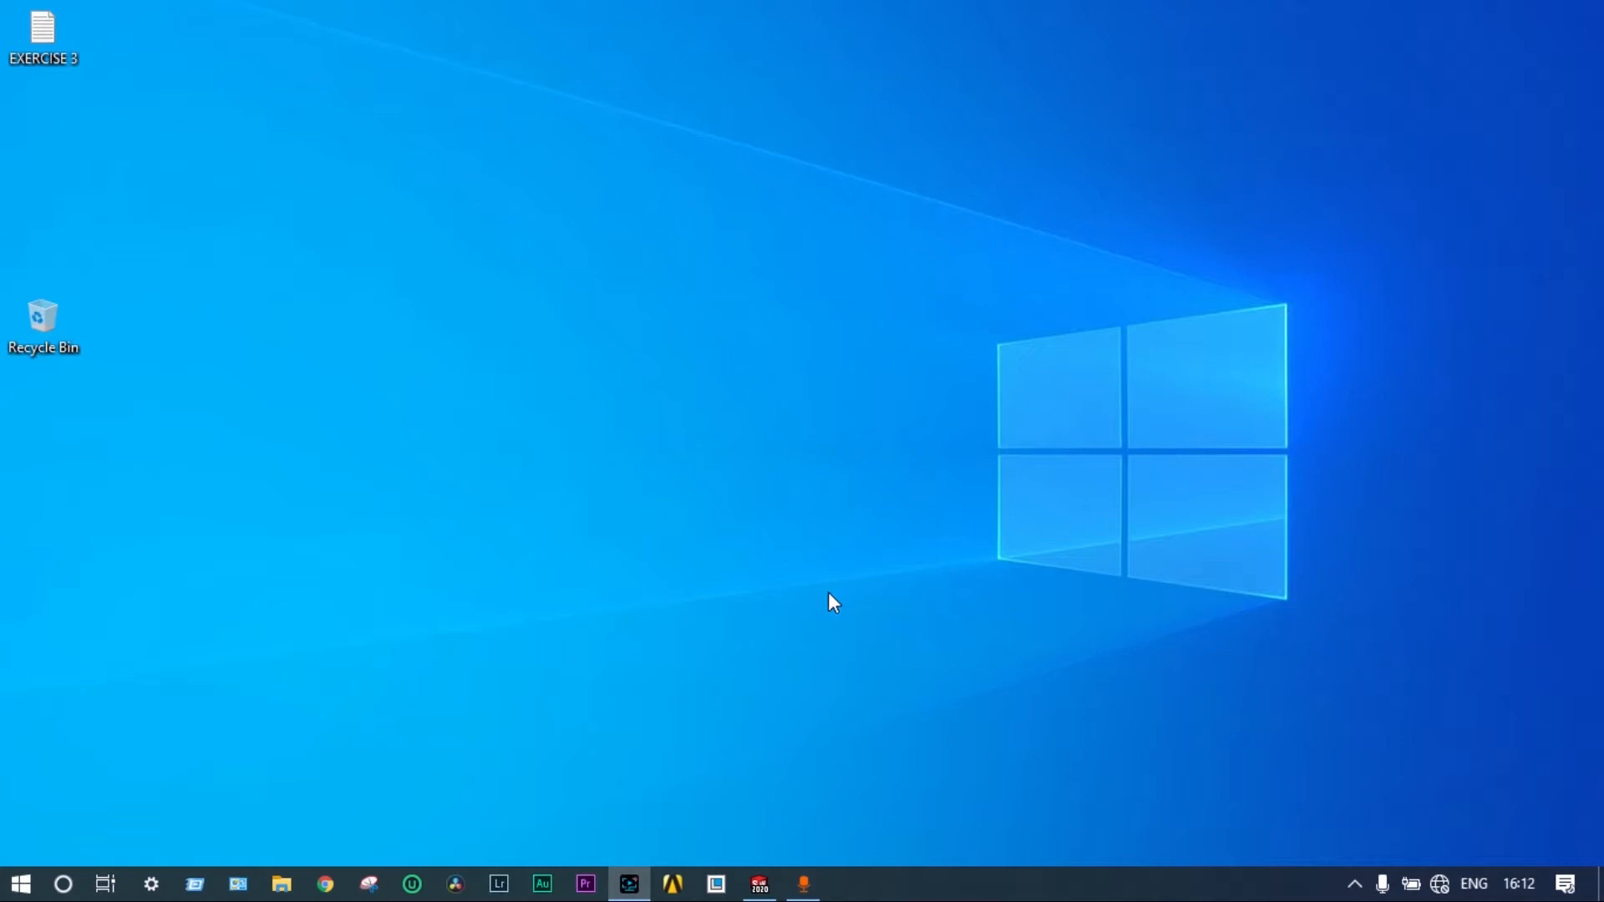
{"action": "mouse_move", "coordinate": [717, 743]}
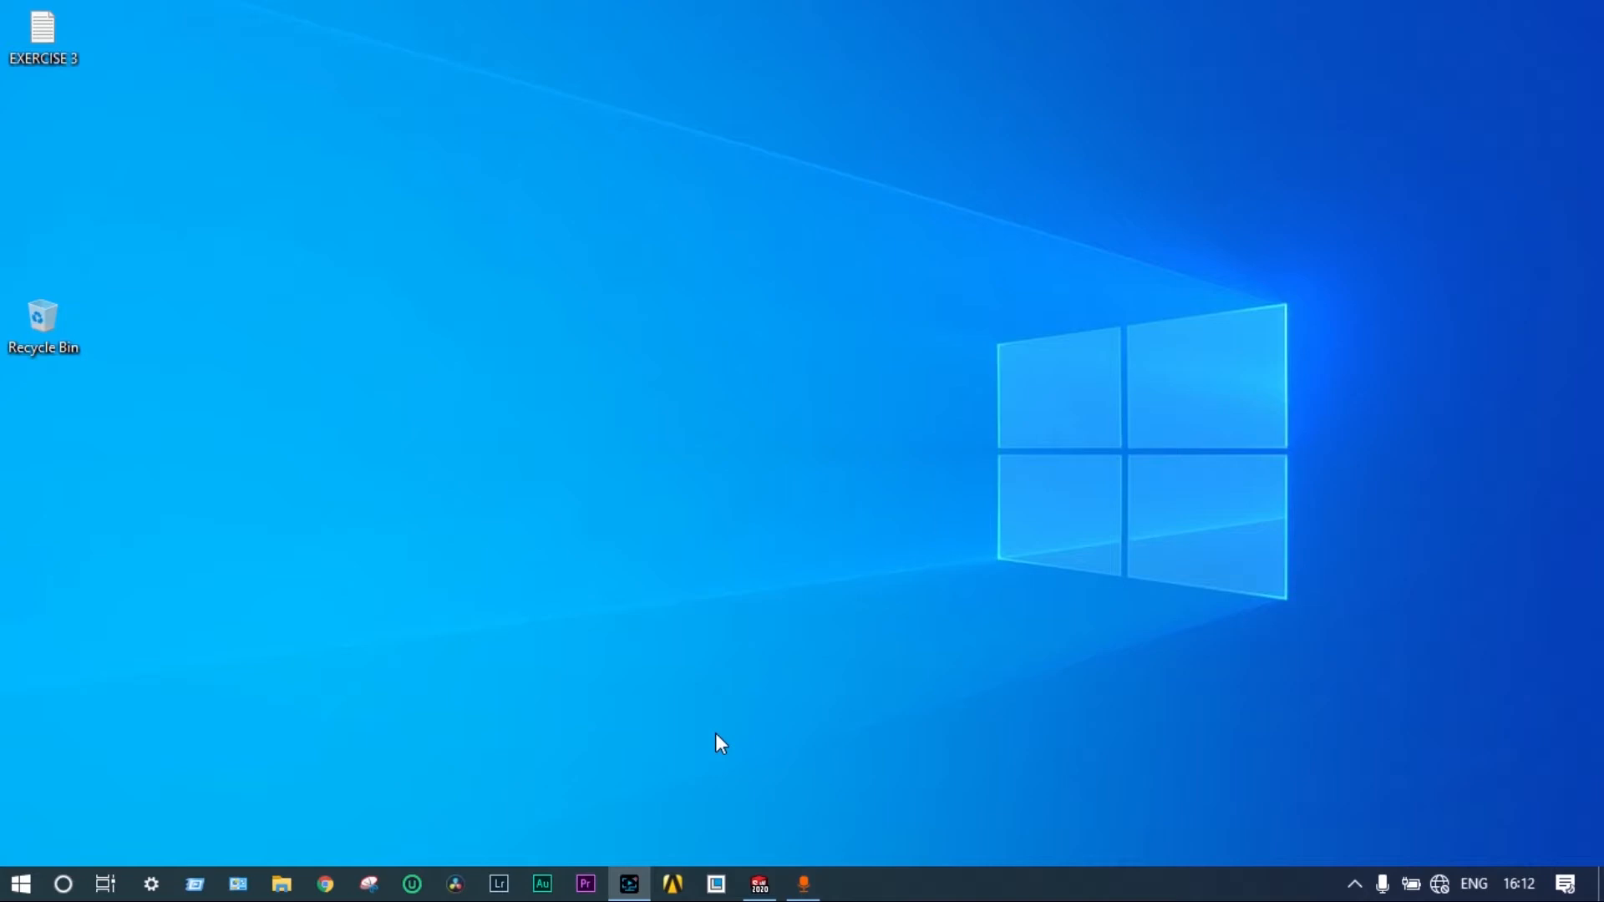
{"action": "mouse_move", "coordinate": [717, 884]}
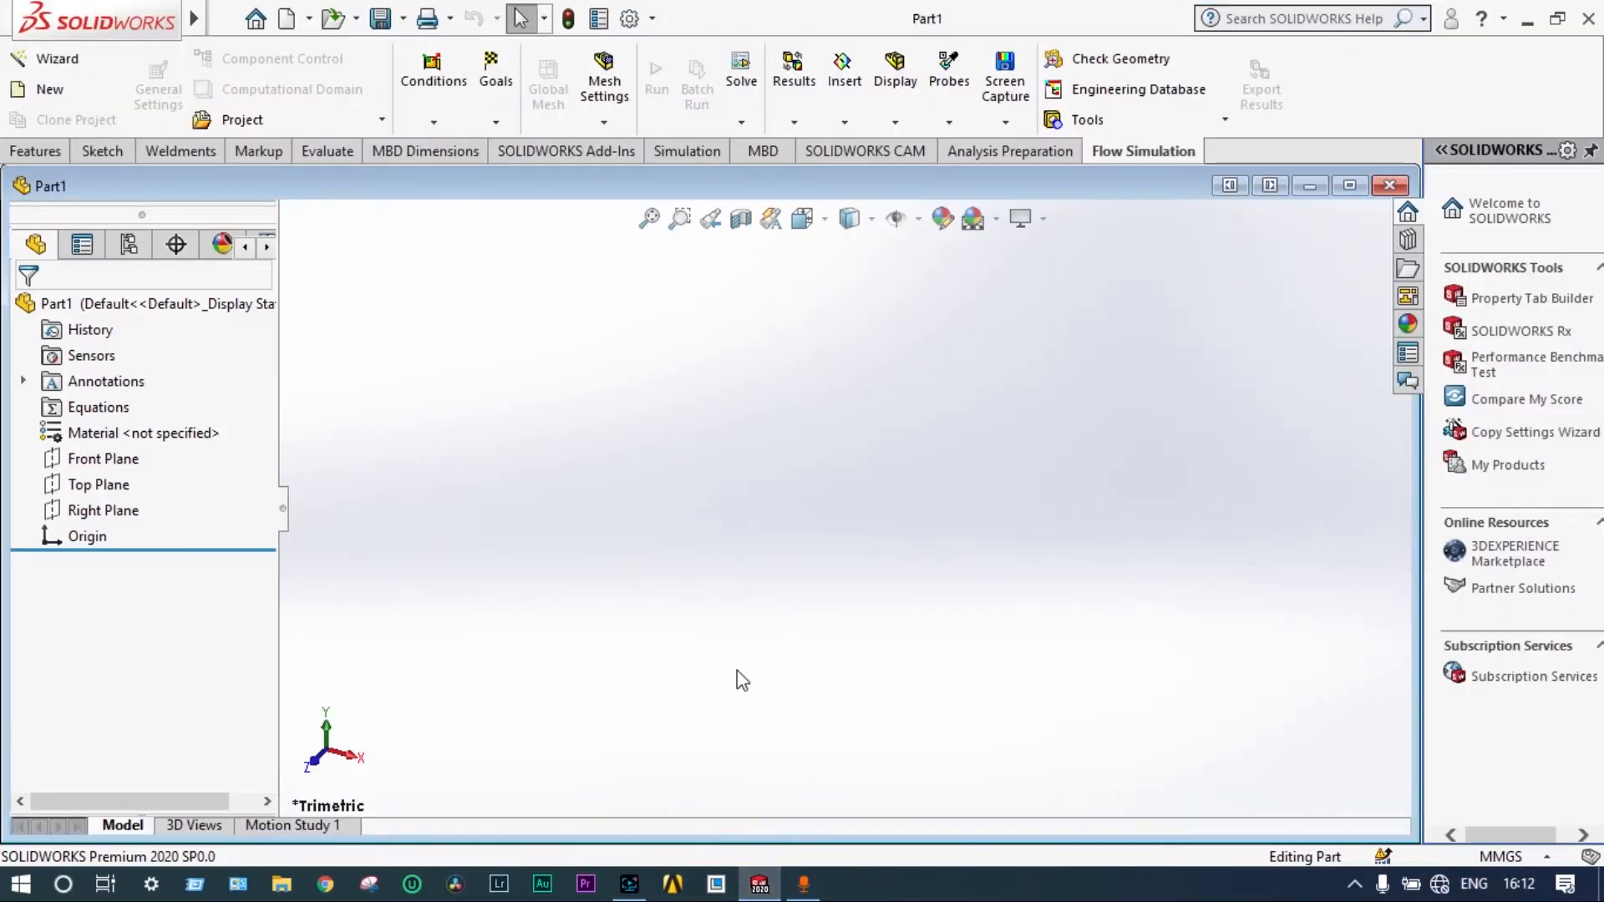
{"action": "mouse_move", "coordinate": [742, 518]}
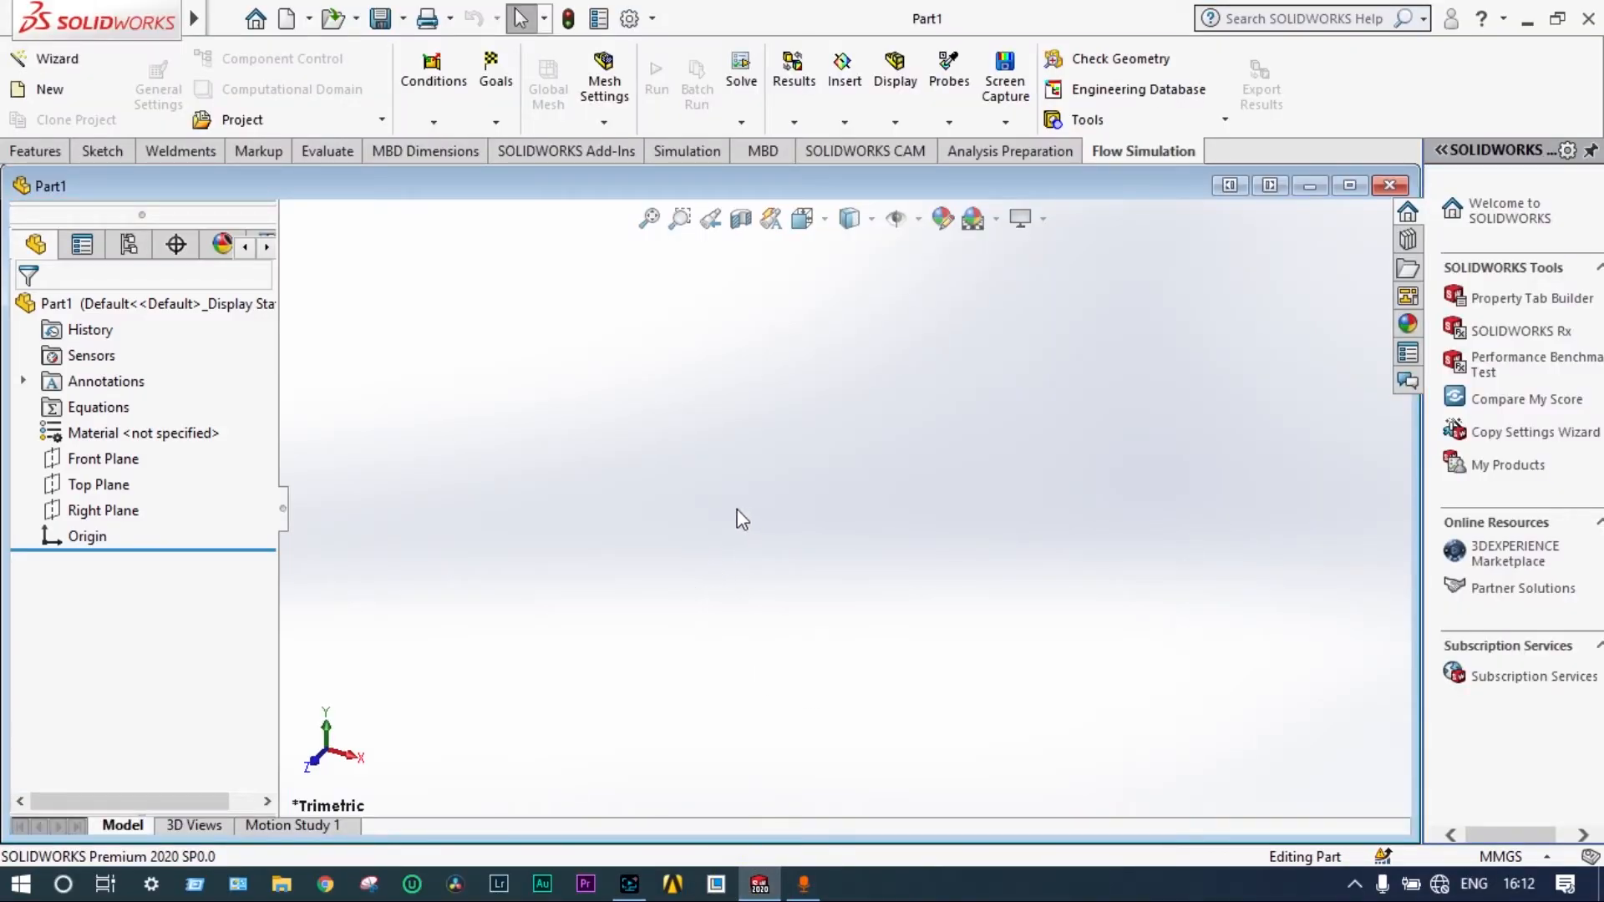
{"action": "mouse_move", "coordinate": [747, 498]}
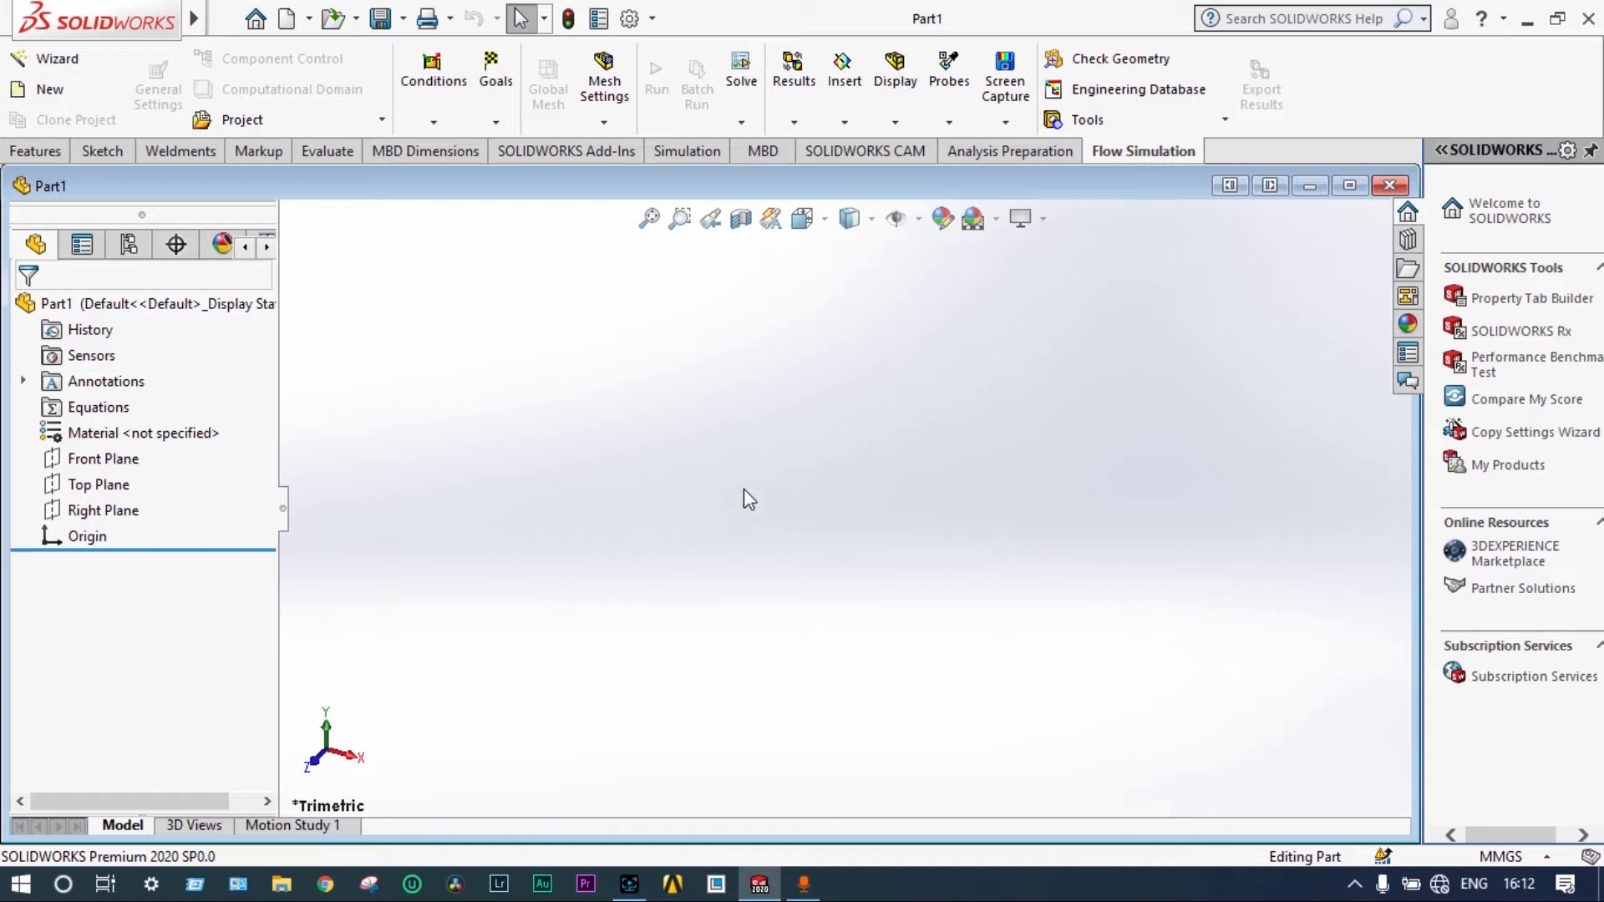
{"action": "mouse_move", "coordinate": [616, 447]}
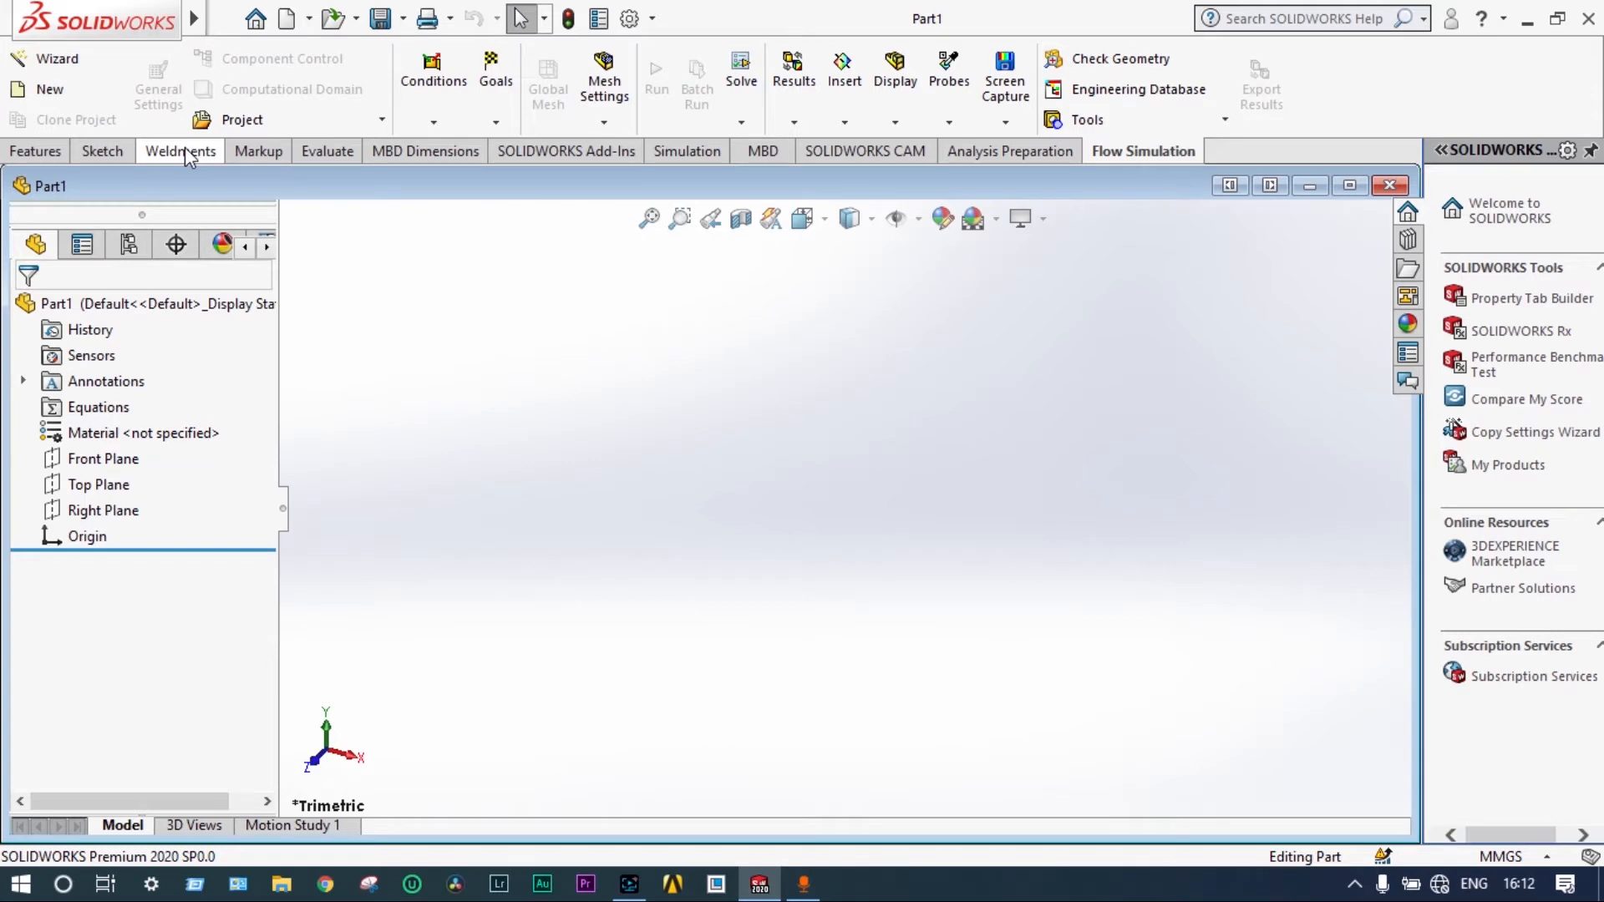
- Begin a new 3D sketch in the blank part
{"action": "left_click", "coordinate": [180, 150]}
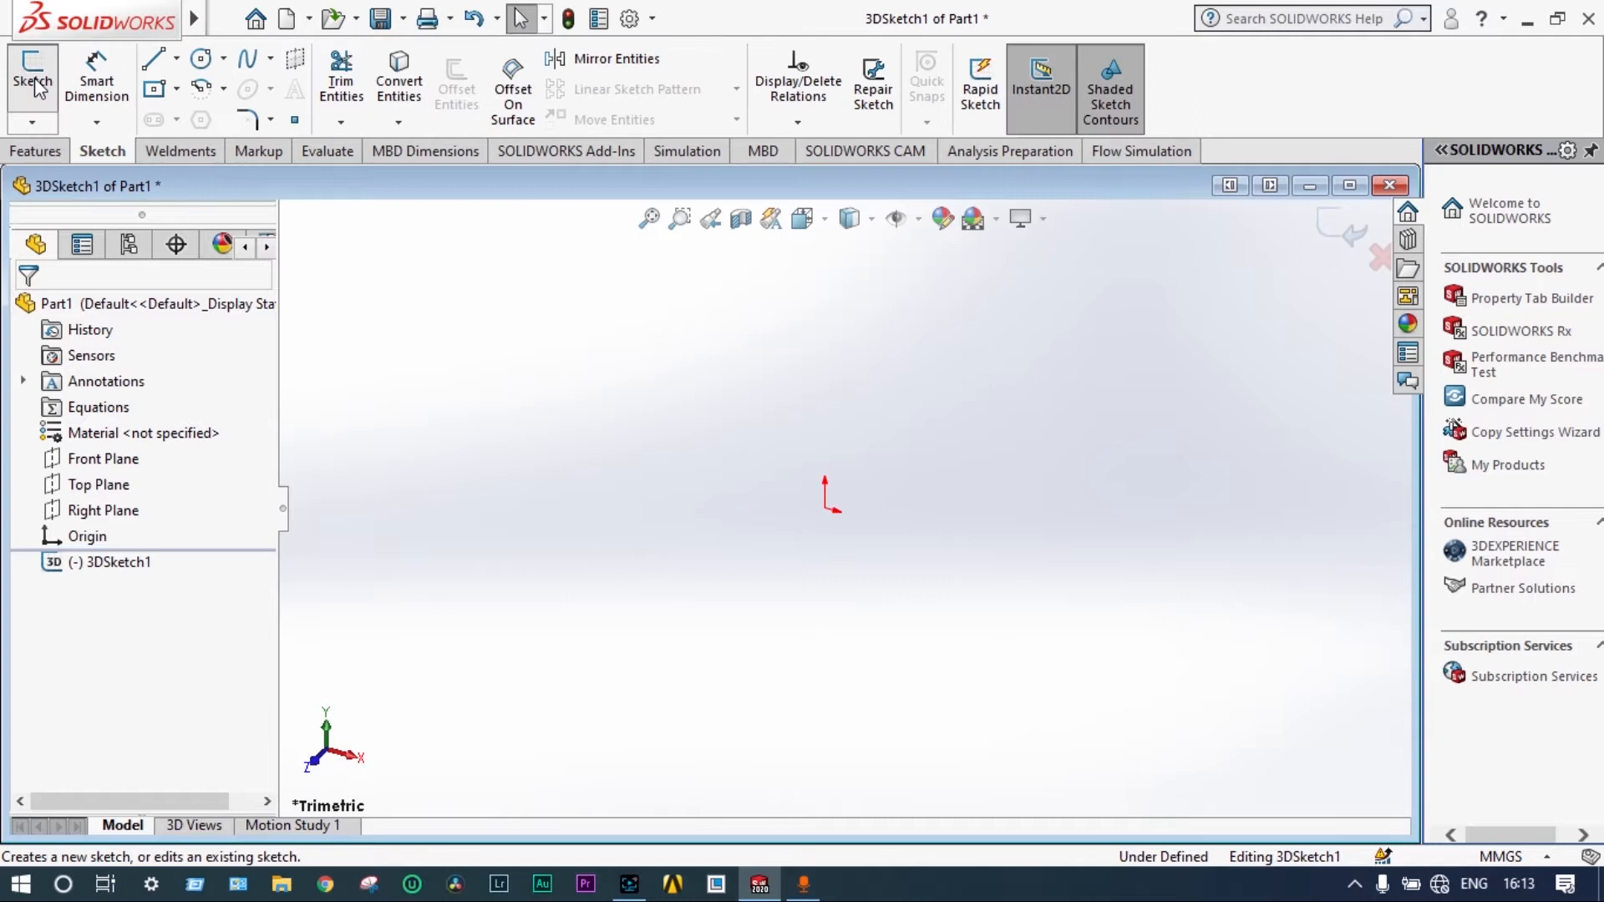
{"action": "mouse_move", "coordinate": [155, 120]}
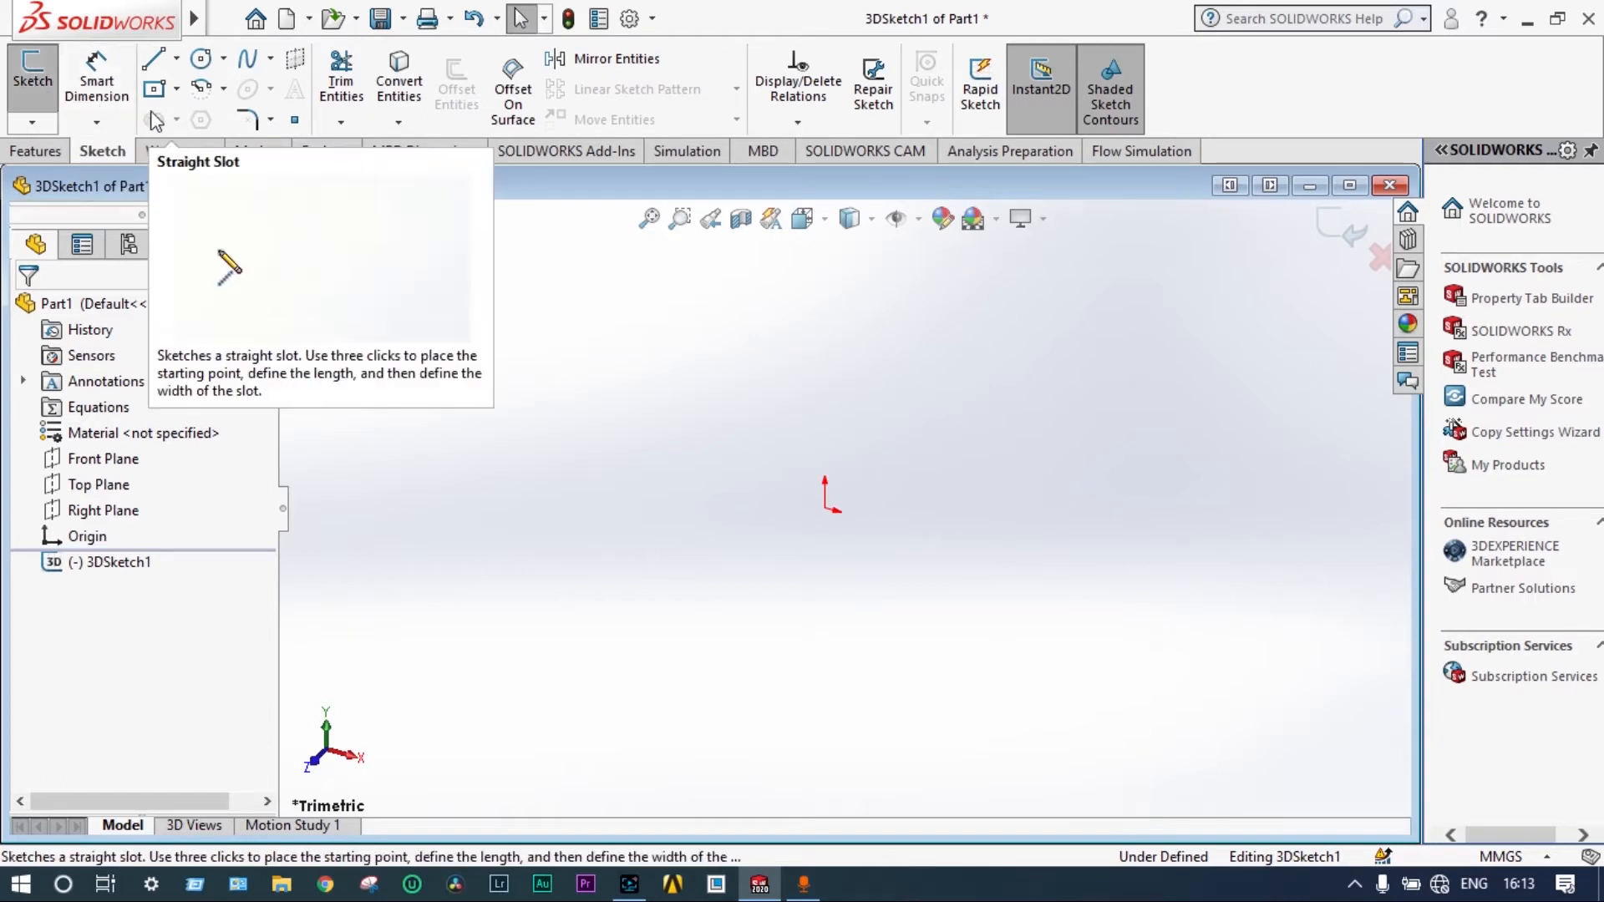
{"action": "mouse_move", "coordinate": [154, 88]}
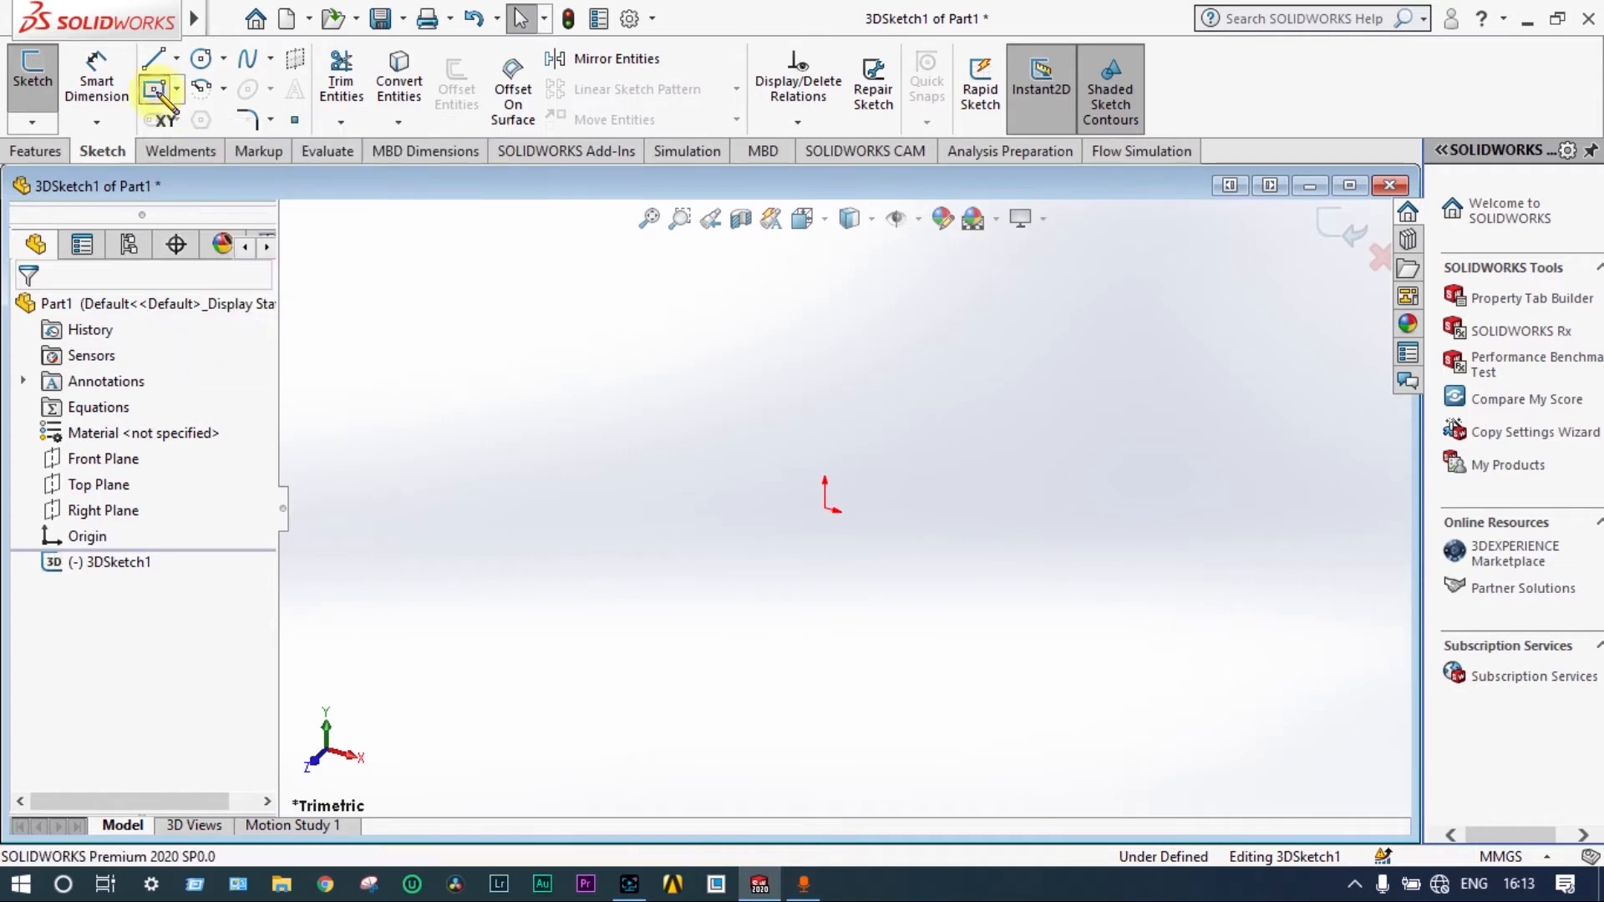
- Draw a centre rectangle at the origin and dimension both sides to 300 mm
{"action": "left_click", "coordinate": [154, 87]}
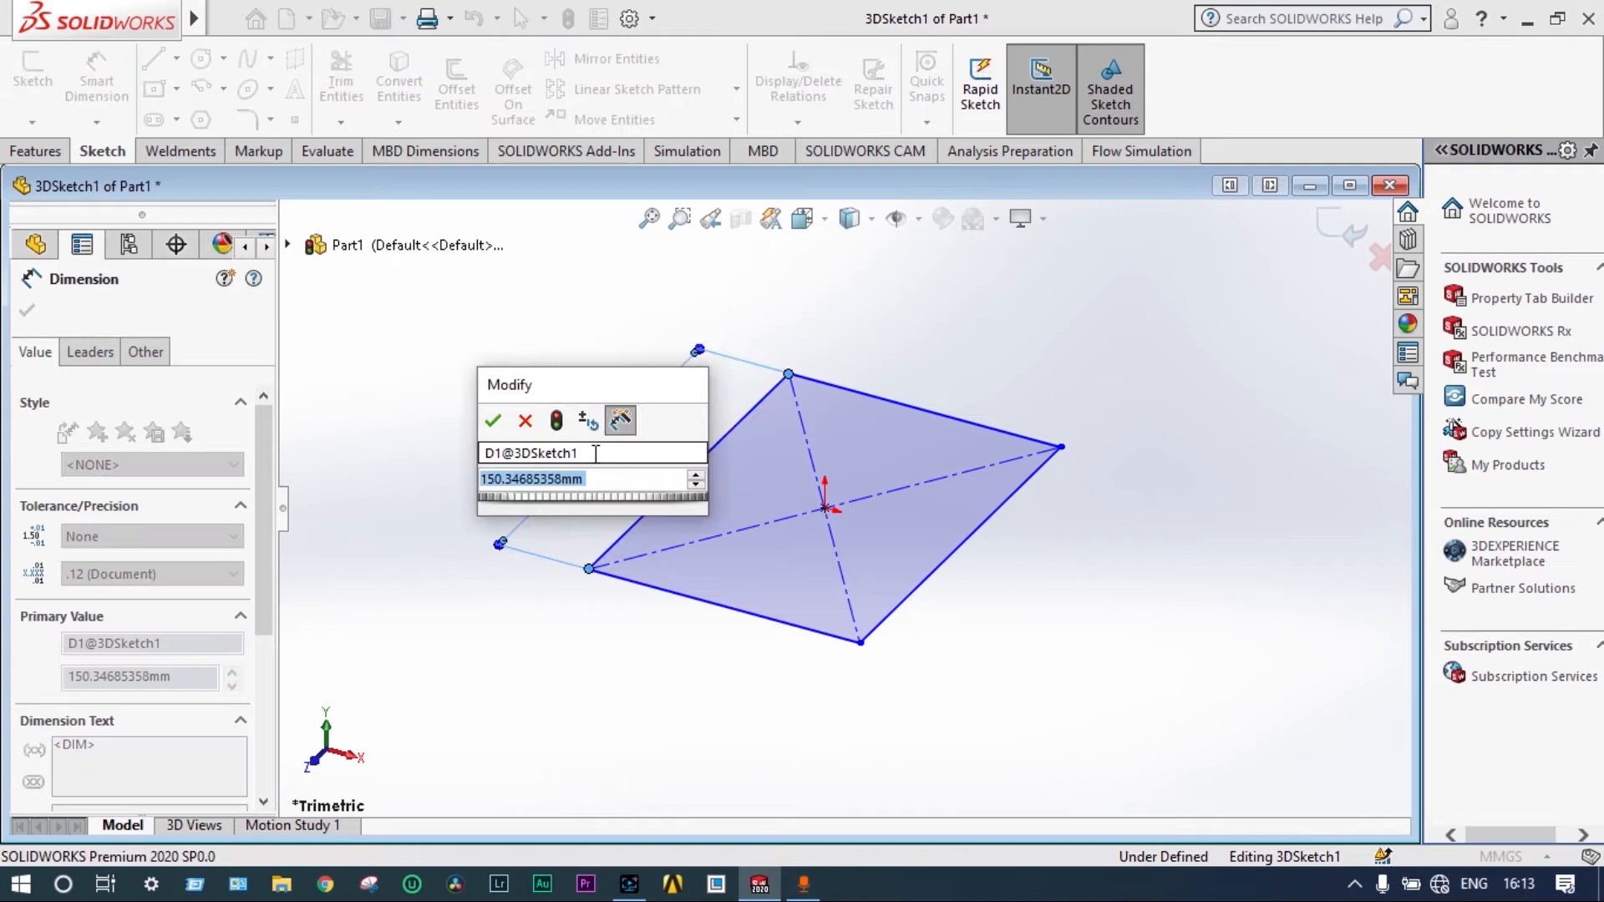
{"action": "type", "text": "3"}
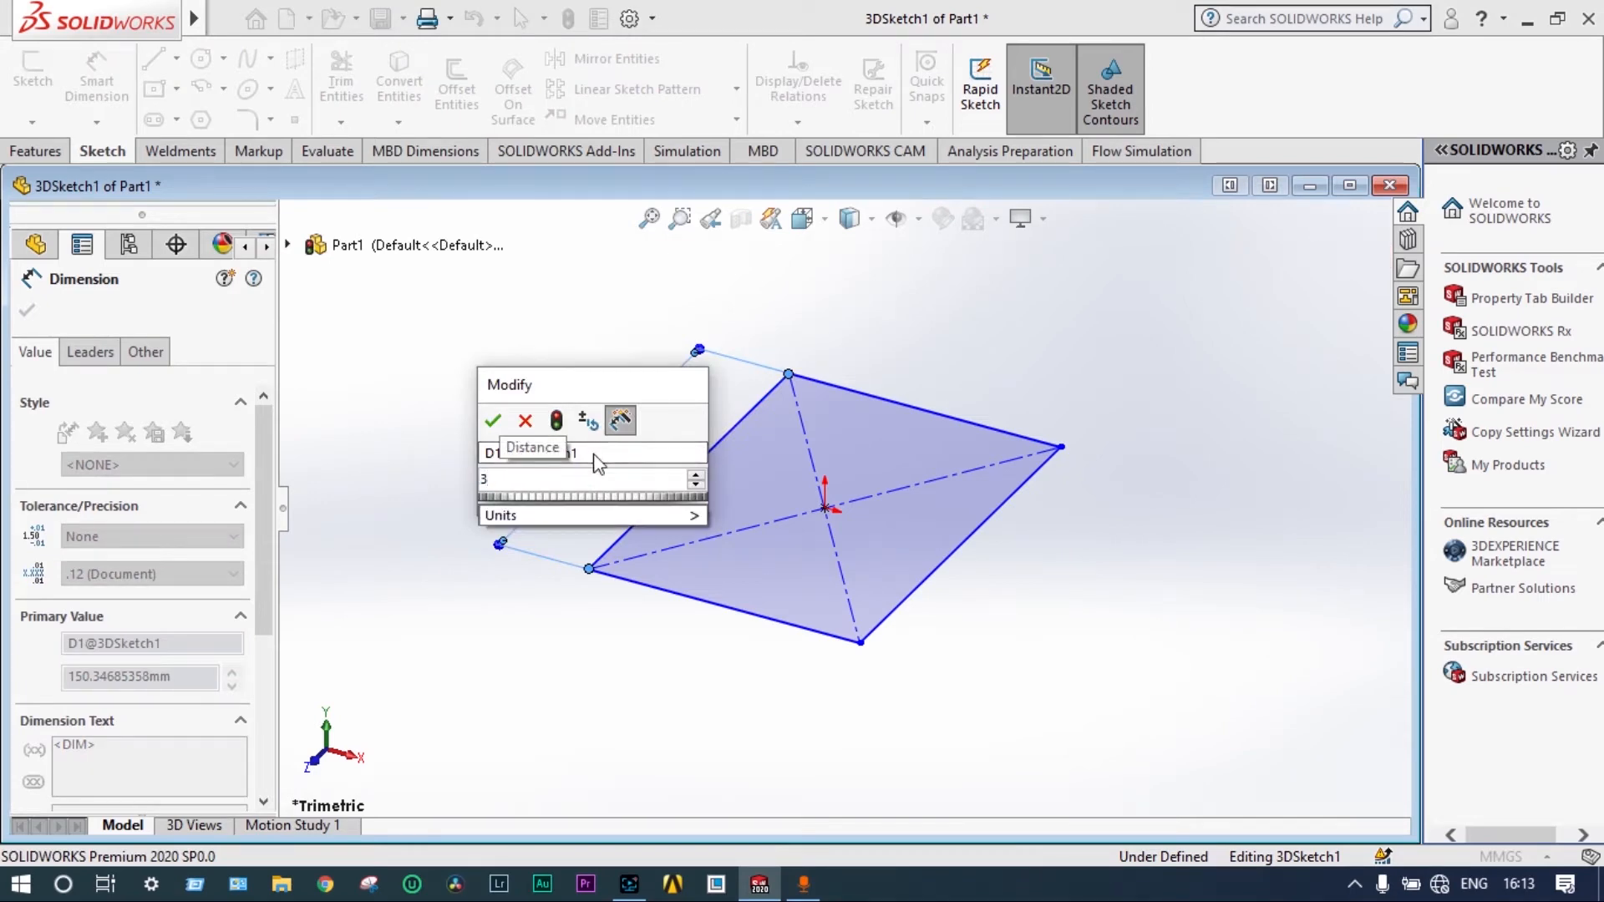
{"action": "left_click", "coordinate": [491, 421]}
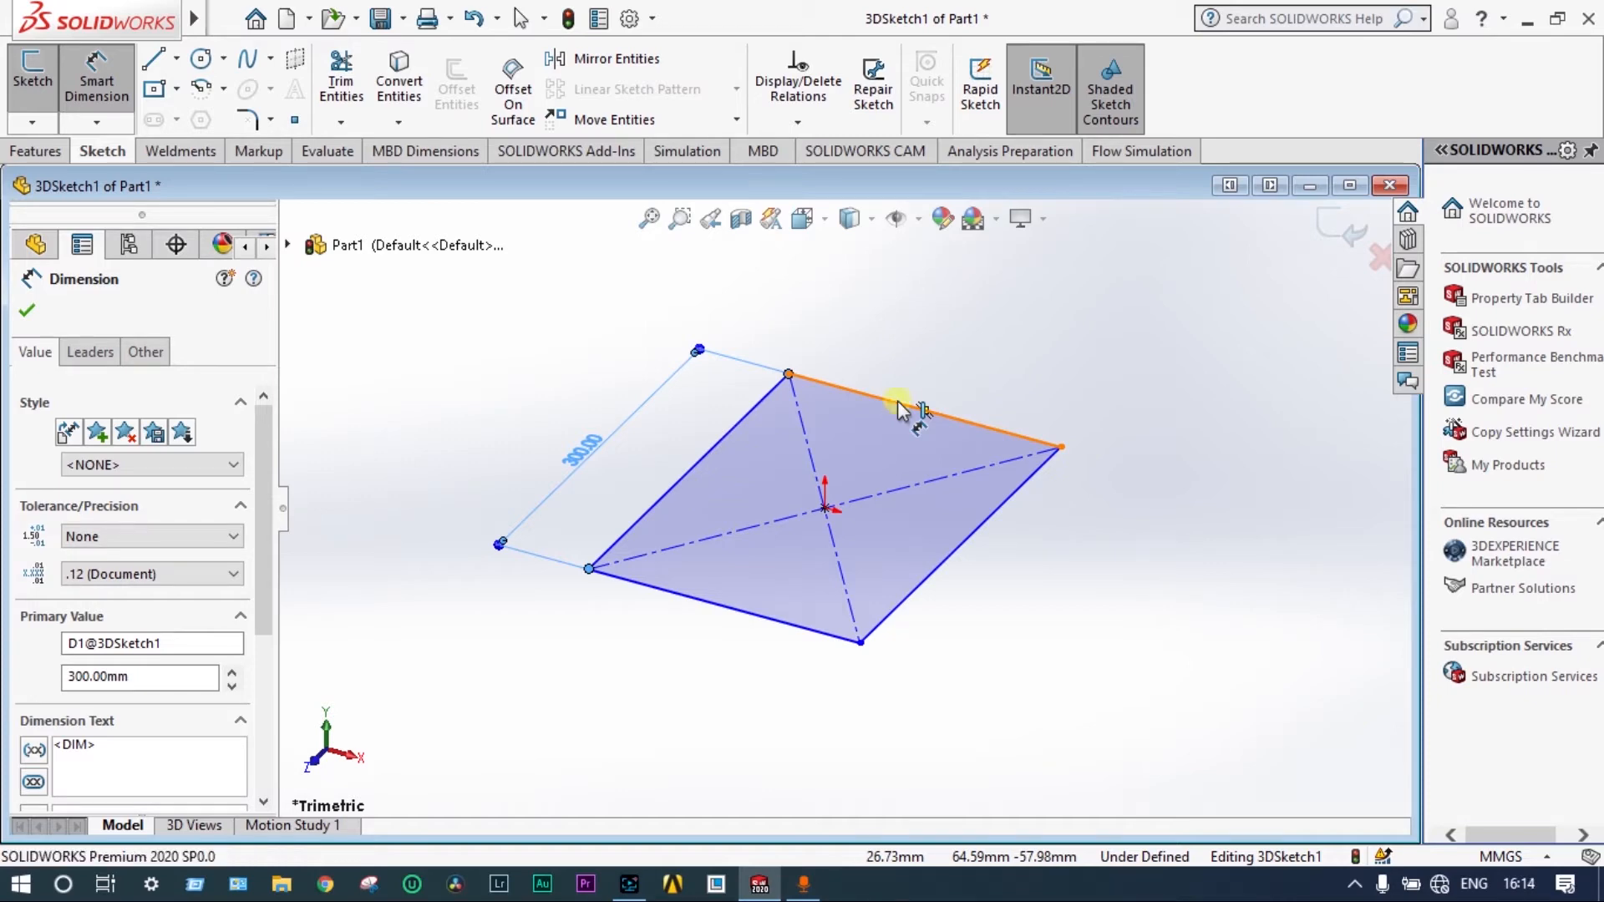
{"action": "left_click", "coordinate": [920, 404]}
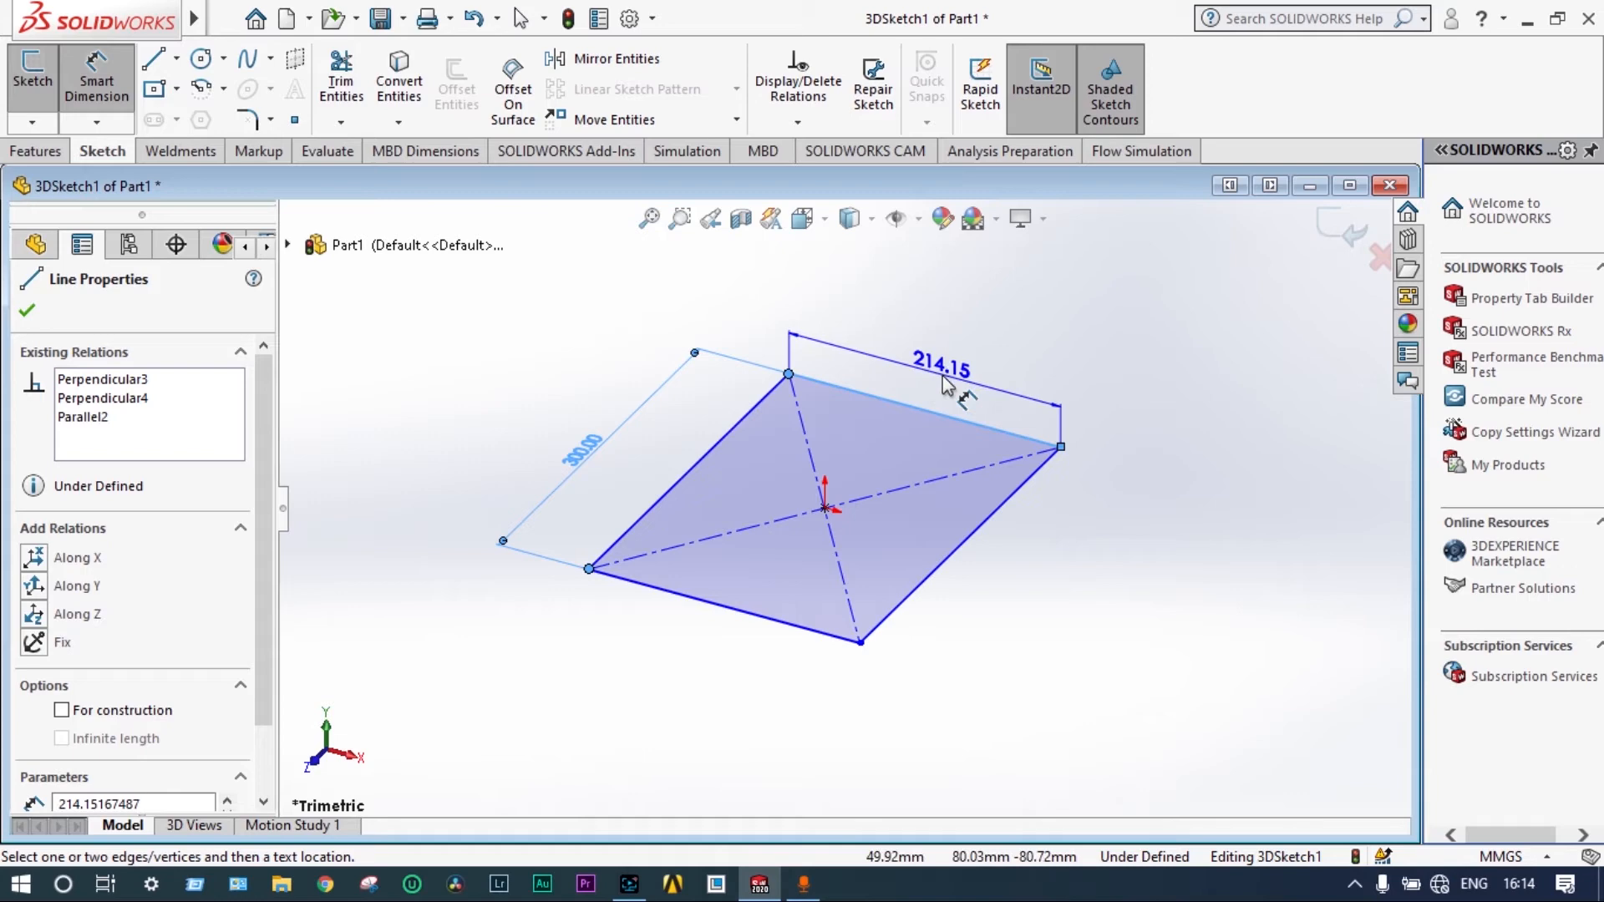
{"action": "left_click", "coordinate": [34, 244]}
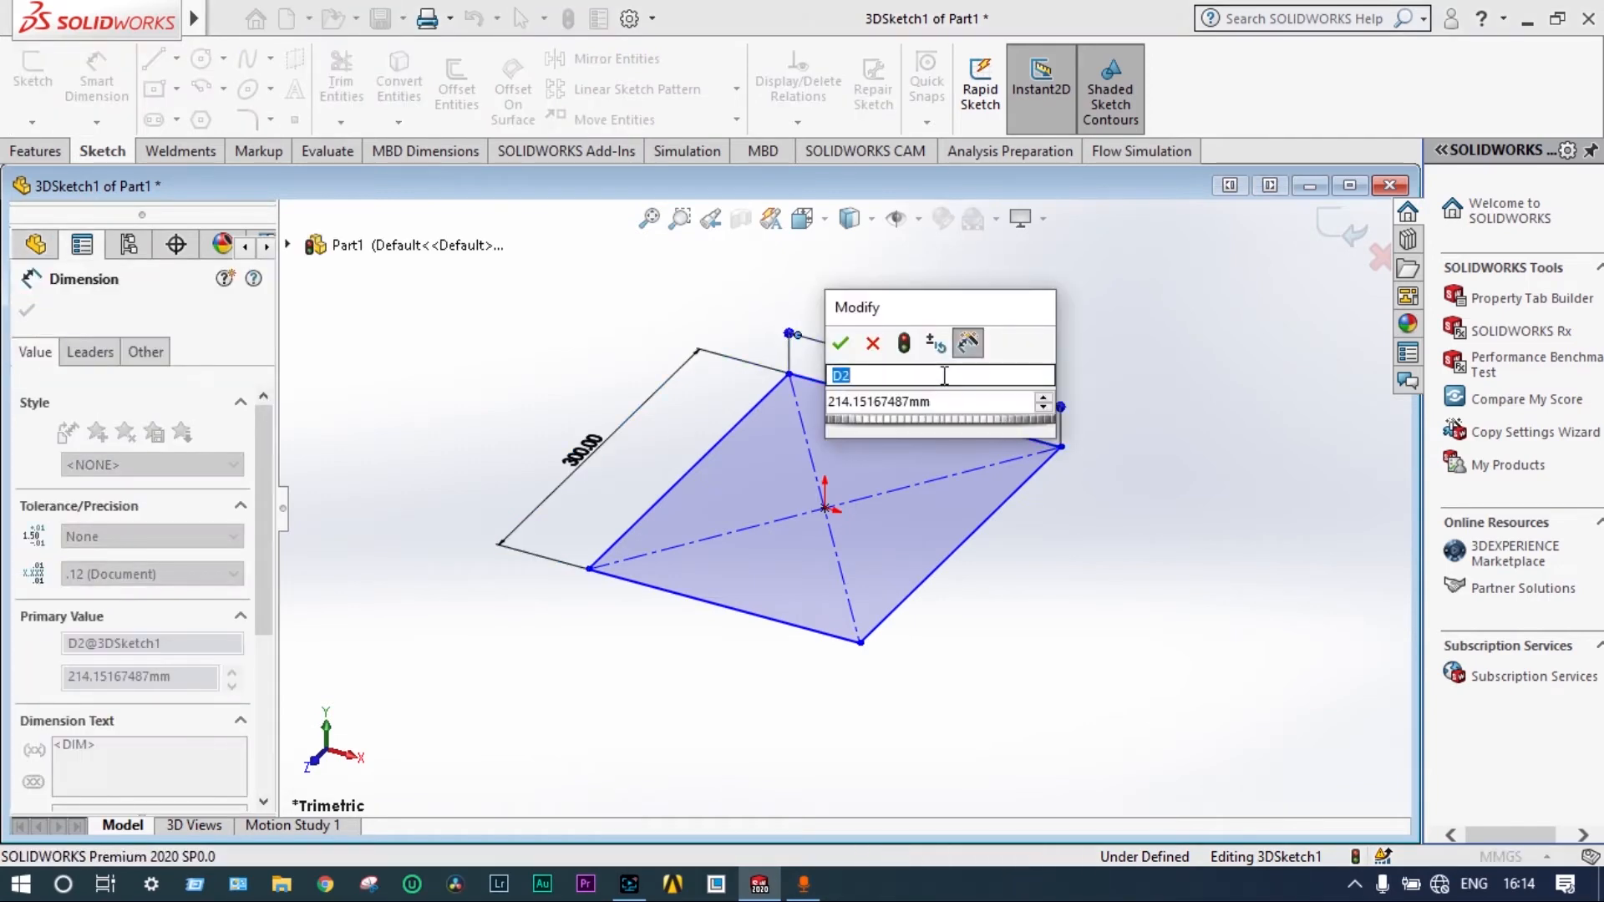
{"action": "left_click", "coordinate": [840, 342]}
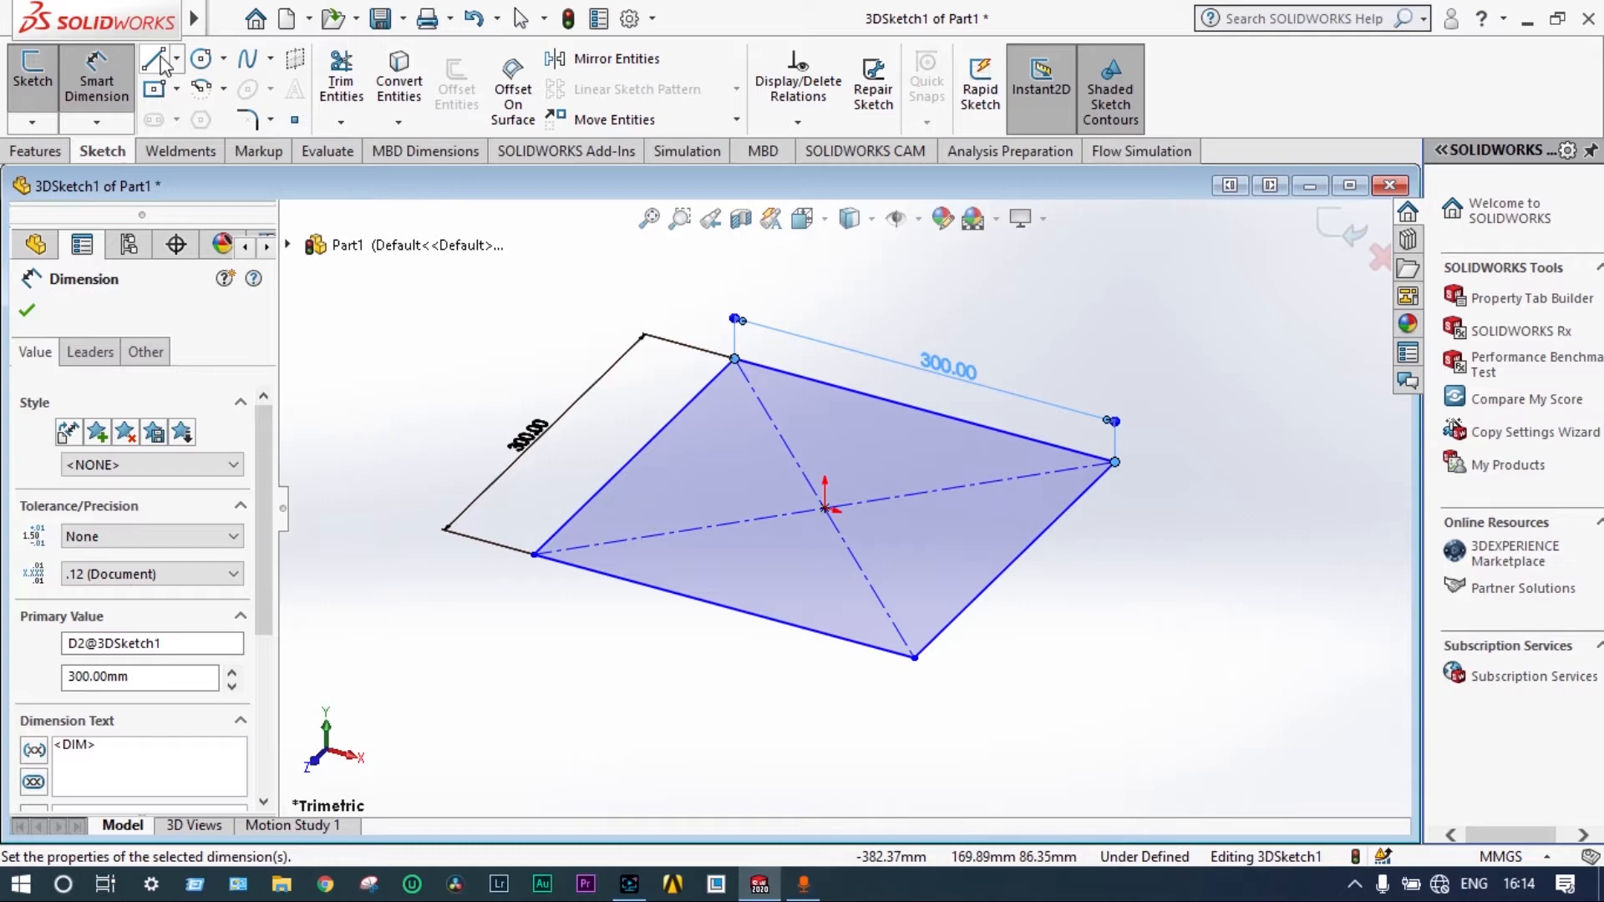
- Draw two vertical legs down from the square's corners and one post rising from the rear corner
{"action": "left_click", "coordinate": [154, 58]}
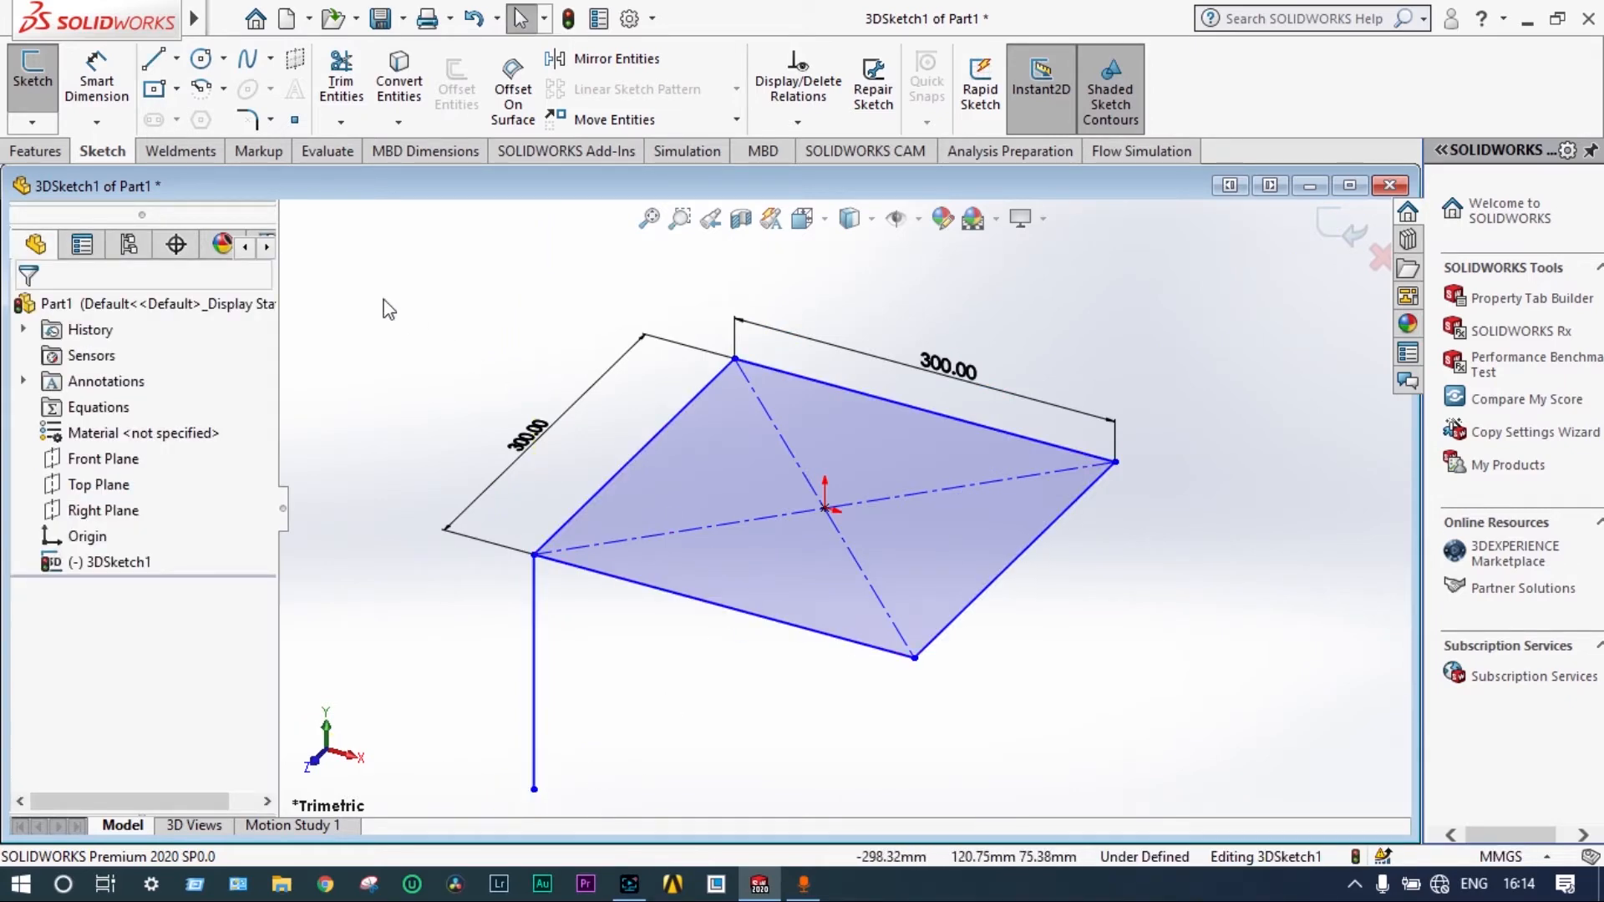
{"action": "left_click", "coordinate": [150, 59]}
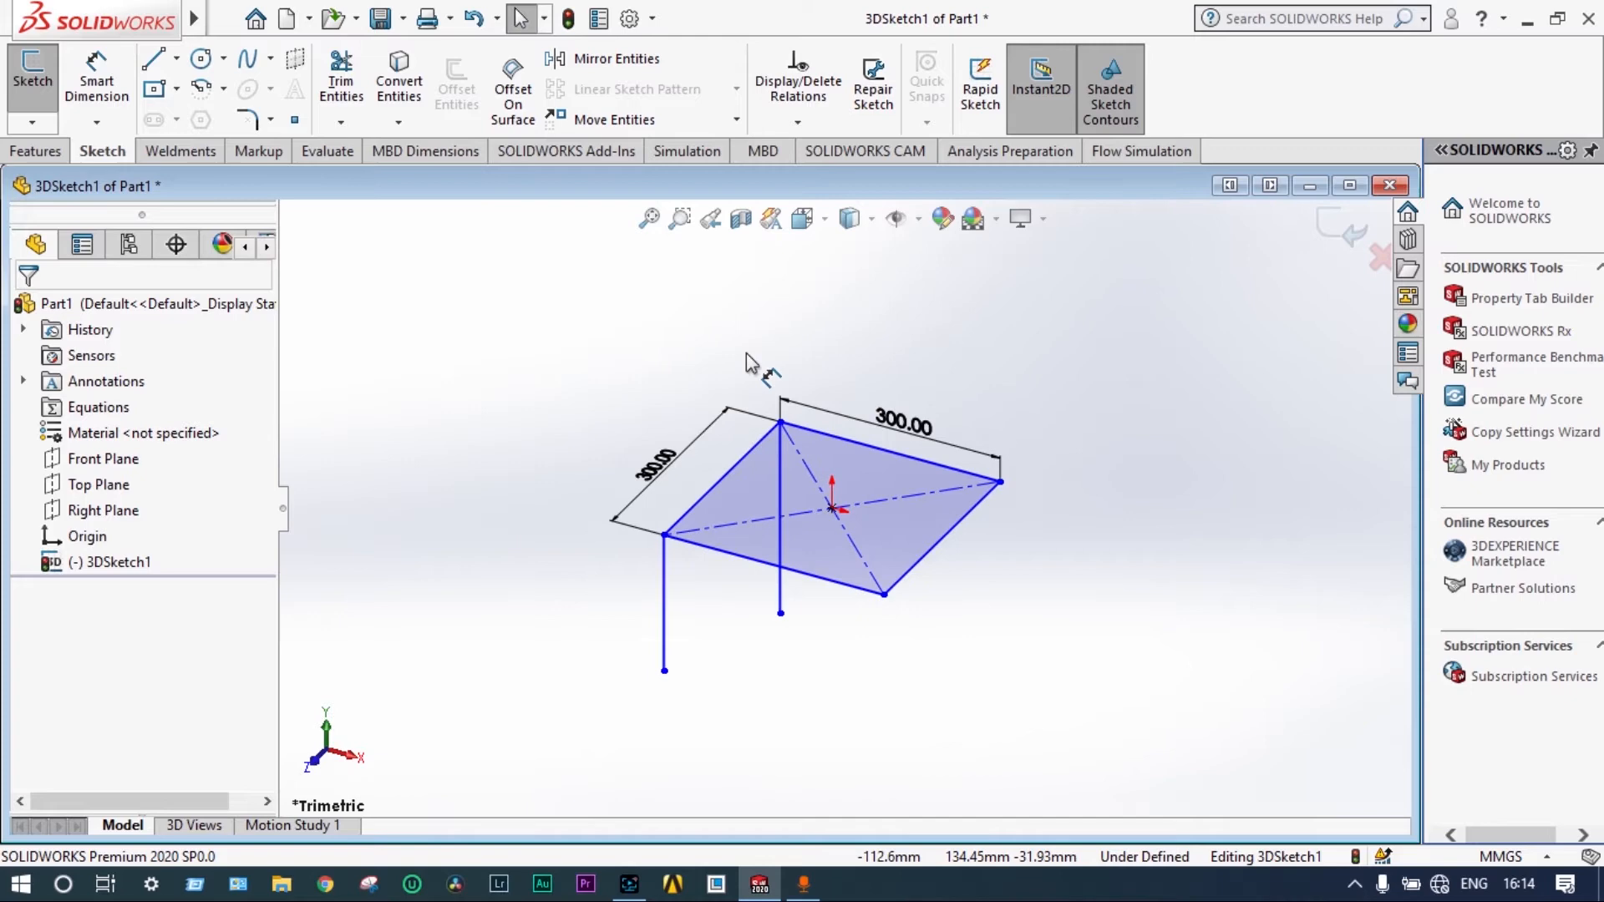
{"action": "left_click", "coordinate": [148, 57]}
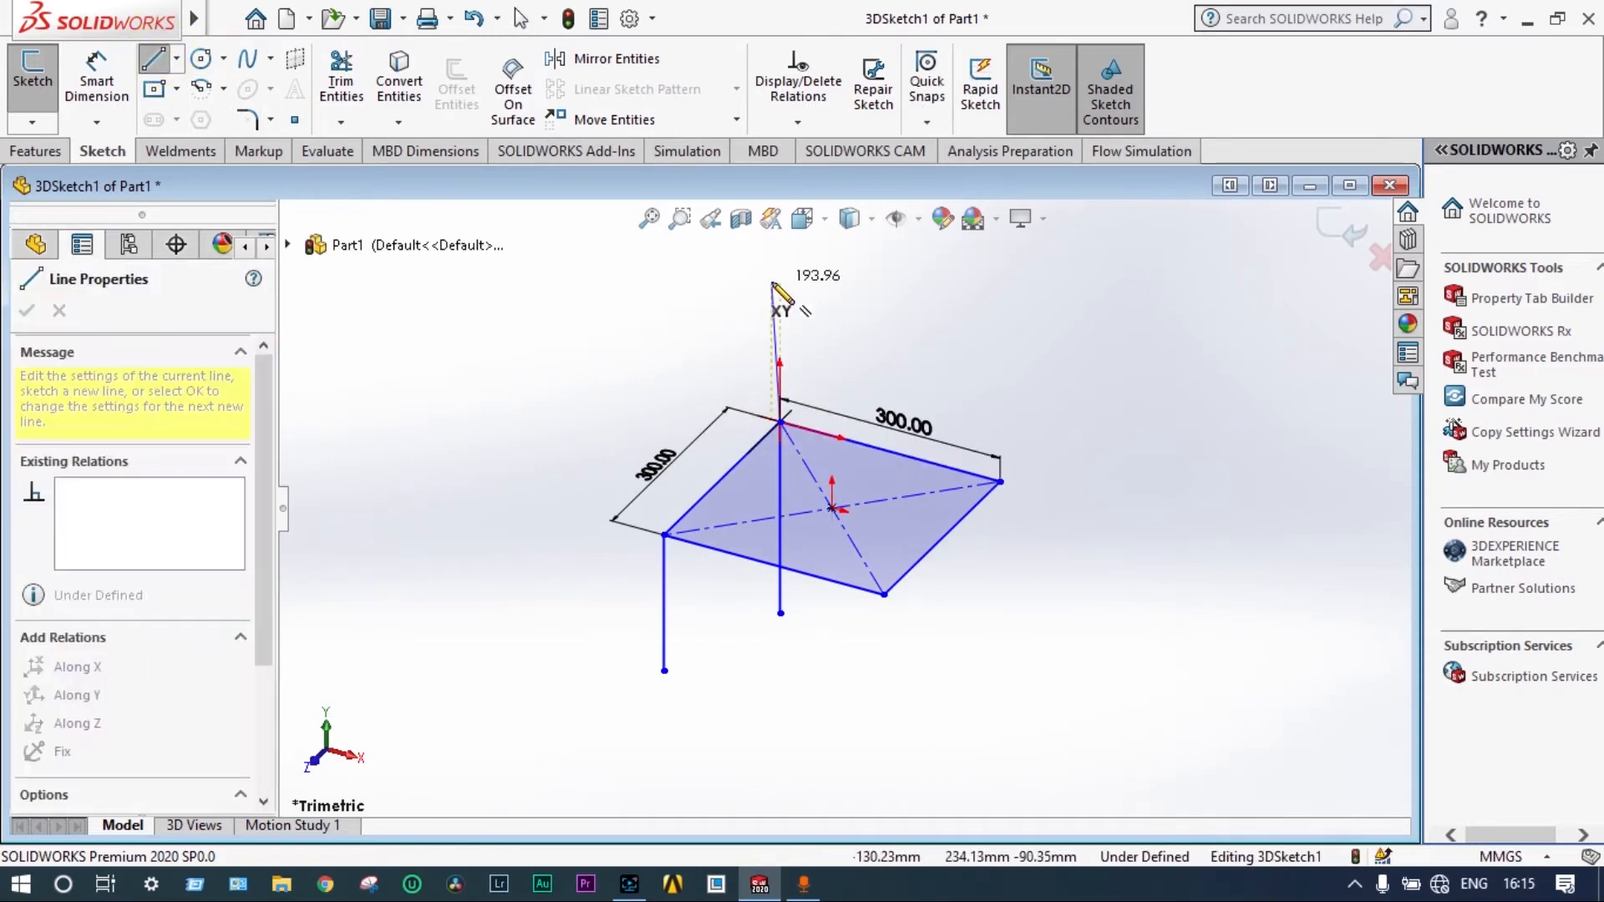
{"action": "left_click", "coordinate": [777, 266]}
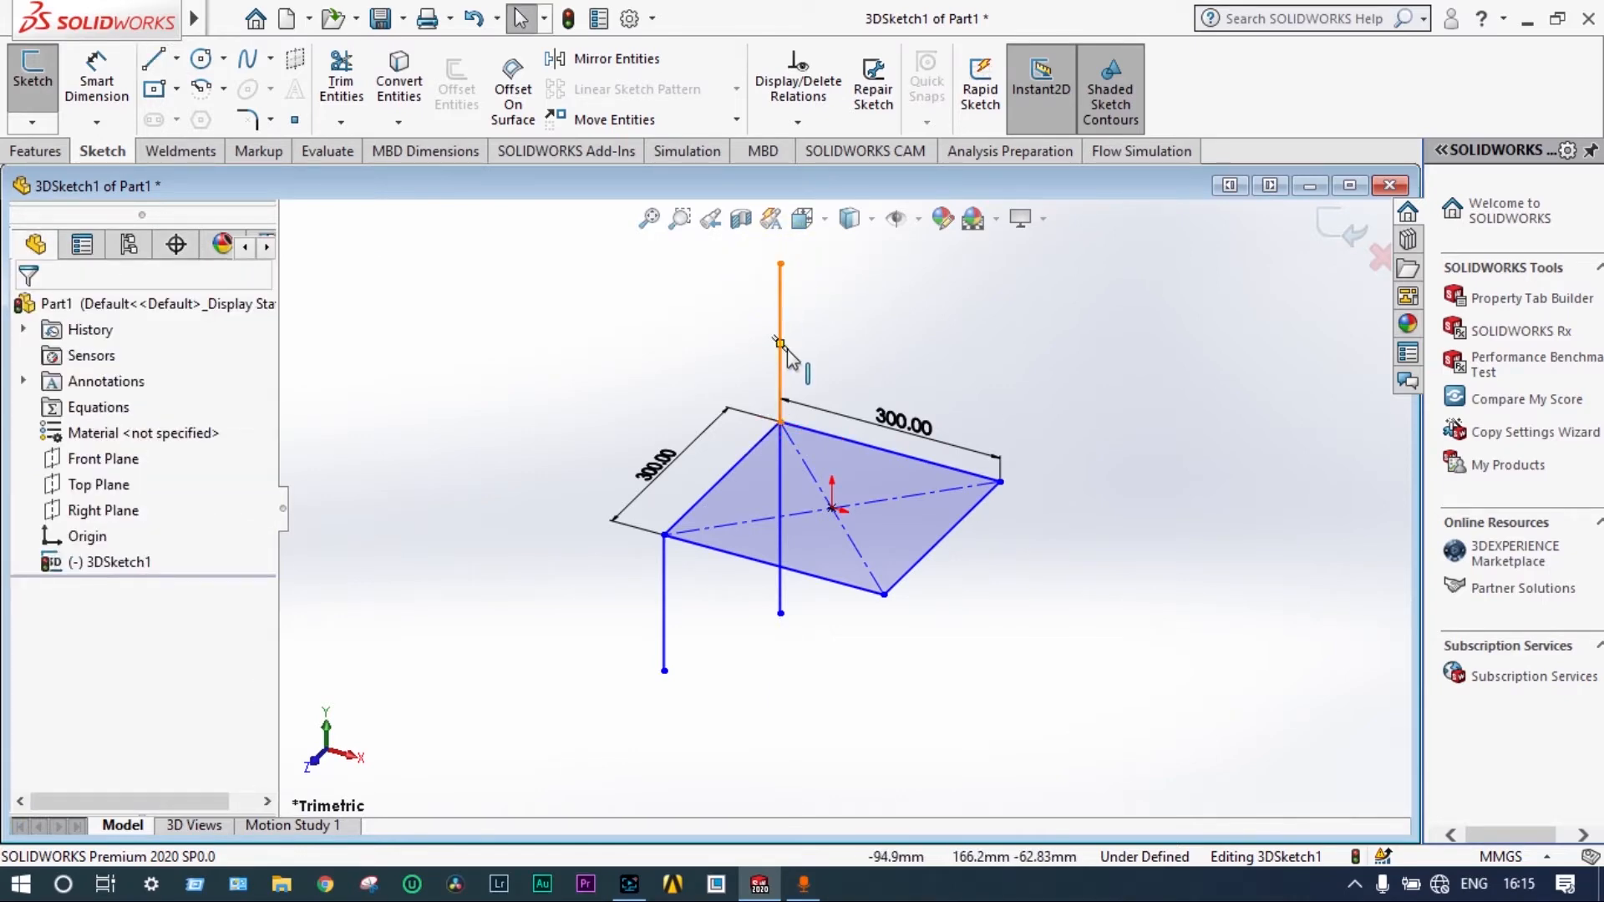
- Dimension the front and right legs to 200 mm each
{"action": "left_click", "coordinate": [96, 86]}
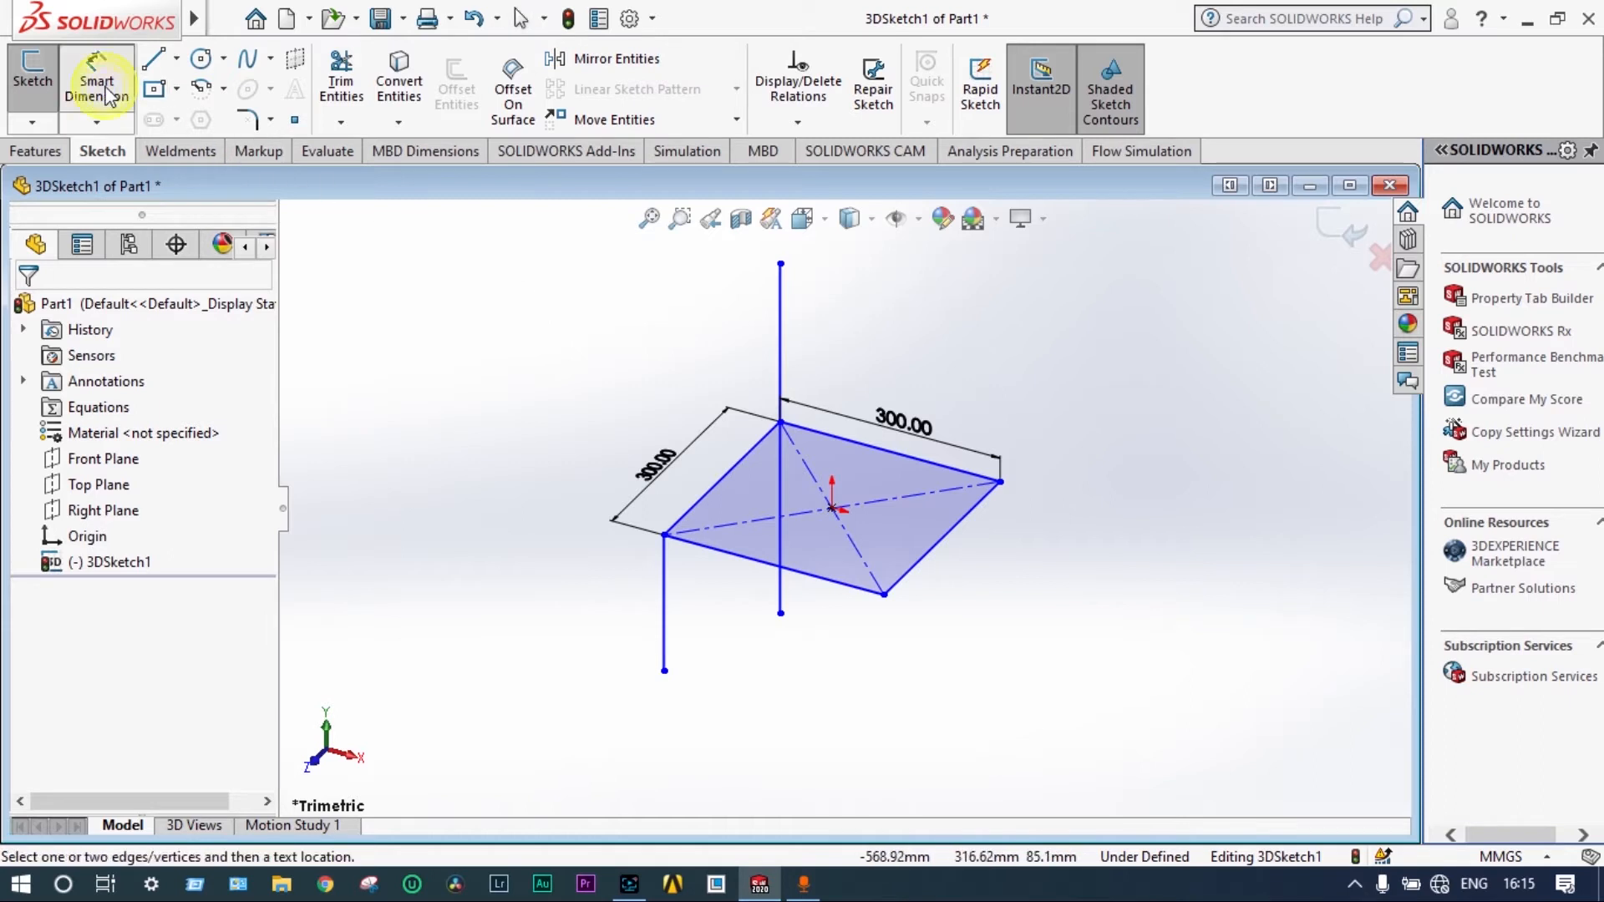
{"action": "left_click", "coordinate": [663, 603]}
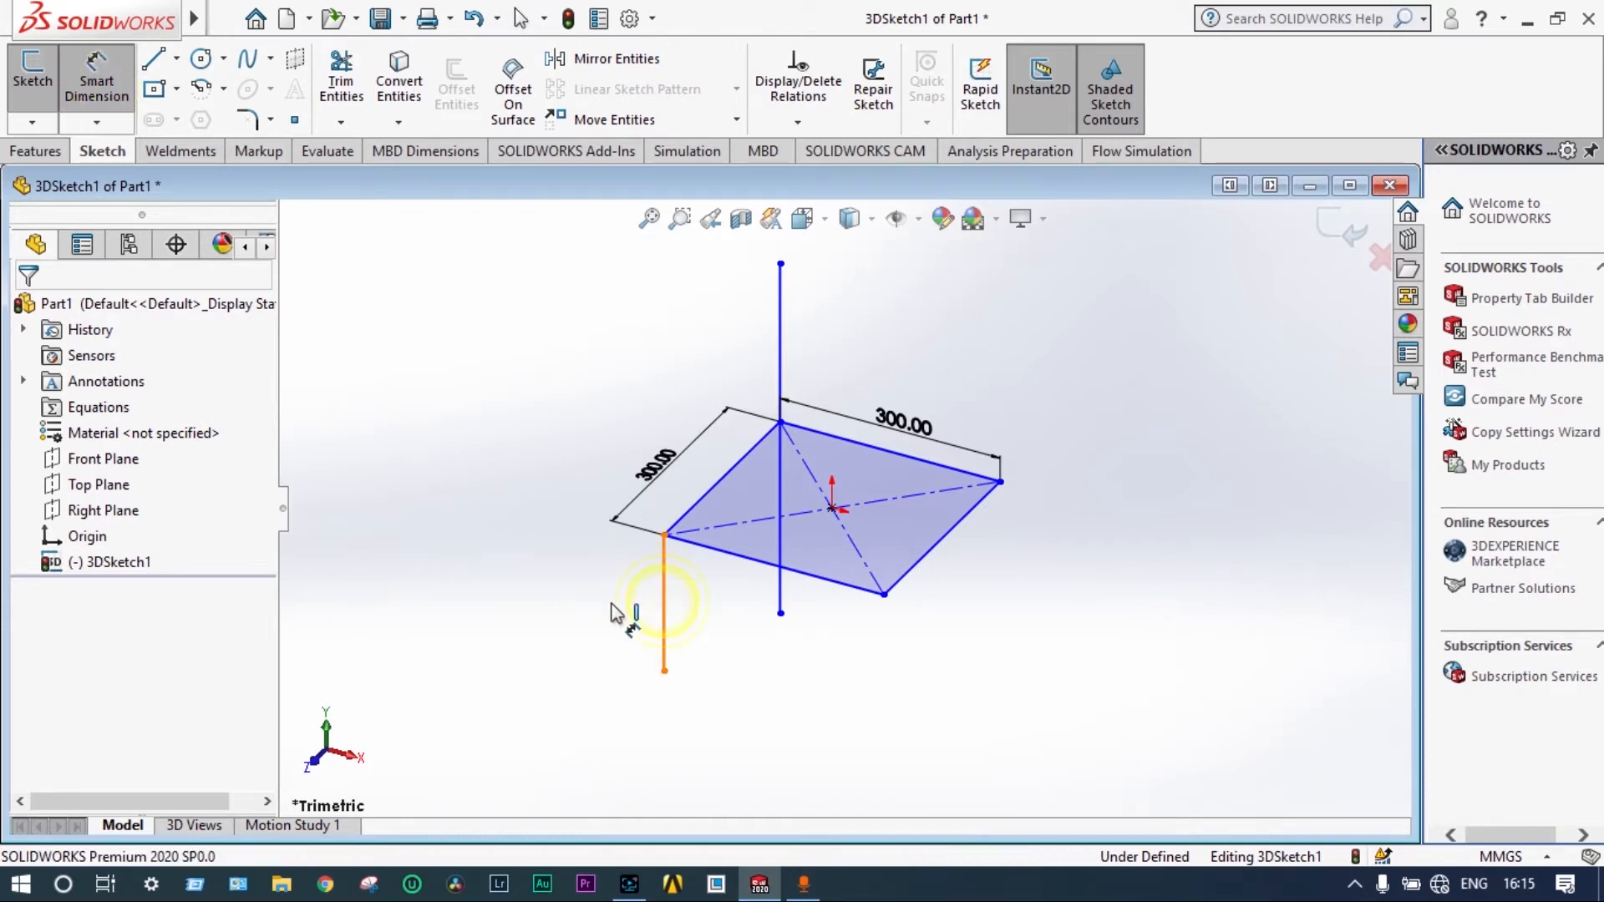
{"action": "left_click", "coordinate": [663, 603]}
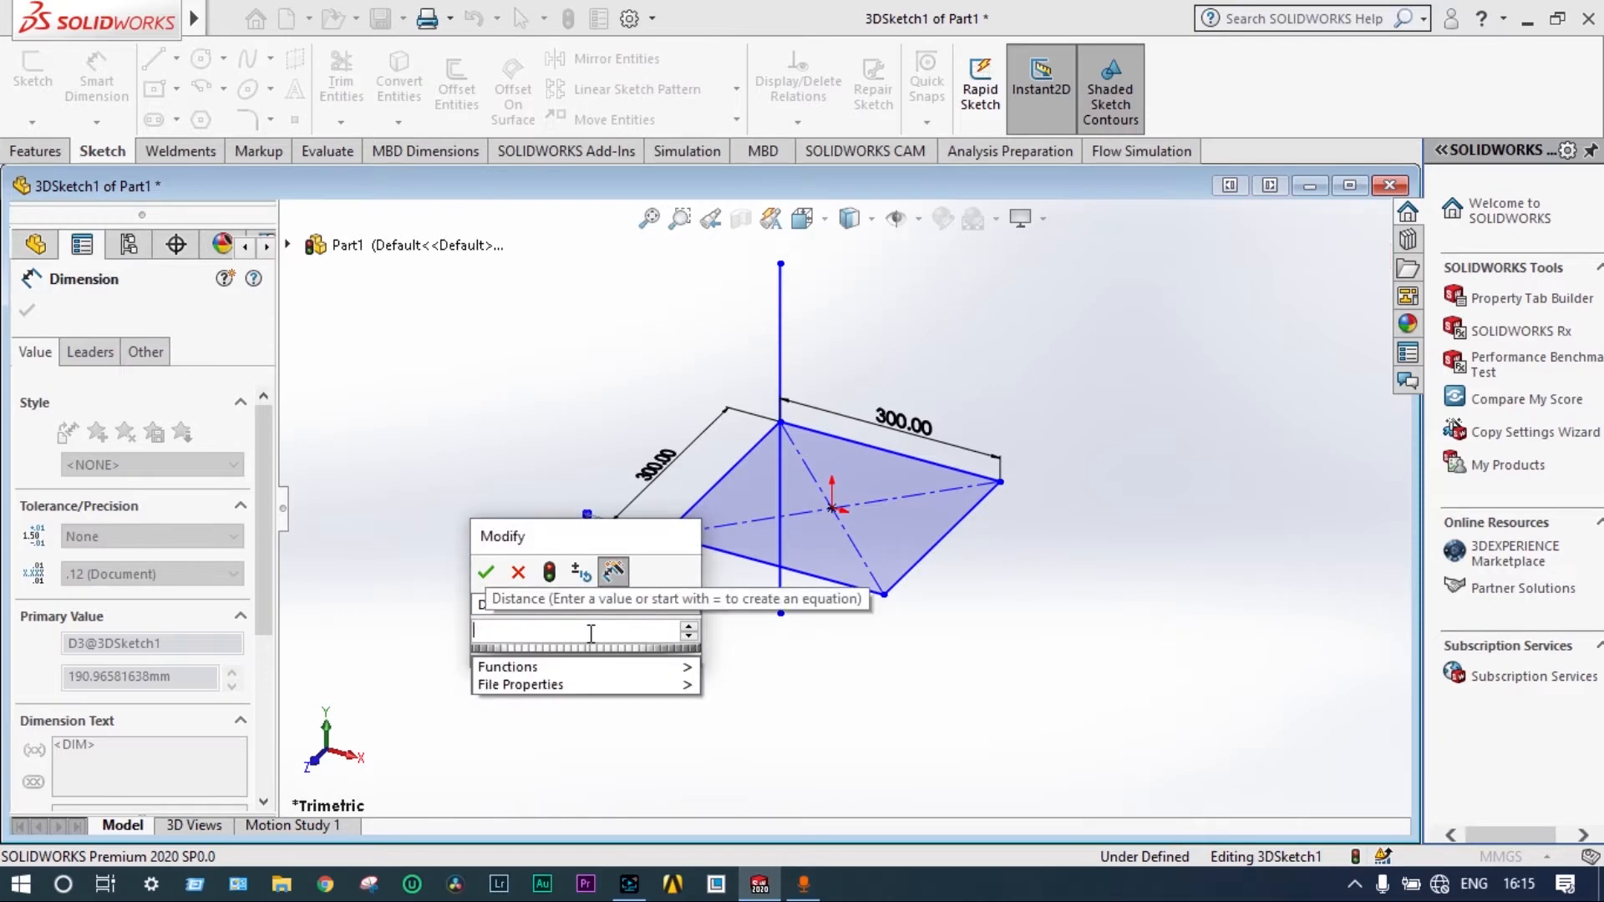
{"action": "type", "text": "00"}
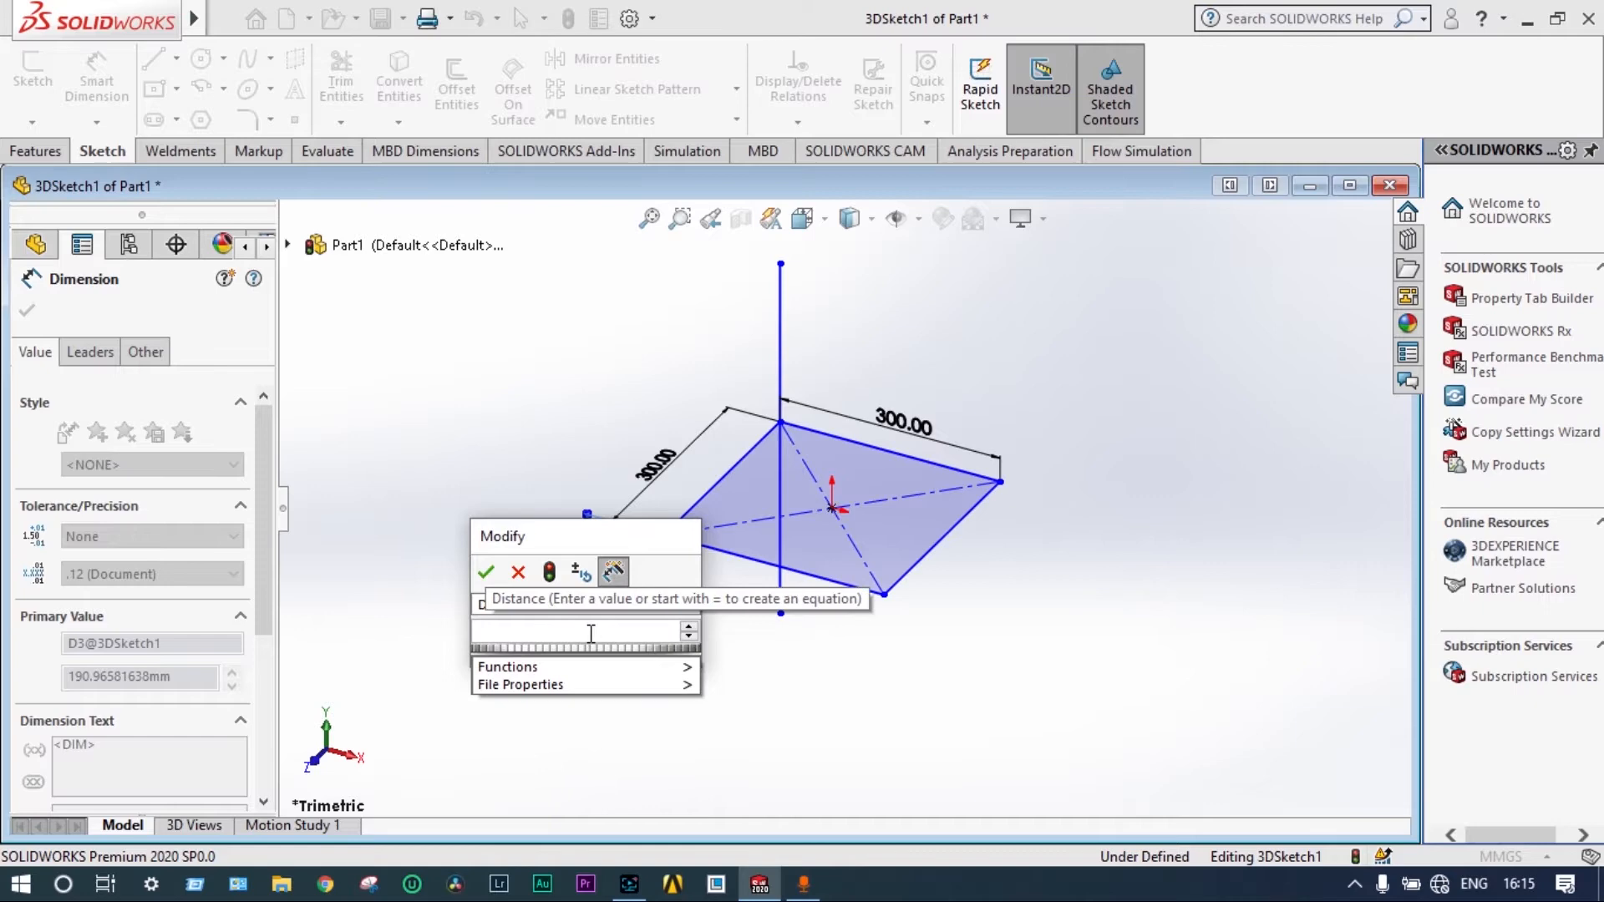
{"action": "type", "text": "200"}
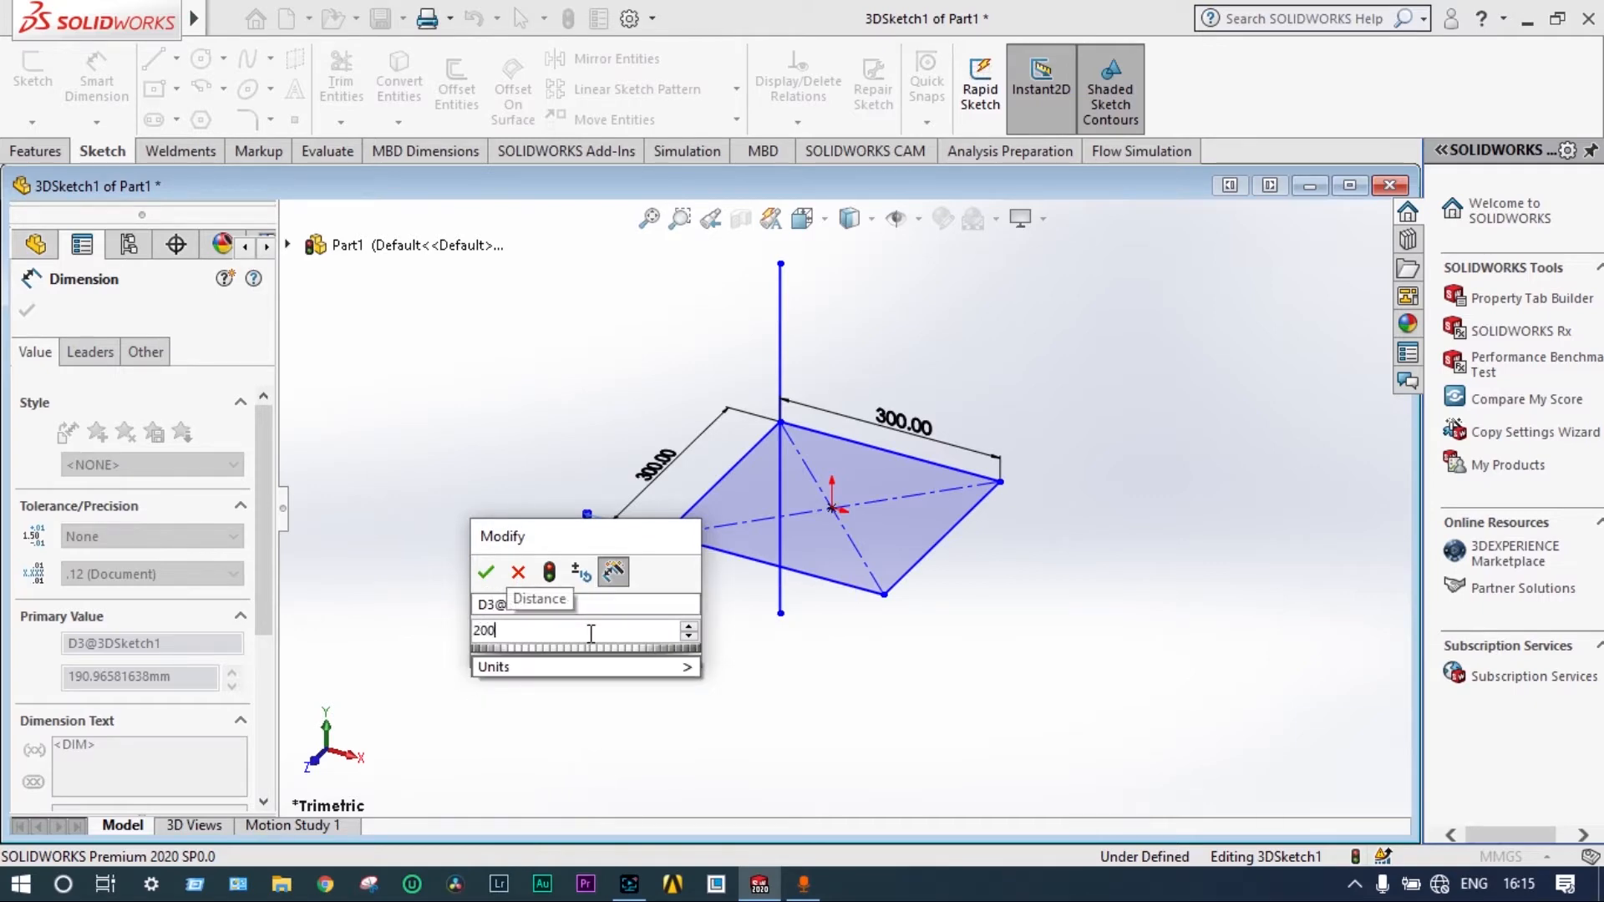
{"action": "left_click", "coordinate": [486, 571]}
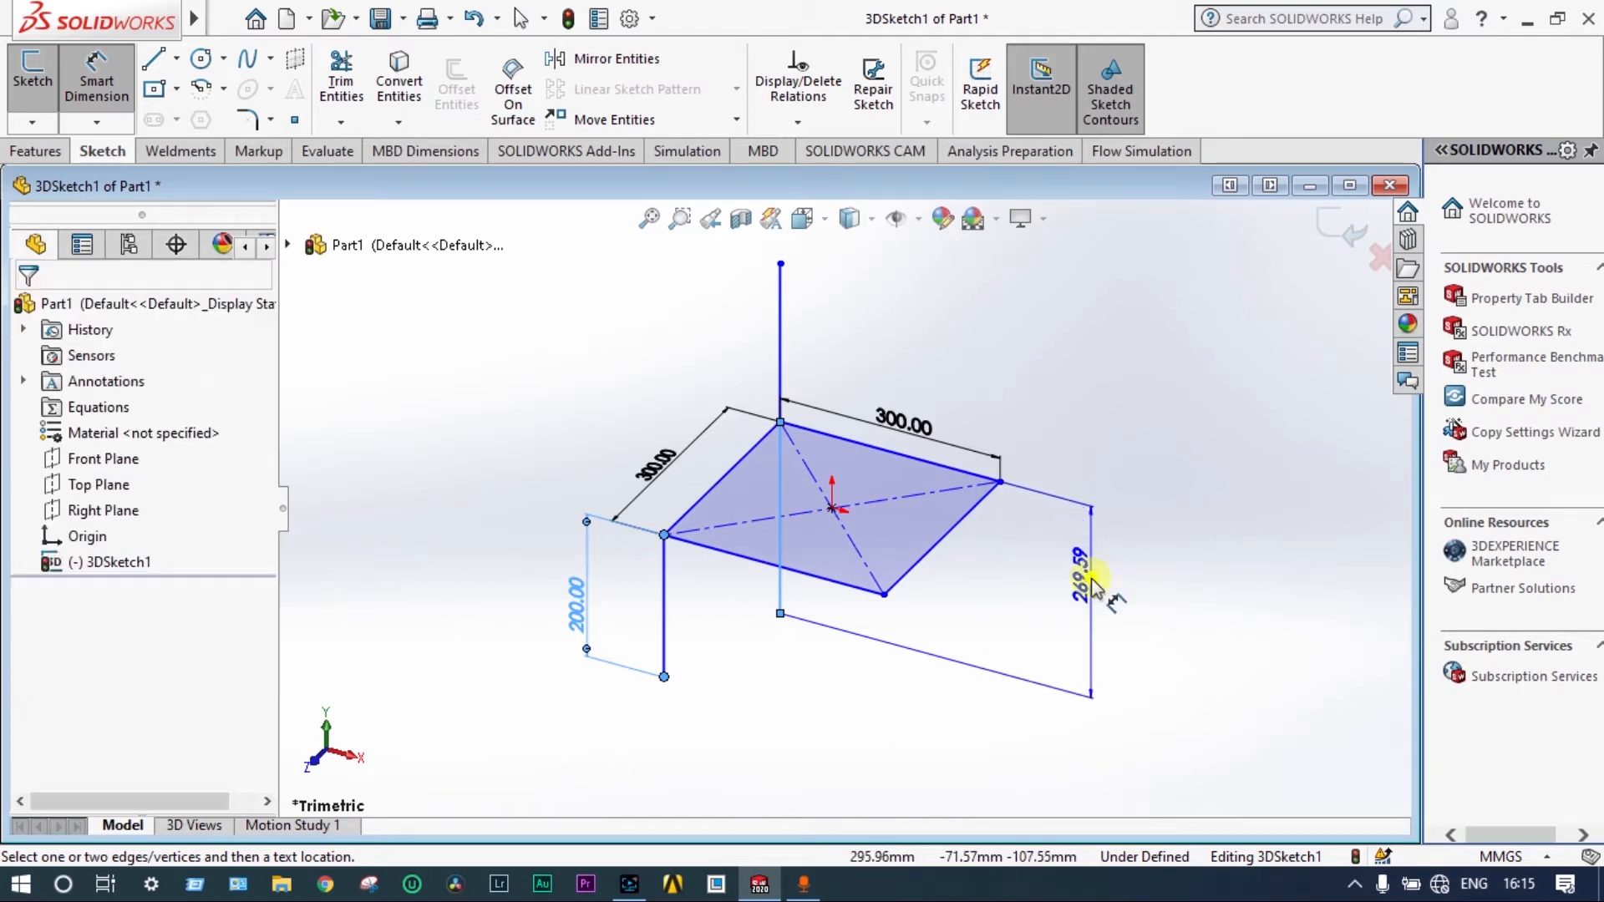
{"action": "left_click", "coordinate": [1089, 578]}
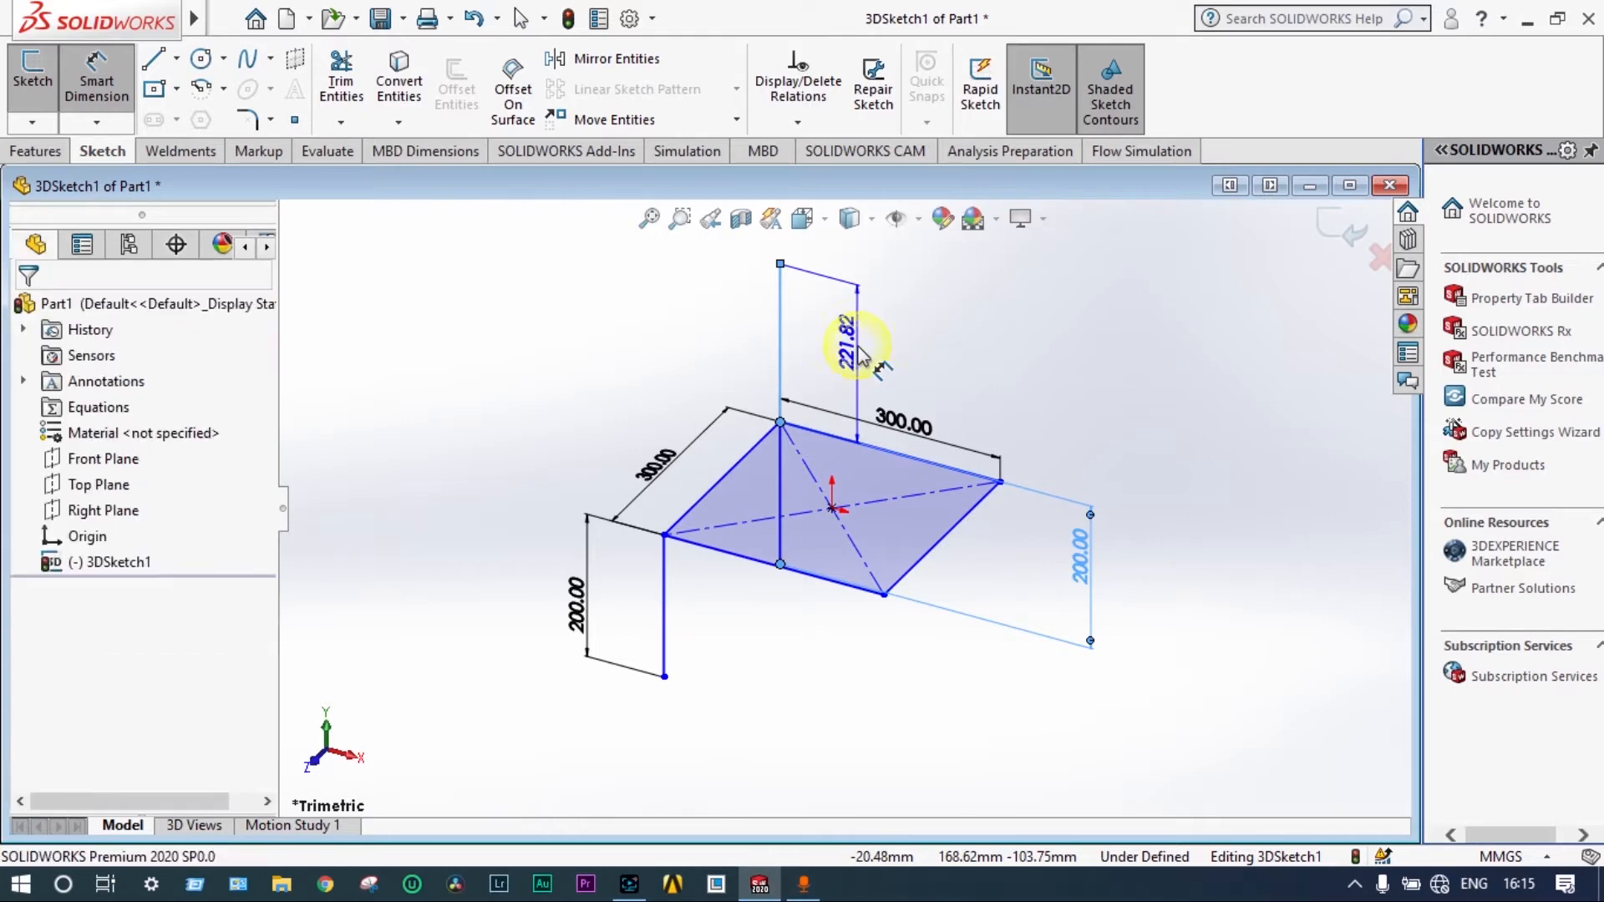
- Dimension the upright back post to 300 mm
{"action": "double_click", "coordinate": [857, 348]}
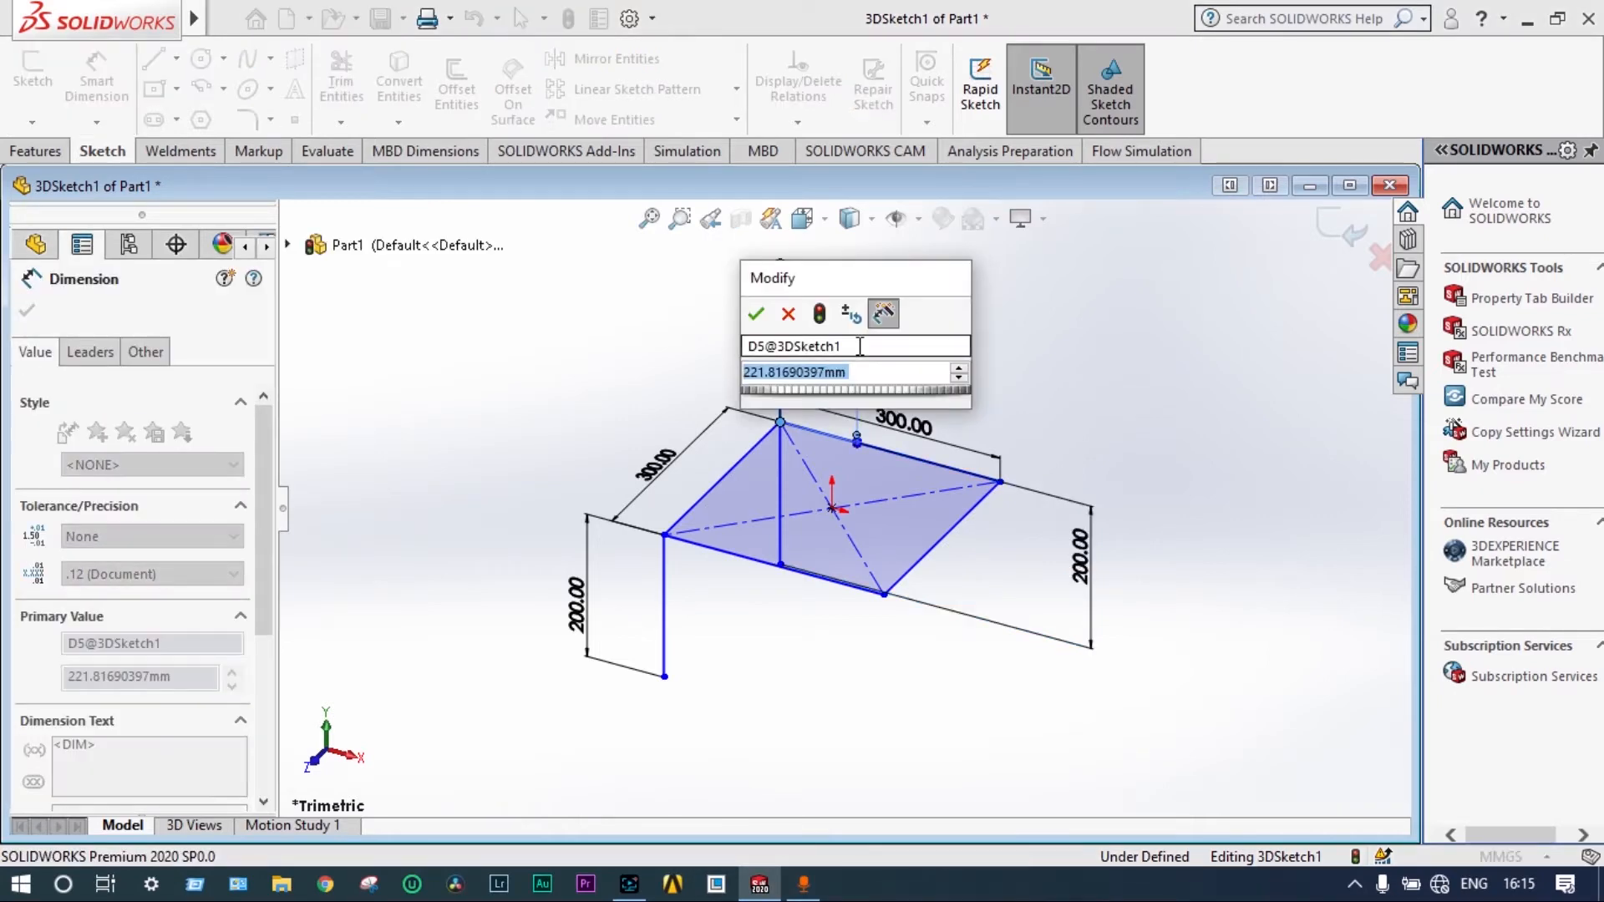
{"action": "type", "text": "300"}
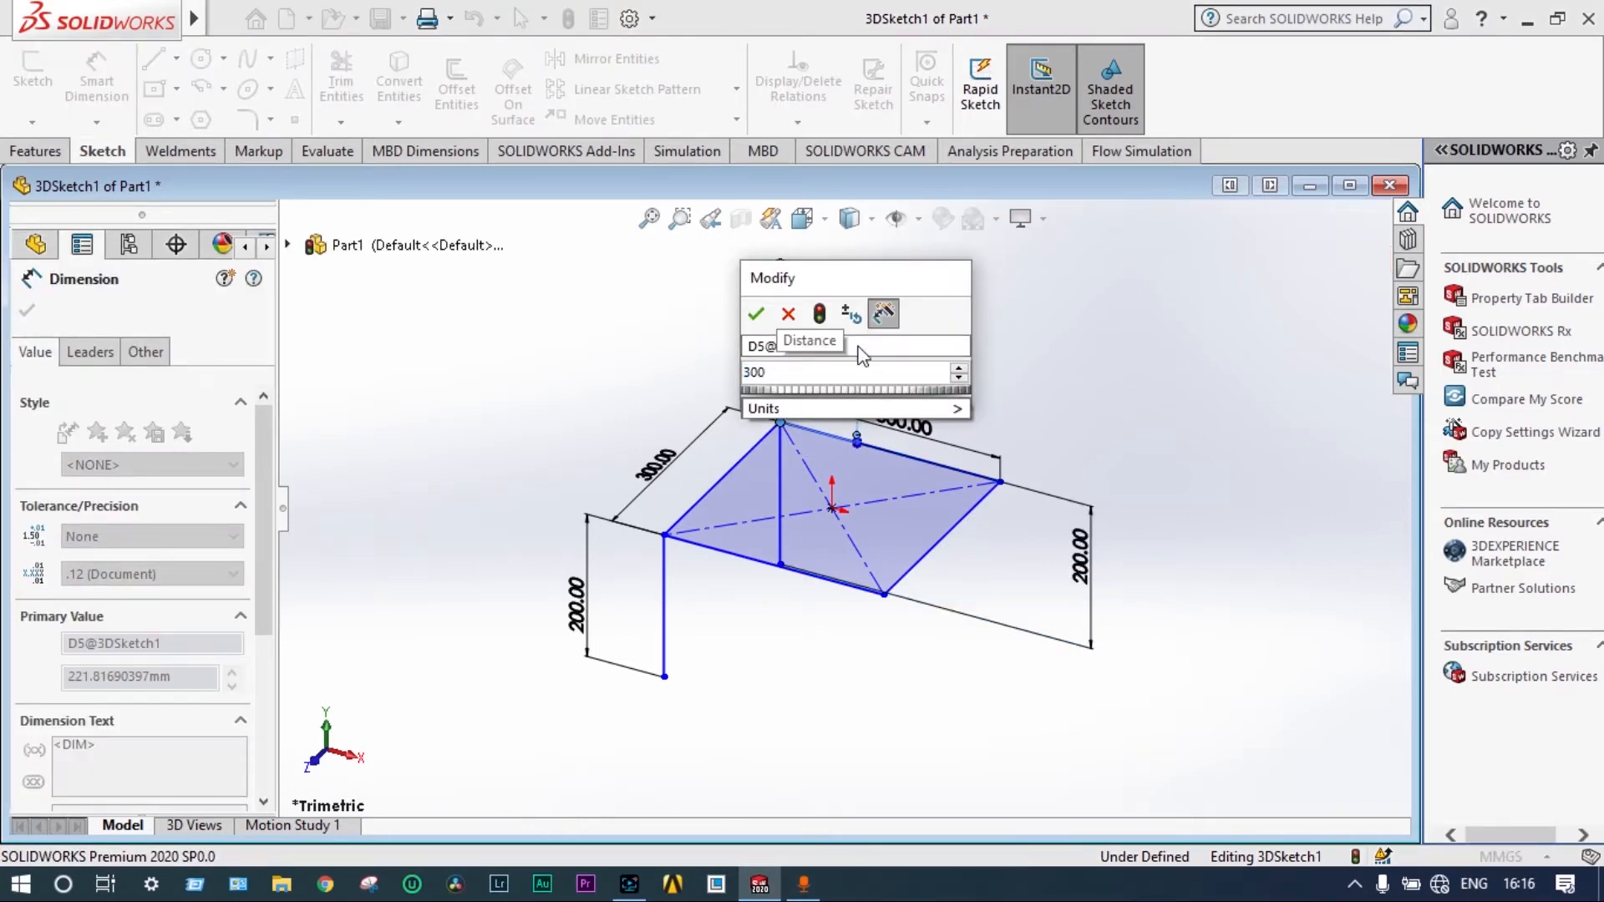
{"action": "left_click", "coordinate": [755, 314]}
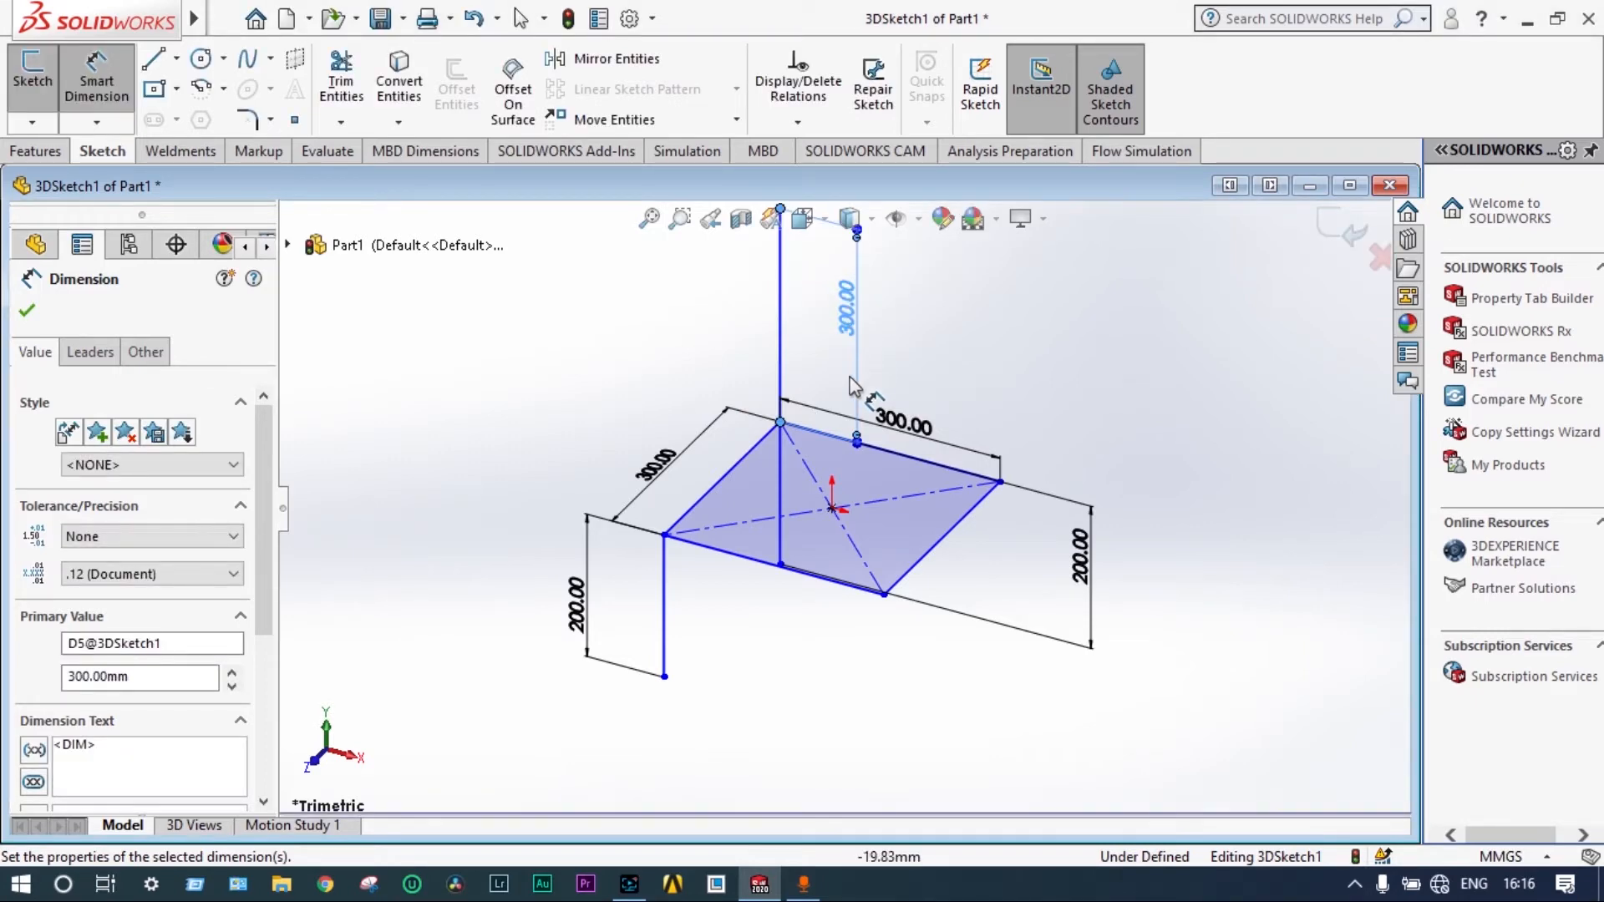
{"action": "mouse_move", "coordinate": [874, 366]}
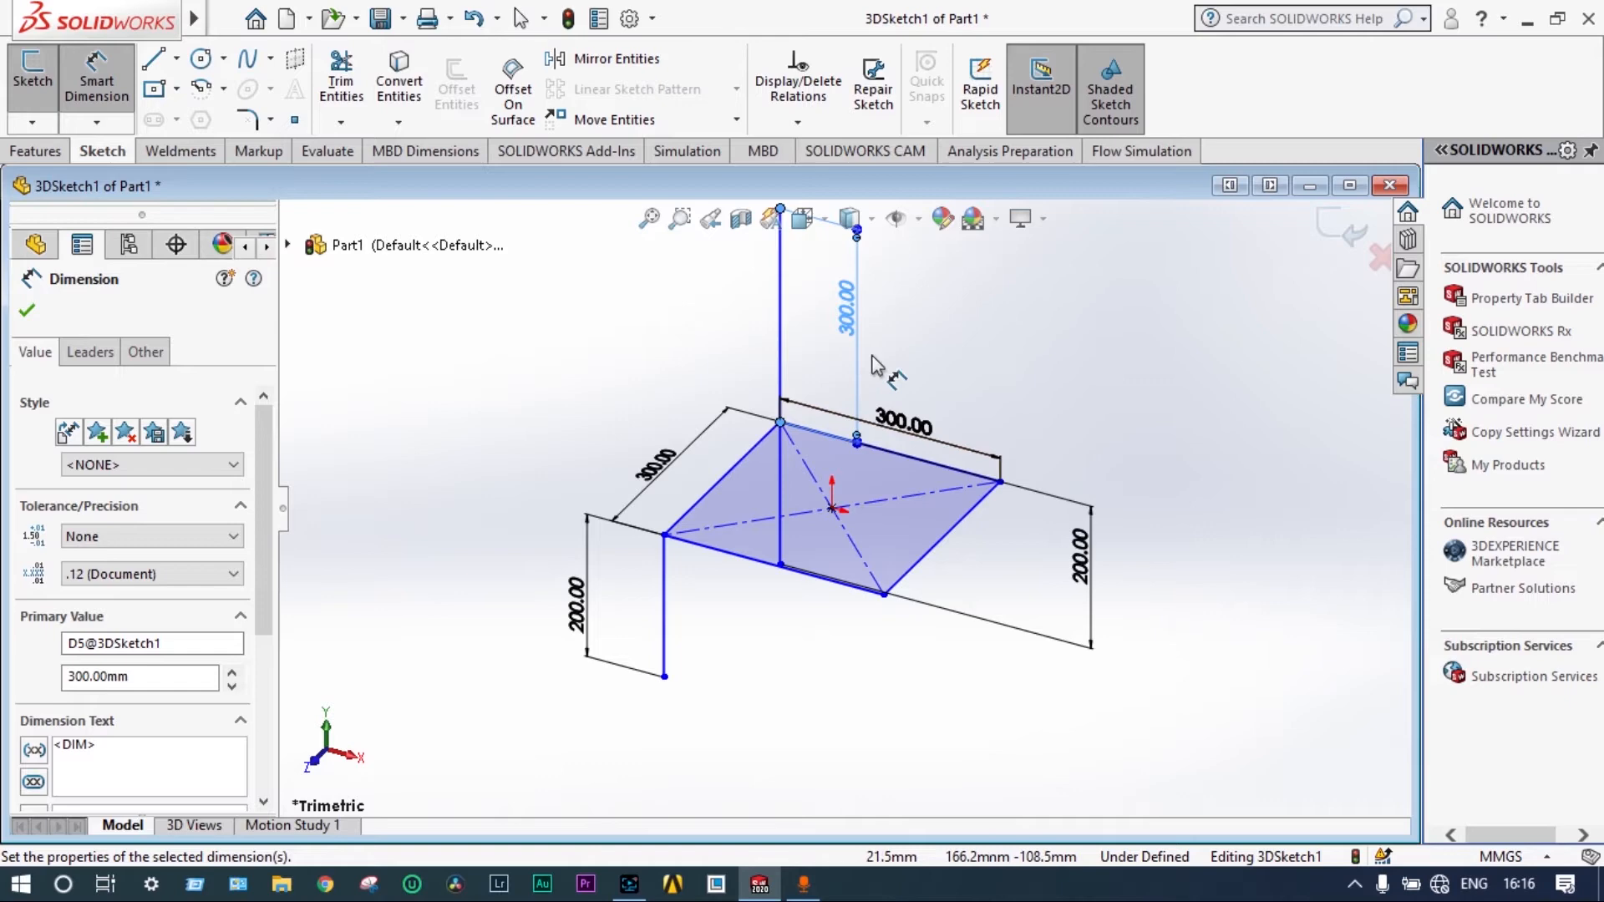
{"action": "mouse_move", "coordinate": [828, 511]}
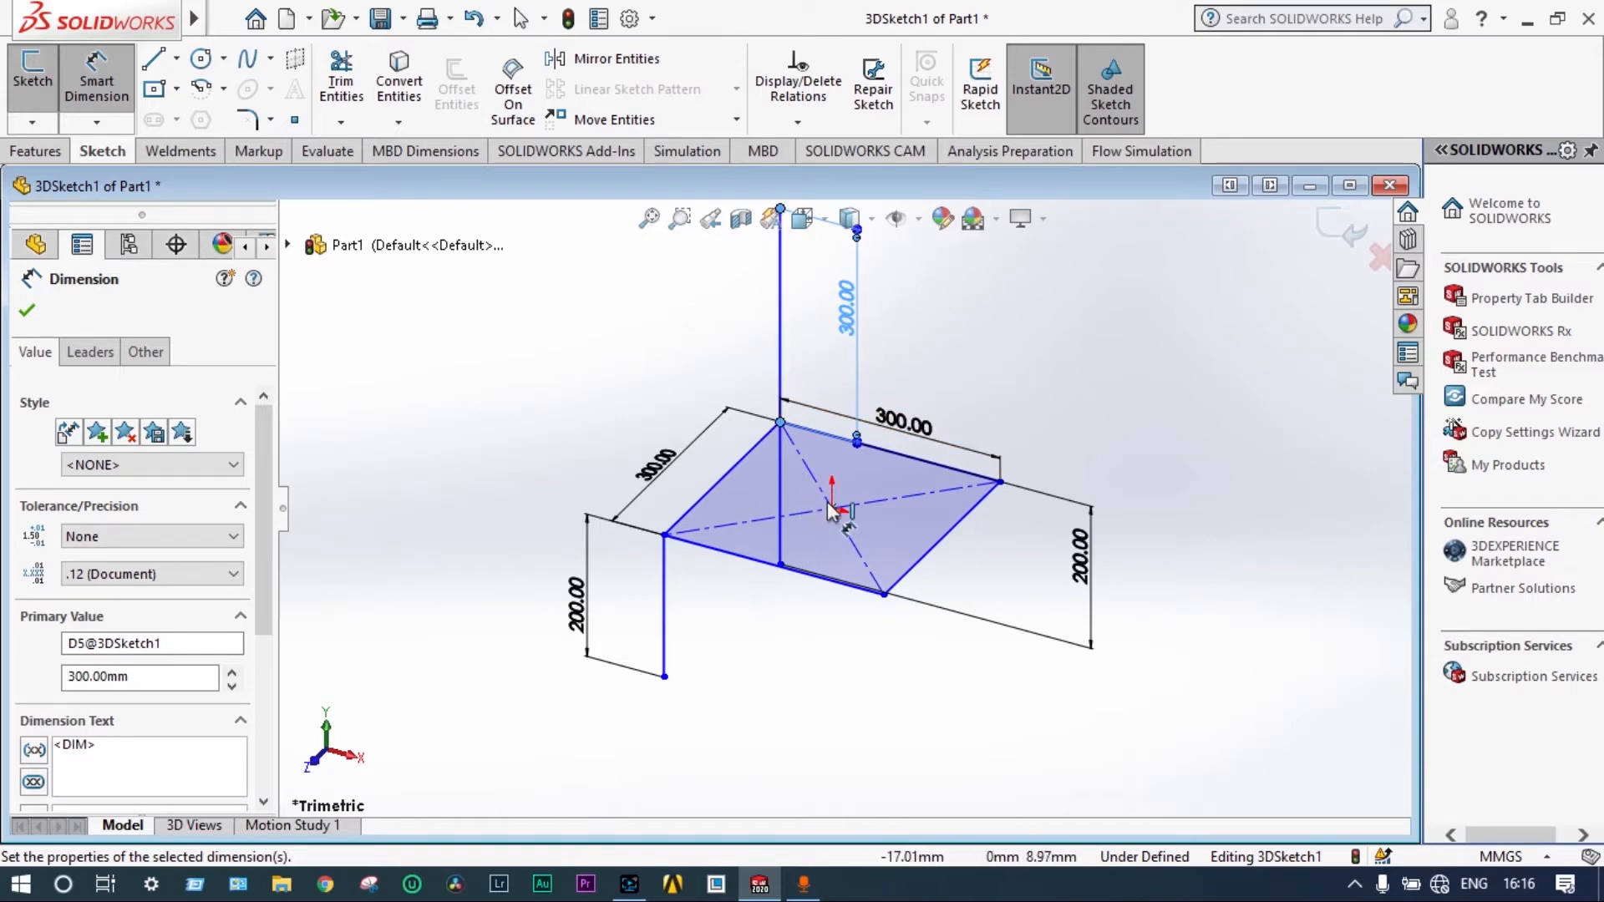
{"action": "mouse_move", "coordinate": [481, 419]}
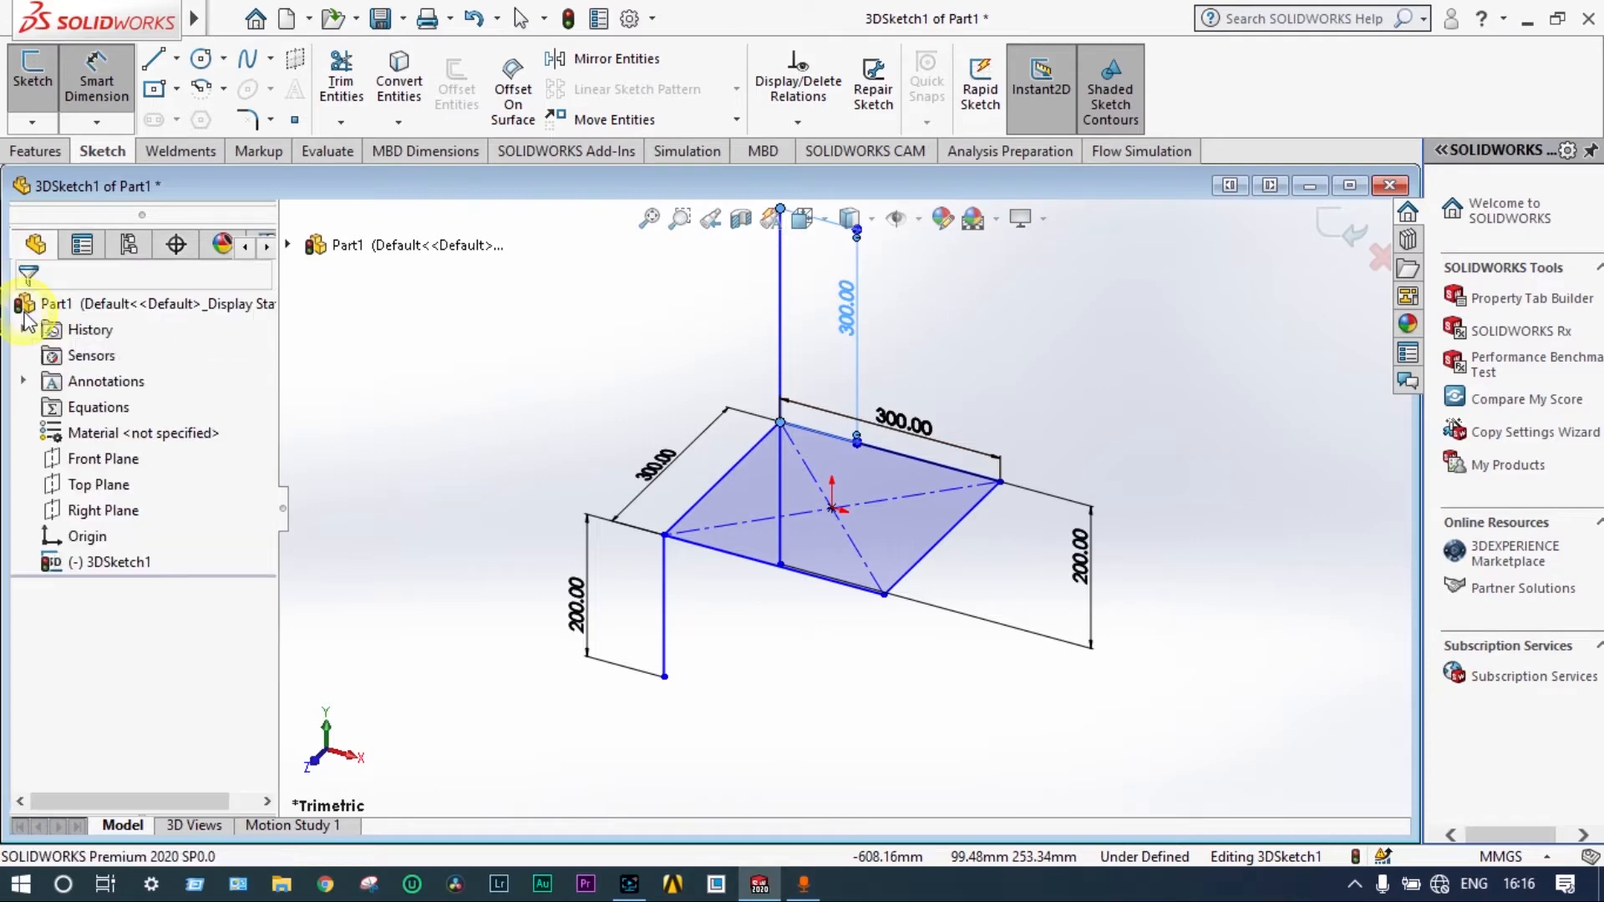
{"action": "mouse_move", "coordinate": [615, 58]}
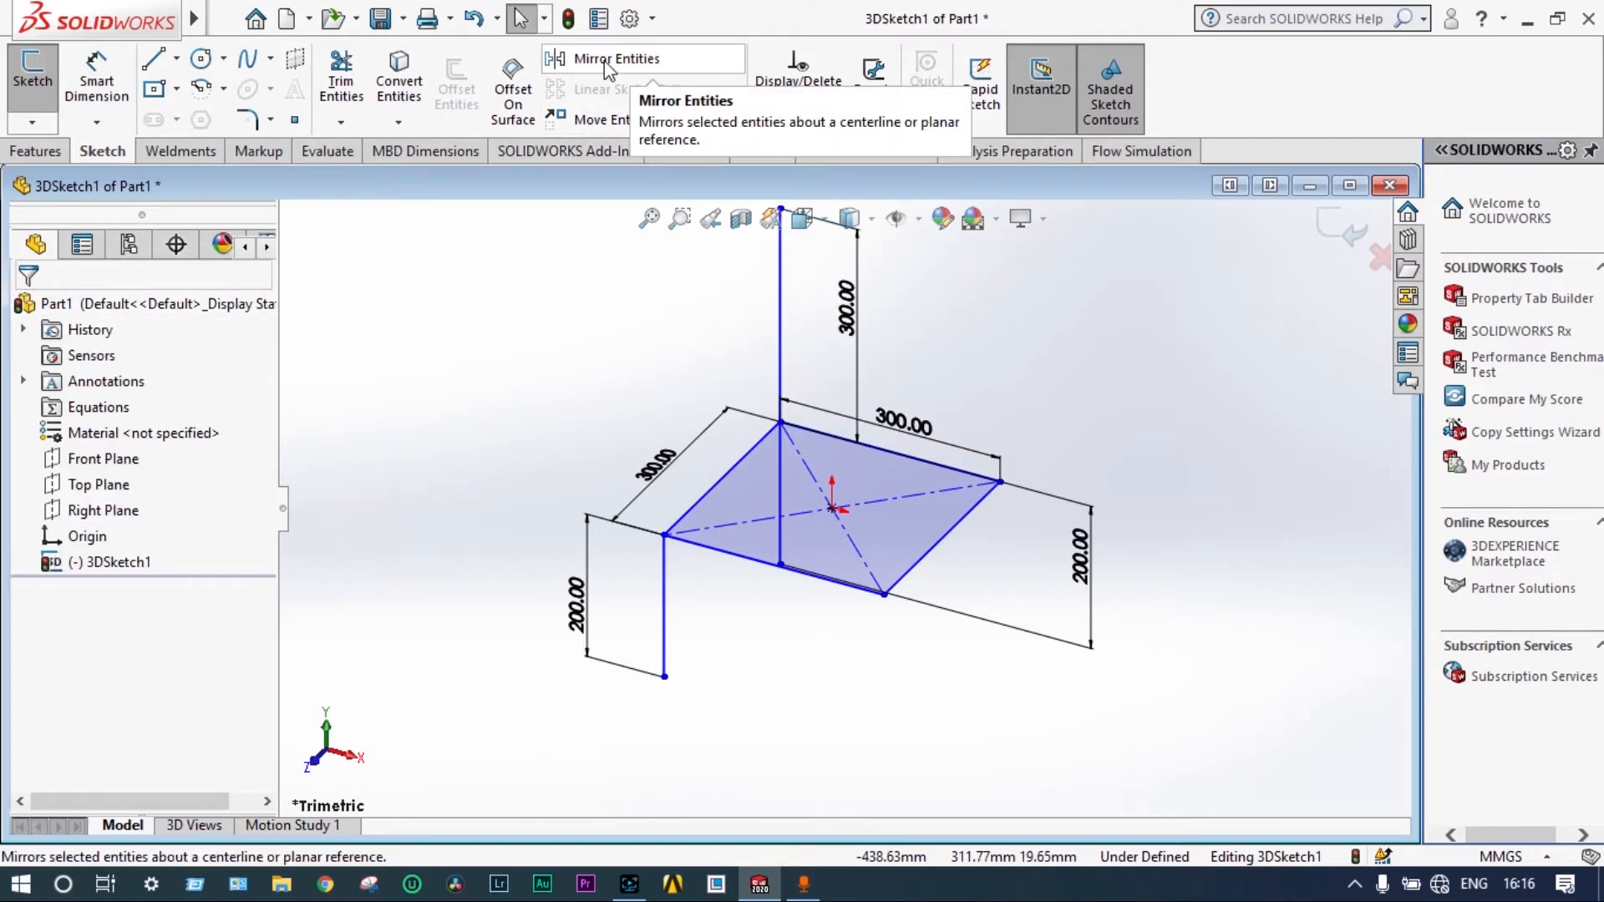
- Mirror the leg and back post lines about the Right Plane and exit the 3D sketch
{"action": "left_click", "coordinate": [613, 59]}
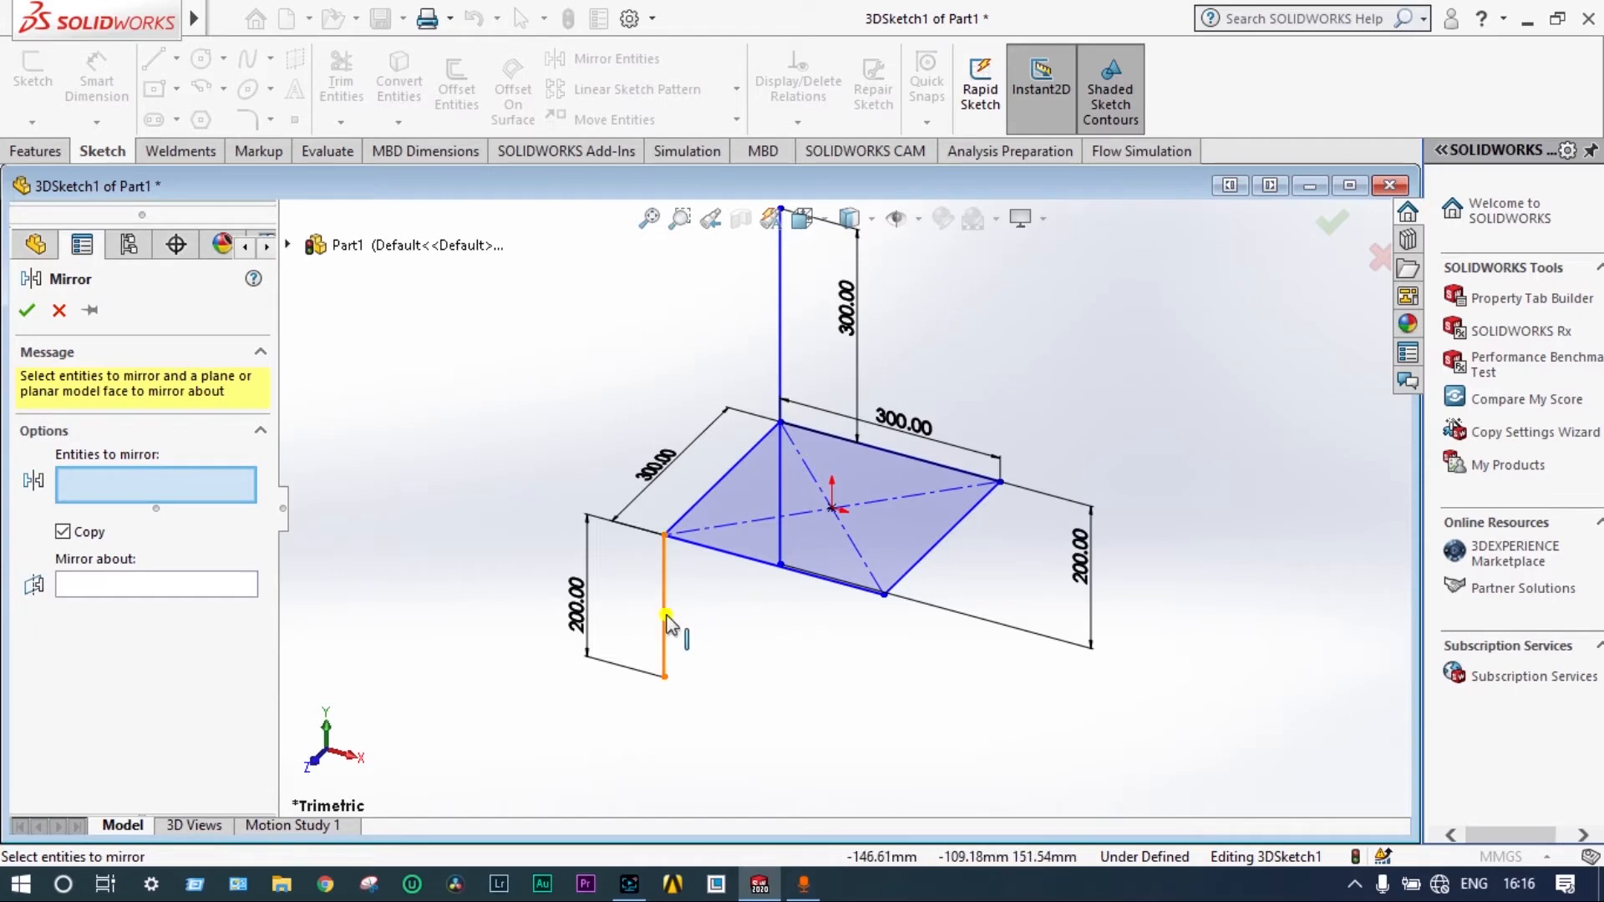
{"action": "left_click", "coordinate": [664, 613]}
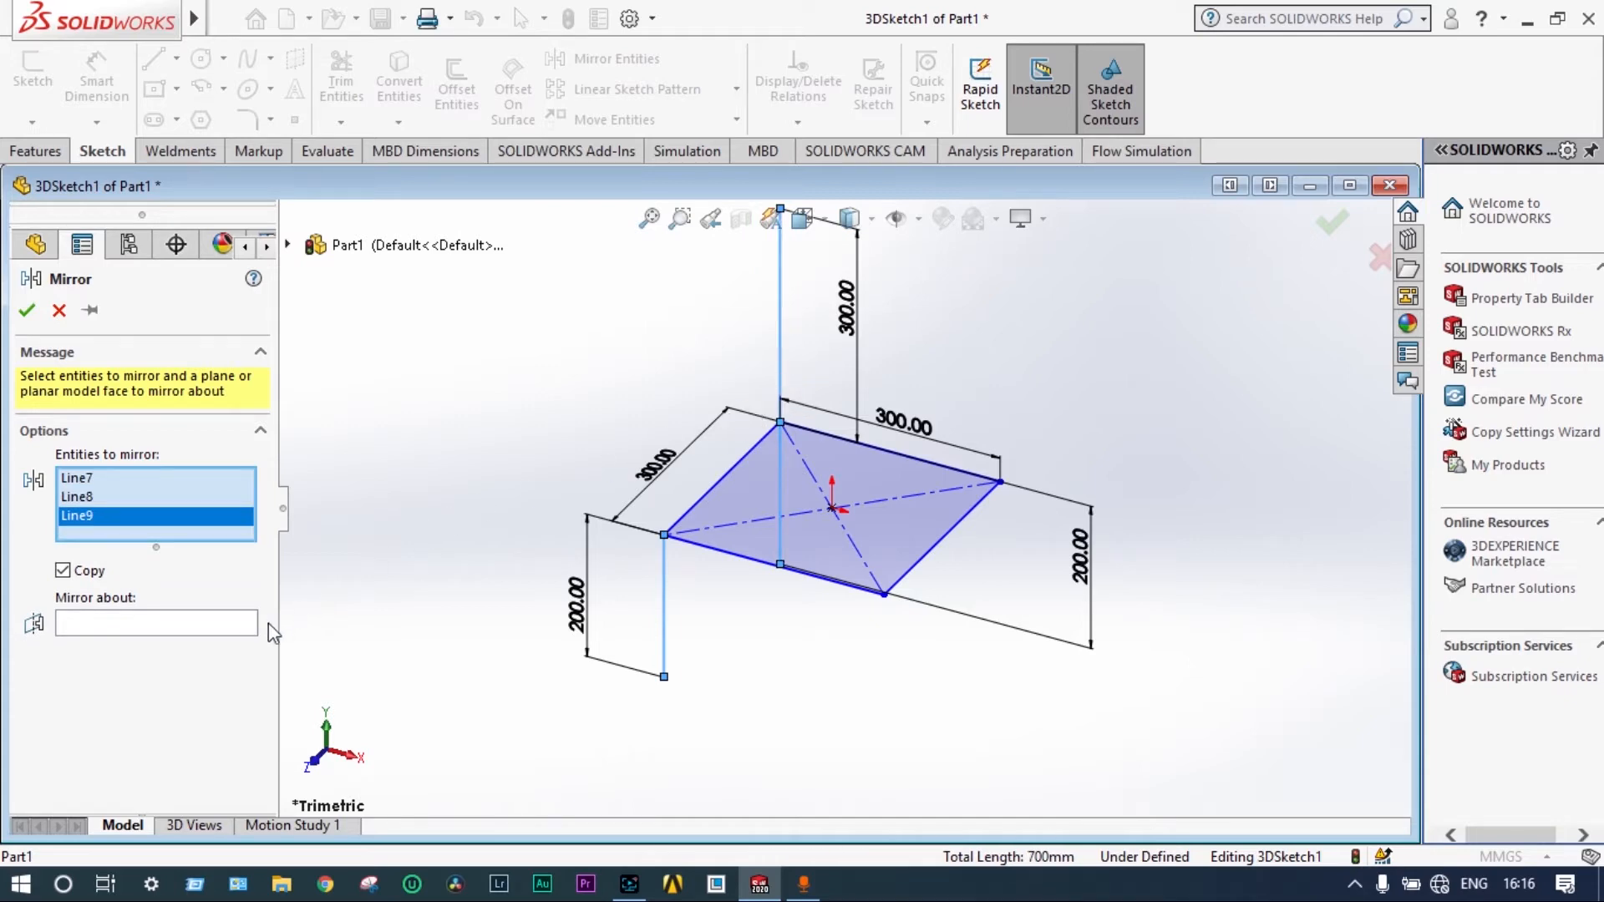
{"action": "left_click", "coordinate": [156, 623]}
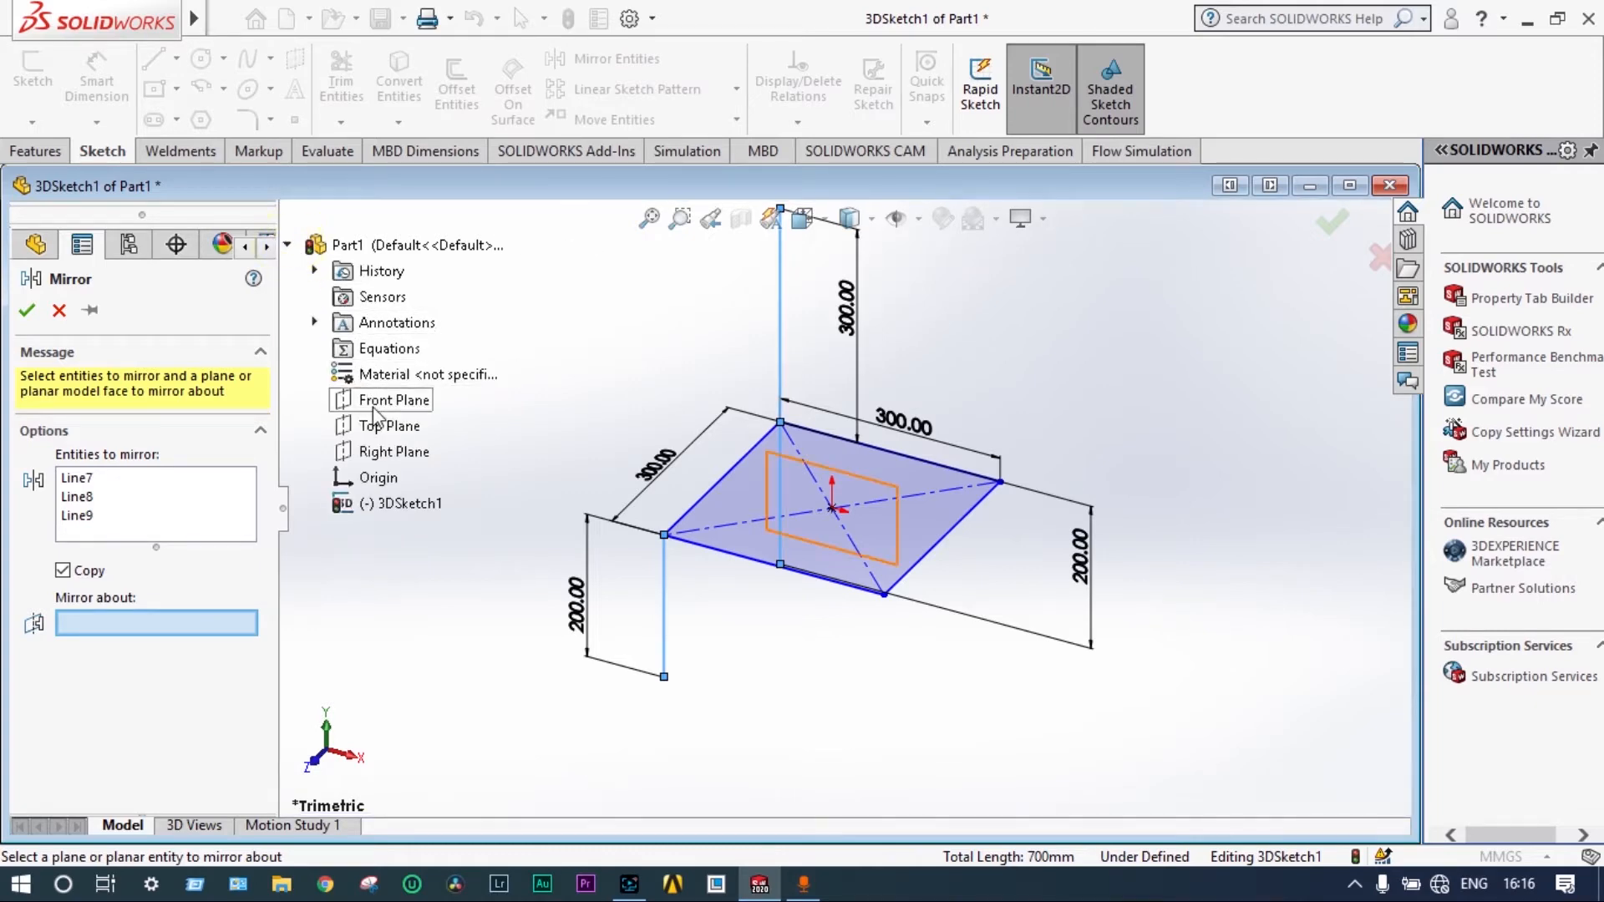
{"action": "left_click", "coordinate": [394, 451]}
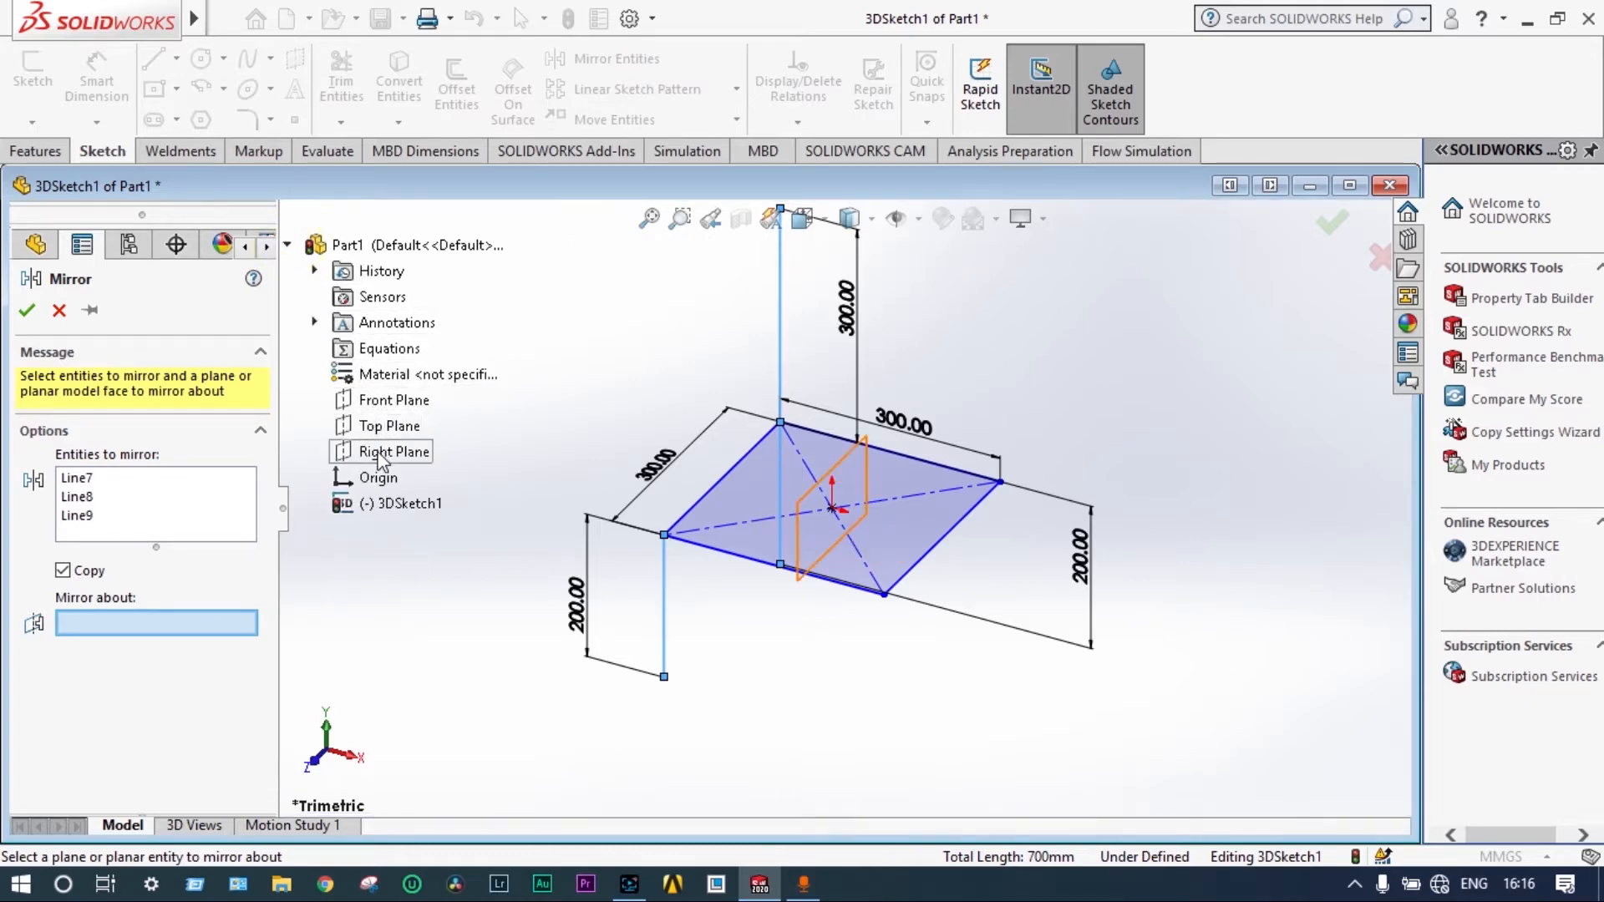
{"action": "left_click", "coordinate": [392, 451]}
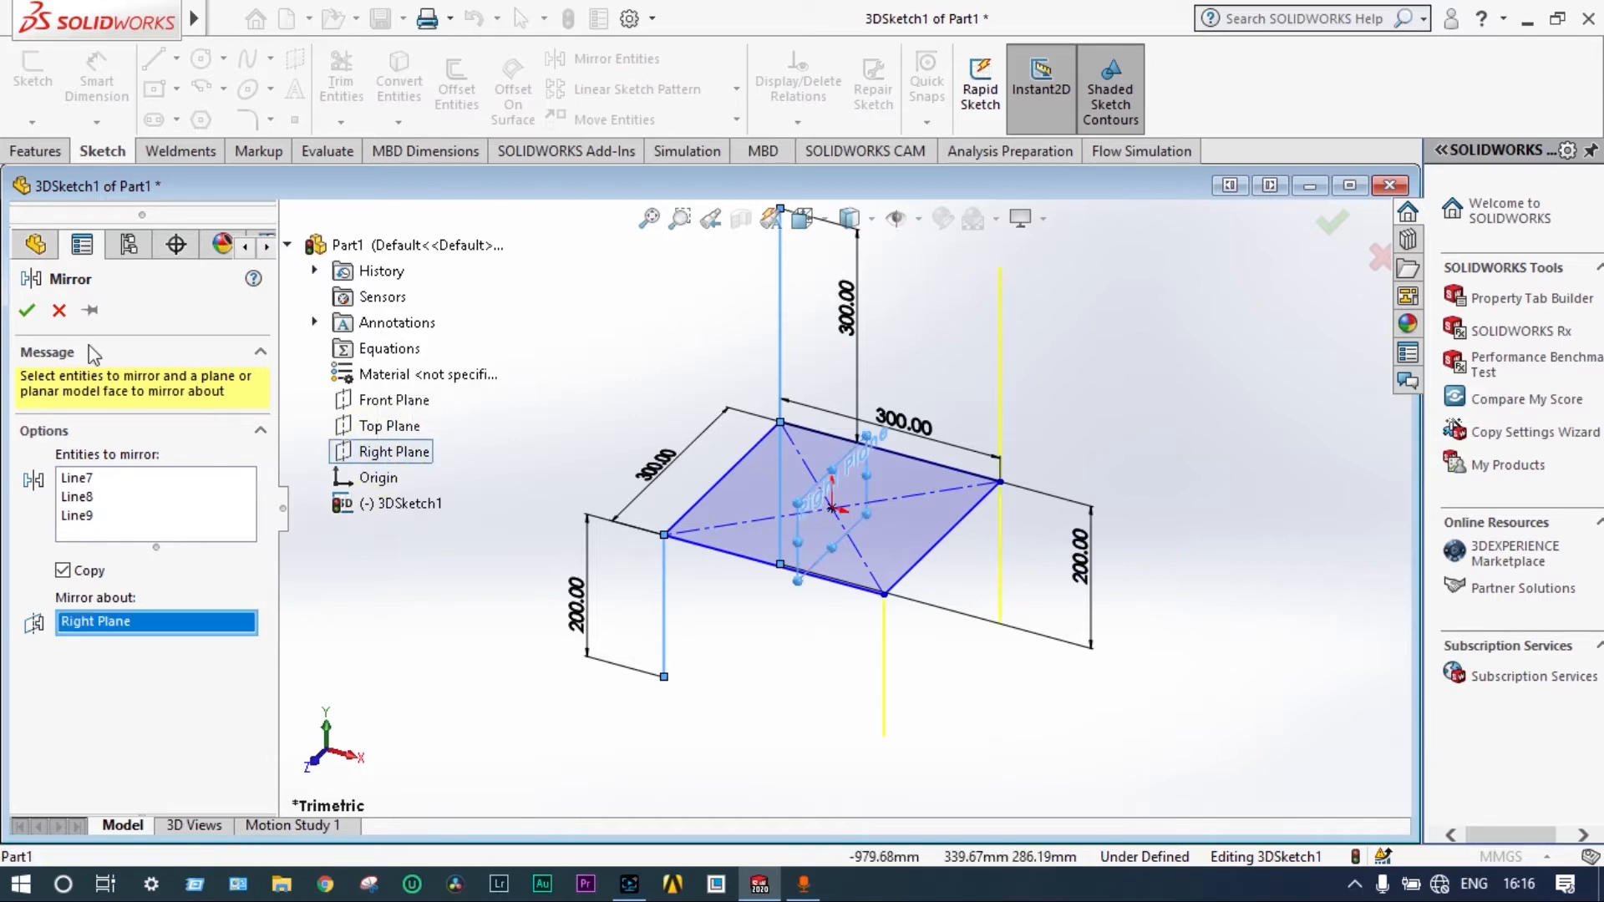
{"action": "left_click", "coordinate": [26, 310]}
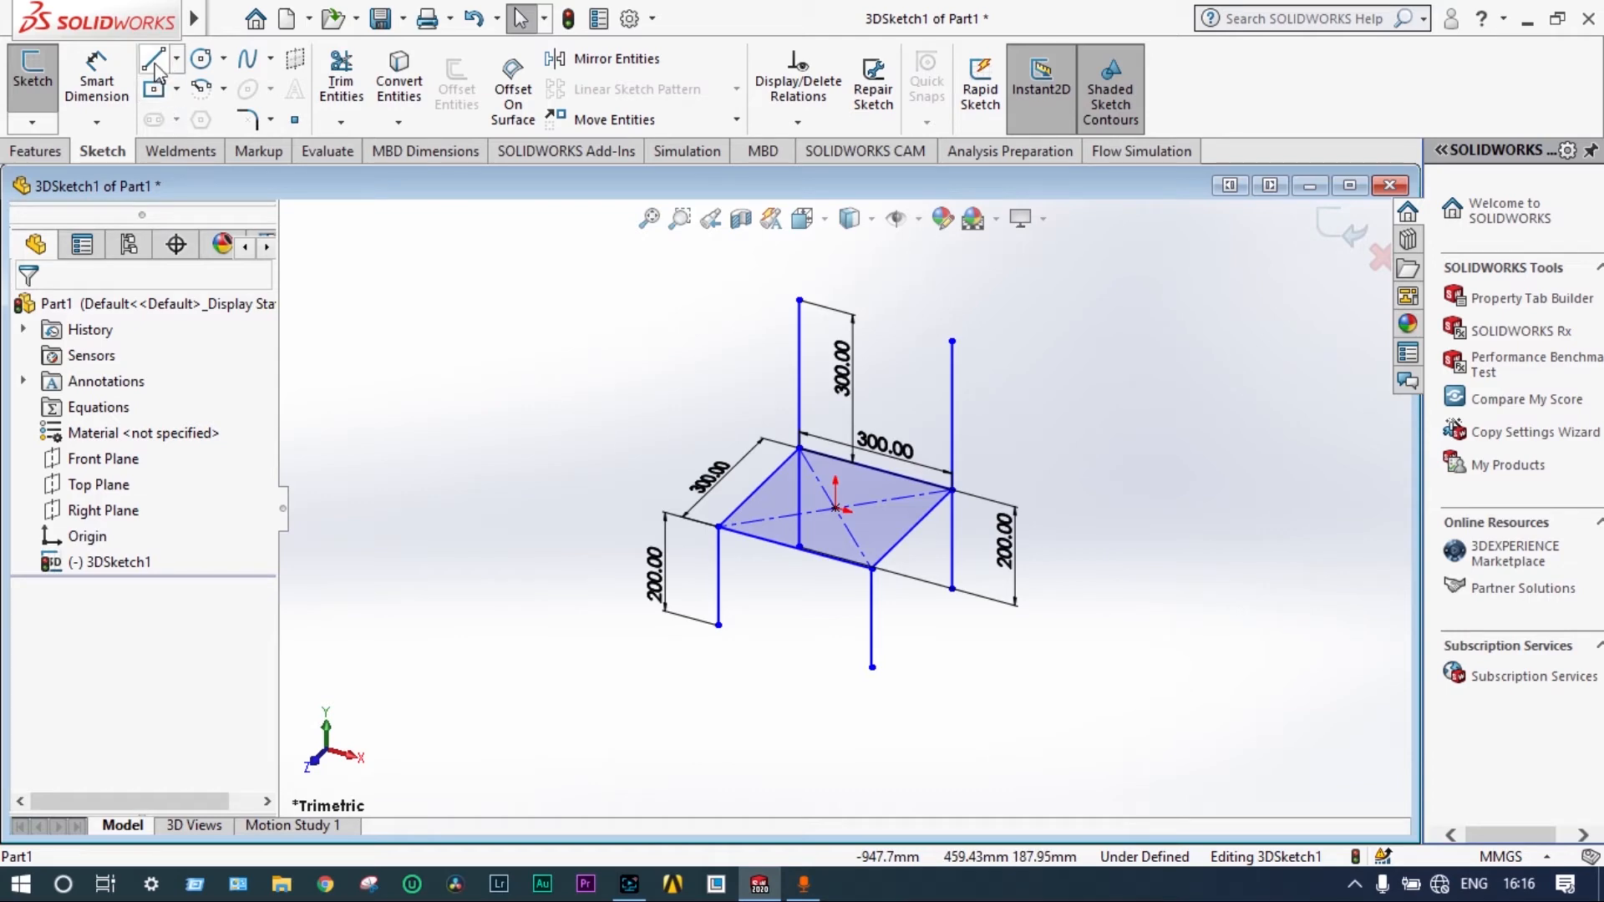
{"action": "left_click", "coordinate": [152, 58]}
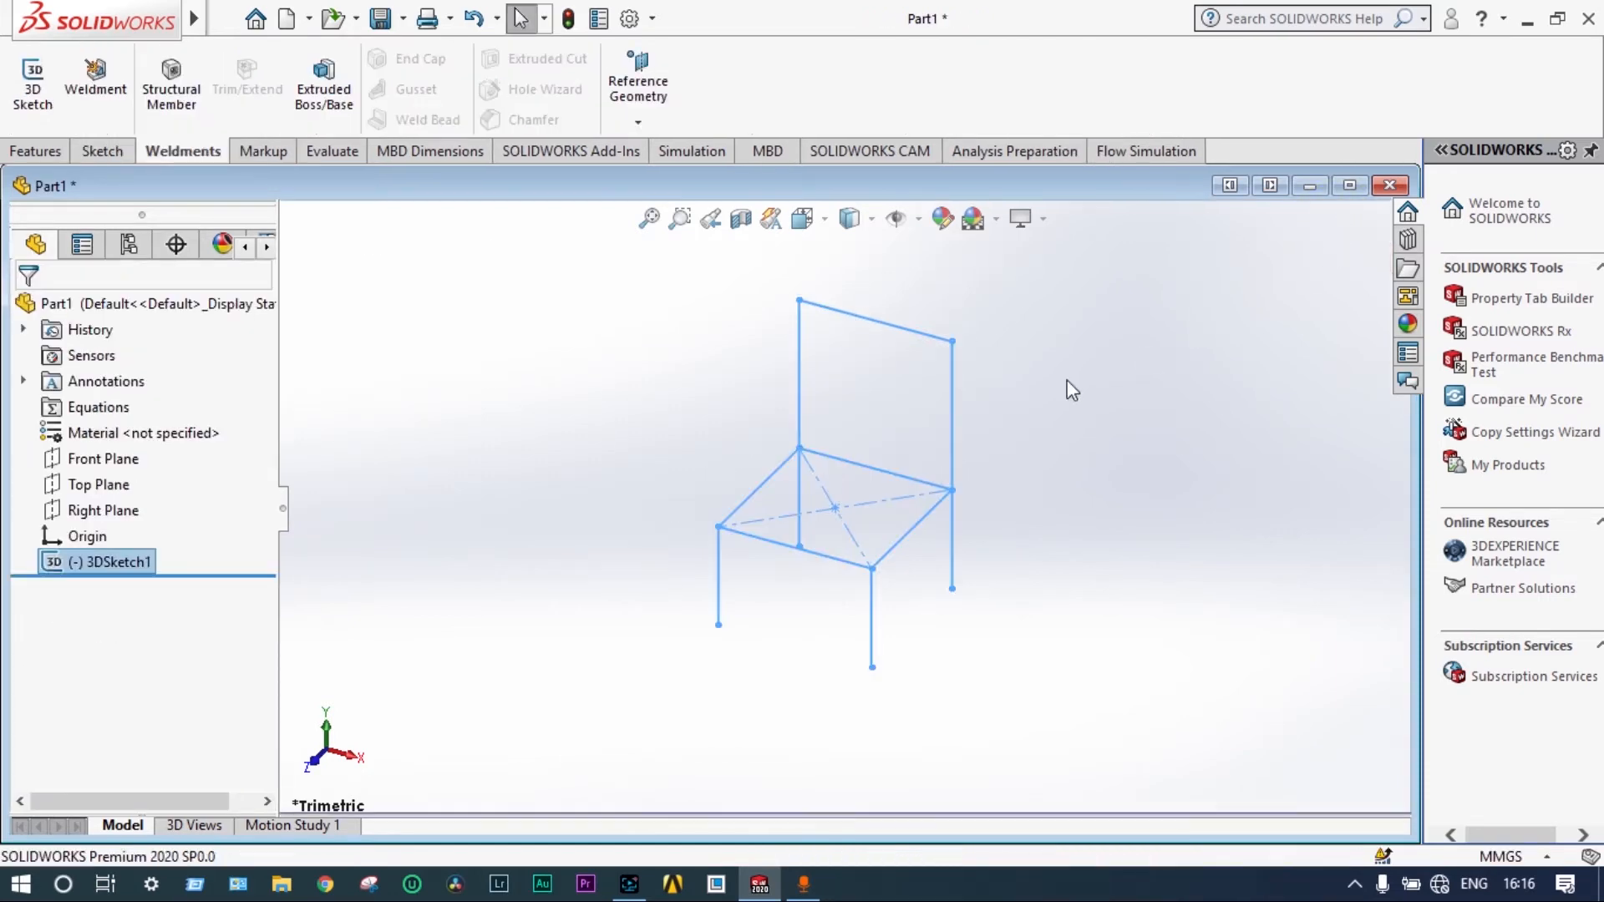
{"action": "mouse_move", "coordinate": [222, 168]}
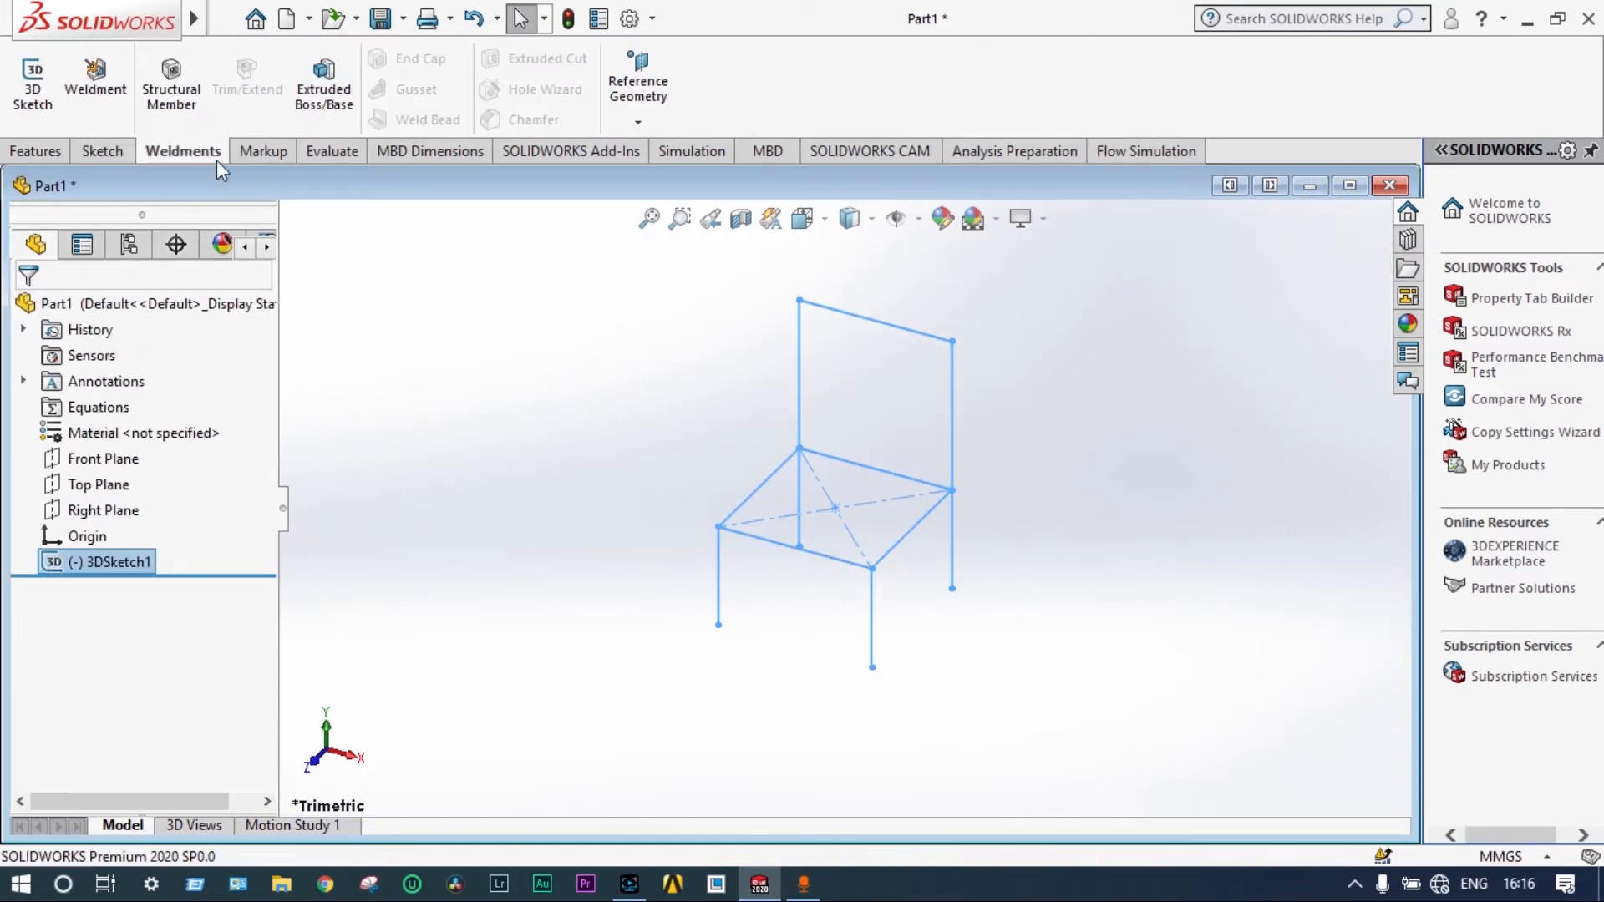
- Make the part a weldment and start the Structural Member command
{"action": "left_click", "coordinate": [95, 82]}
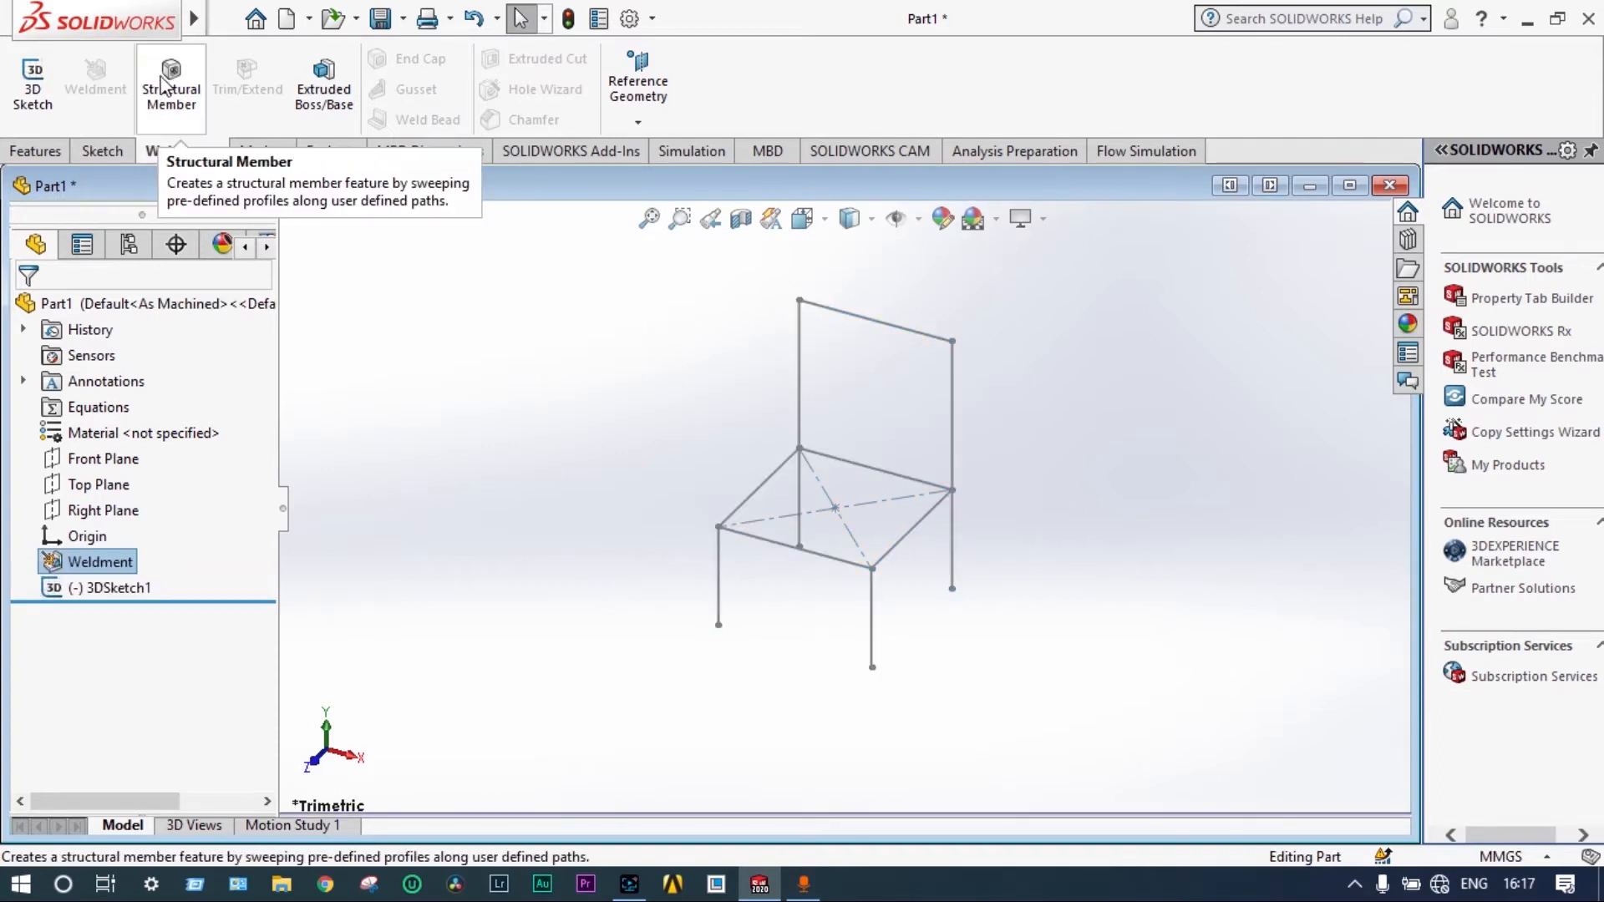
{"action": "left_click", "coordinate": [171, 88]}
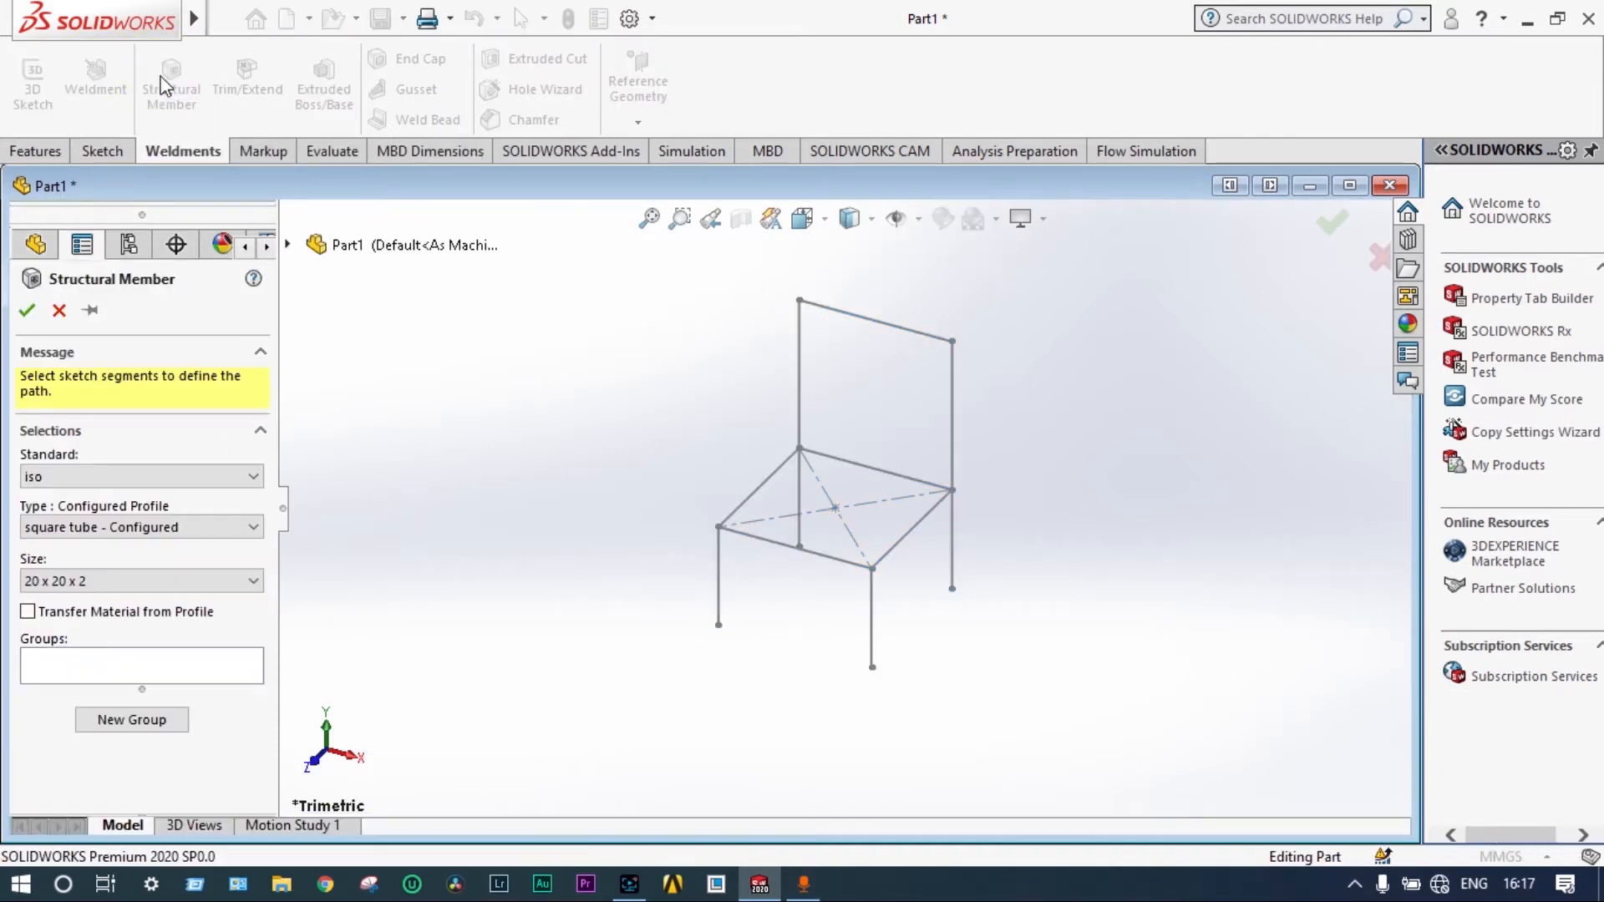
- Add the four legs and upper back posts as a first group of 20 x 20 x 2 square tube members
{"action": "left_click", "coordinate": [717, 568]}
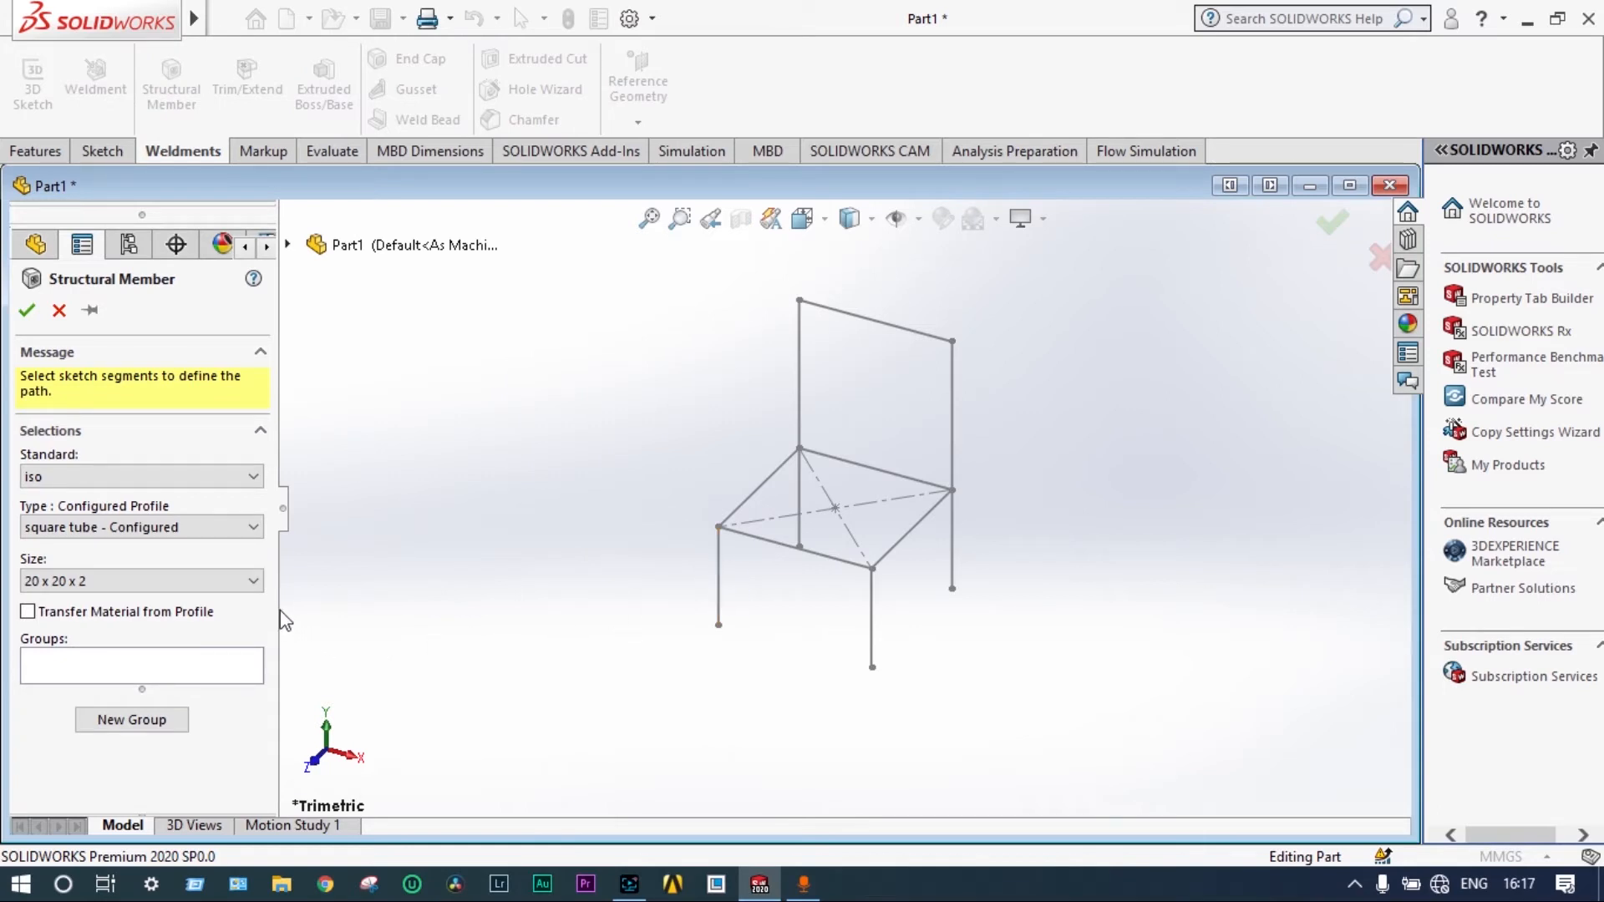
{"action": "mouse_move", "coordinate": [276, 568]}
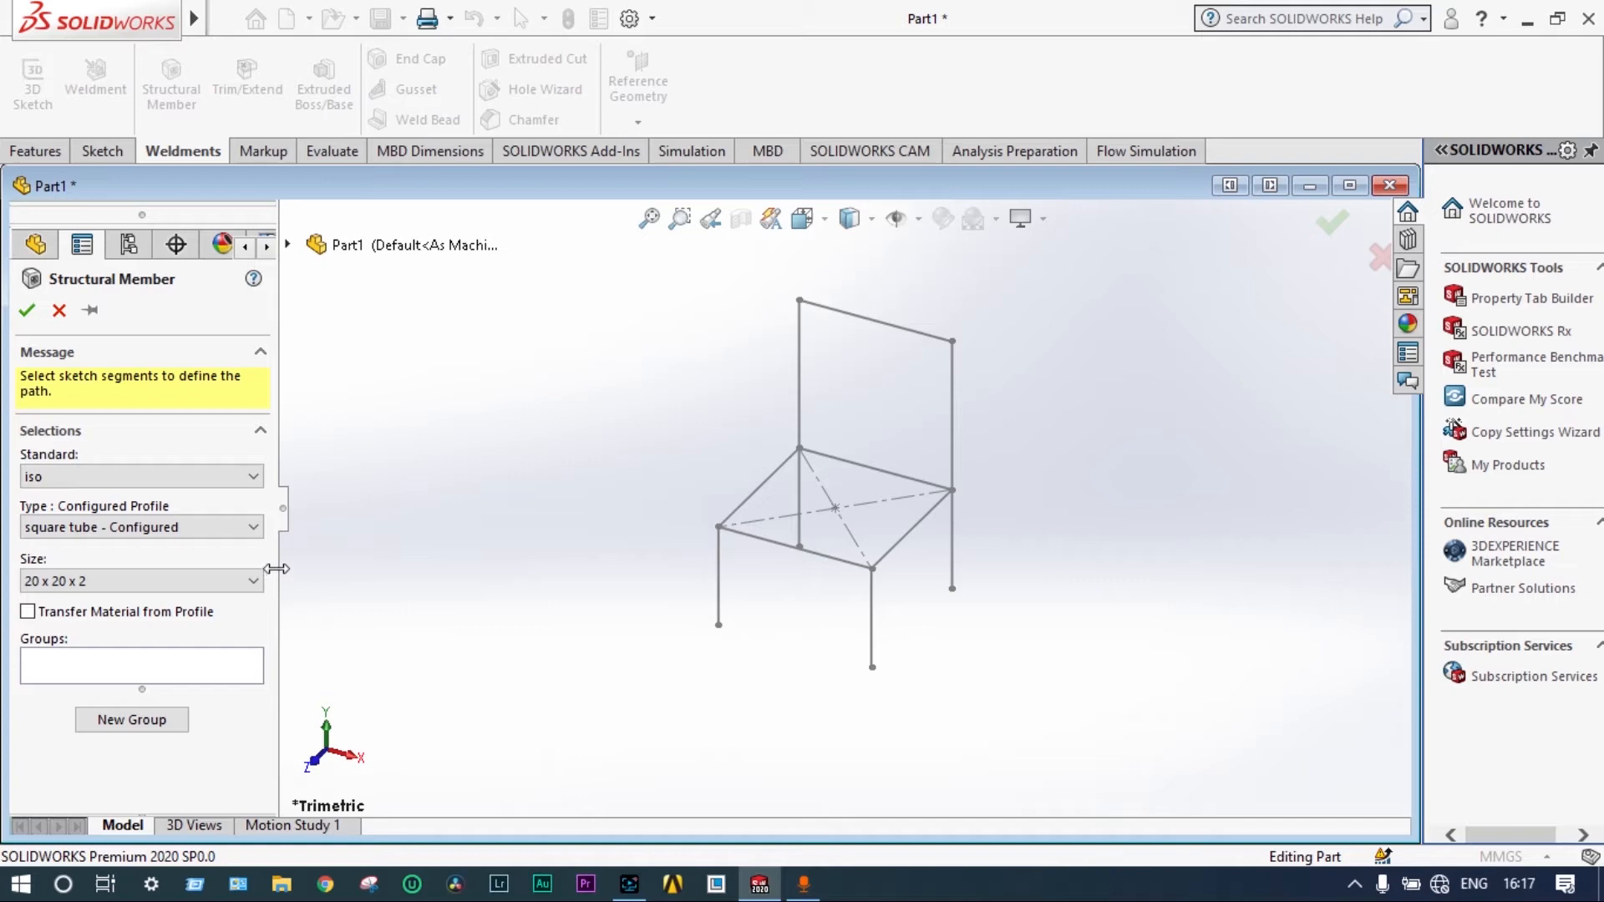
{"action": "mouse_move", "coordinate": [272, 586]}
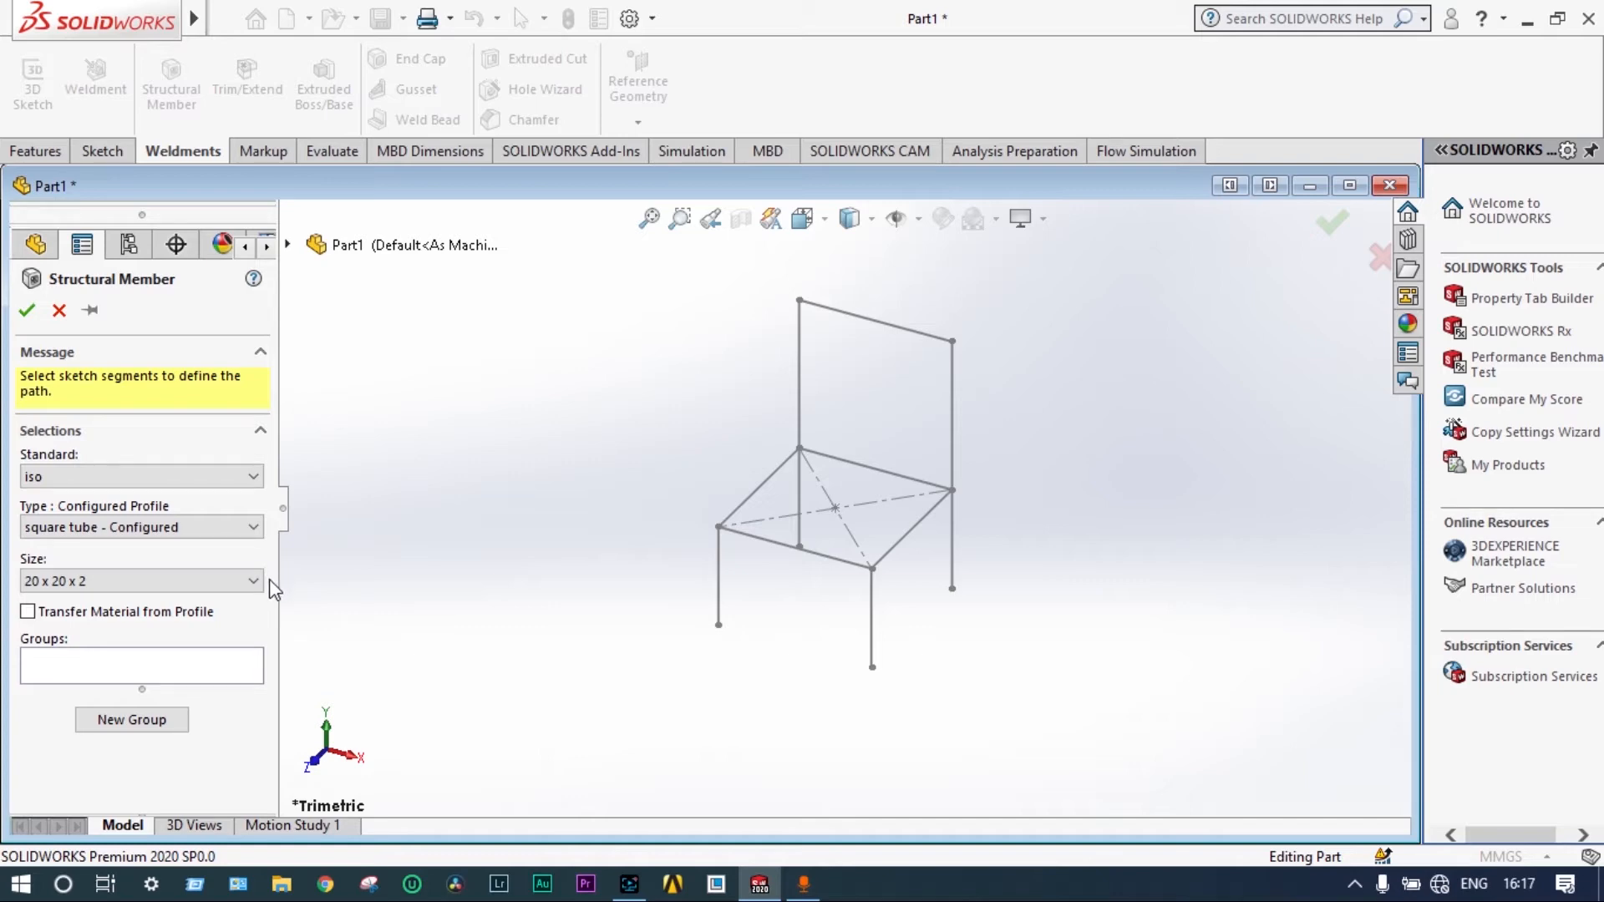
{"action": "left_click", "coordinate": [719, 573]}
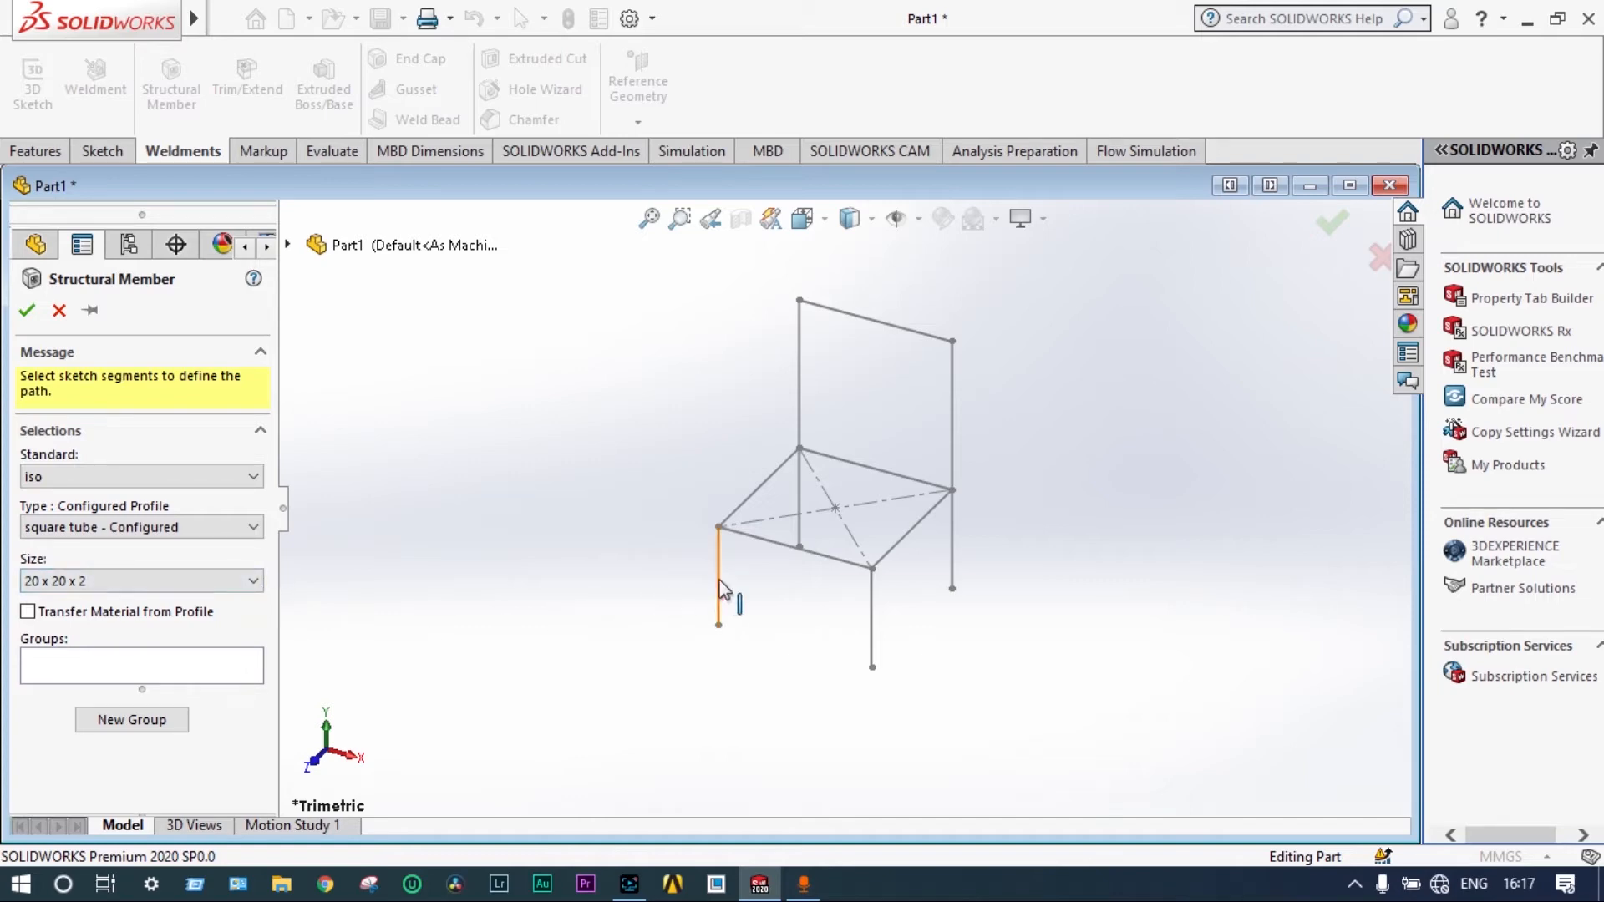
{"action": "left_click", "coordinate": [717, 580]}
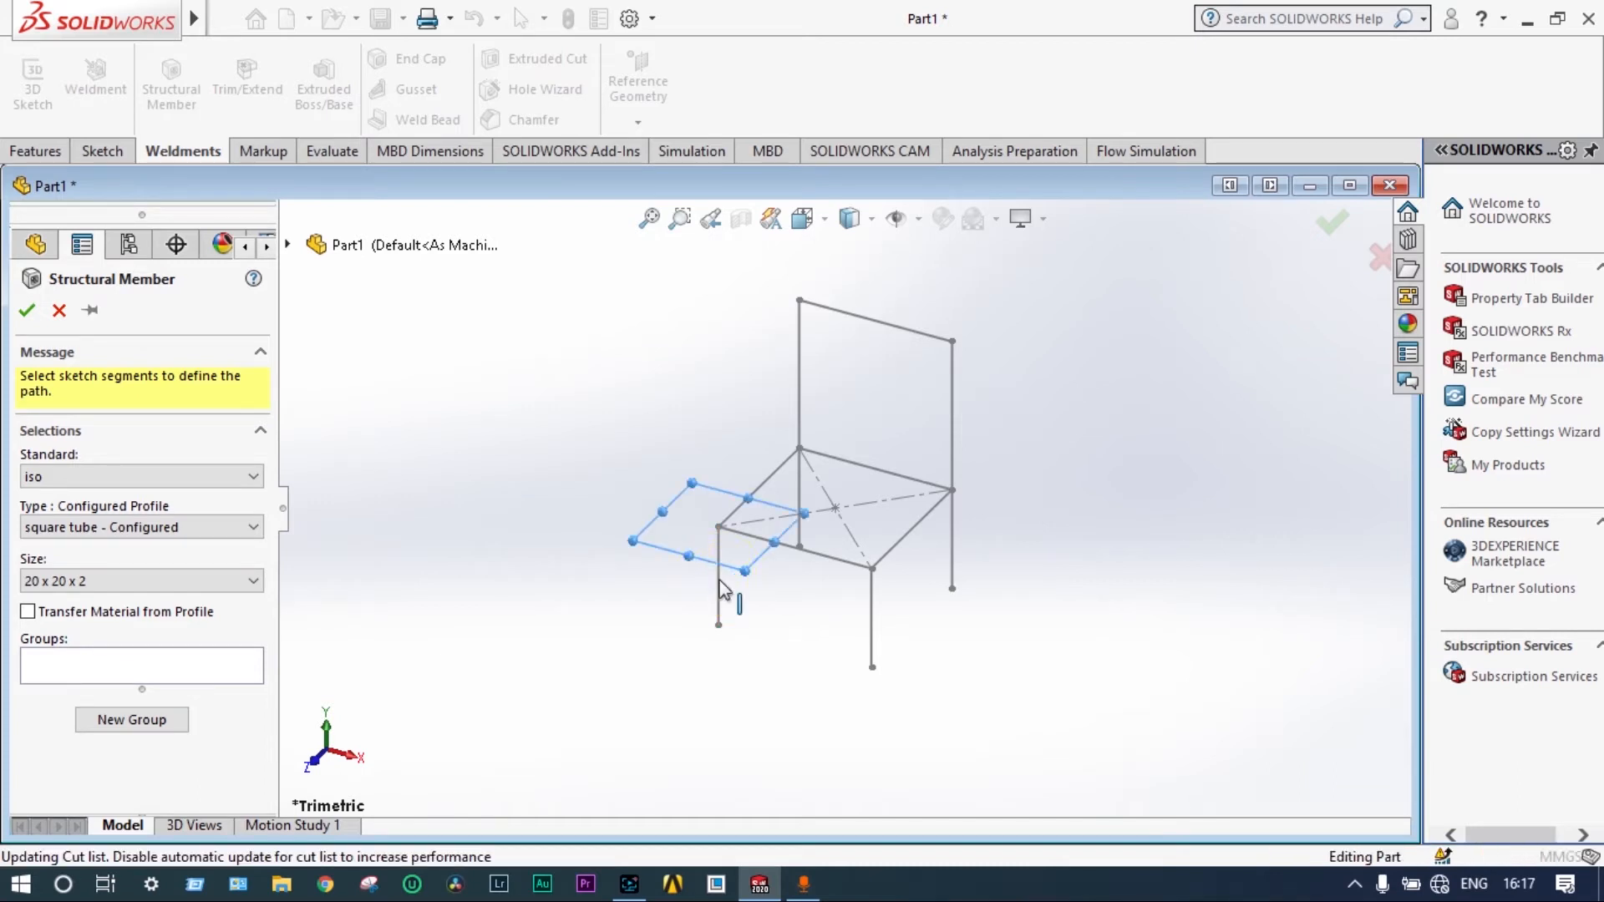
{"action": "left_click", "coordinate": [717, 573]}
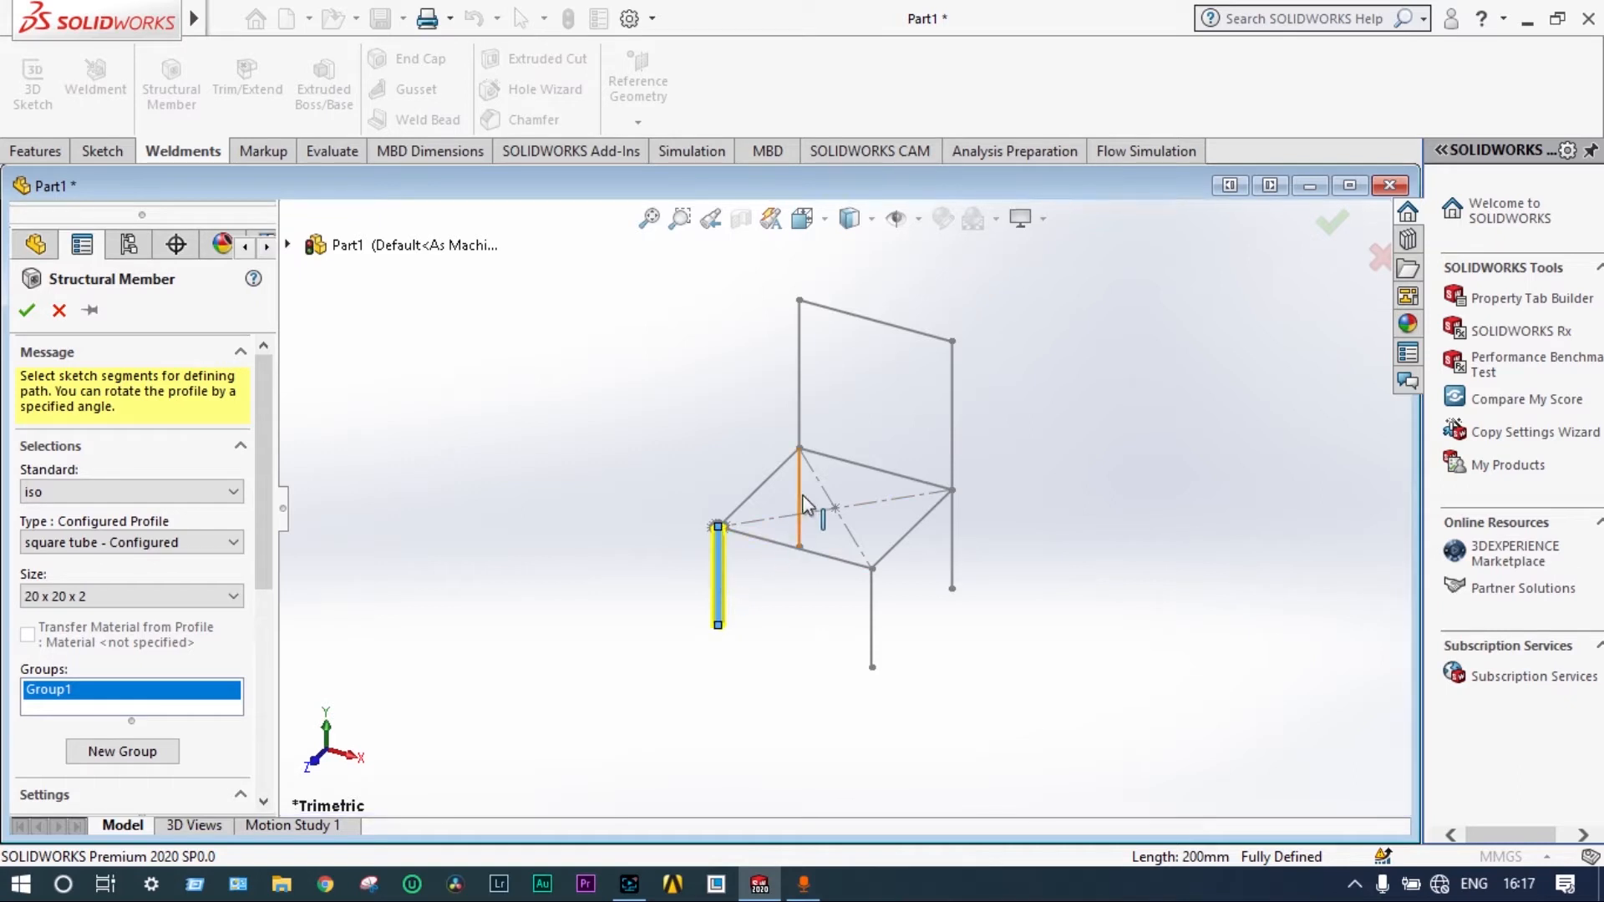
{"action": "left_click", "coordinate": [798, 499]}
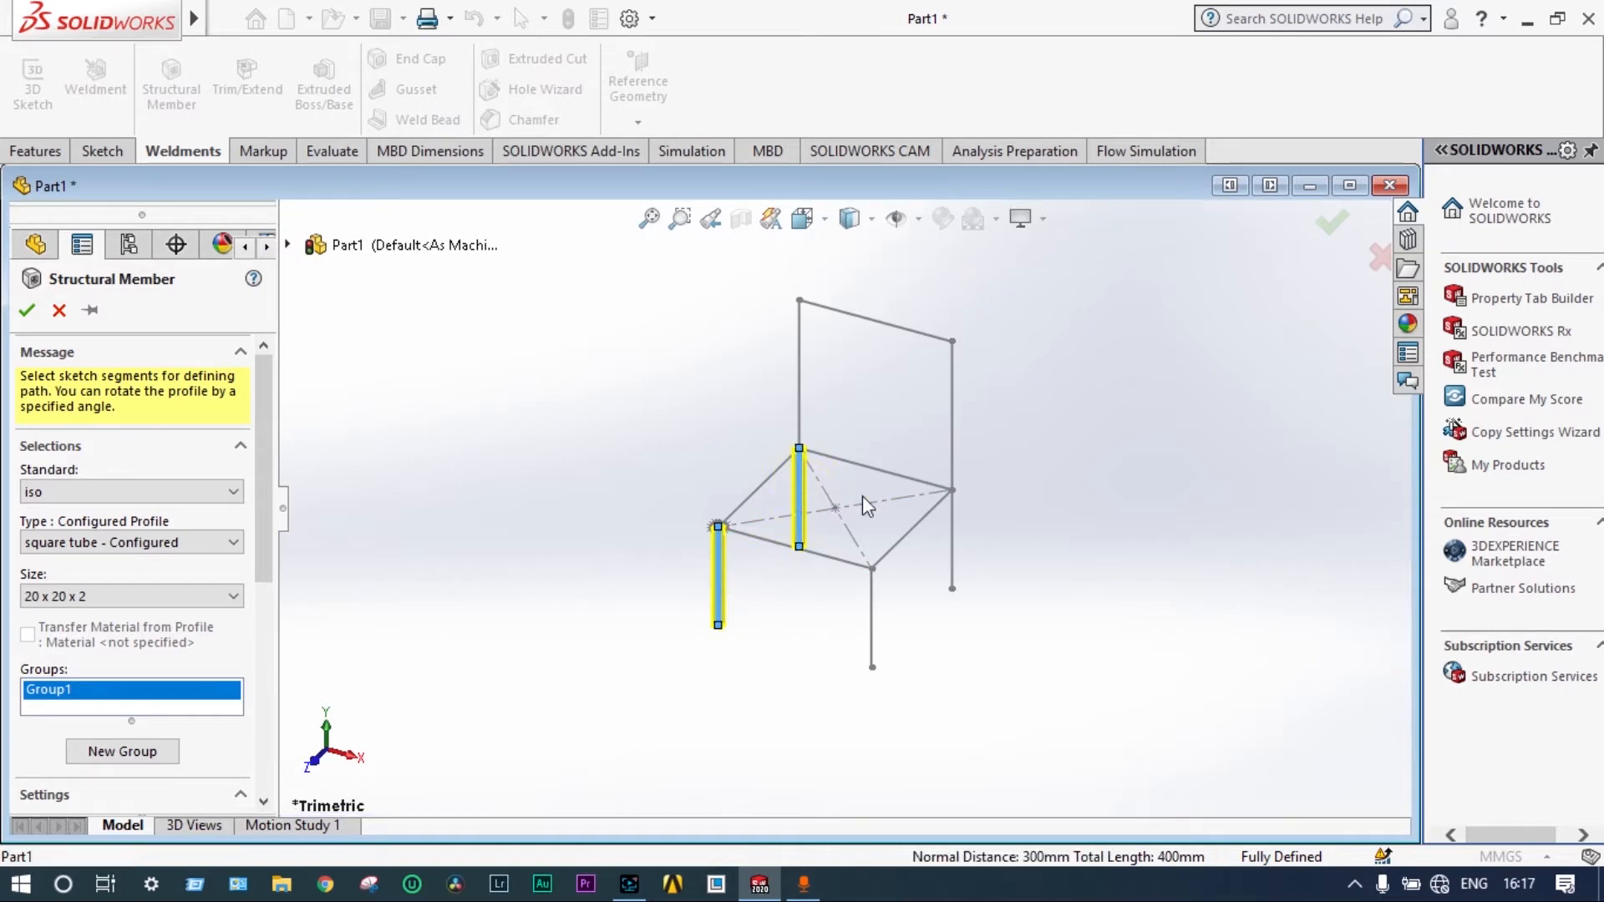
{"action": "left_click", "coordinate": [951, 536]}
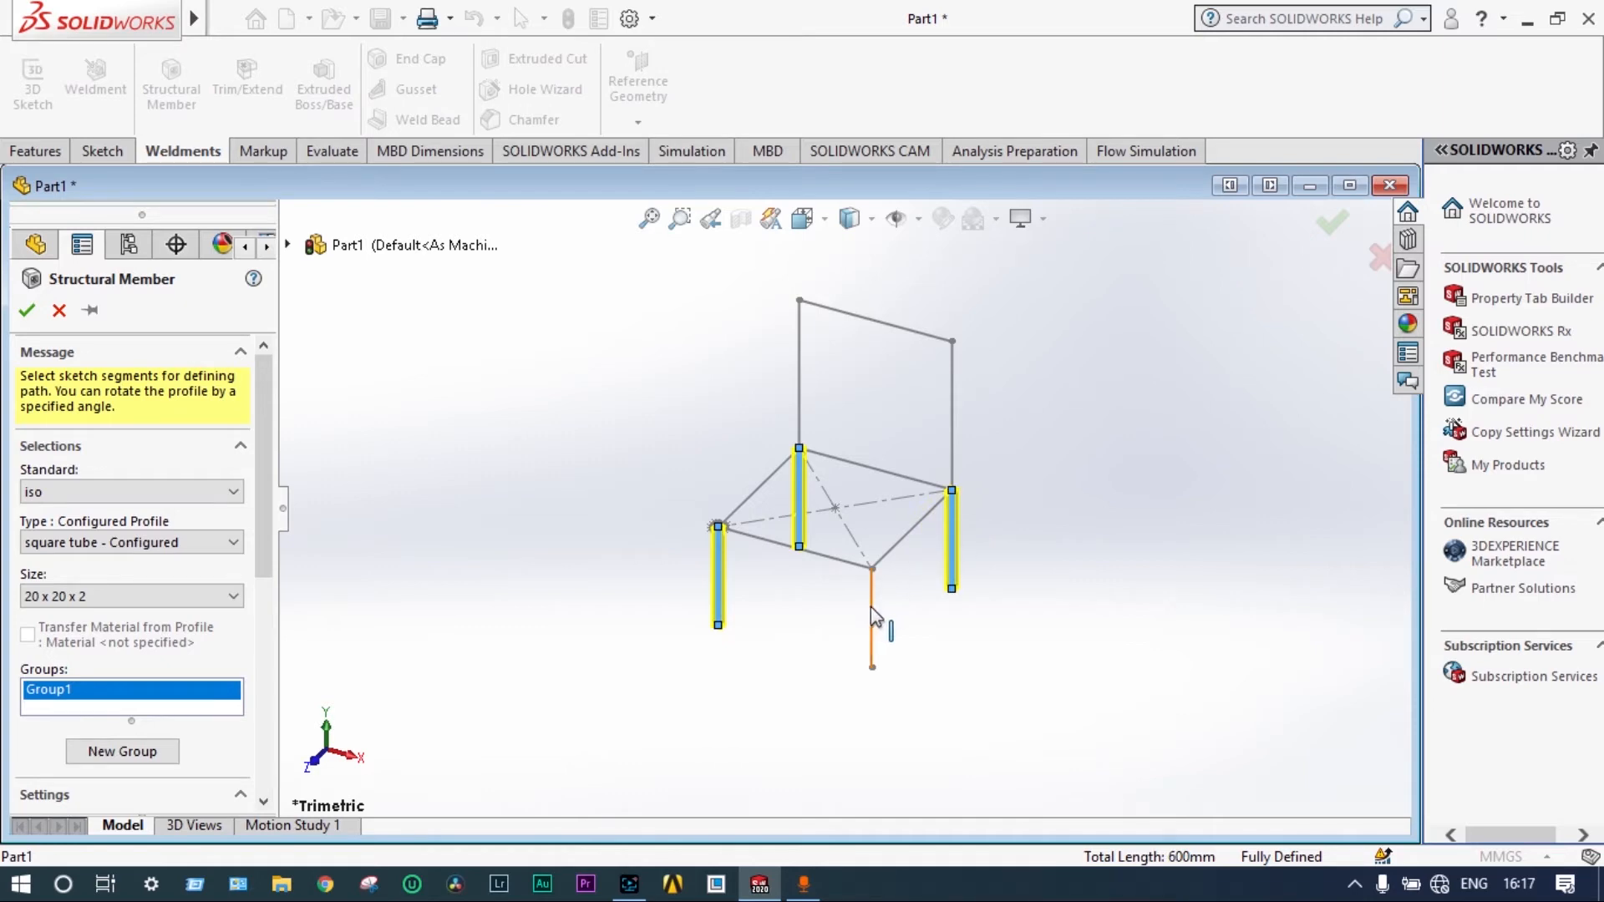
{"action": "left_click", "coordinate": [871, 624]}
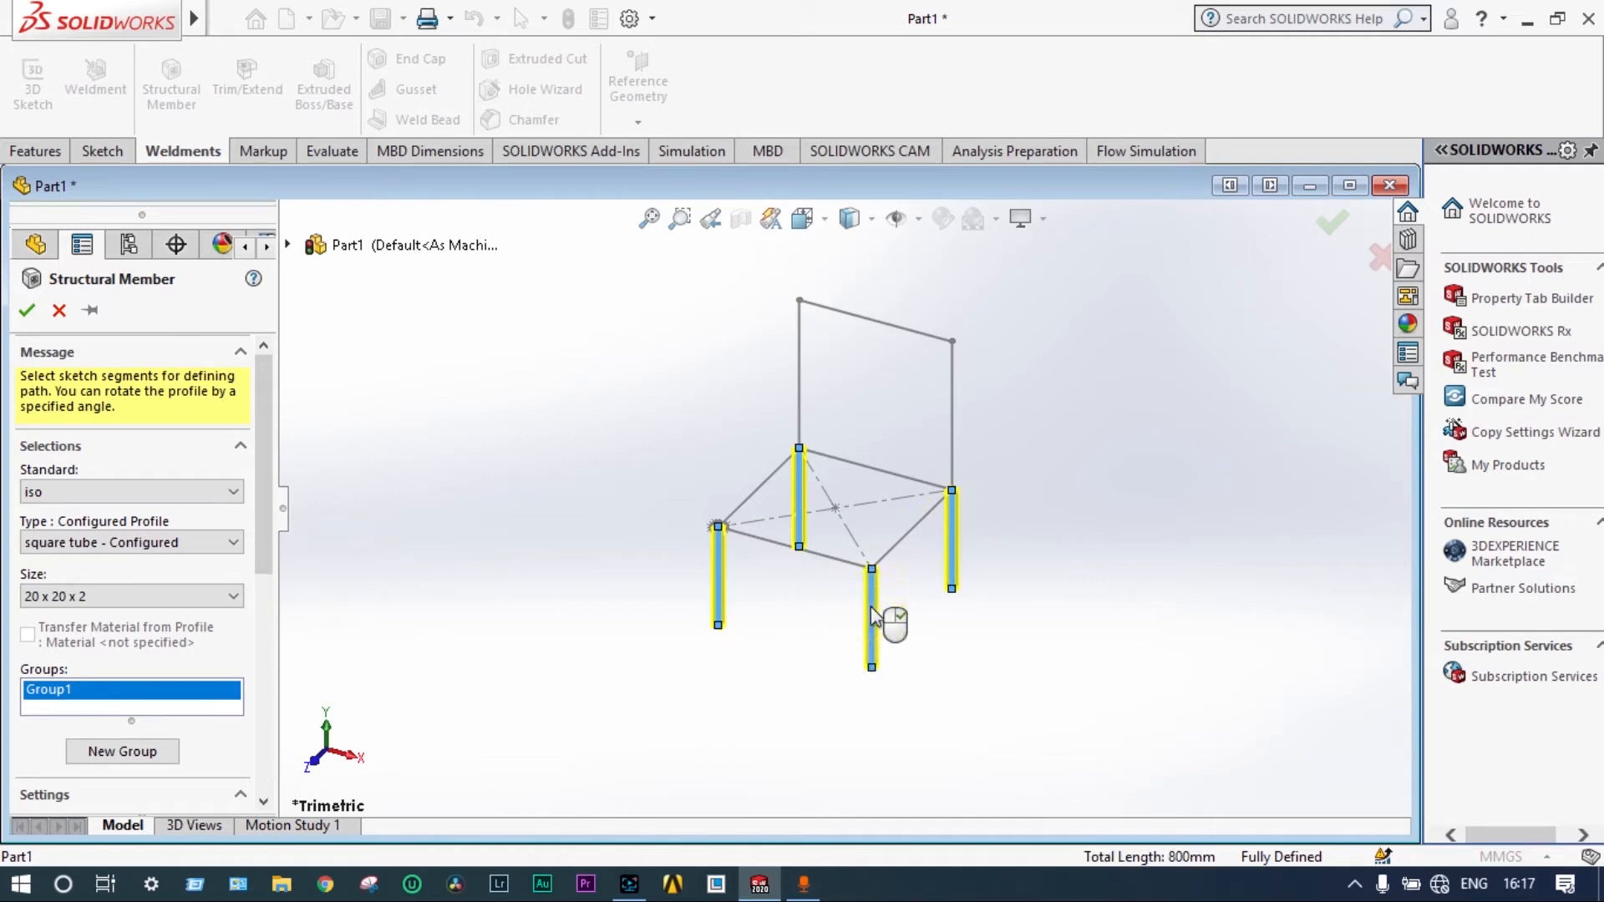
{"action": "left_click", "coordinate": [777, 536]}
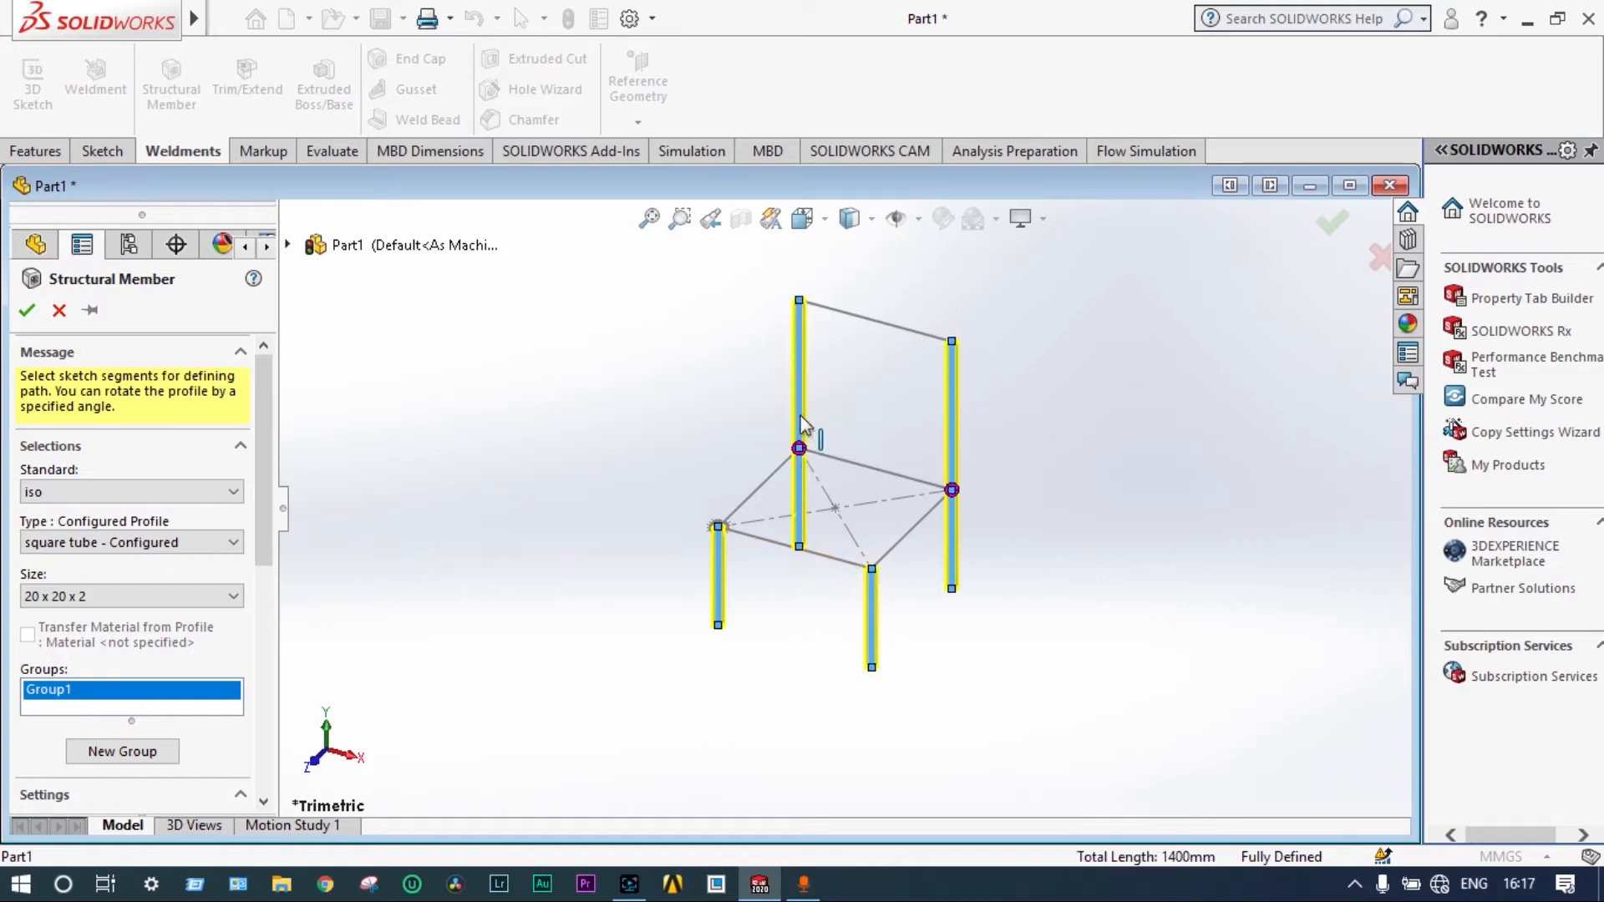
{"action": "mouse_move", "coordinate": [645, 516]}
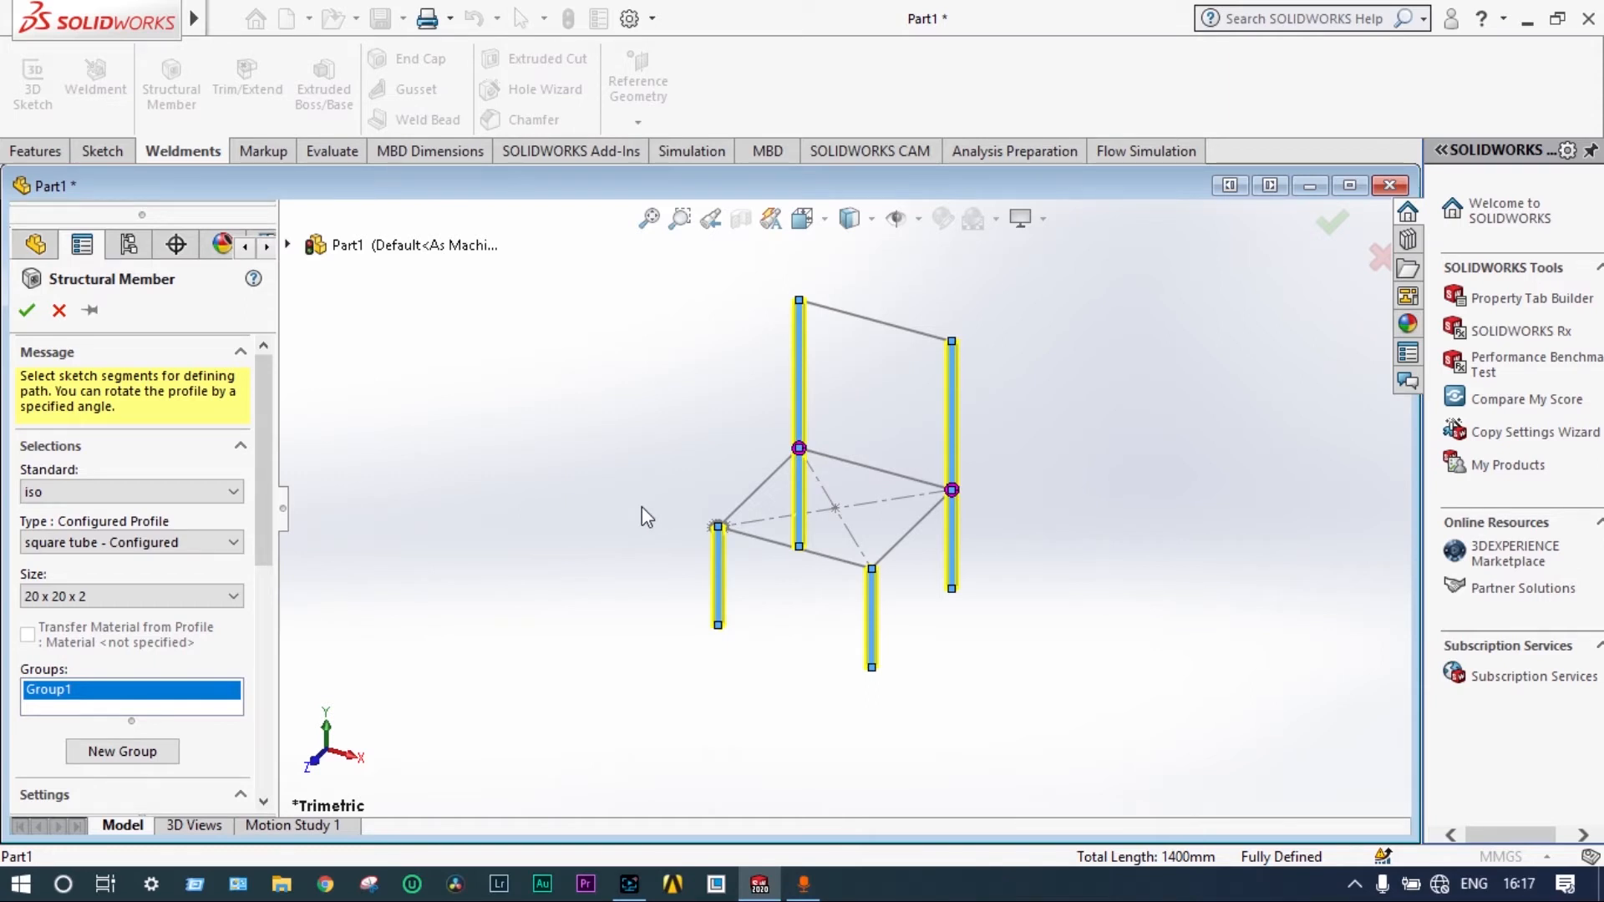
{"action": "left_click", "coordinate": [759, 486]}
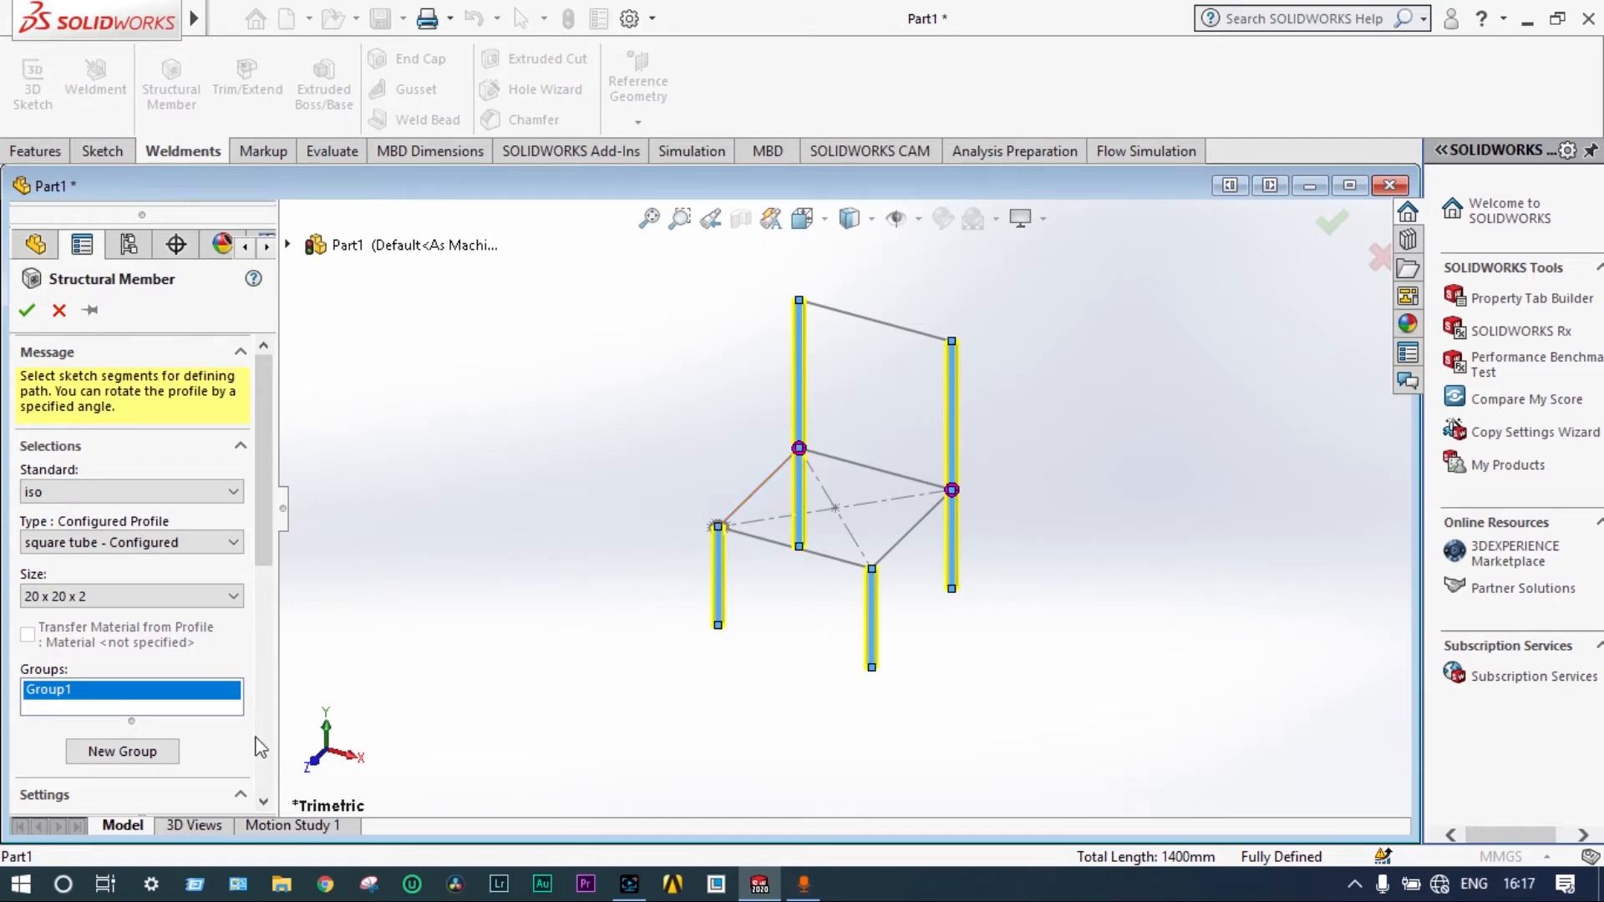
- Add the seat edges and top backrest rail as a second group and confirm the members
{"action": "left_click", "coordinate": [122, 750]}
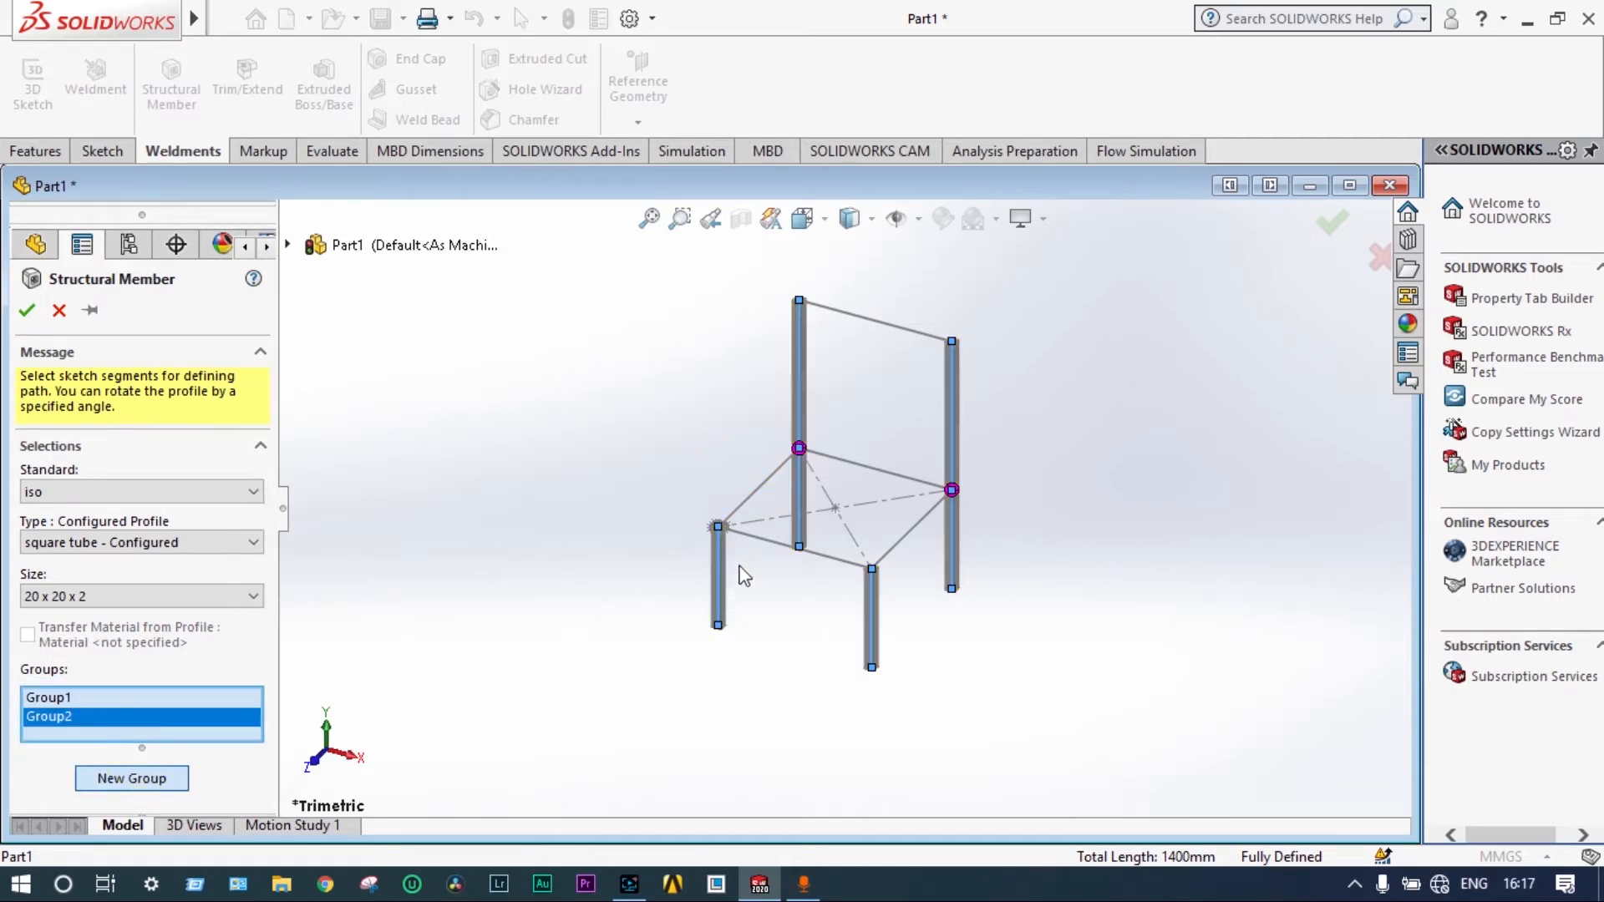
{"action": "left_click", "coordinate": [777, 541]}
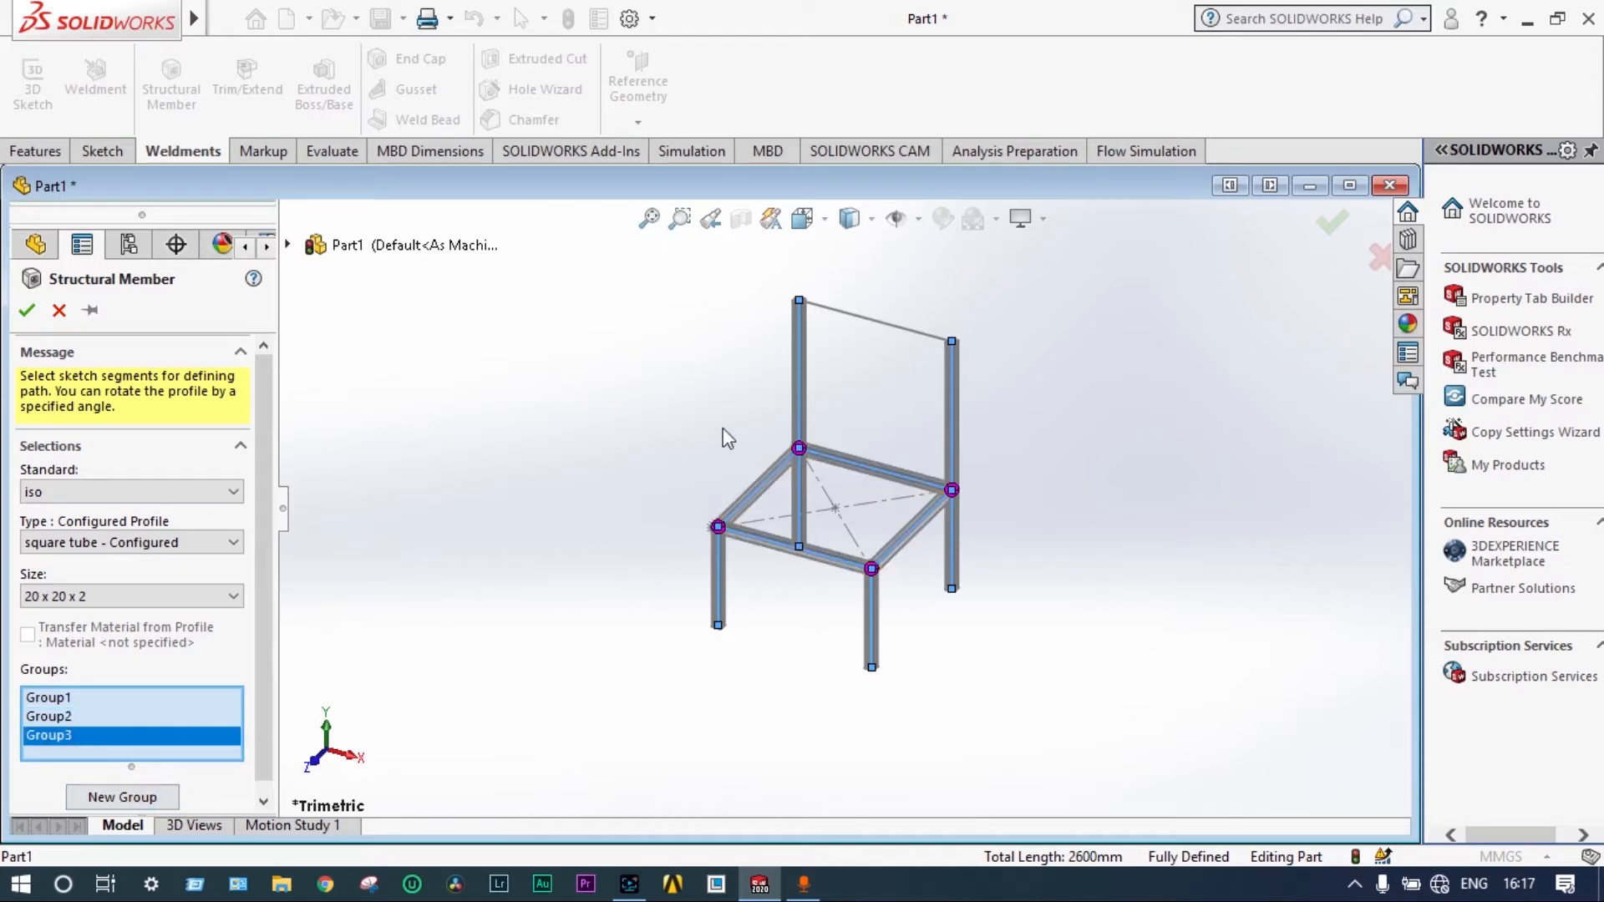
{"action": "left_click", "coordinate": [874, 320]}
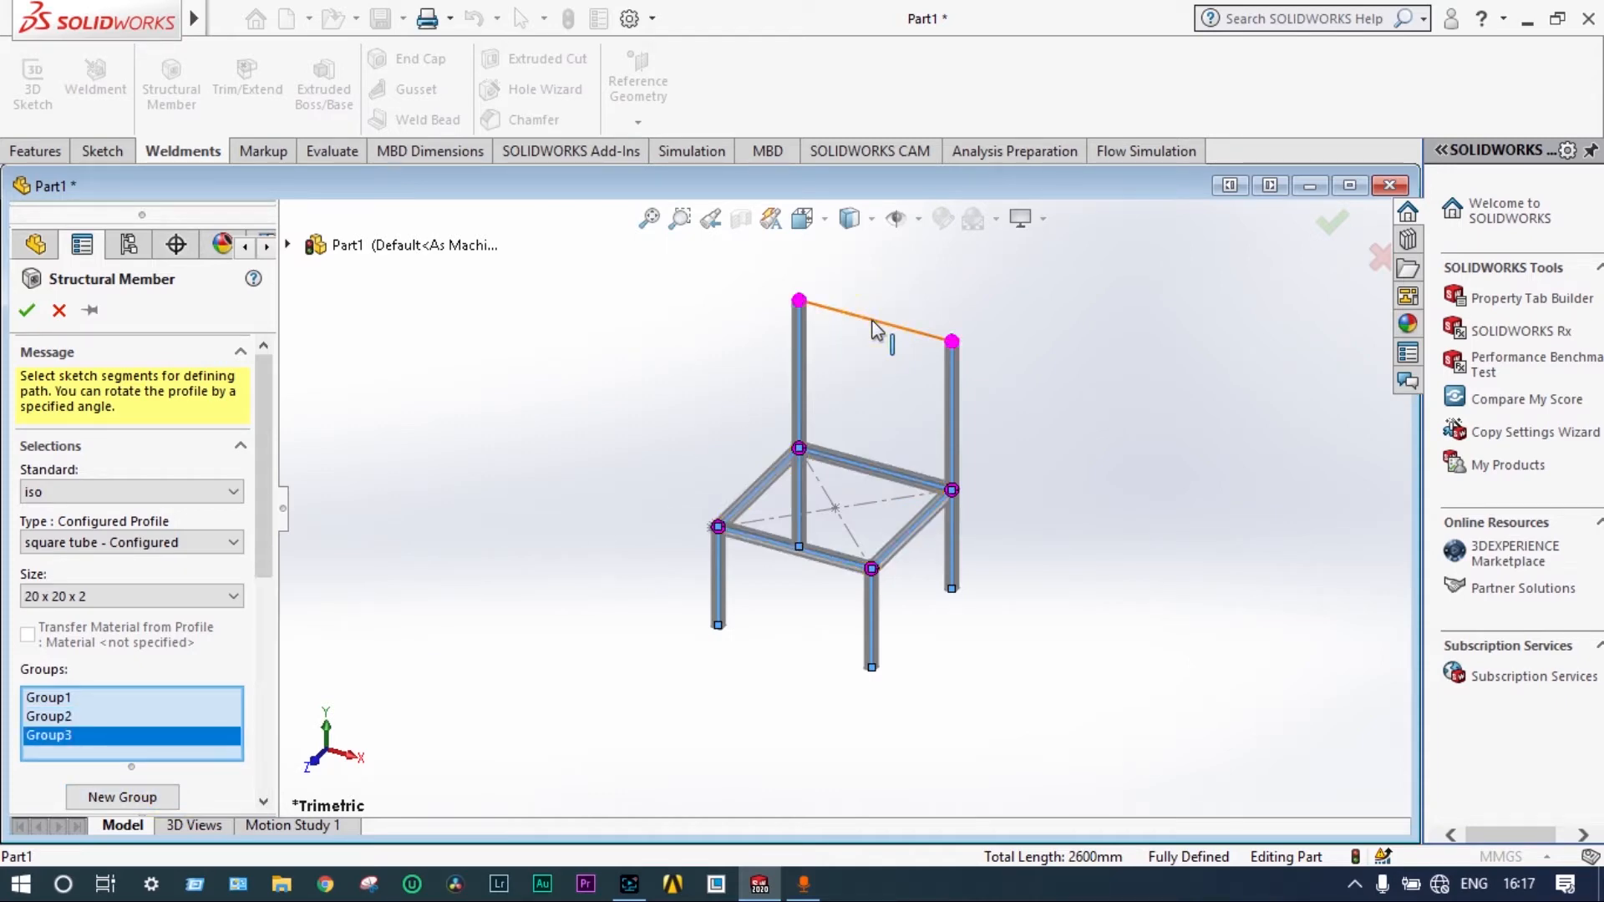
{"action": "left_click", "coordinate": [874, 321]}
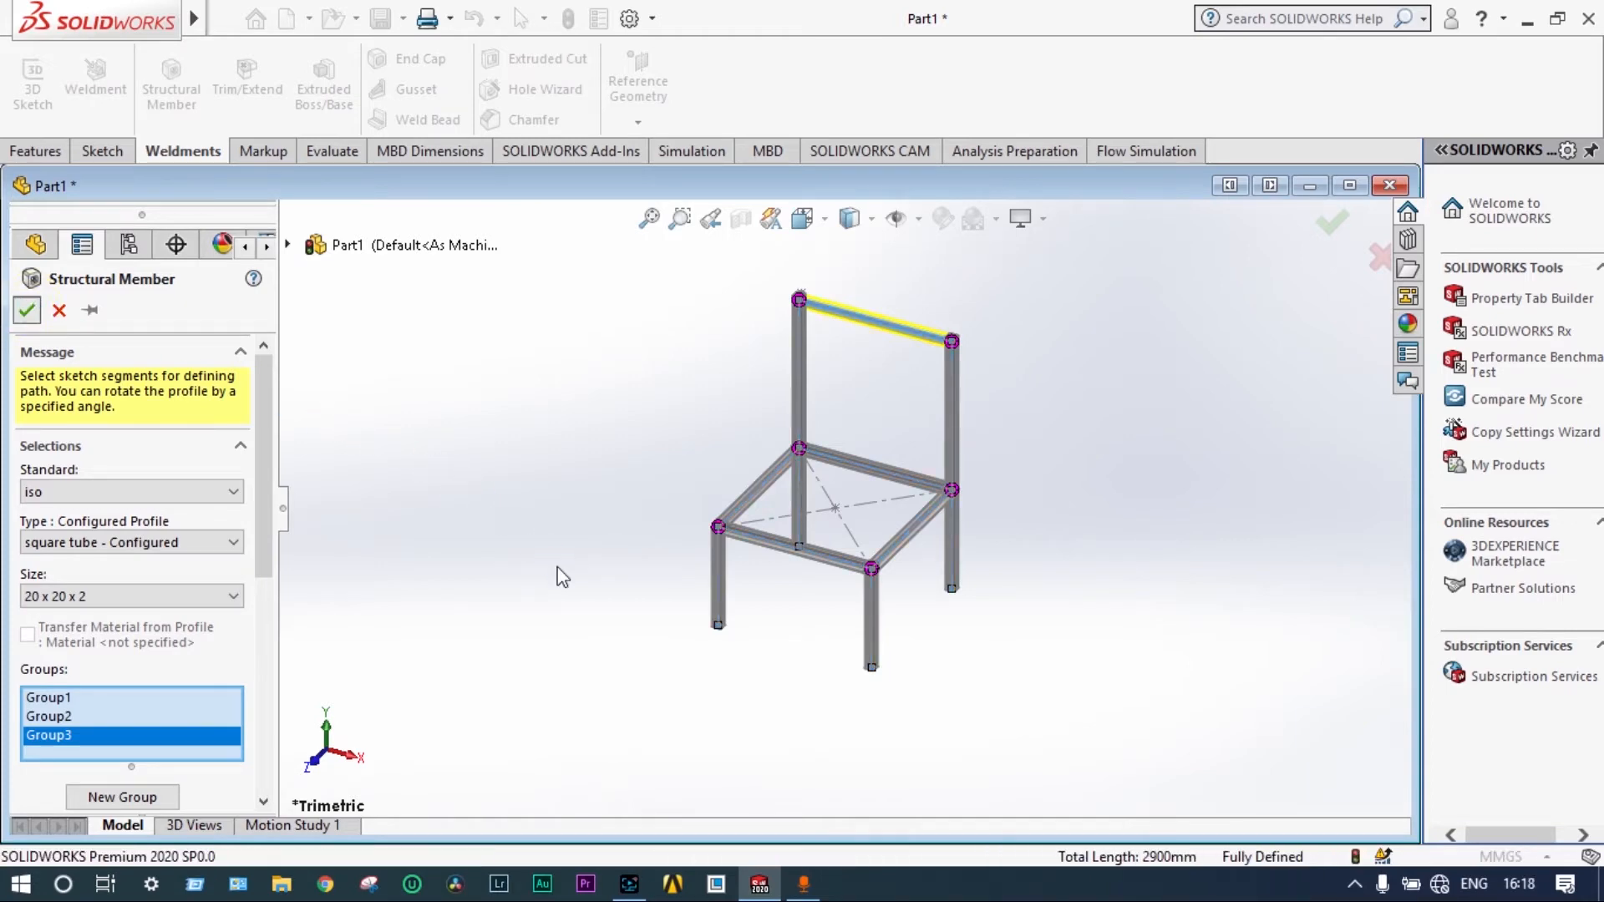
{"action": "left_click", "coordinate": [27, 311]}
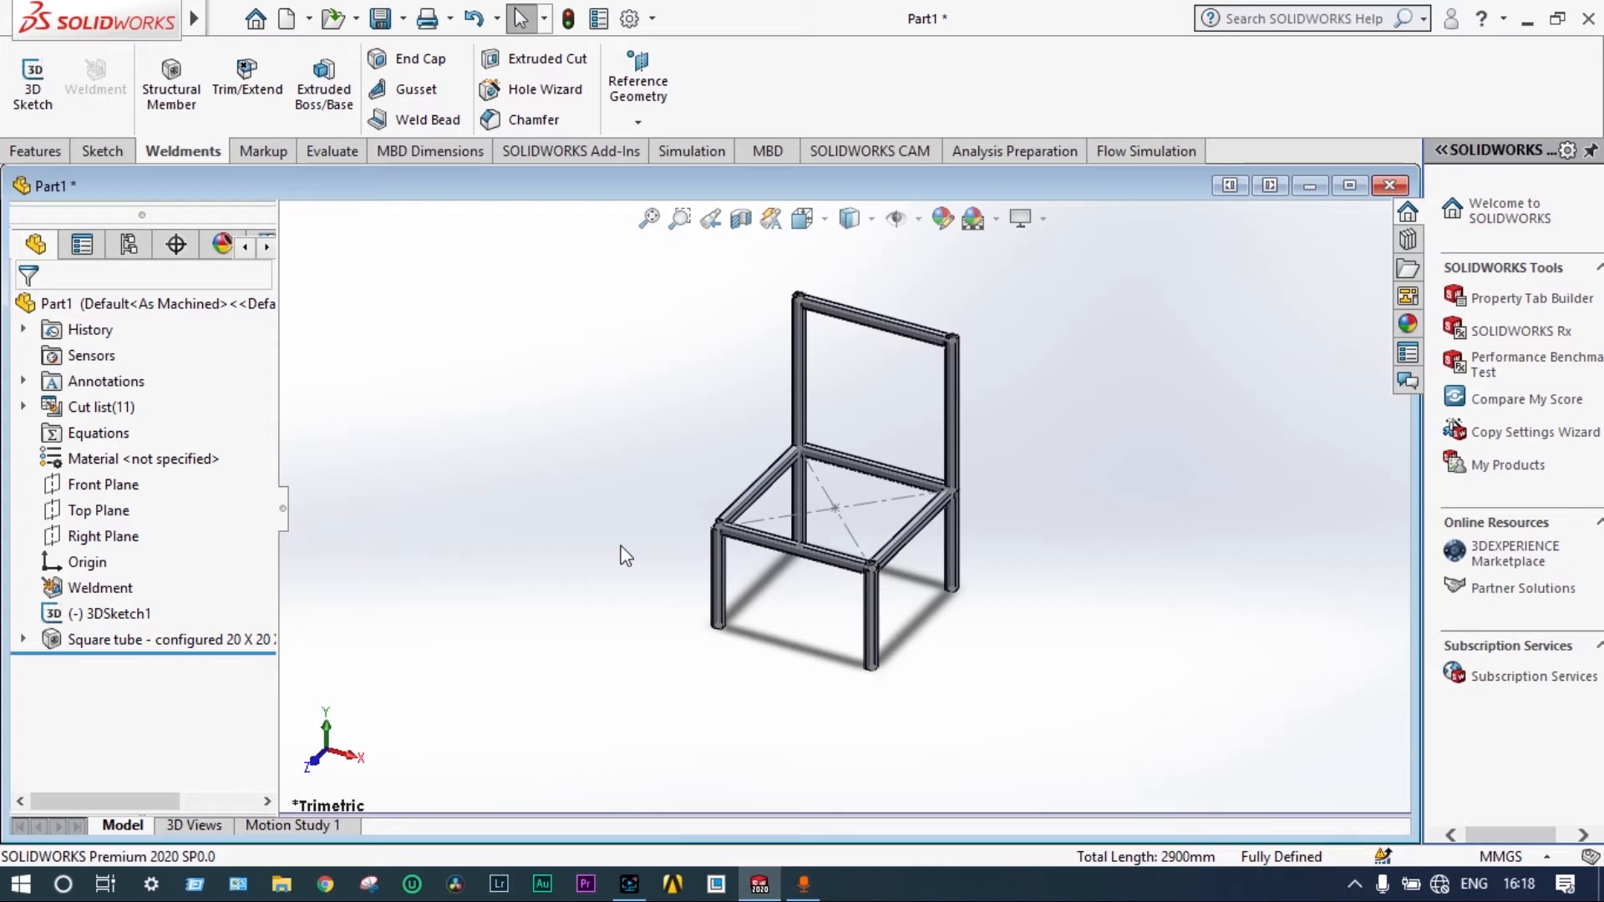
- Zoom in on a seat corner joint where the tubes overlap
{"action": "left_click_drag", "start_coordinate": [626, 555], "coordinate": [834, 536]}
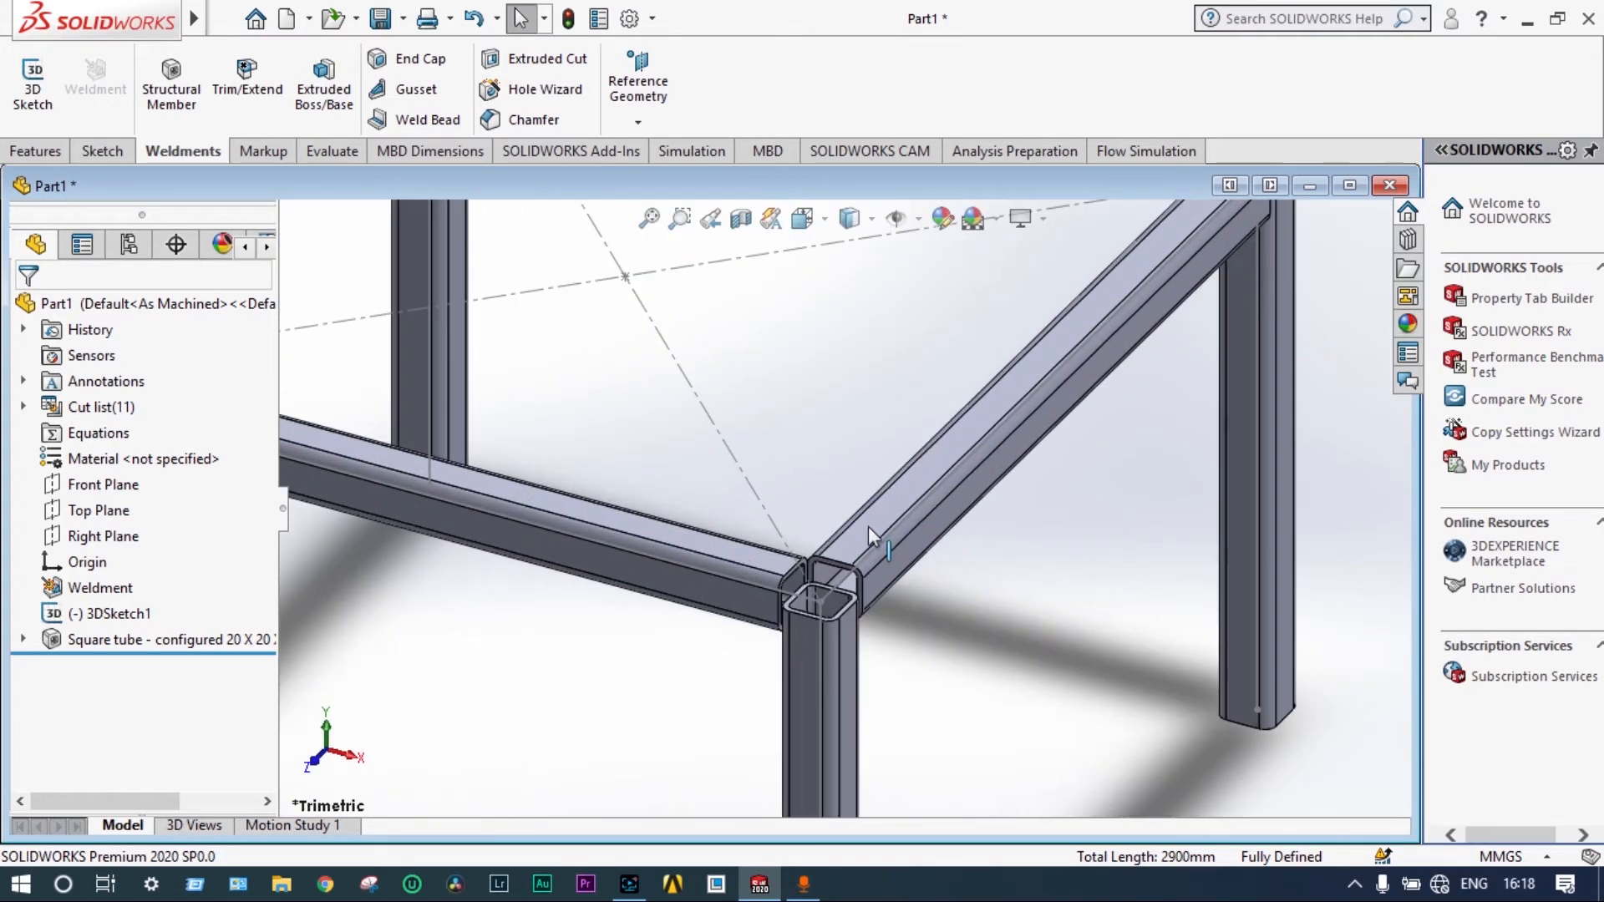
{"action": "left_click", "coordinate": [839, 593]}
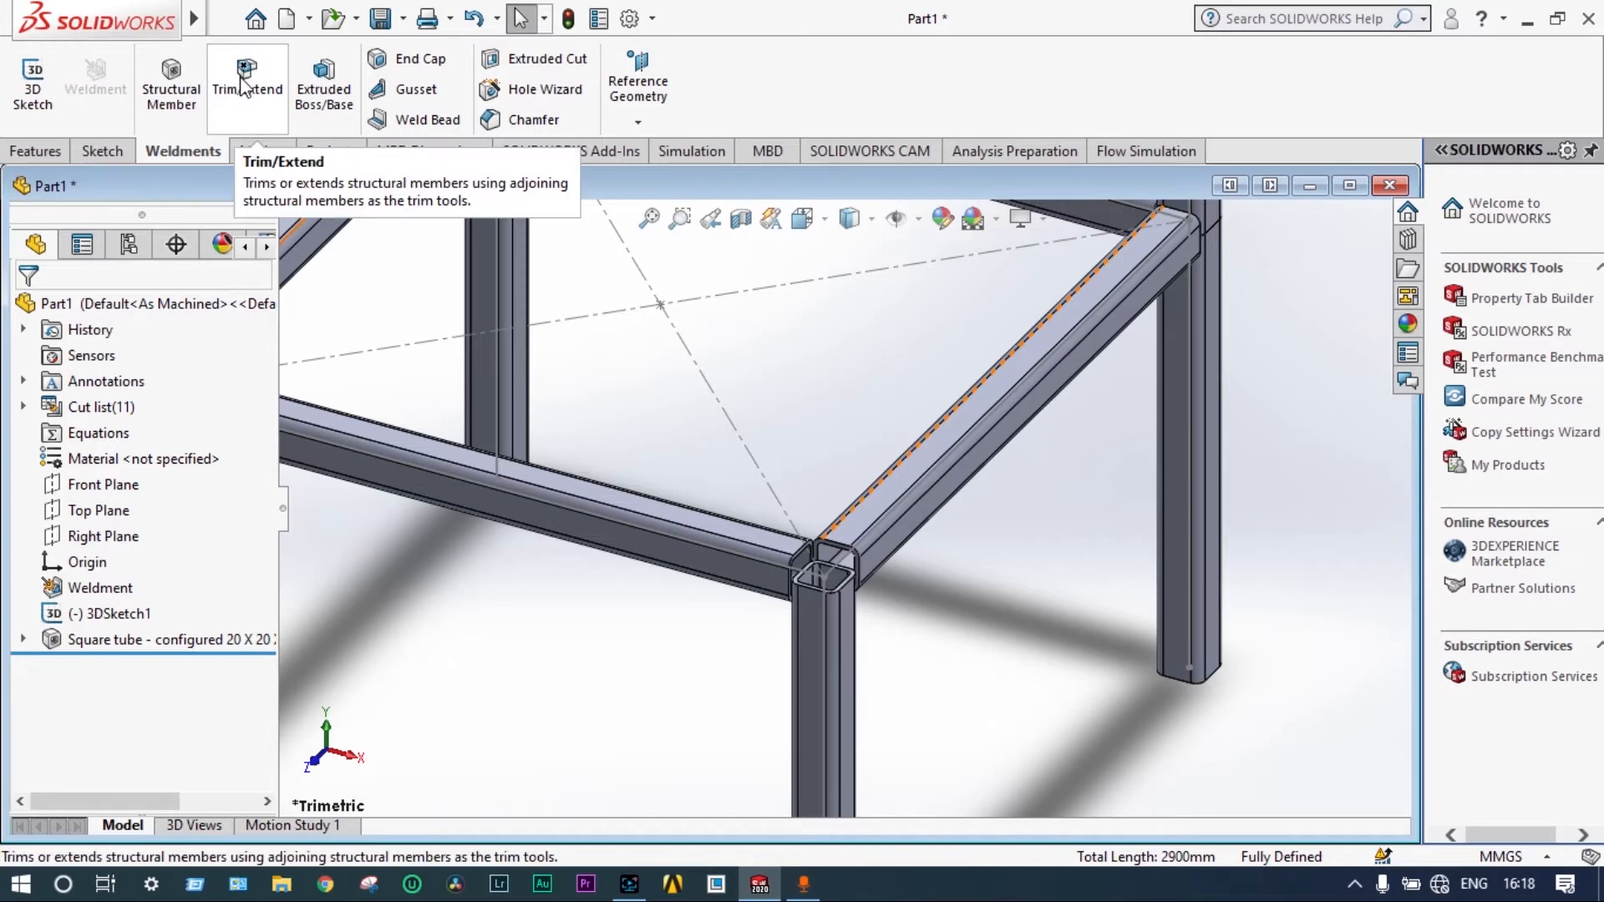
- Trim one seat-corner rail against the leg tube with Trim/Extend1
{"action": "left_click", "coordinate": [247, 82]}
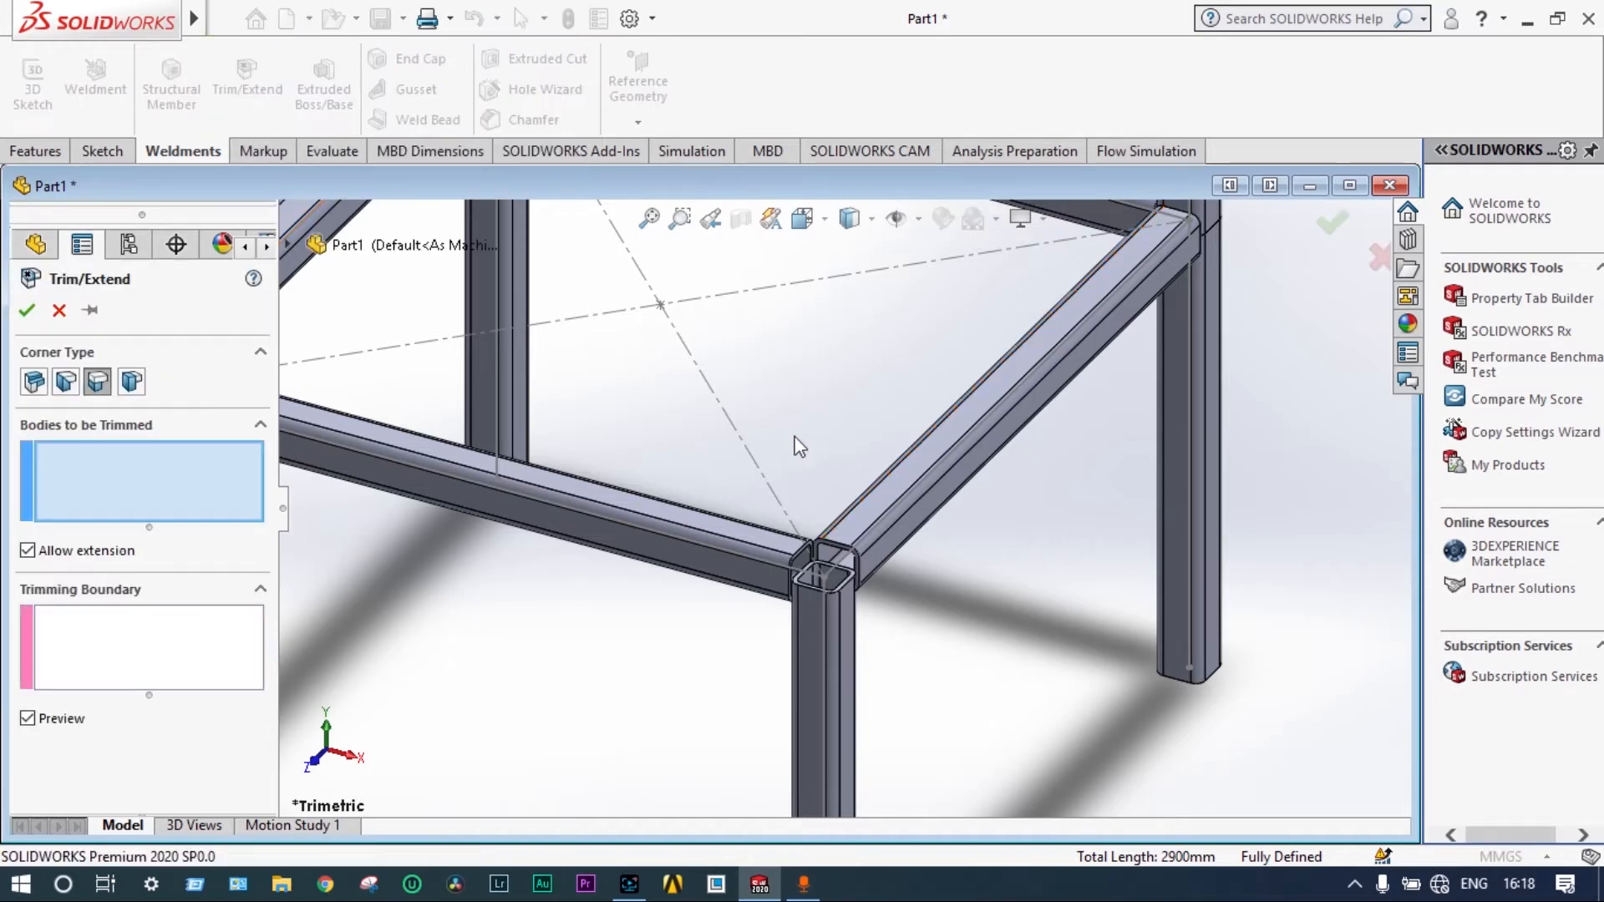
{"action": "mouse_move", "coordinate": [864, 527]}
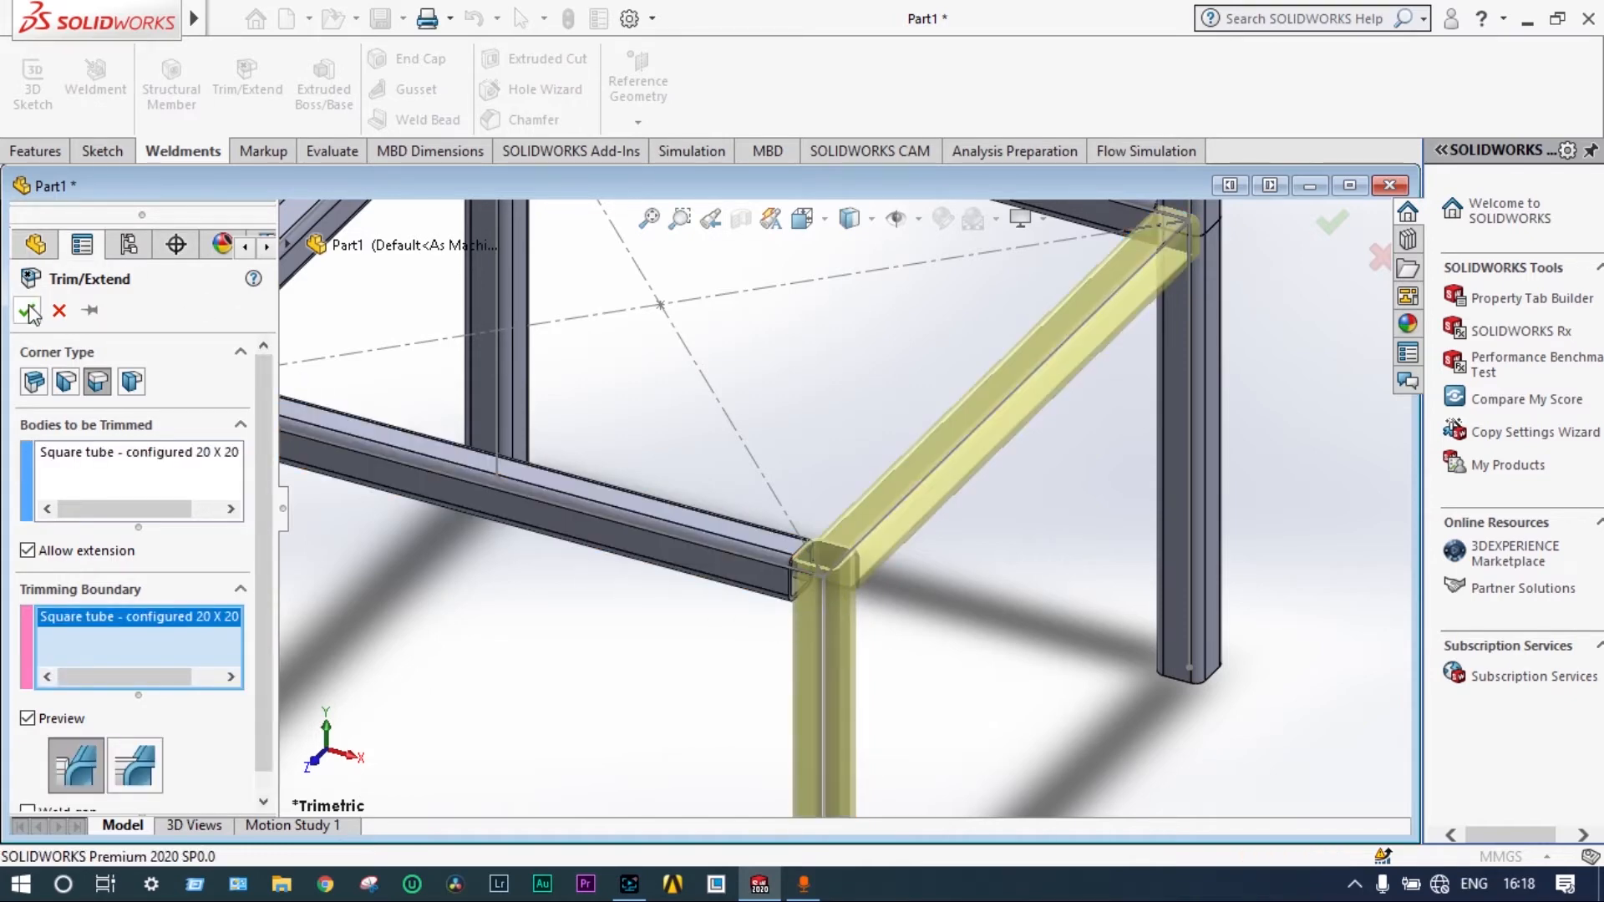
{"action": "left_click", "coordinate": [28, 310]}
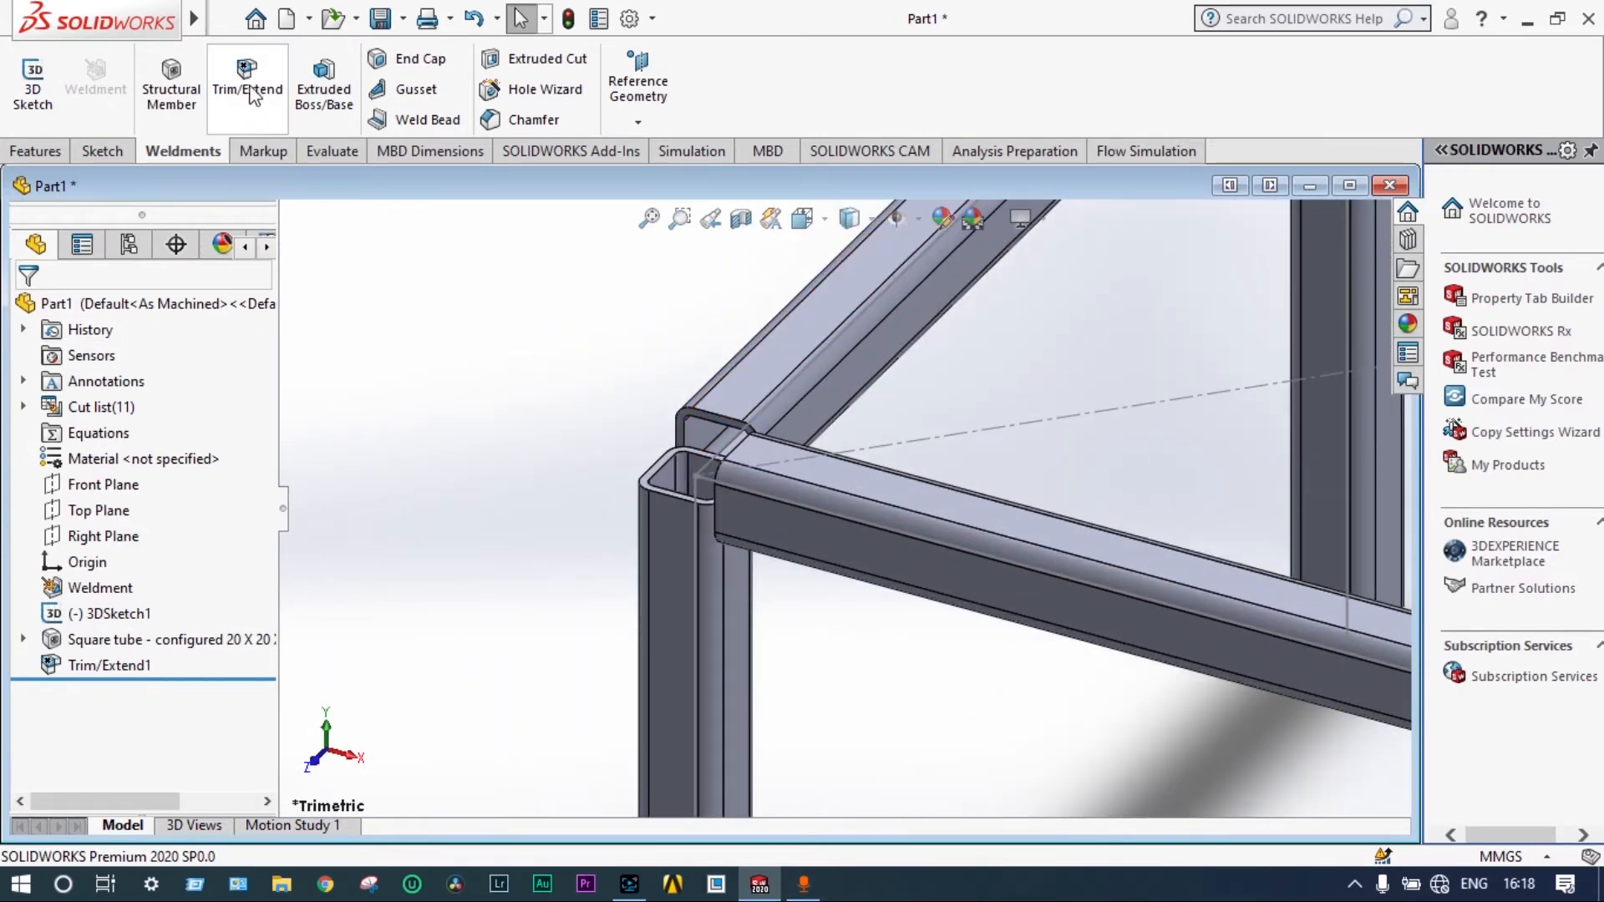
- Trim another seat tube against the leg it meets, creating Trim/Extend2
{"action": "left_click", "coordinate": [247, 89]}
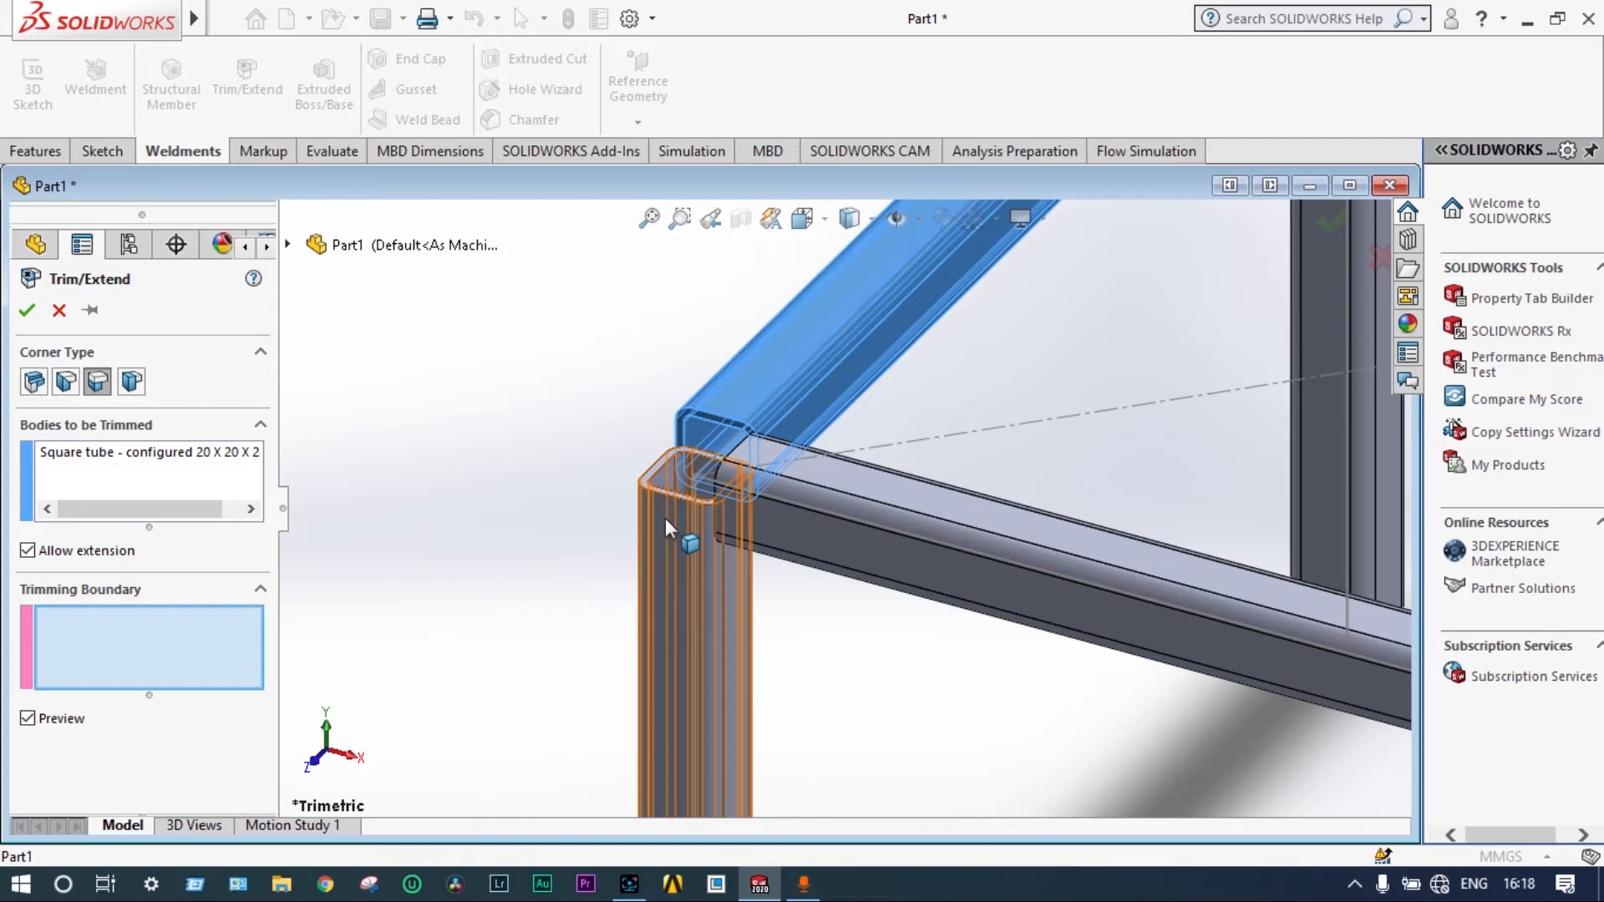
{"action": "left_click", "coordinate": [665, 521]}
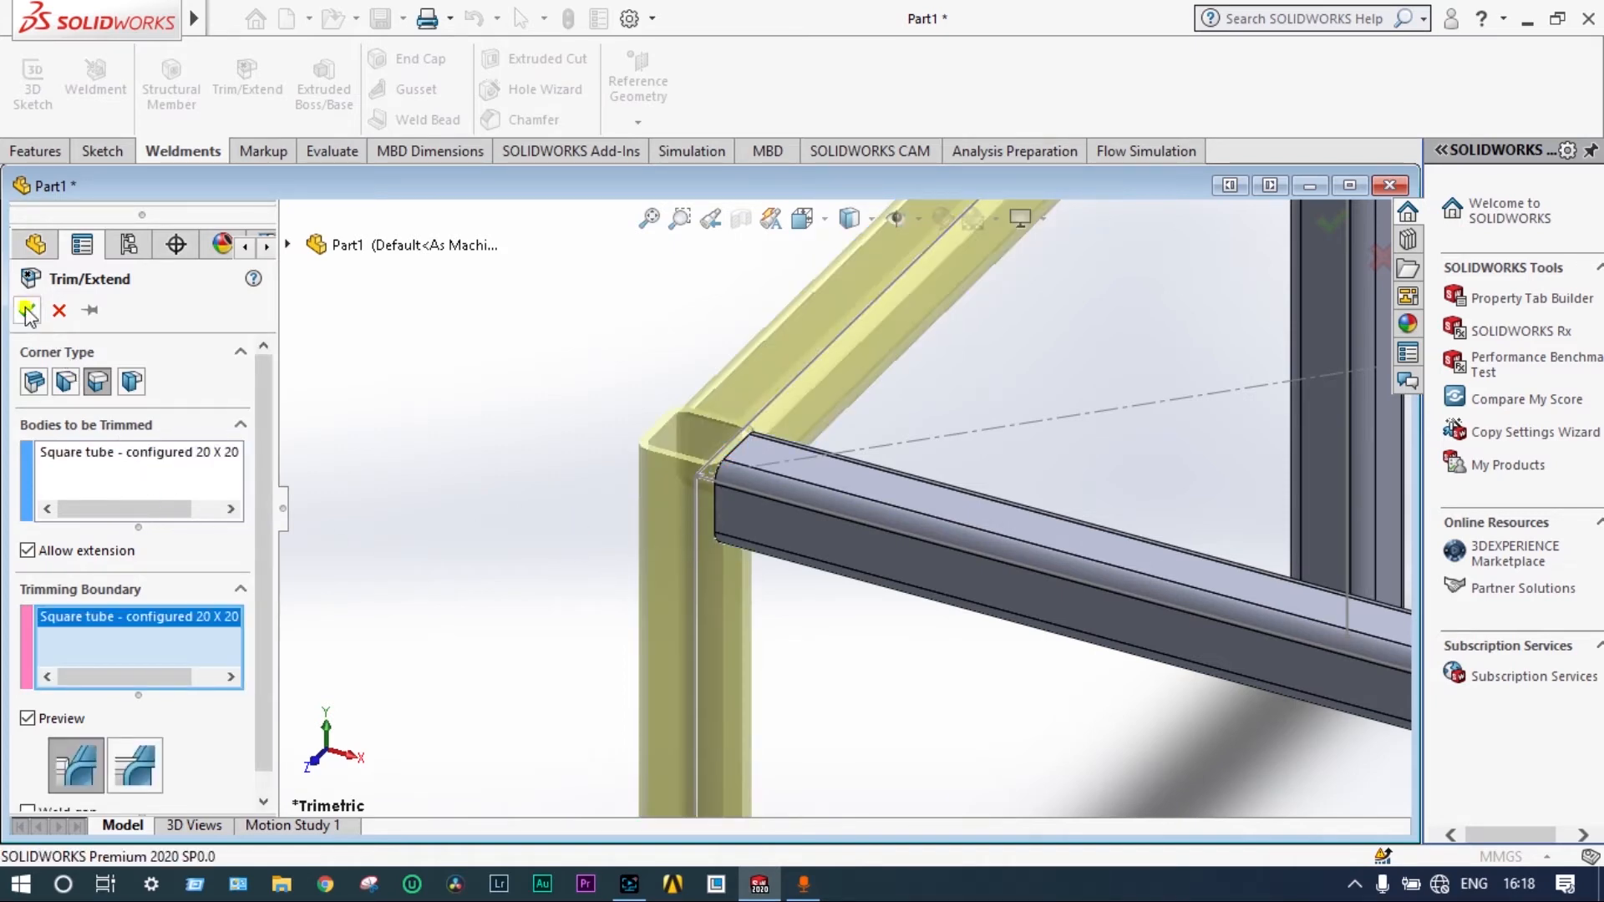
{"action": "left_click", "coordinate": [25, 310]}
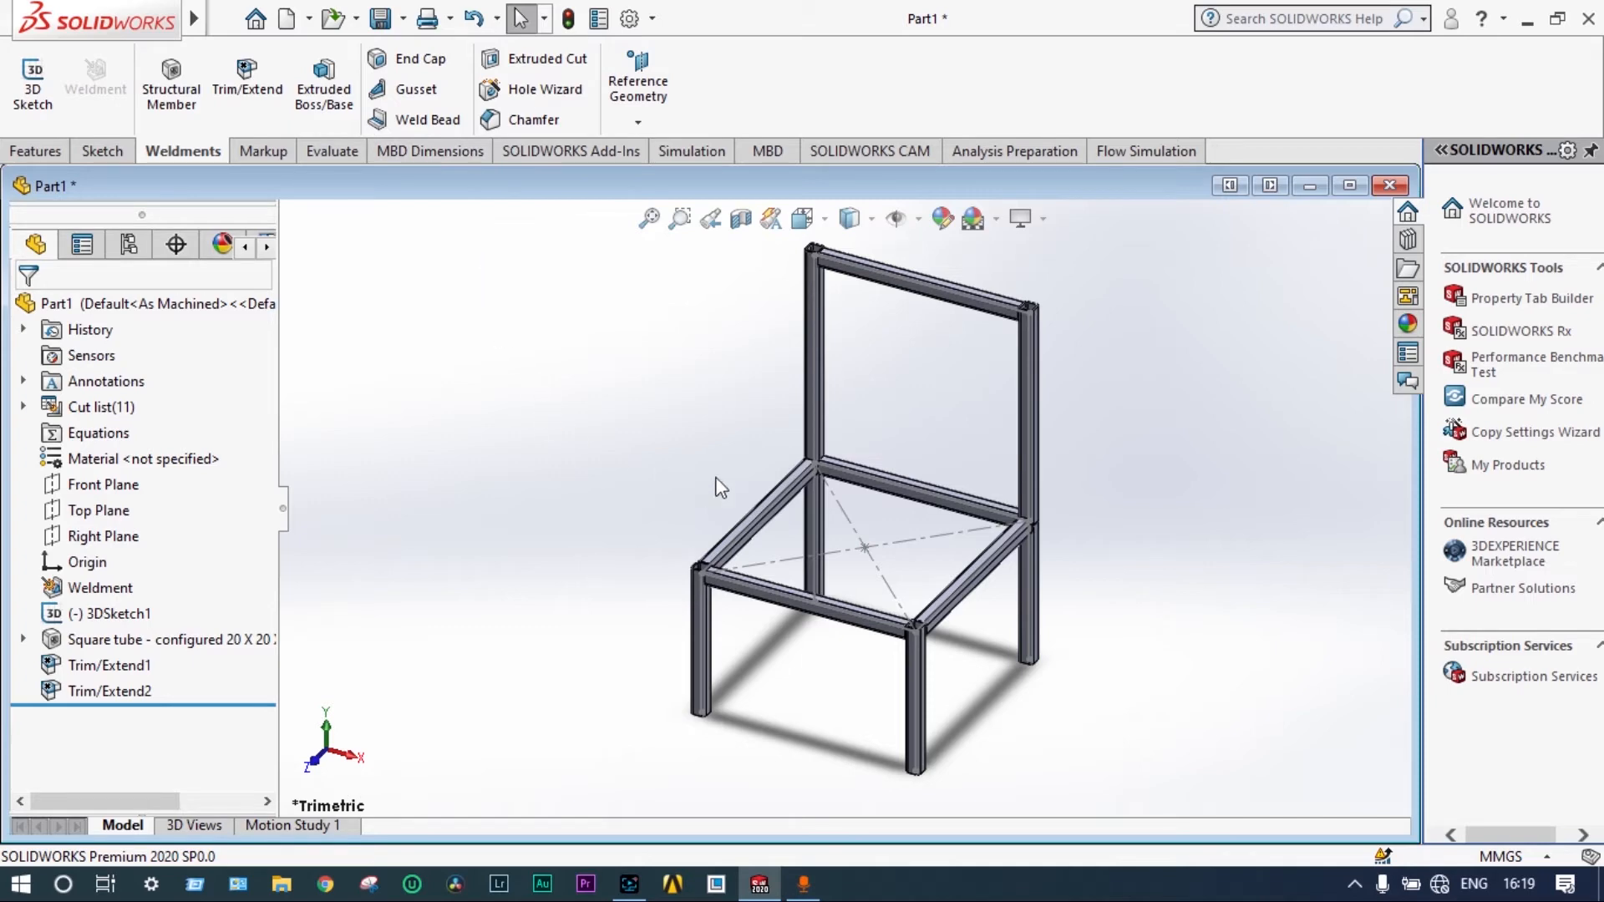
{"action": "mouse_move", "coordinate": [717, 469]}
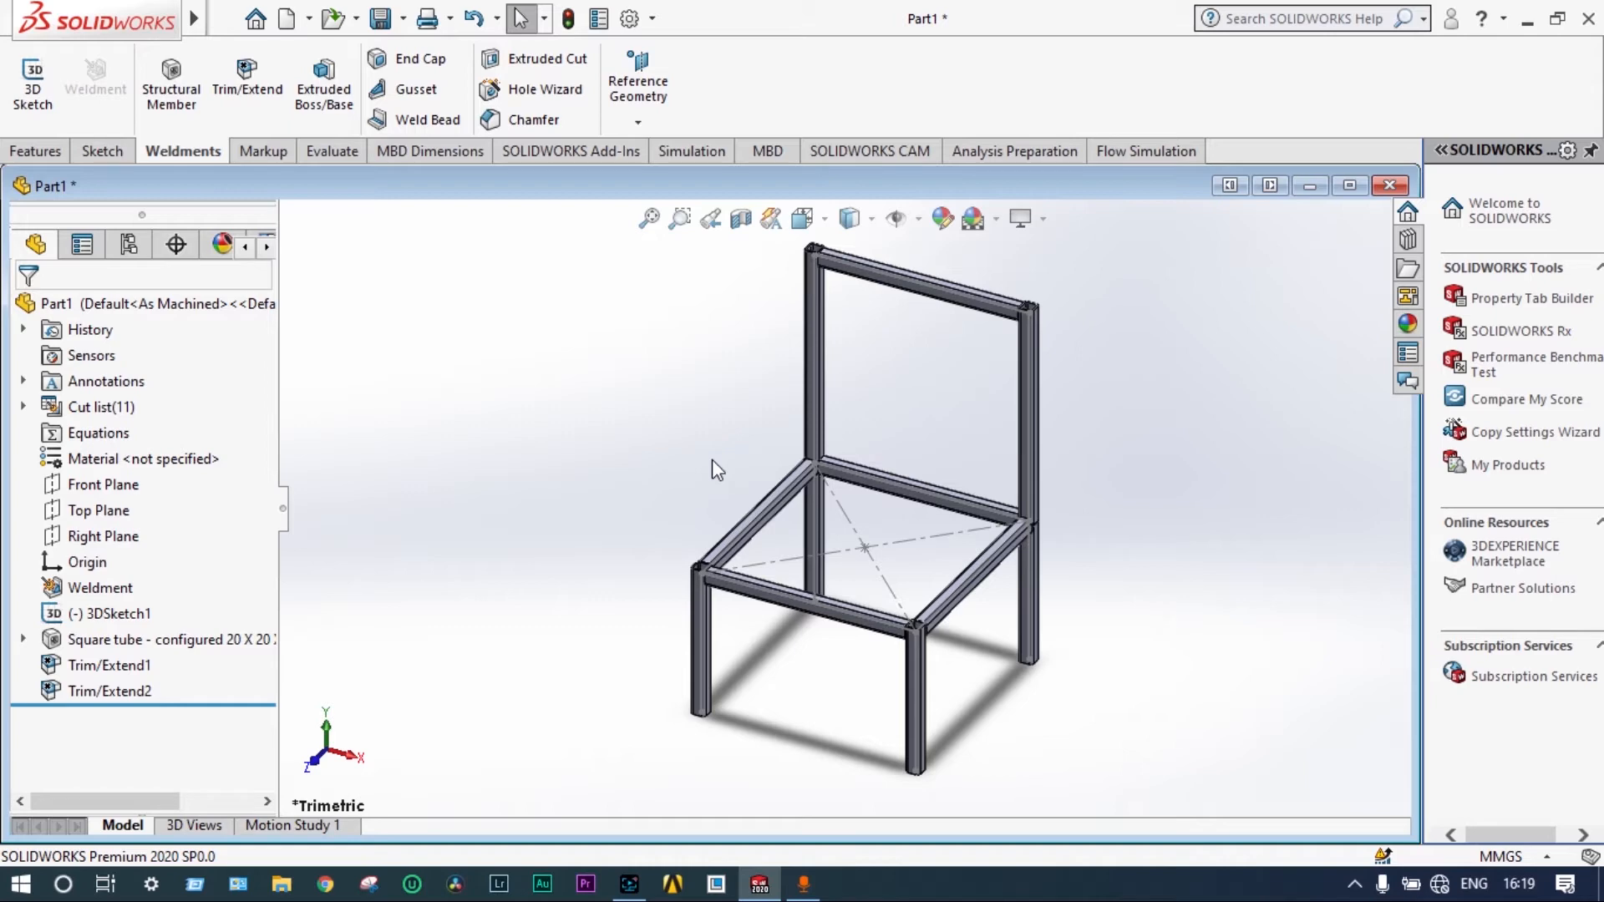
{"action": "mouse_move", "coordinate": [488, 247]}
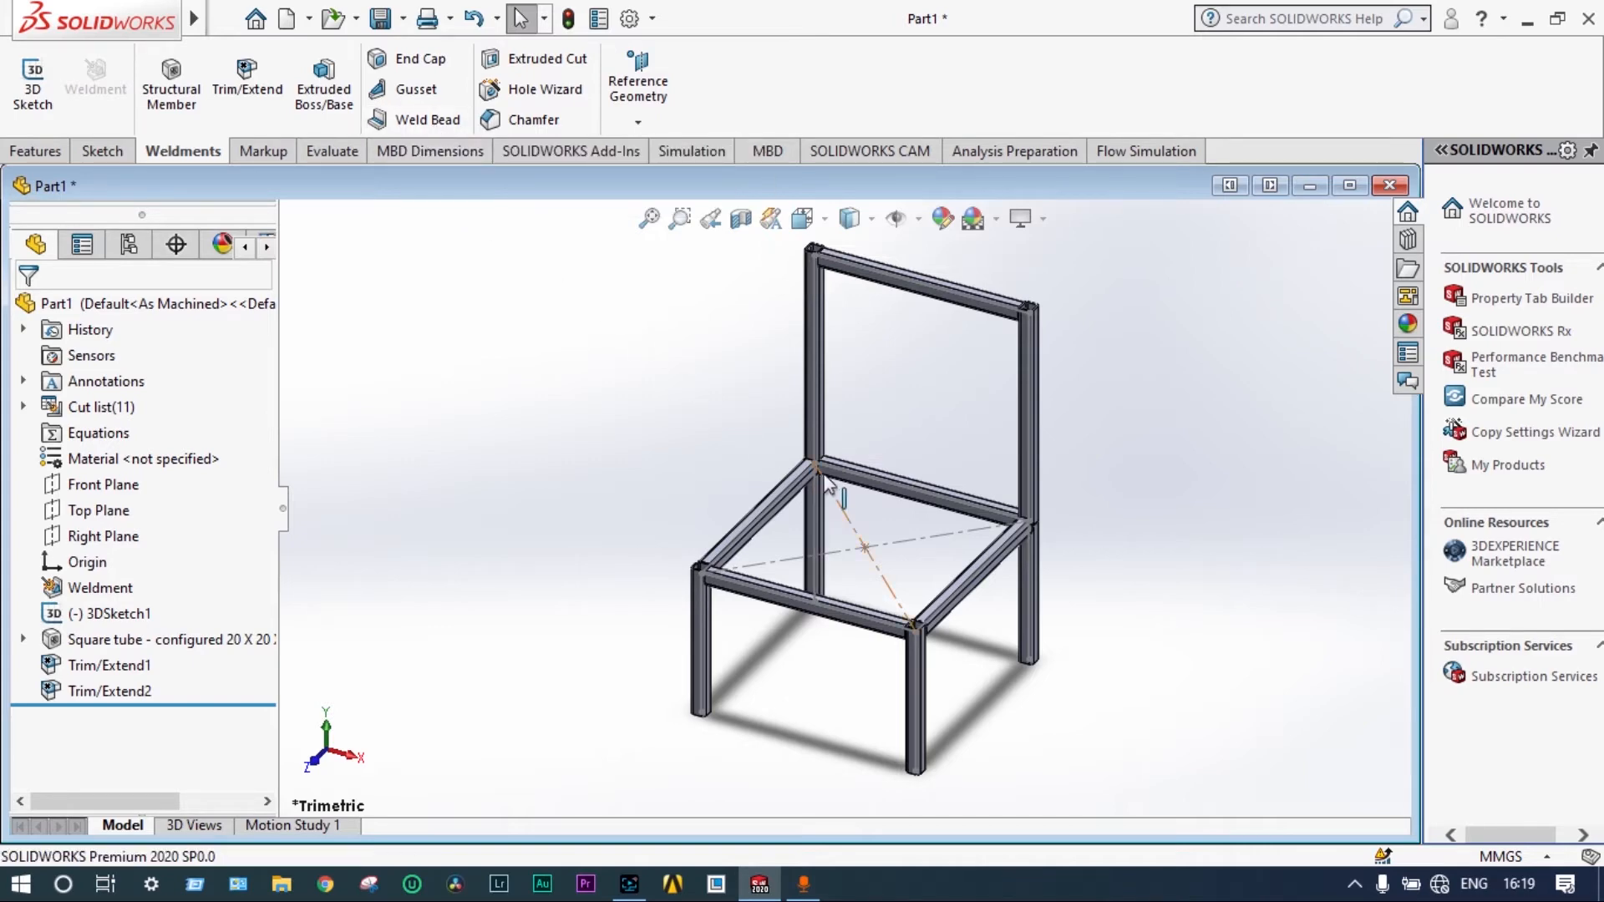
{"action": "mouse_move", "coordinate": [426, 121]}
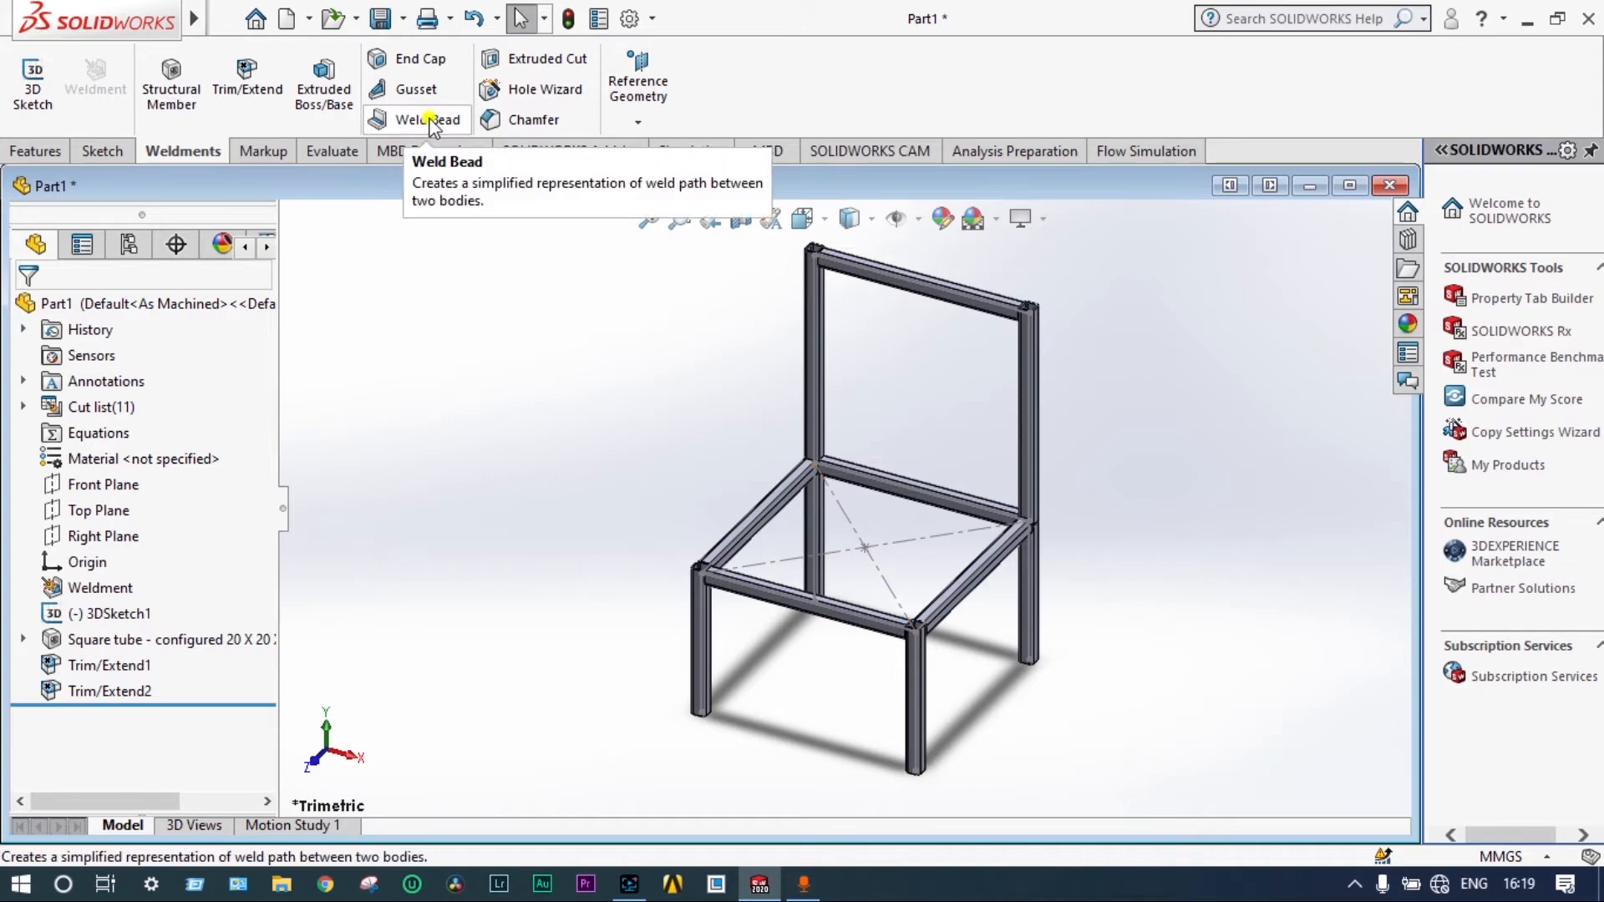
- Select tube faces at the frame joints for 22.37 mm weld beads with tangent propagation on
{"action": "left_click", "coordinate": [426, 120]}
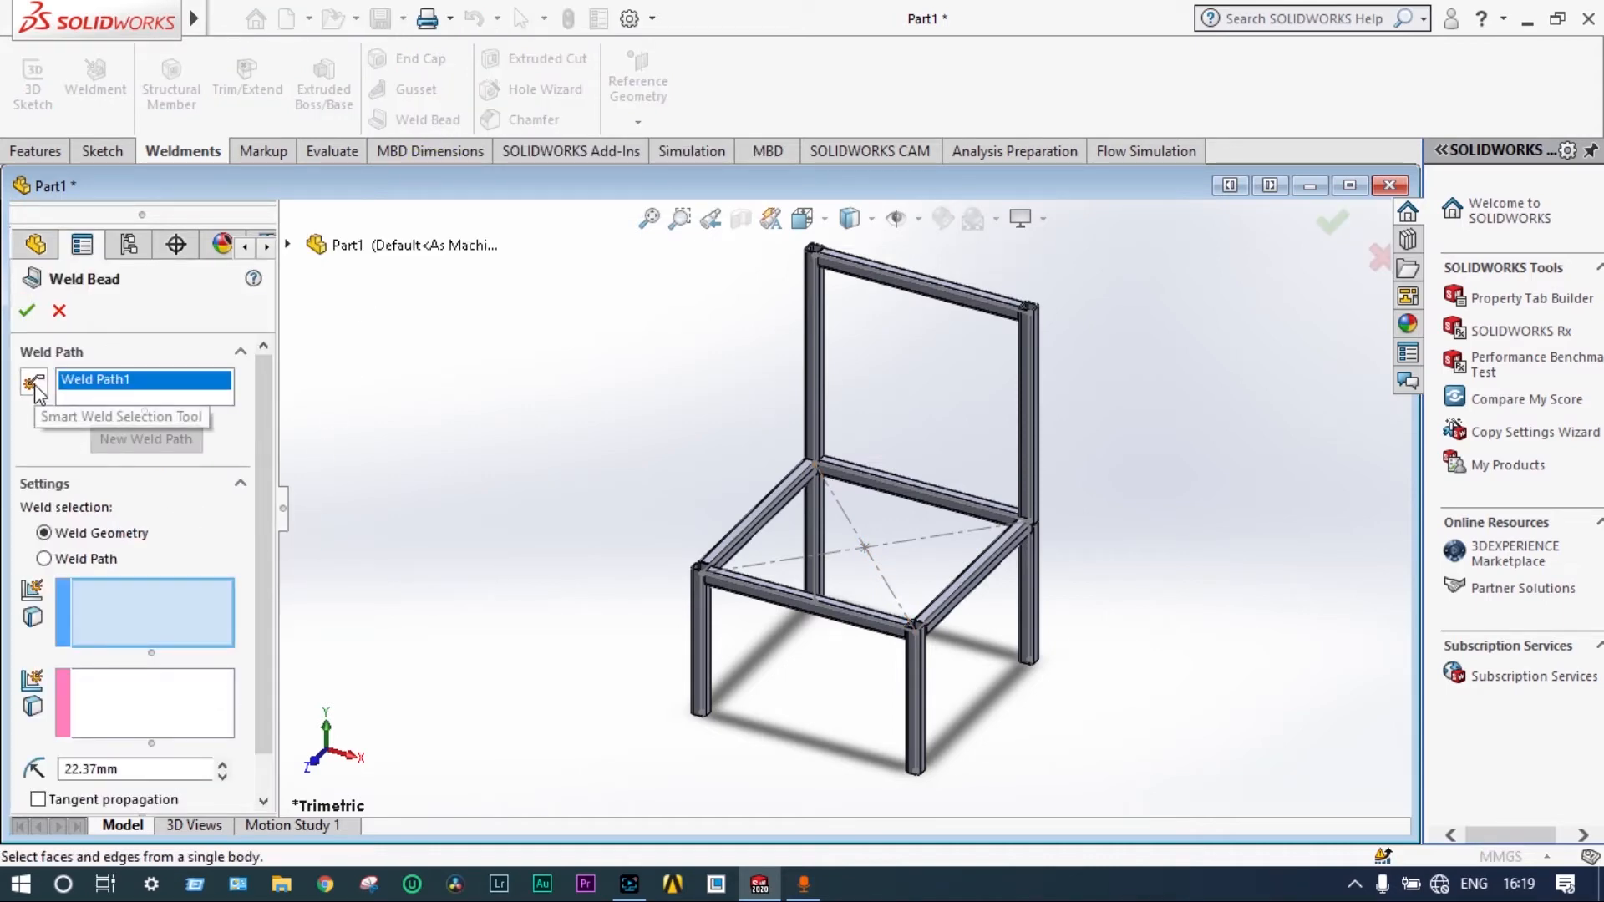
{"action": "mouse_move", "coordinate": [184, 606]}
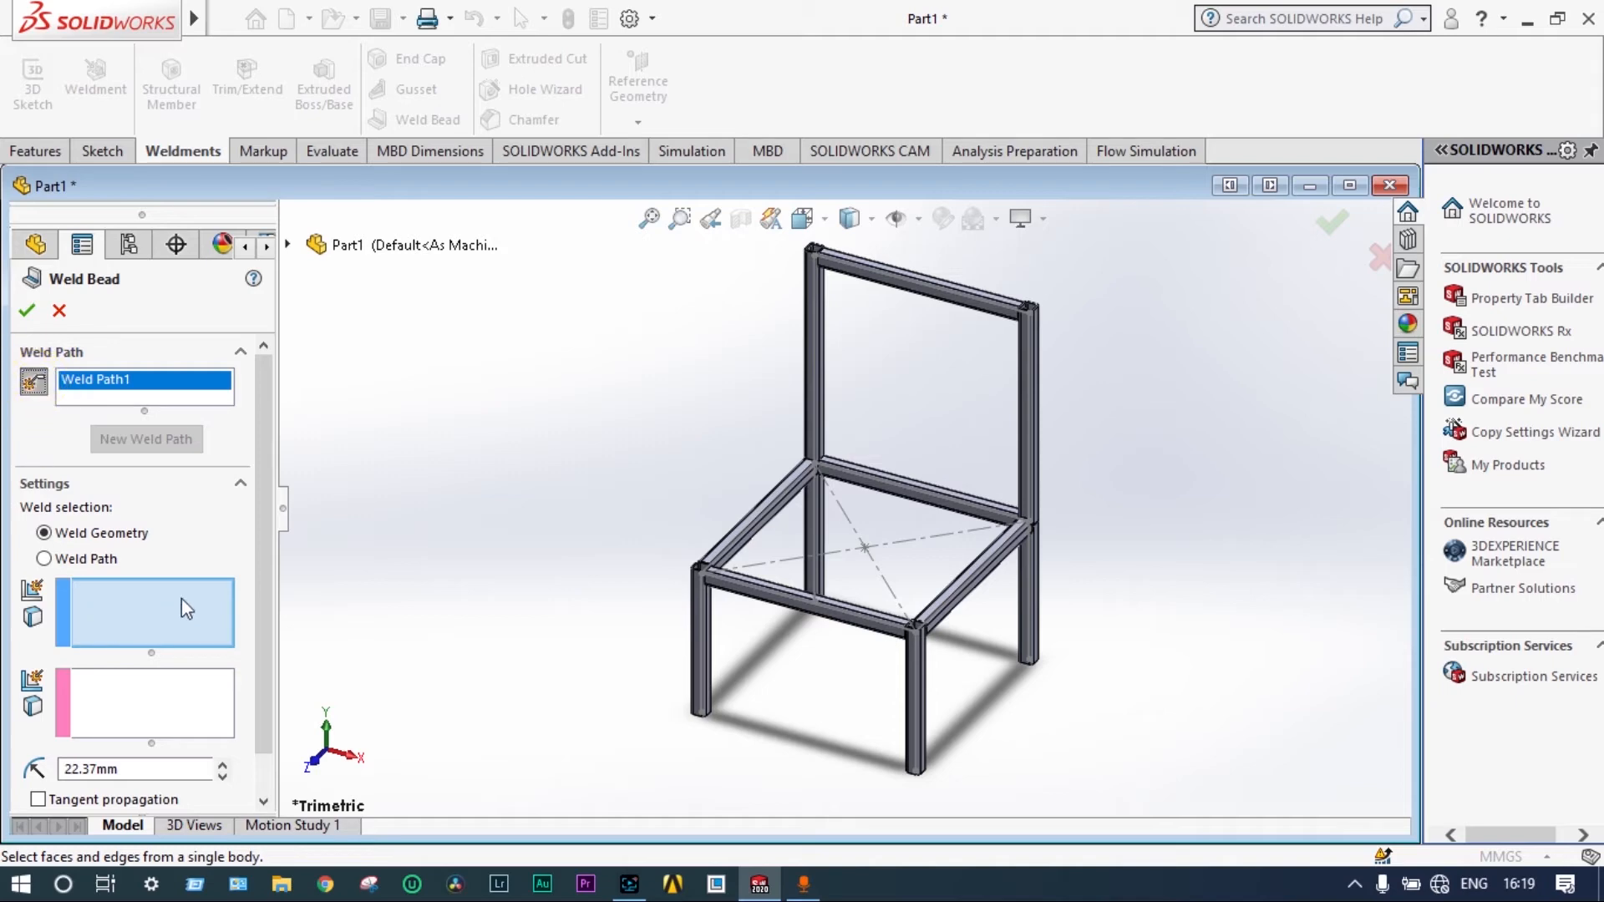
{"action": "scroll", "scroll_direction": "down", "scroll_amount": 3}
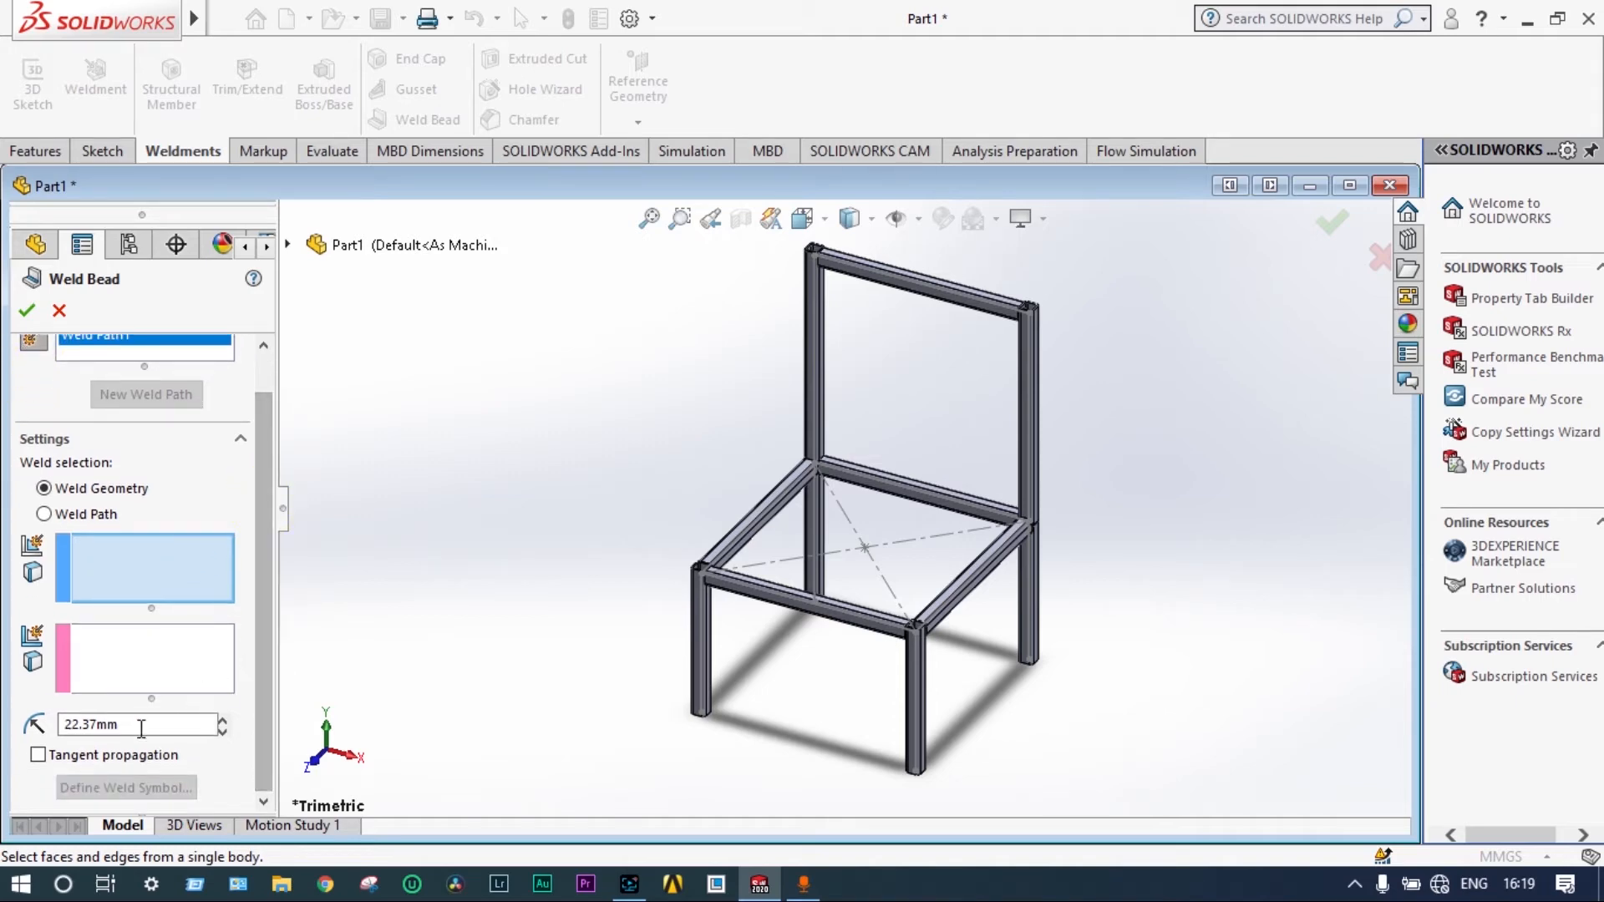
{"action": "left_click", "coordinate": [38, 755]}
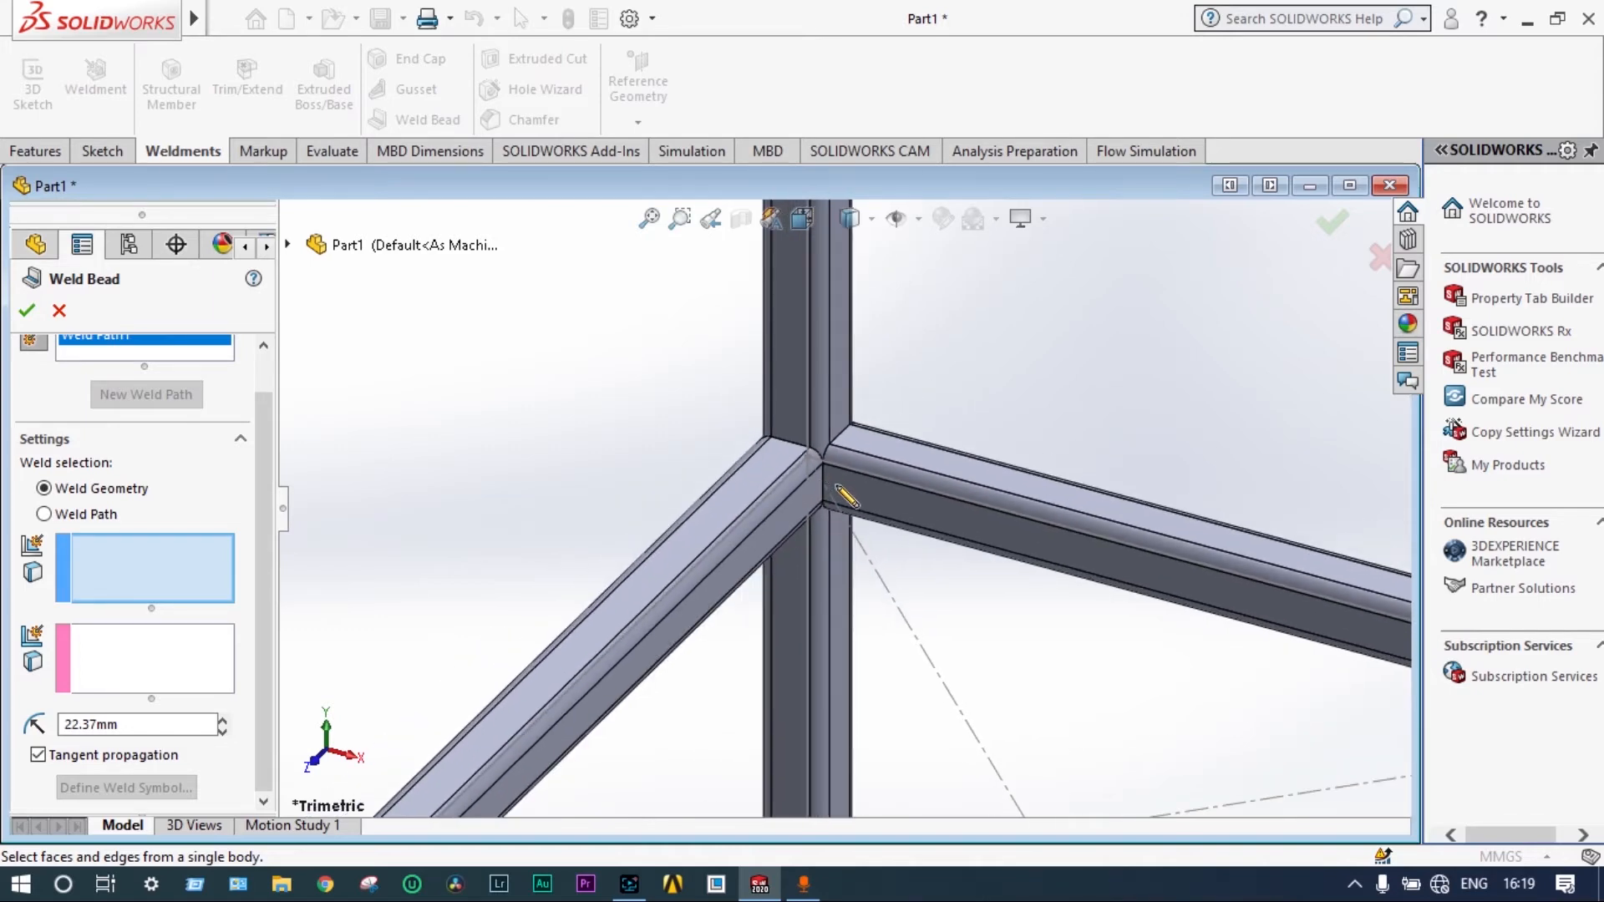
{"action": "left_click", "coordinate": [819, 501]}
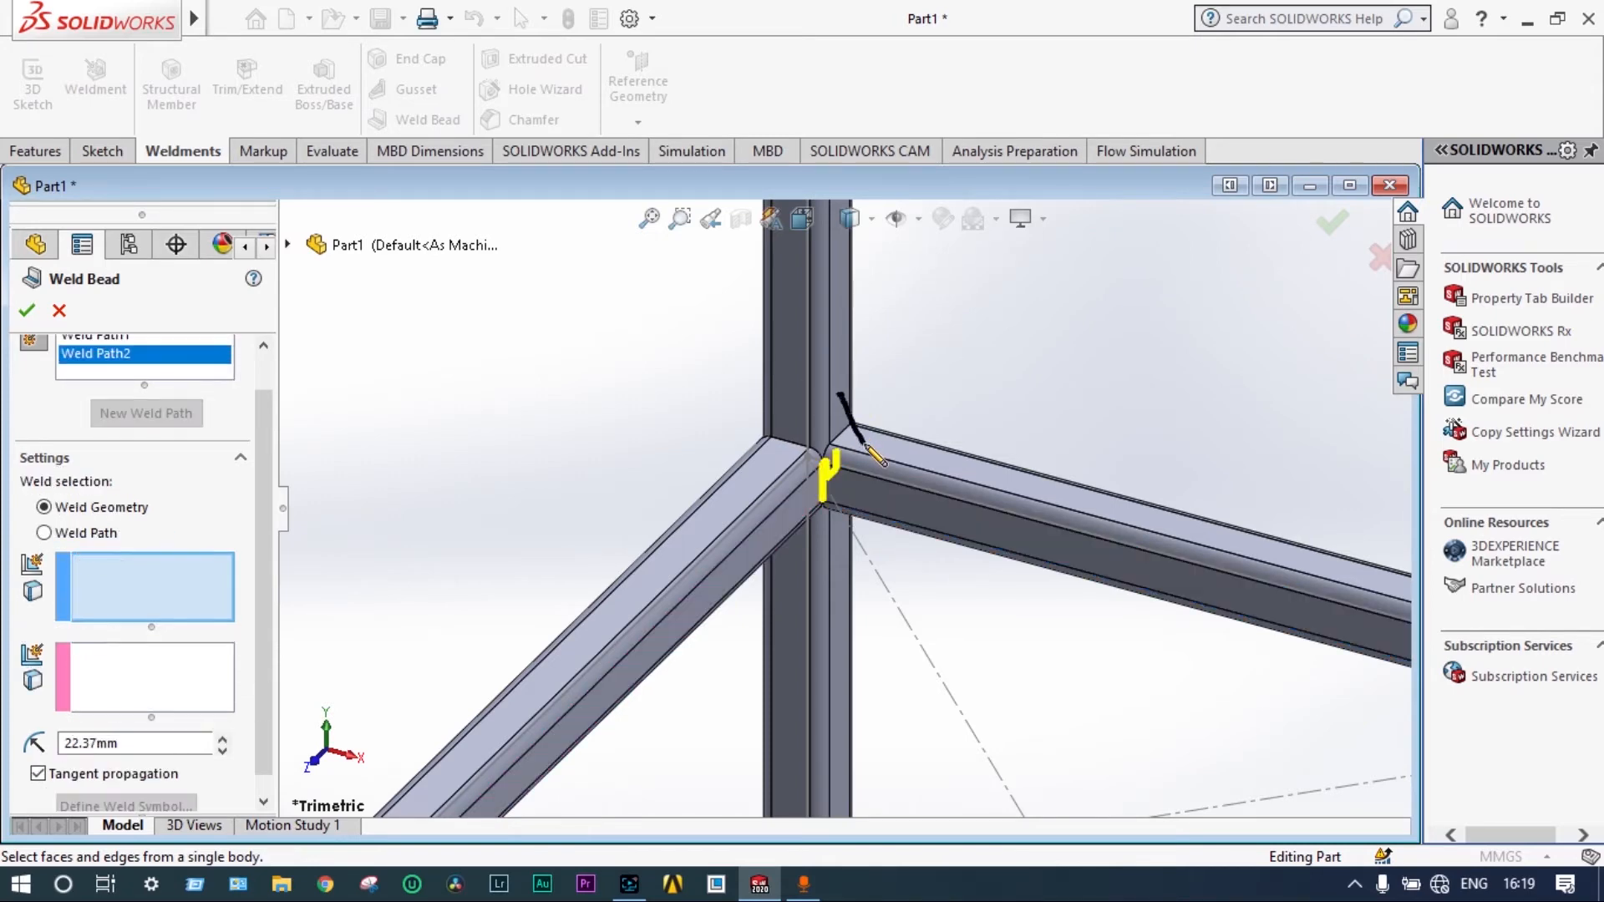
{"action": "left_click", "coordinate": [1074, 531]}
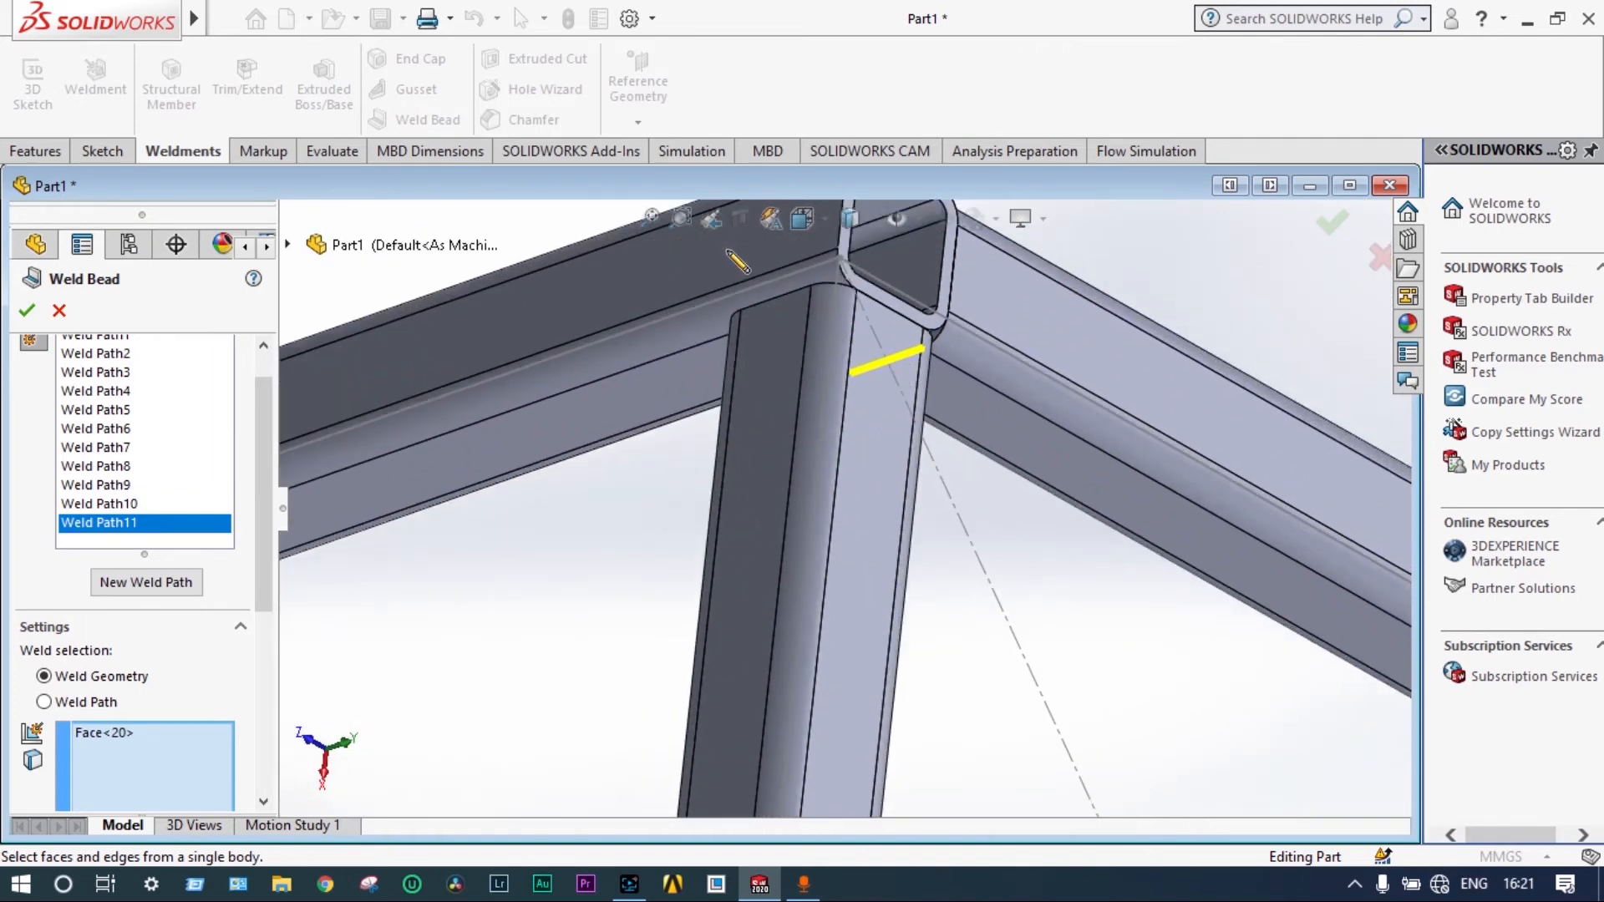
{"action": "left_click", "coordinate": [146, 581]}
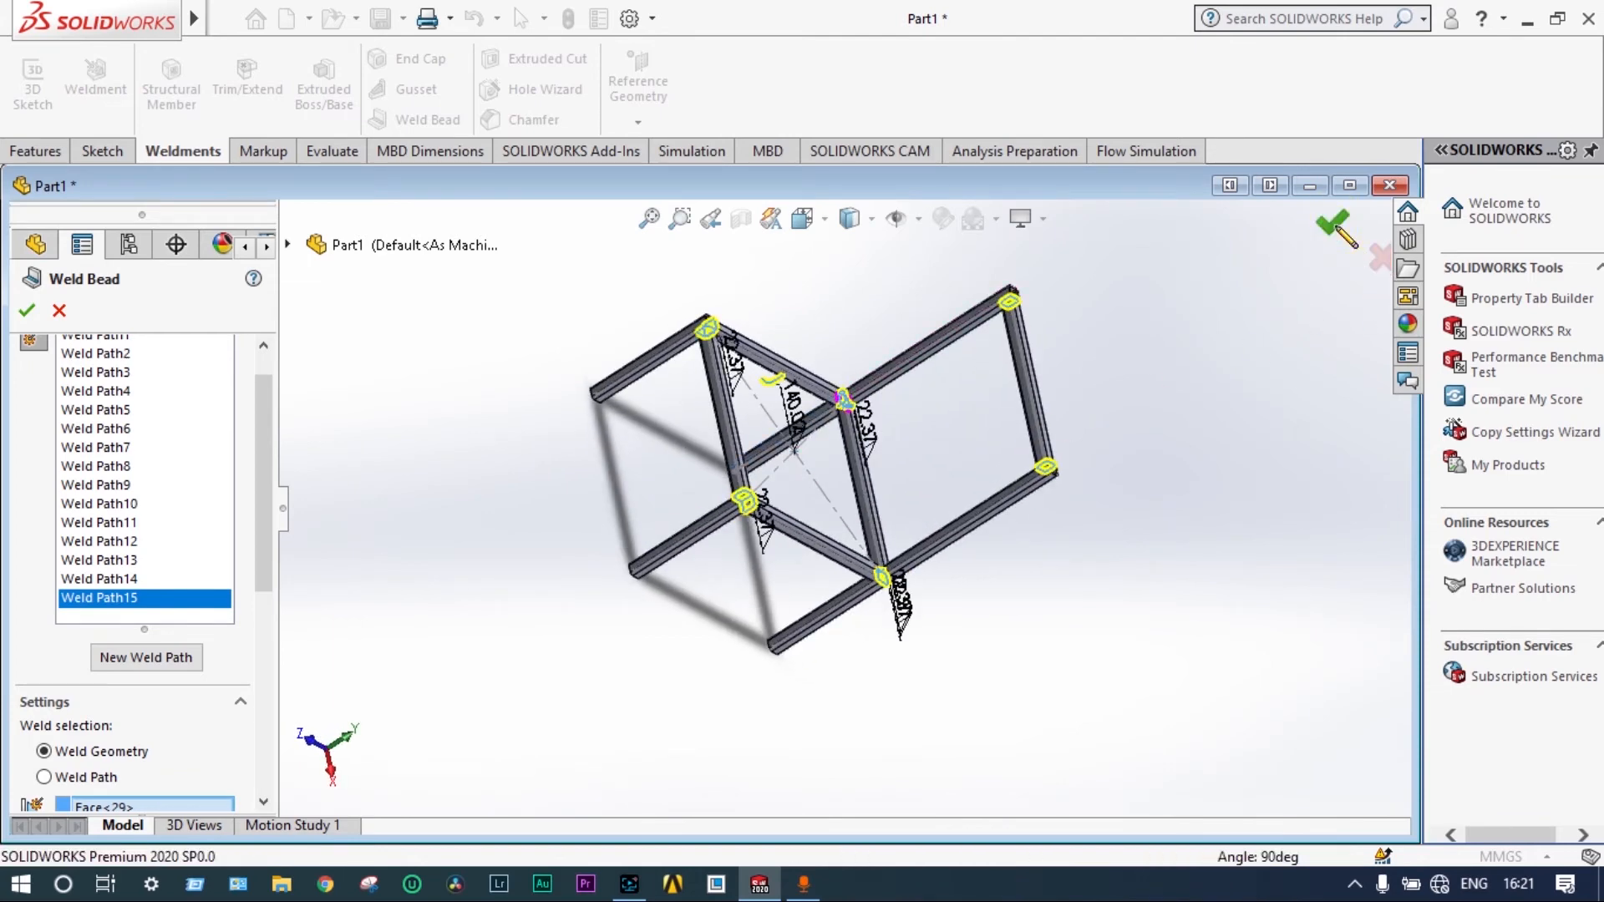
- Confirm all weld paths, creating the weld folder and bead annotations on the frame
{"action": "left_click", "coordinate": [25, 311]}
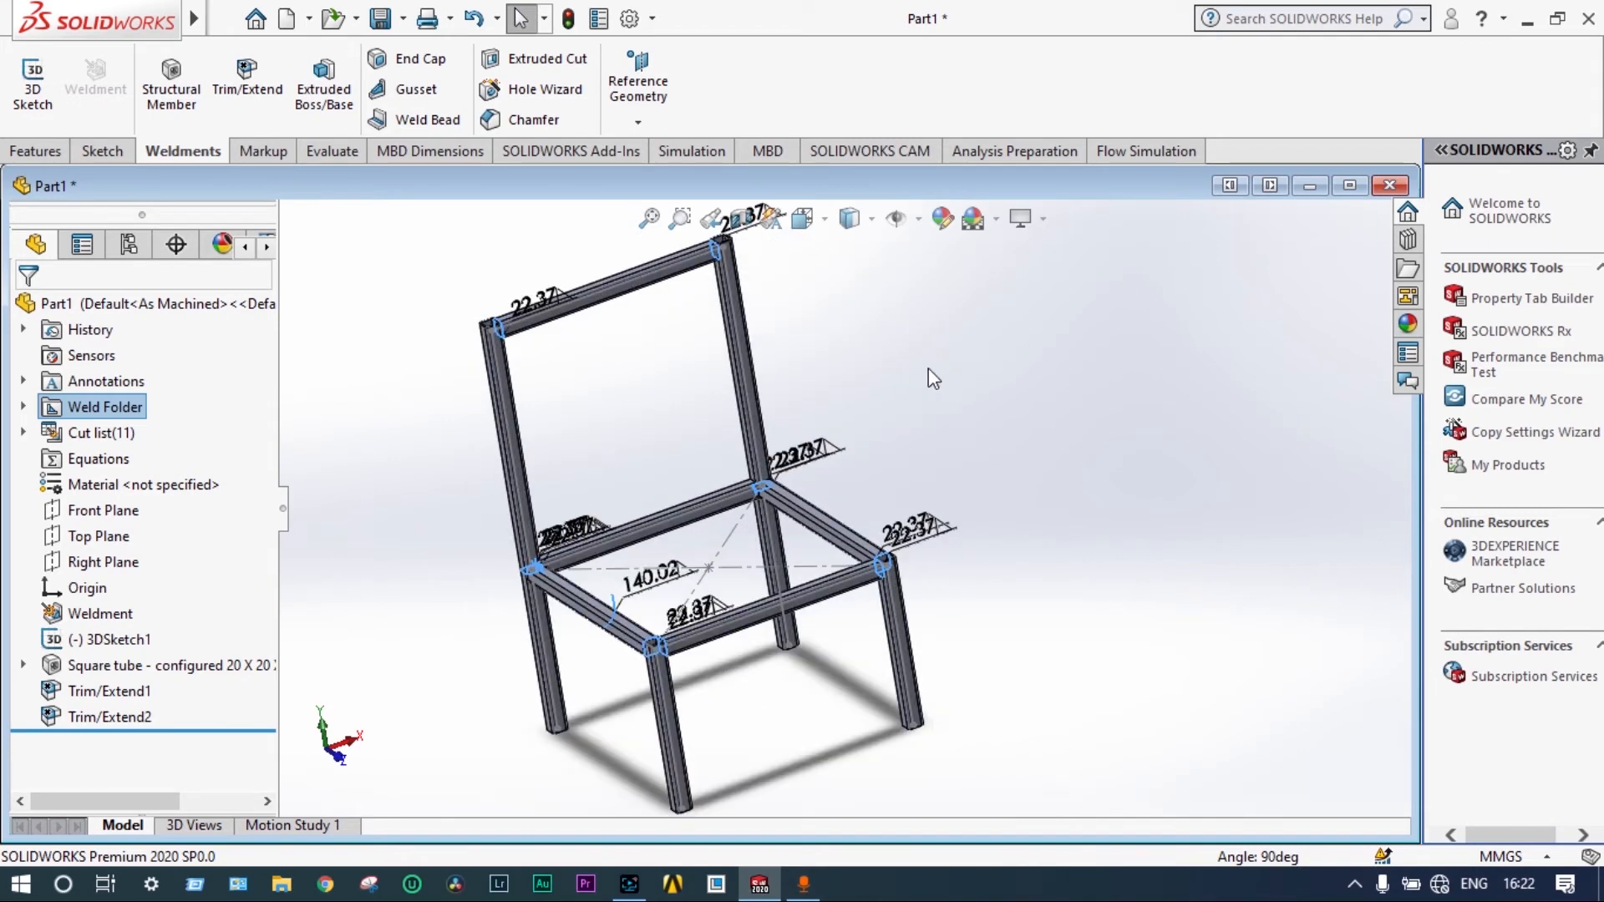
{"action": "mouse_move", "coordinate": [691, 151]}
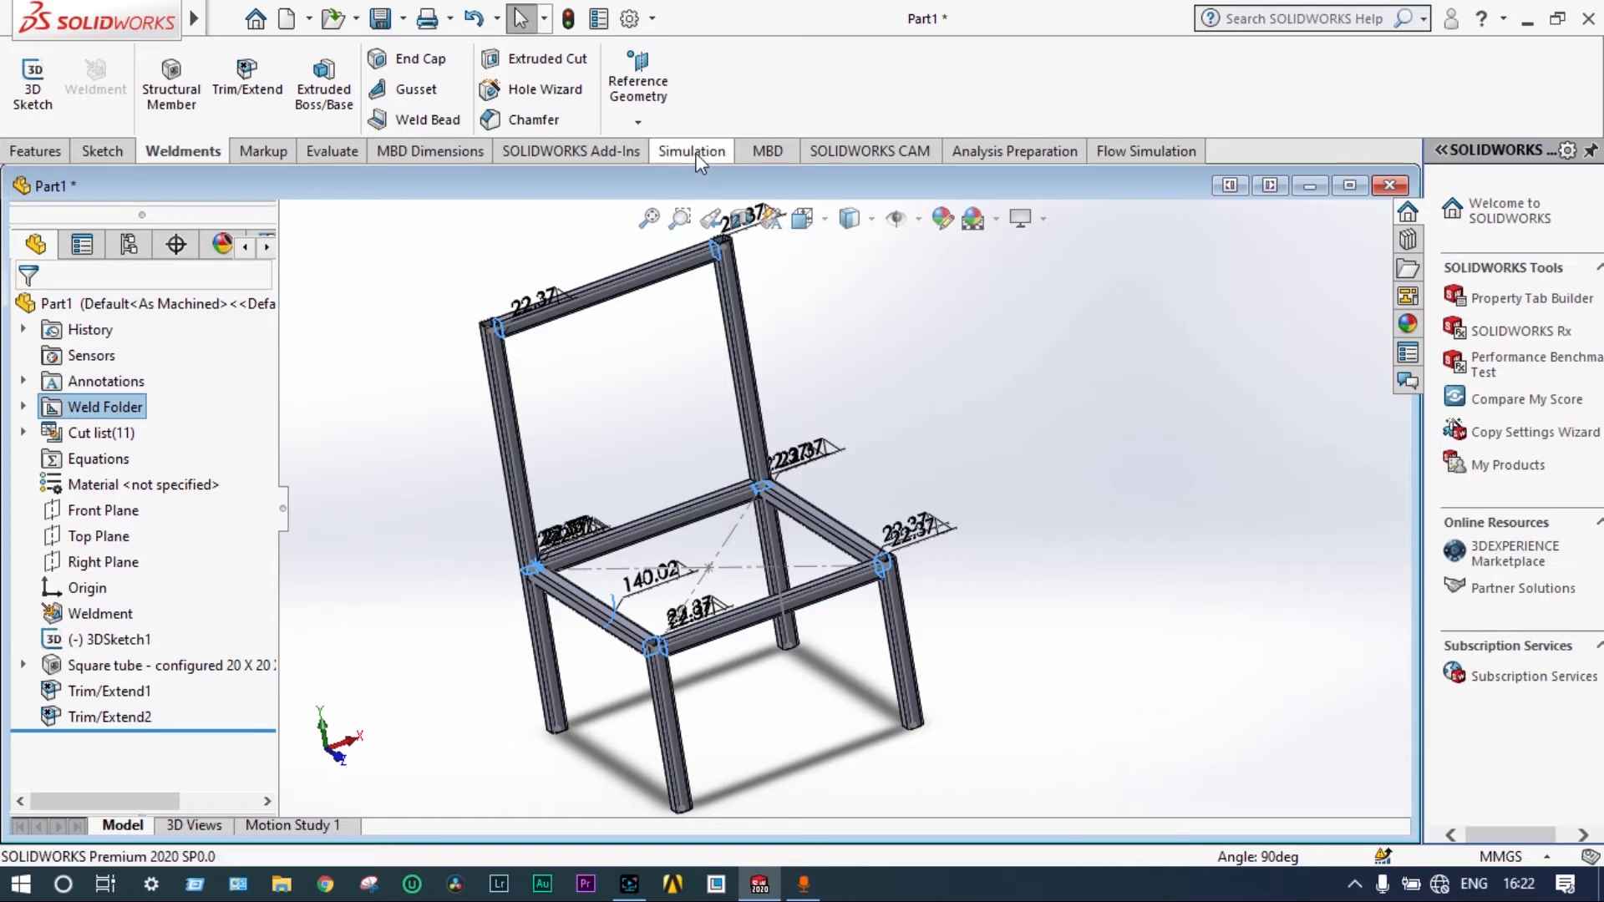
- Create the Static 1 simulation study and assign a material to all frame bodies
{"action": "left_click", "coordinate": [690, 150]}
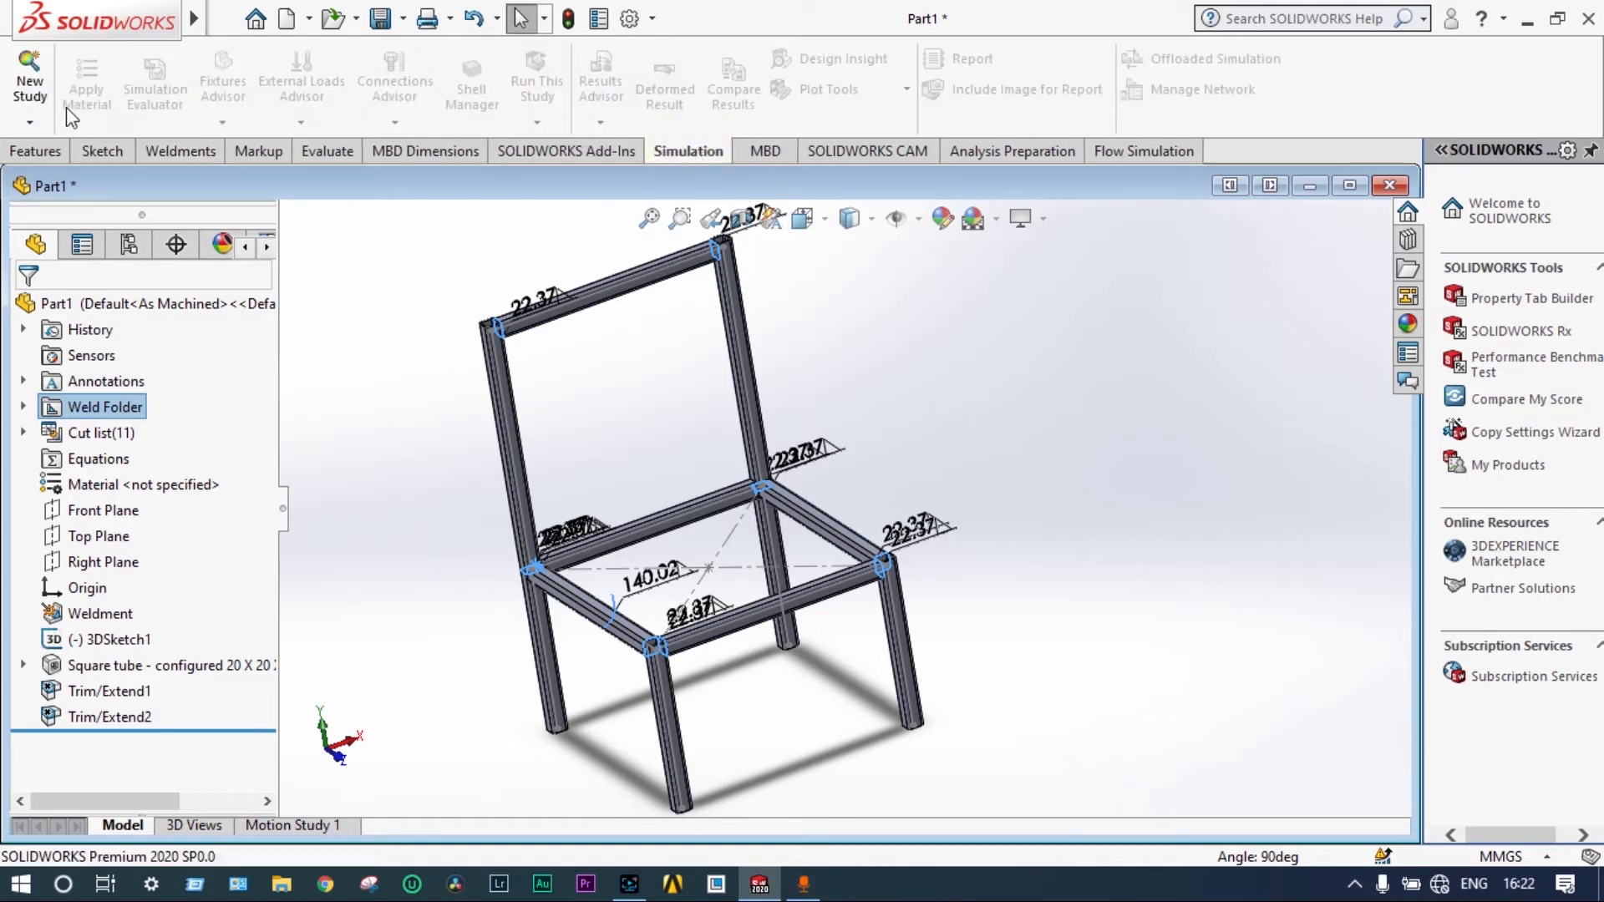
{"action": "left_click", "coordinate": [30, 77]}
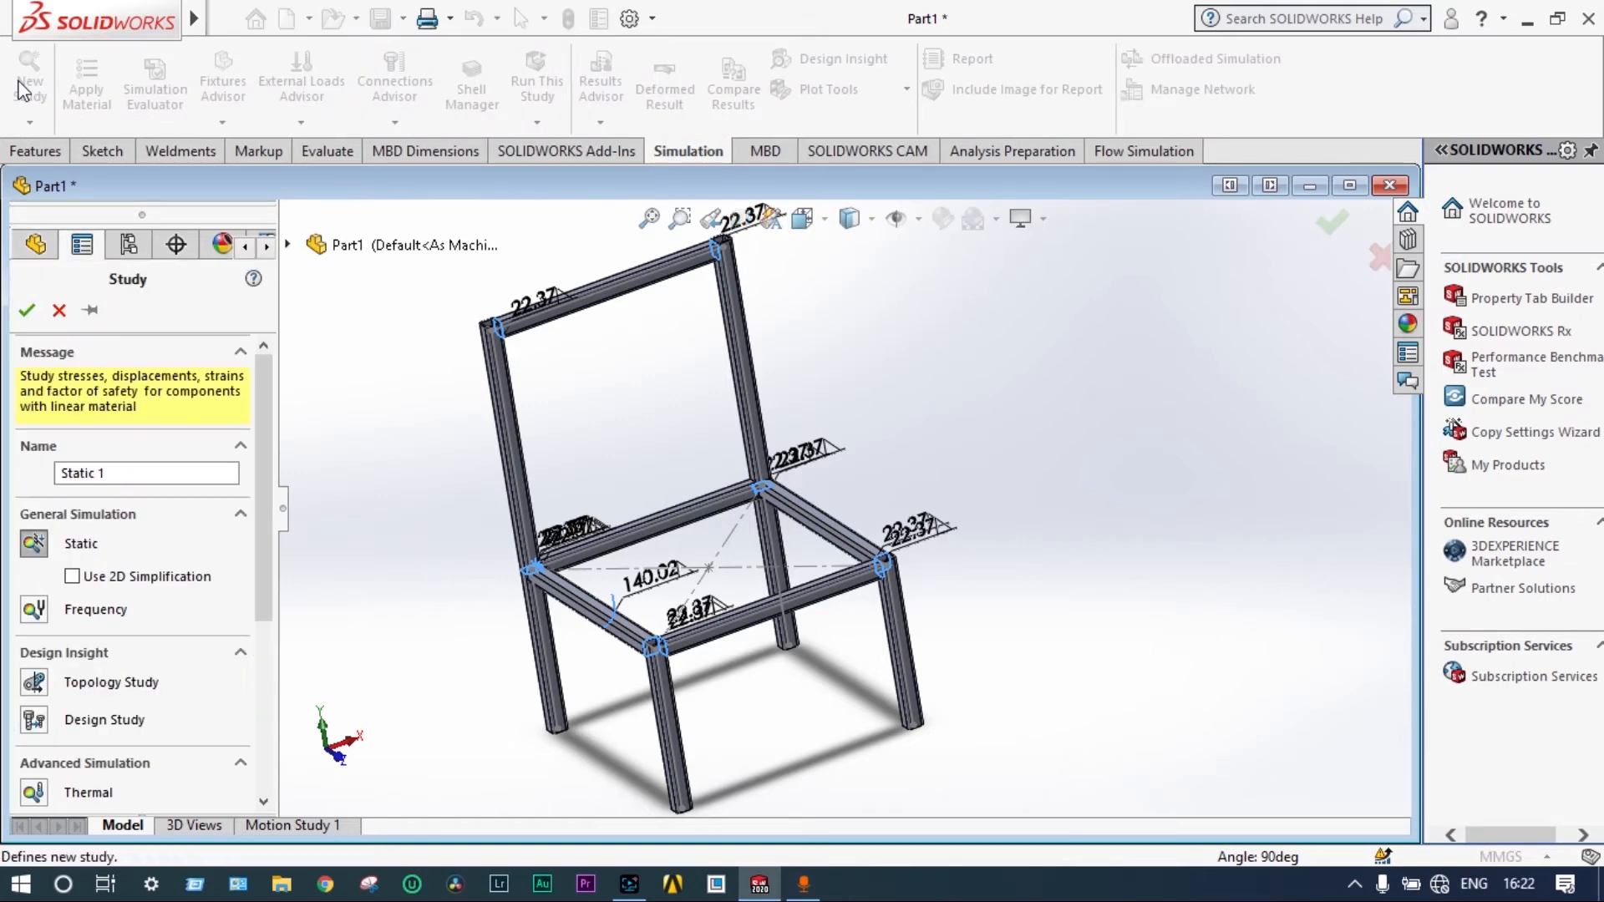
{"action": "mouse_move", "coordinate": [27, 311]}
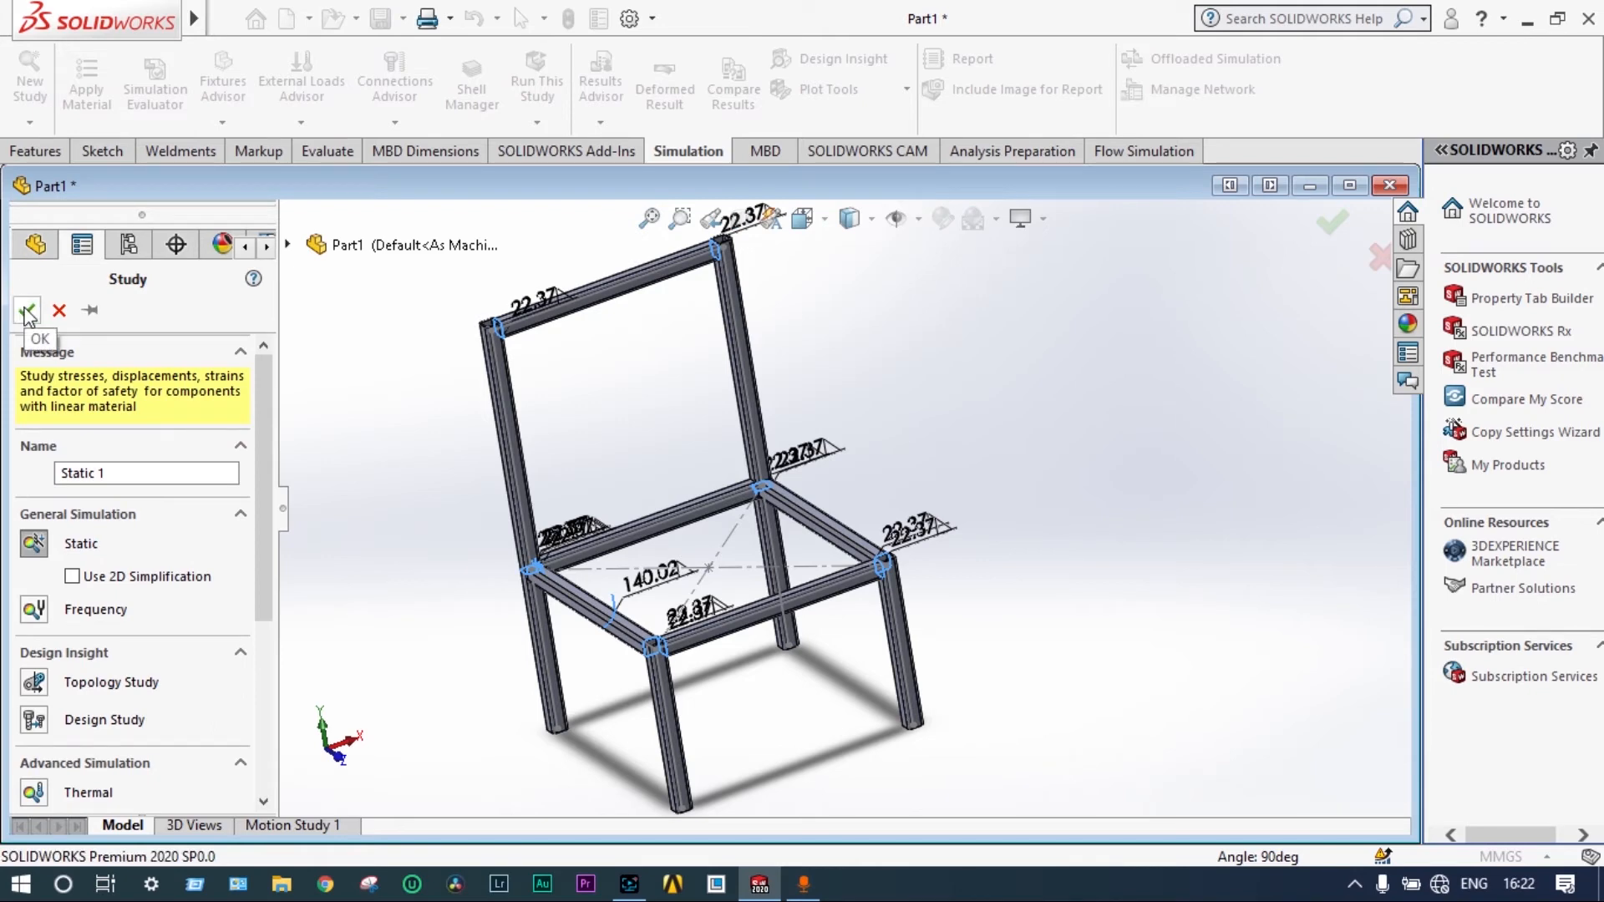
{"action": "left_click", "coordinate": [26, 309]}
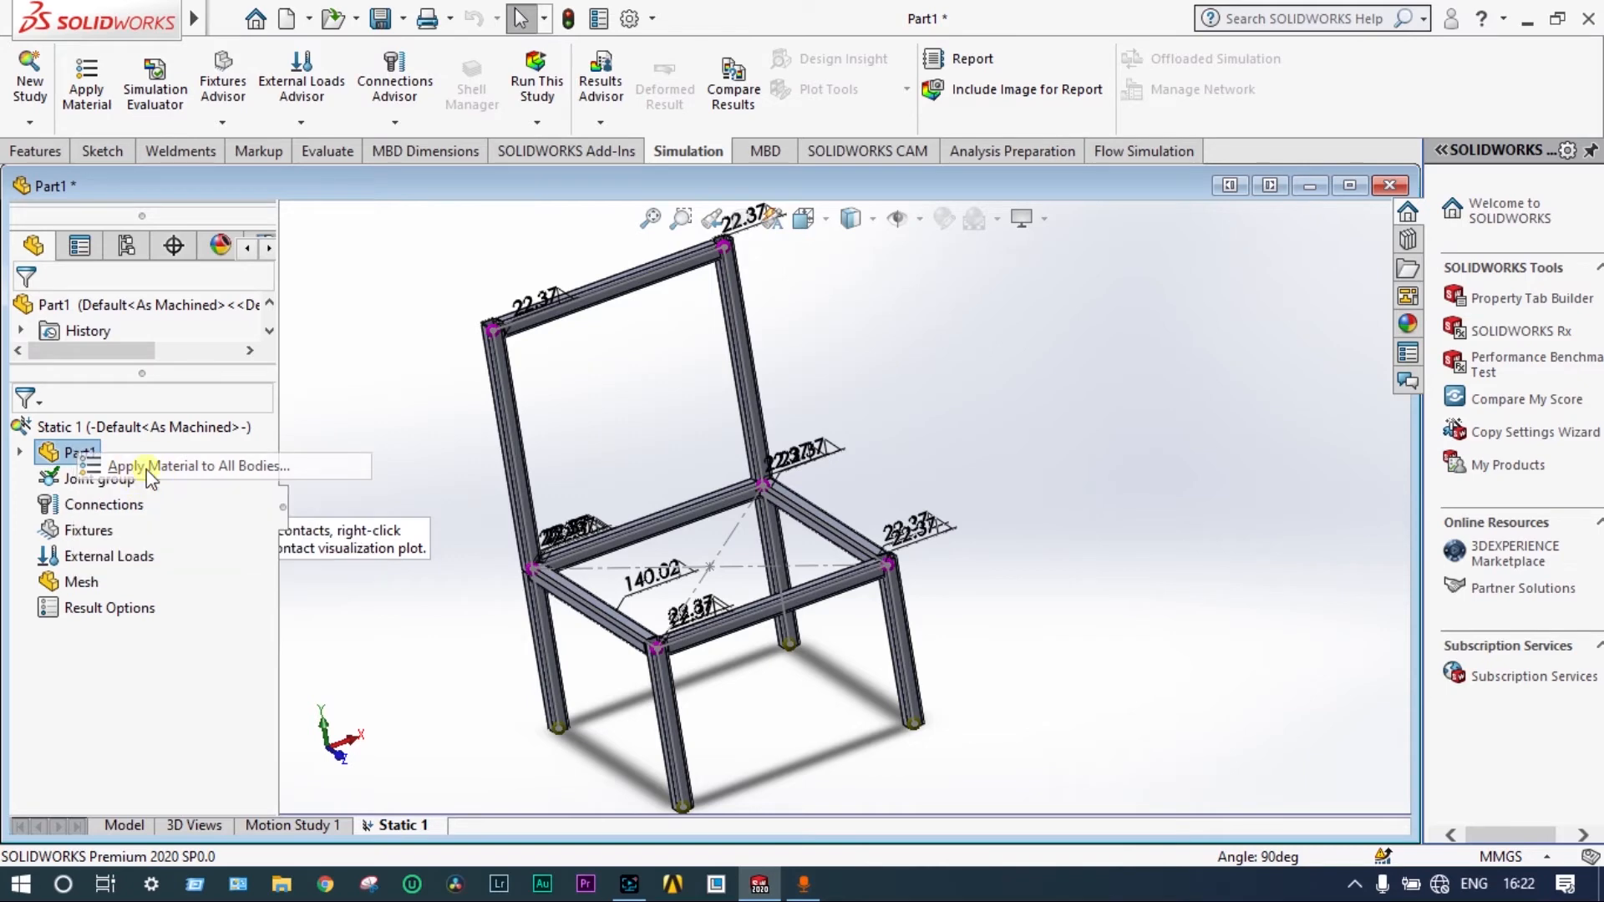
{"action": "mouse_move", "coordinate": [458, 386]}
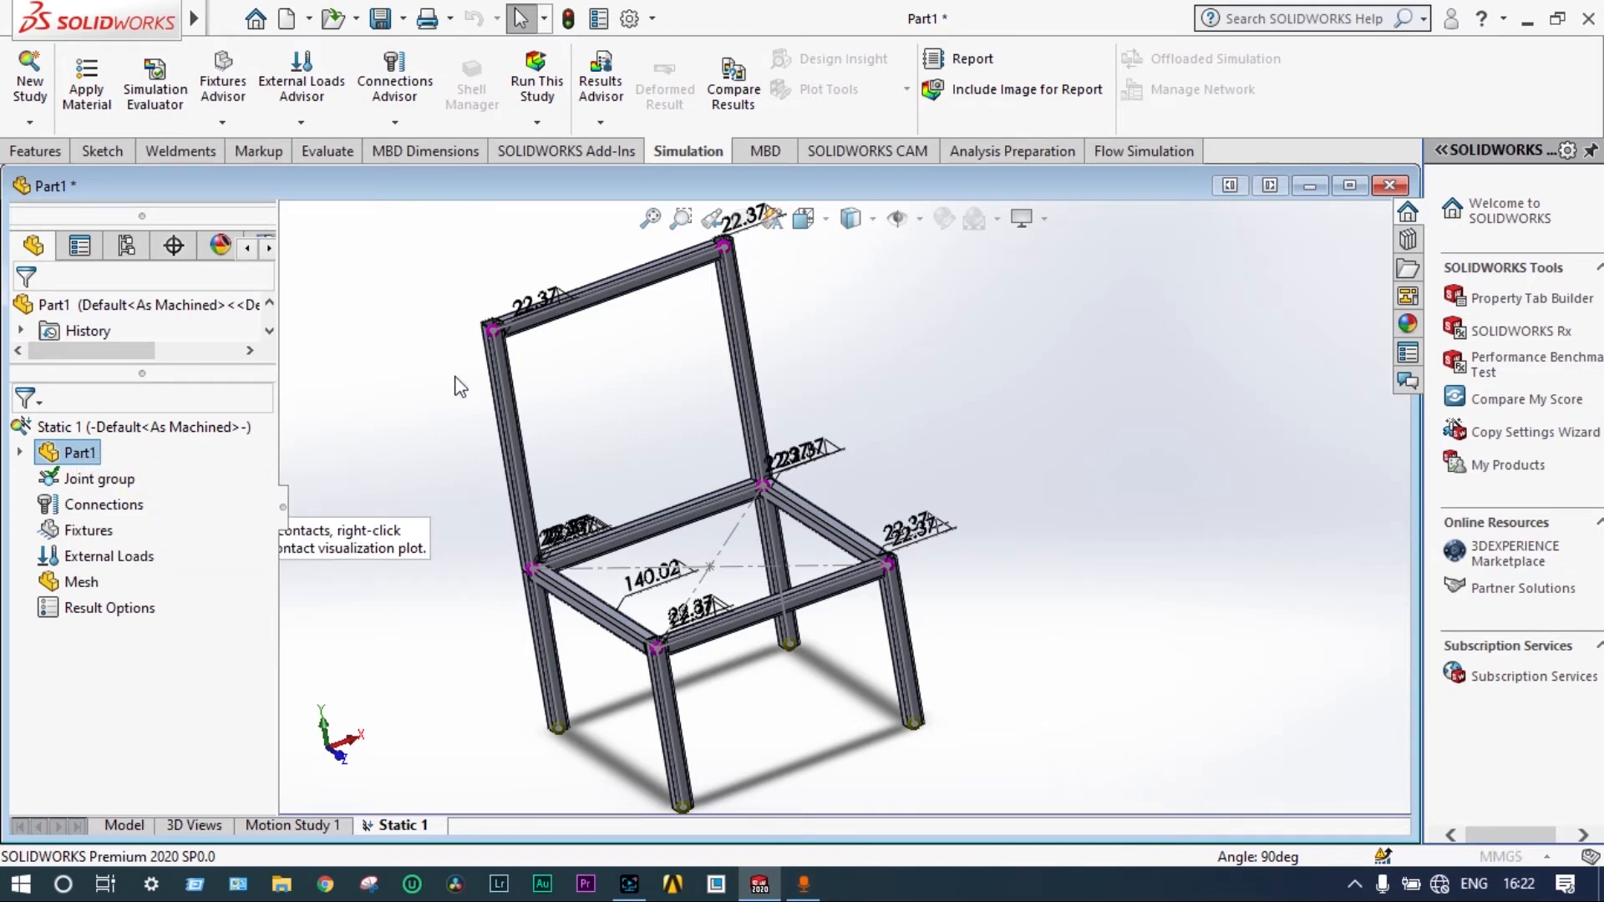
{"action": "left_click", "coordinate": [85, 82]}
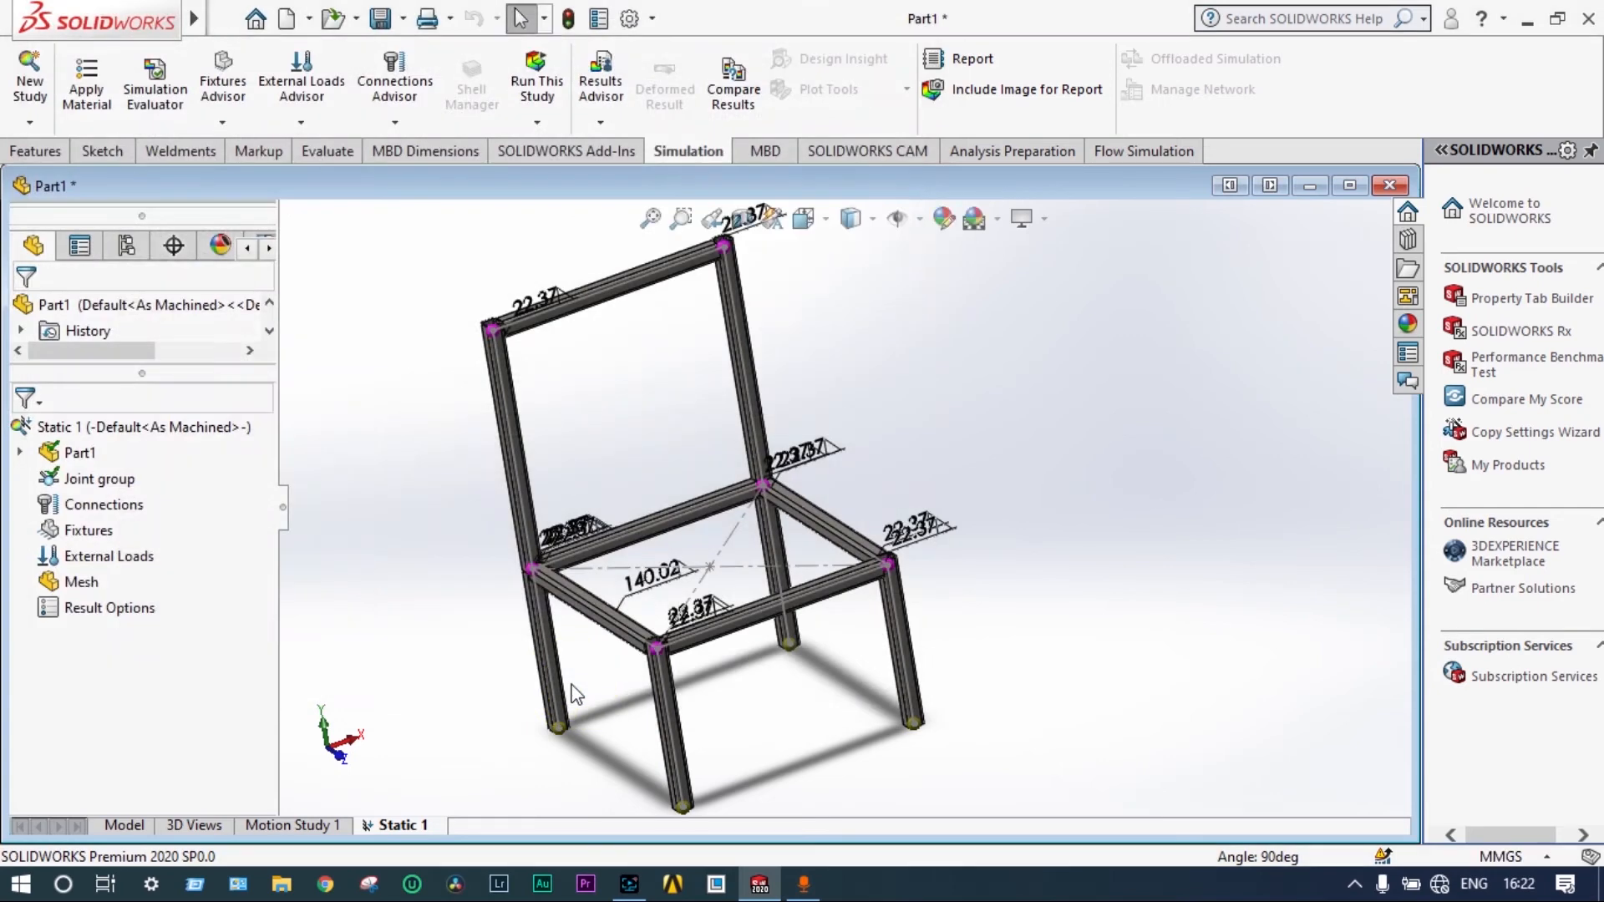
{"action": "mouse_move", "coordinate": [553, 641]}
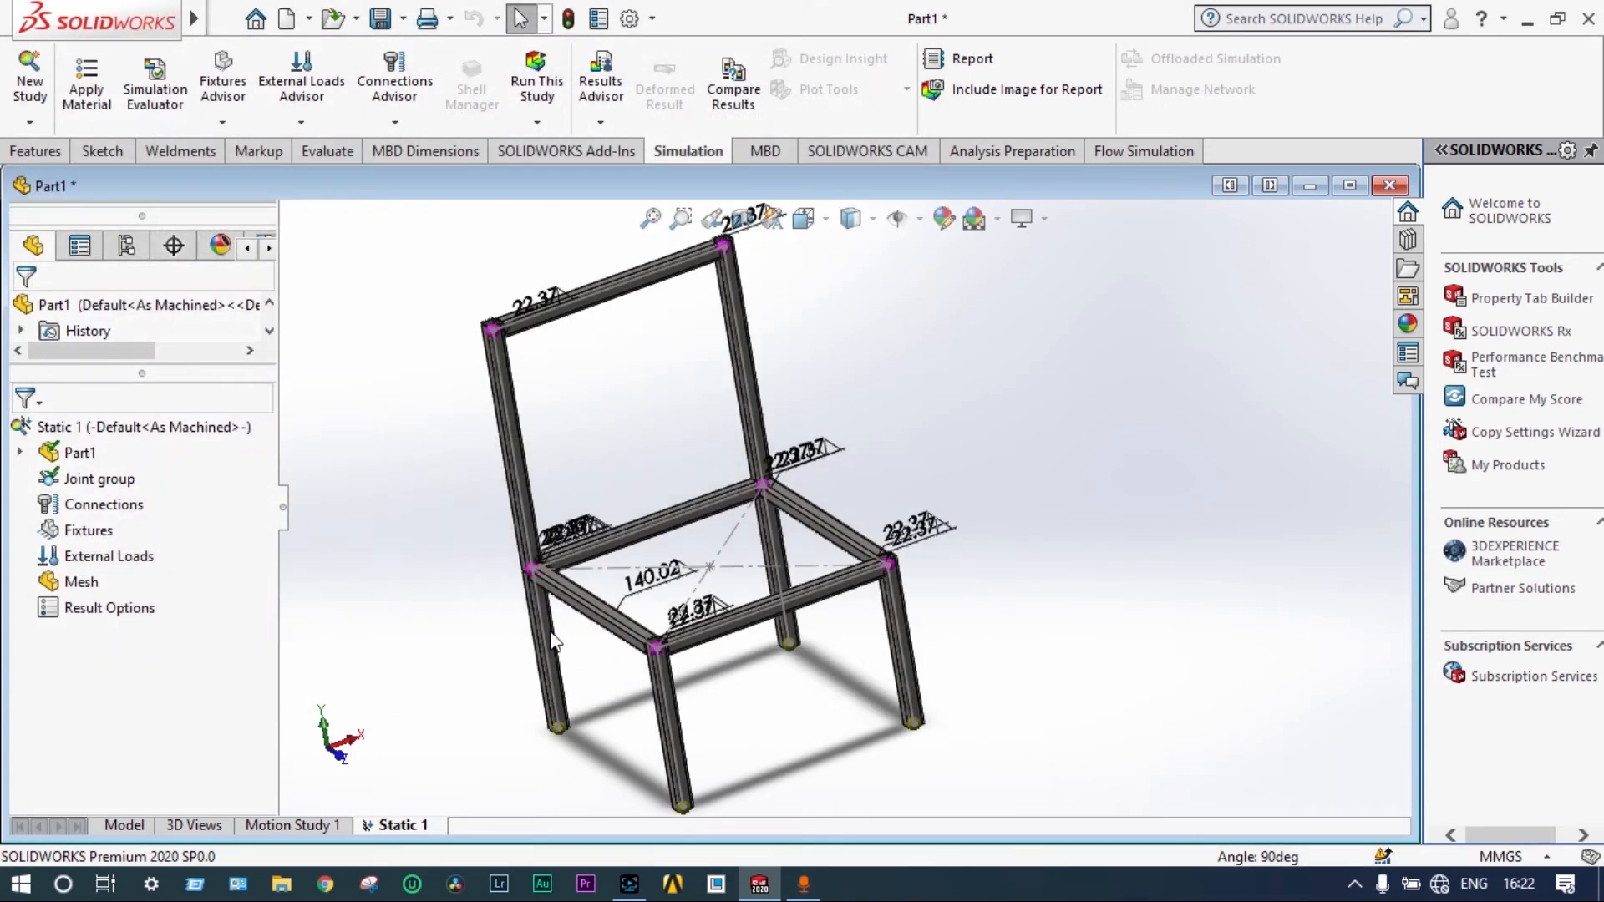
{"action": "mouse_move", "coordinate": [366, 563]}
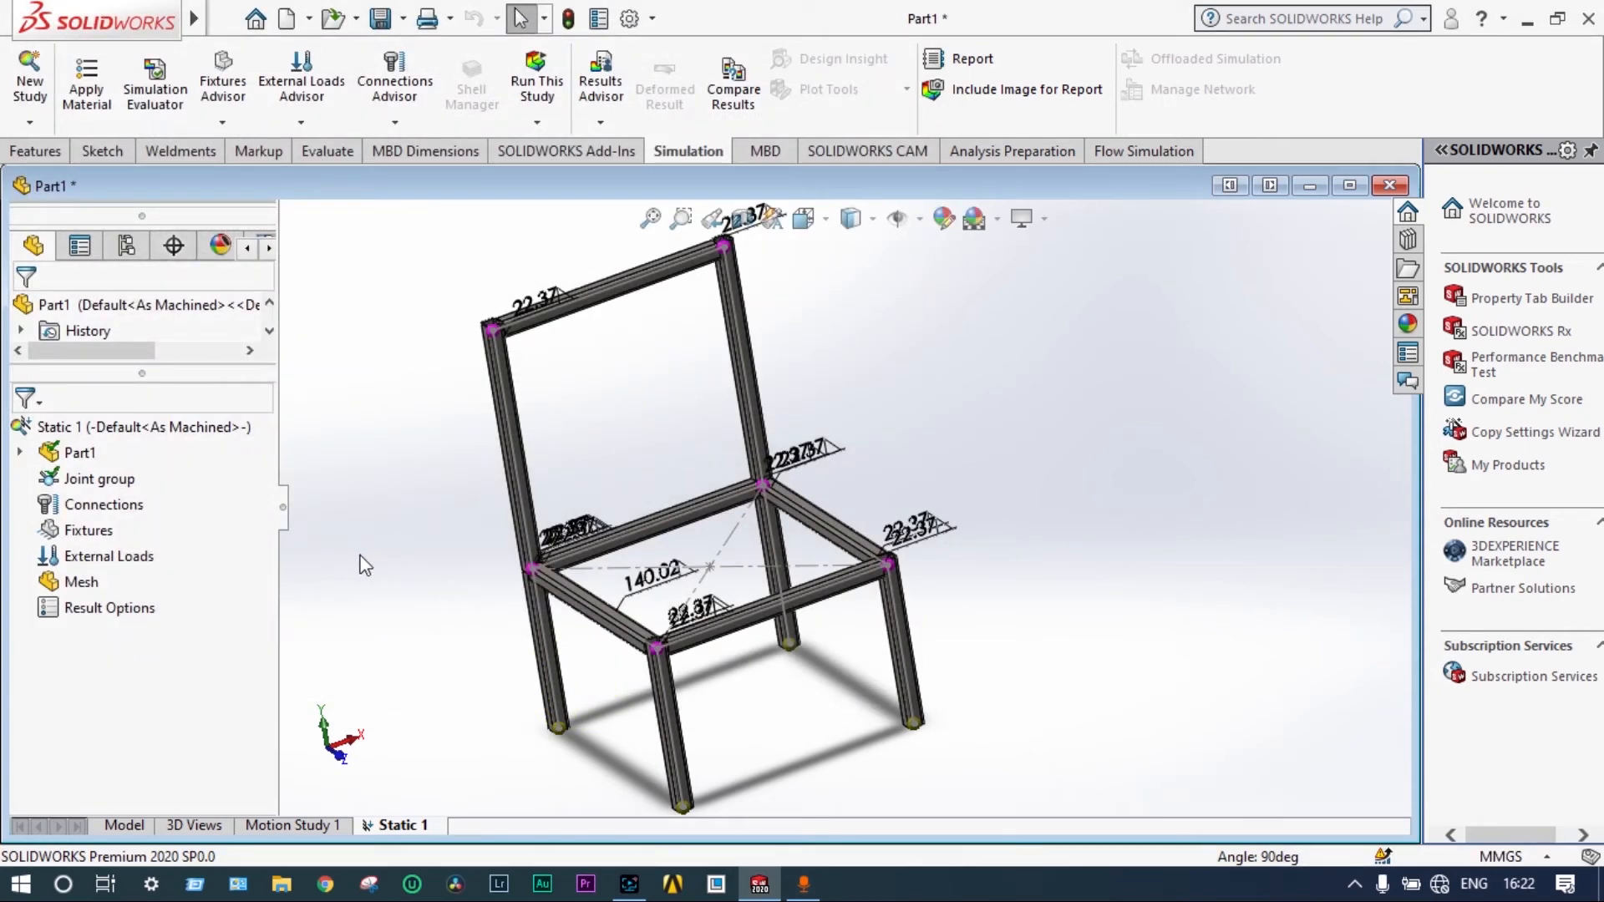
{"action": "left_click", "coordinate": [107, 555]}
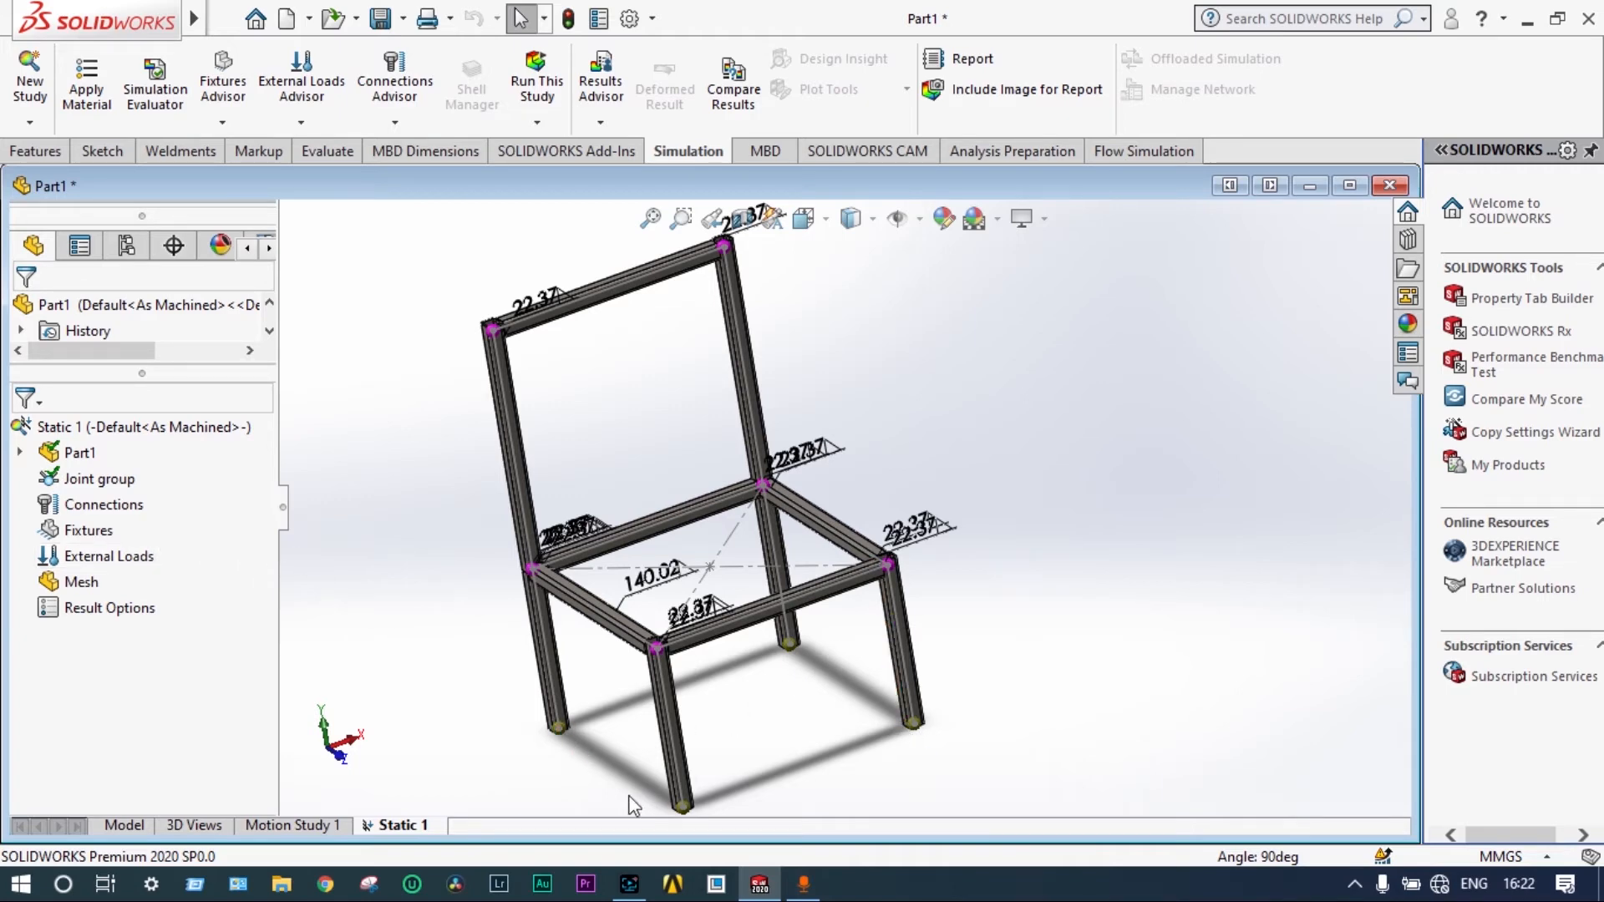
- Apply a Fixed Geometry fixture, Fixed-1, to the four leg-bottom joints
{"action": "right_click", "coordinate": [87, 529]}
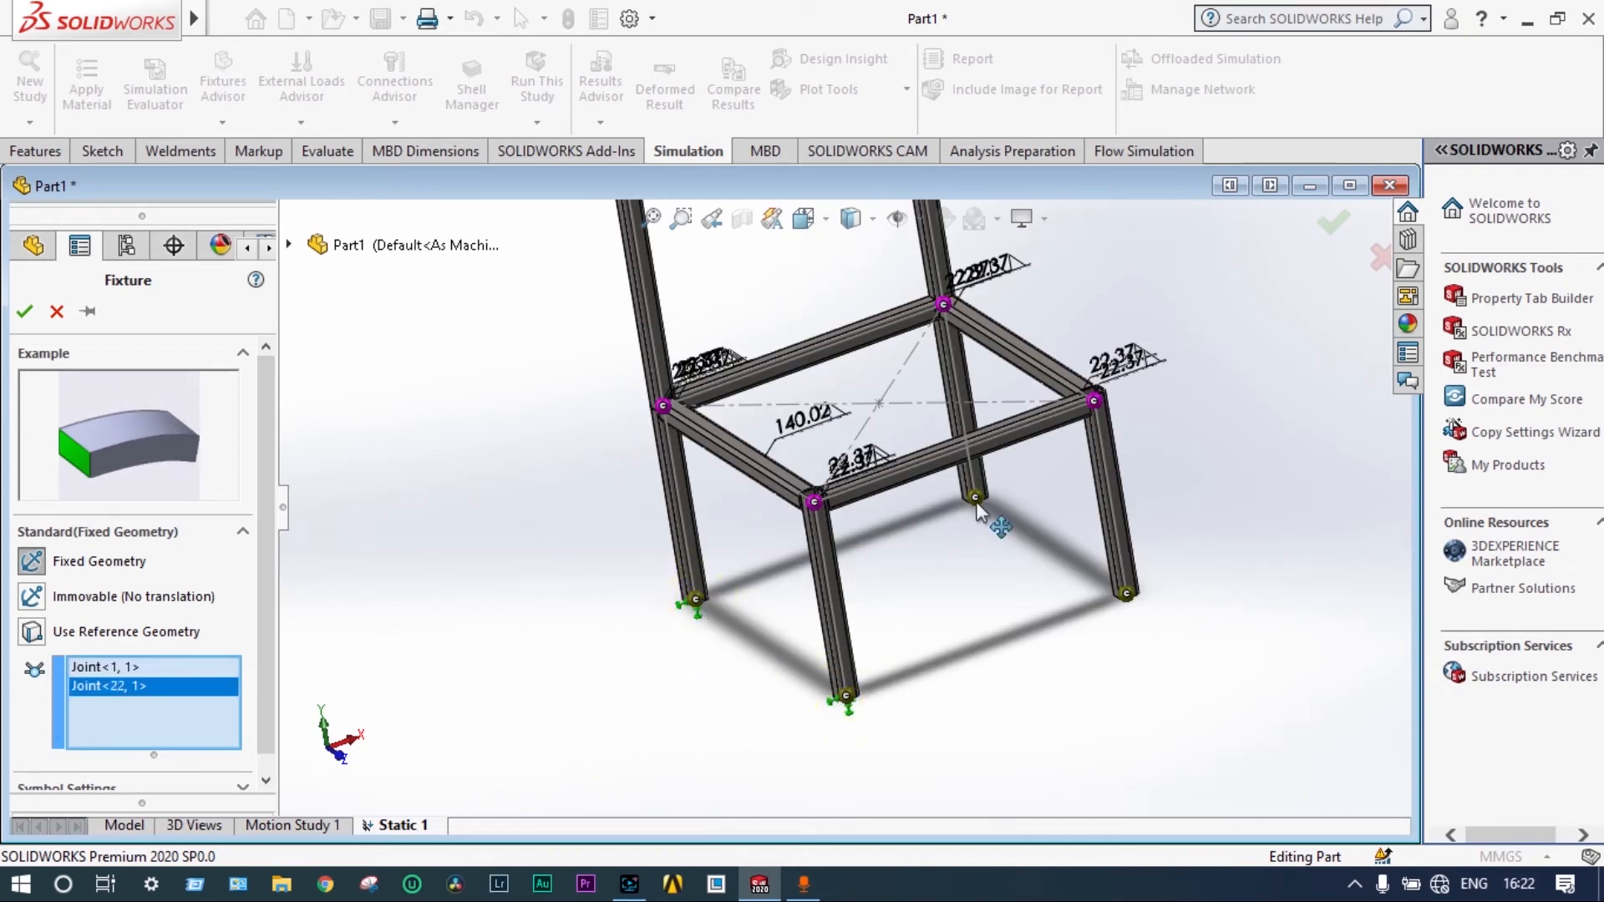
{"action": "left_click", "coordinate": [1124, 593]}
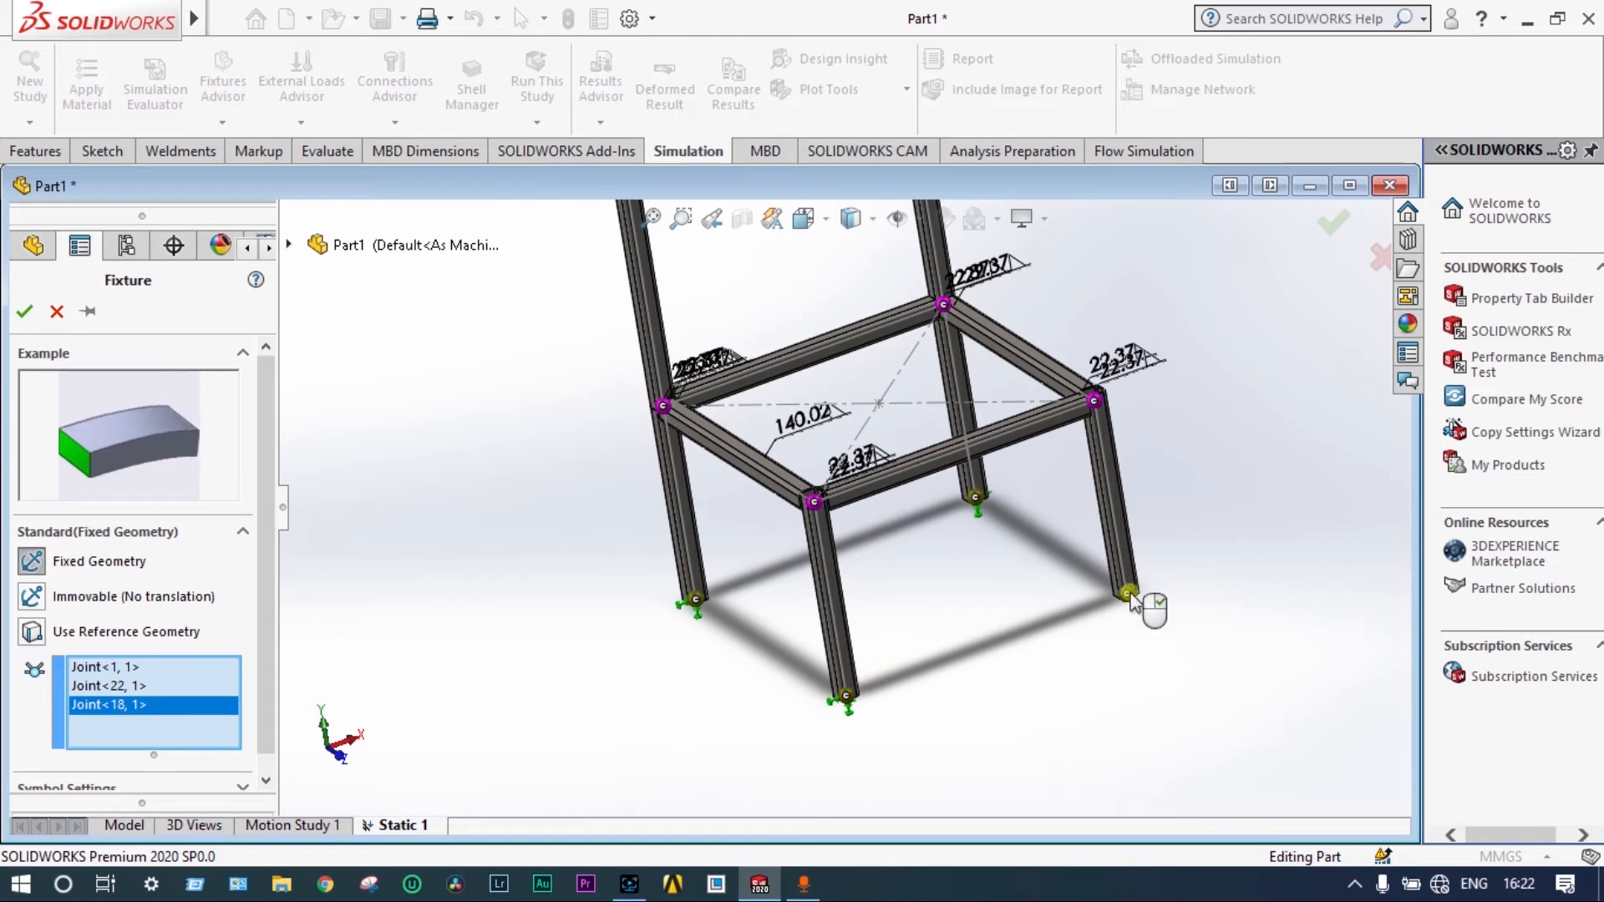
{"action": "left_click", "coordinate": [1126, 593]}
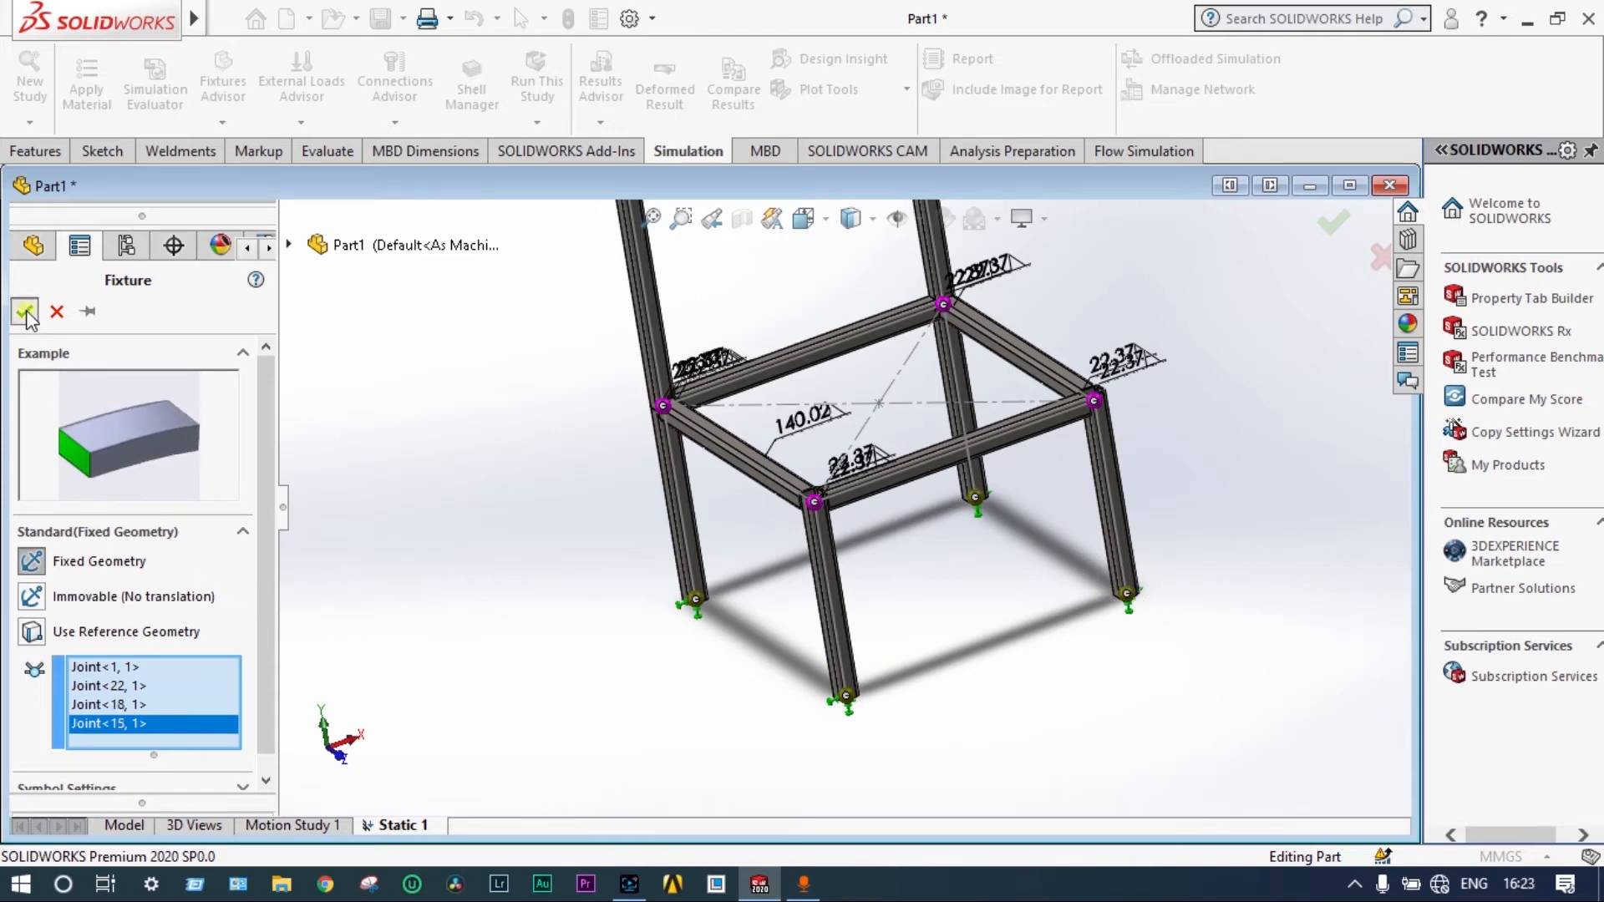
{"action": "left_click", "coordinate": [23, 311]}
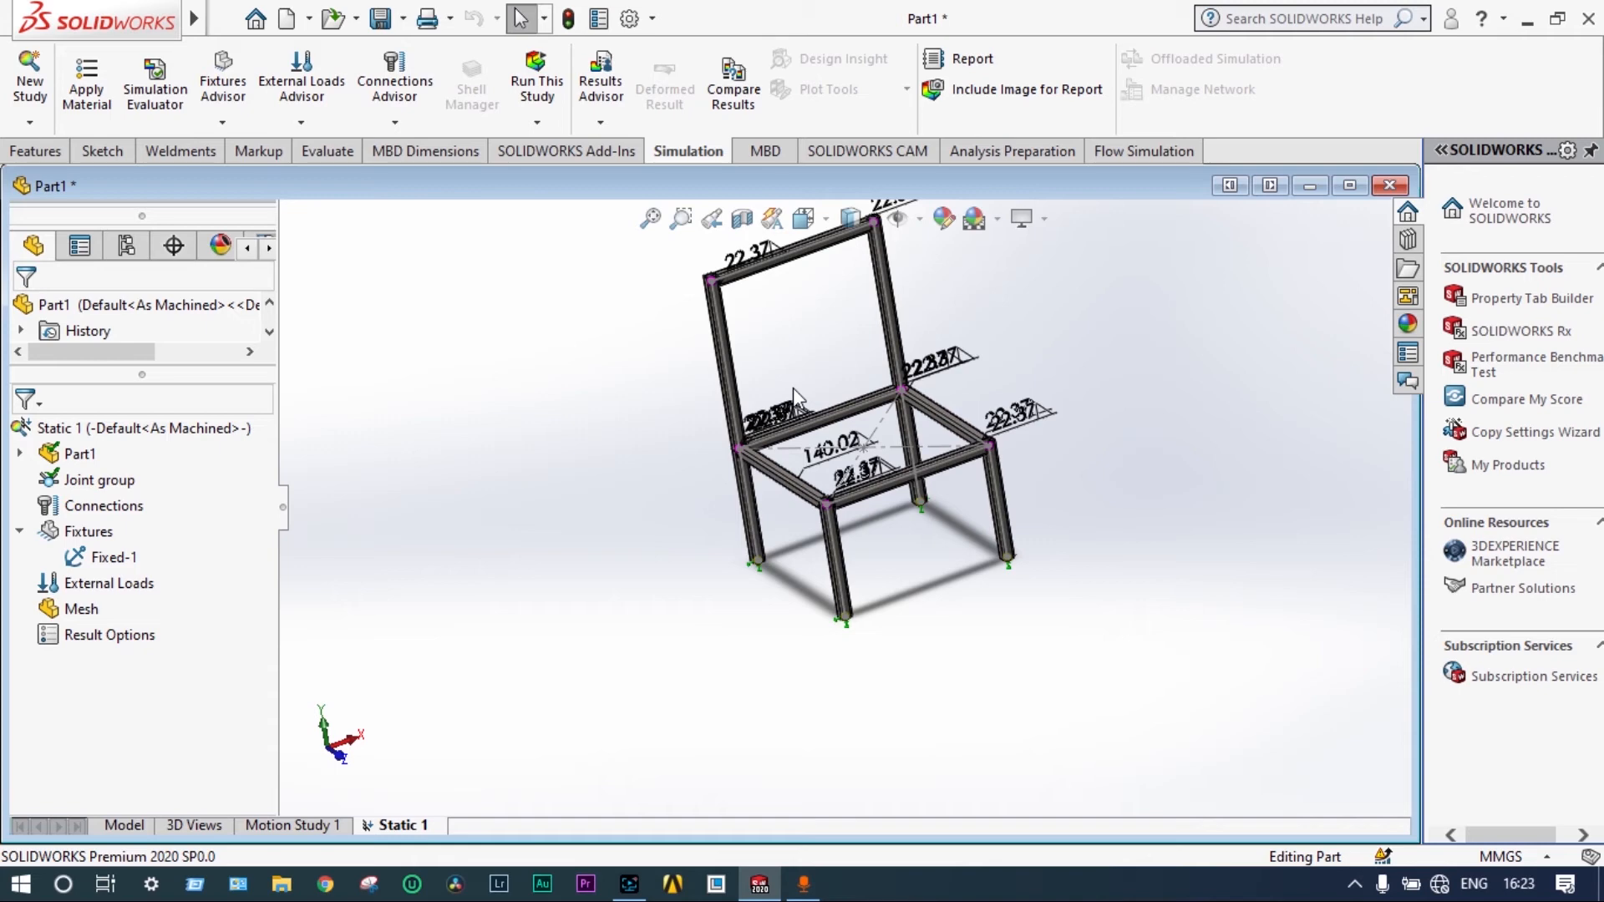
{"action": "mouse_move", "coordinate": [787, 376]}
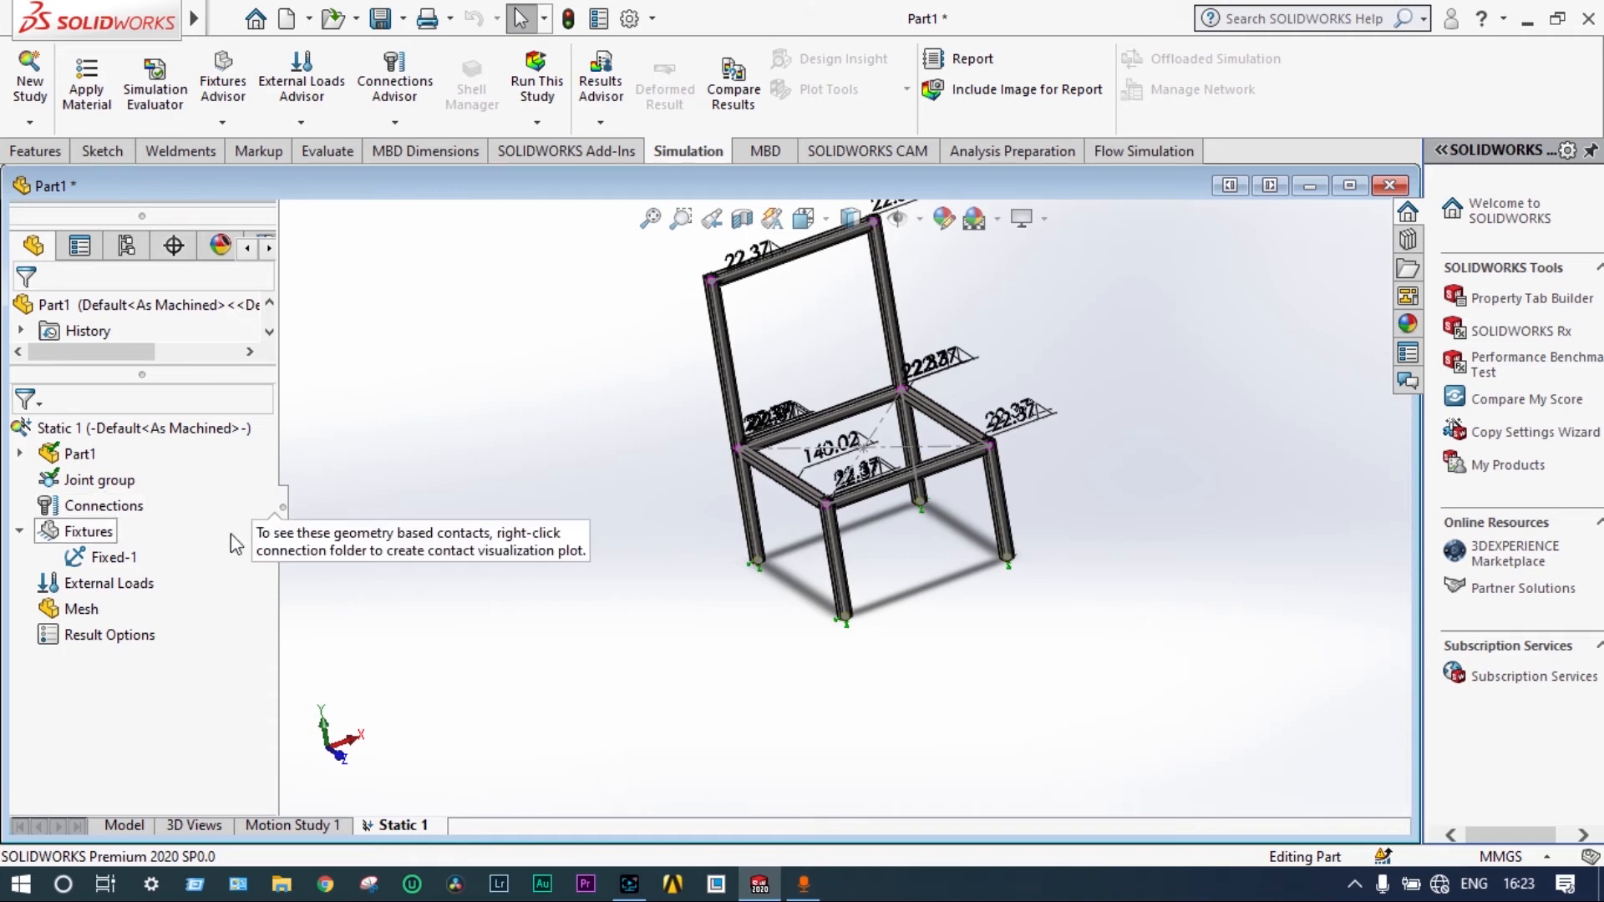
- Start a Force load and select the four seat tubes to carry it
{"action": "right_click", "coordinate": [107, 583]}
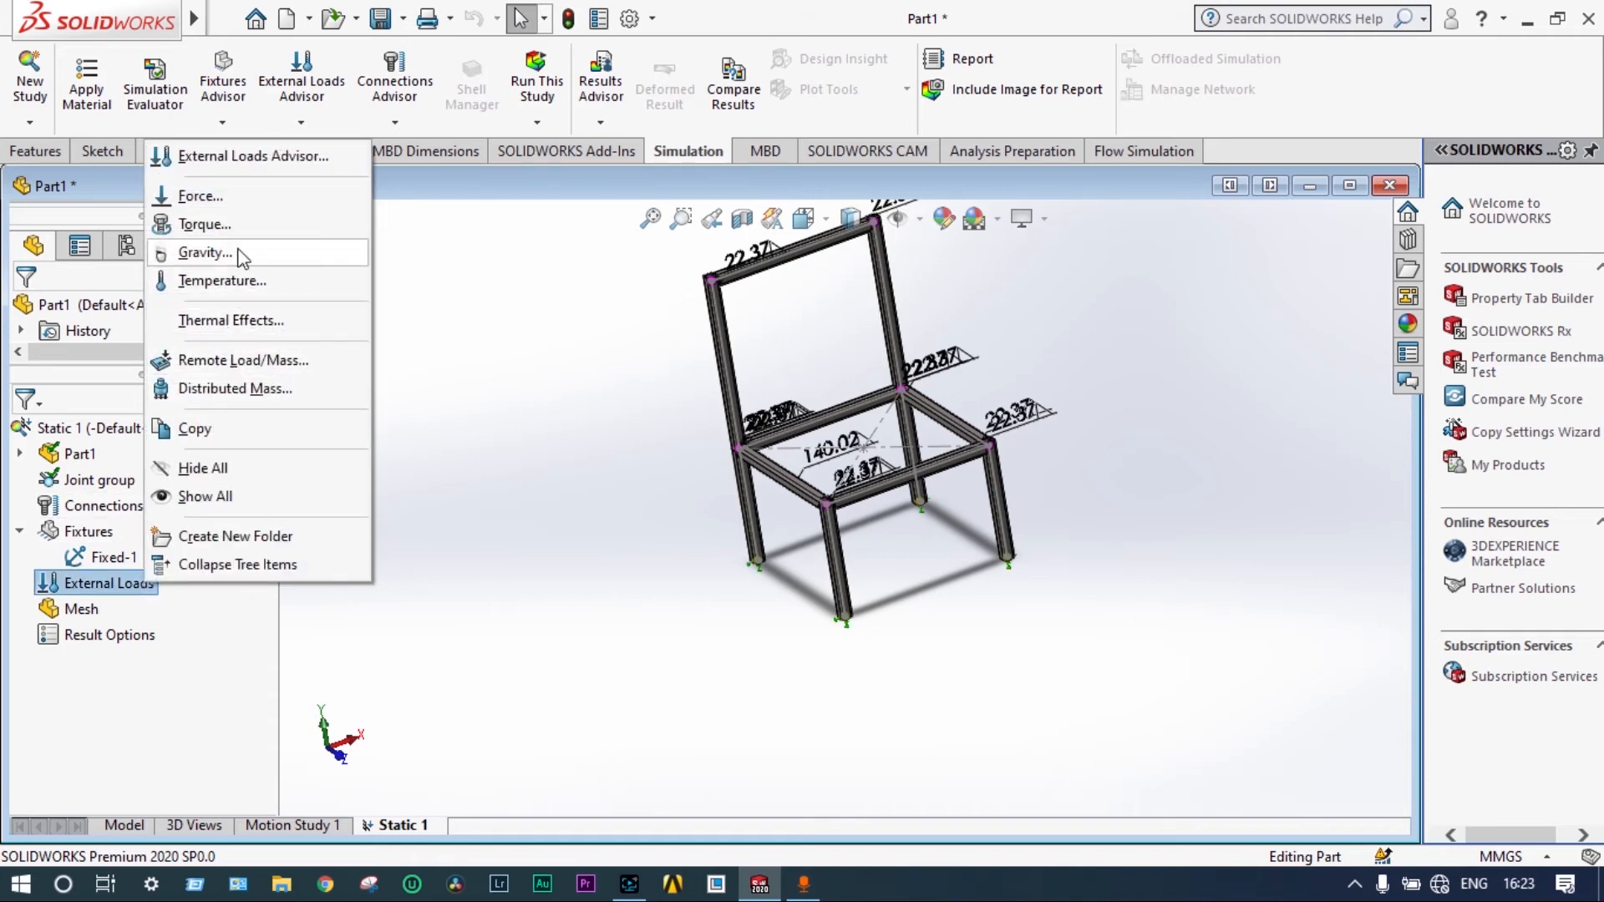
{"action": "left_click", "coordinate": [200, 196]}
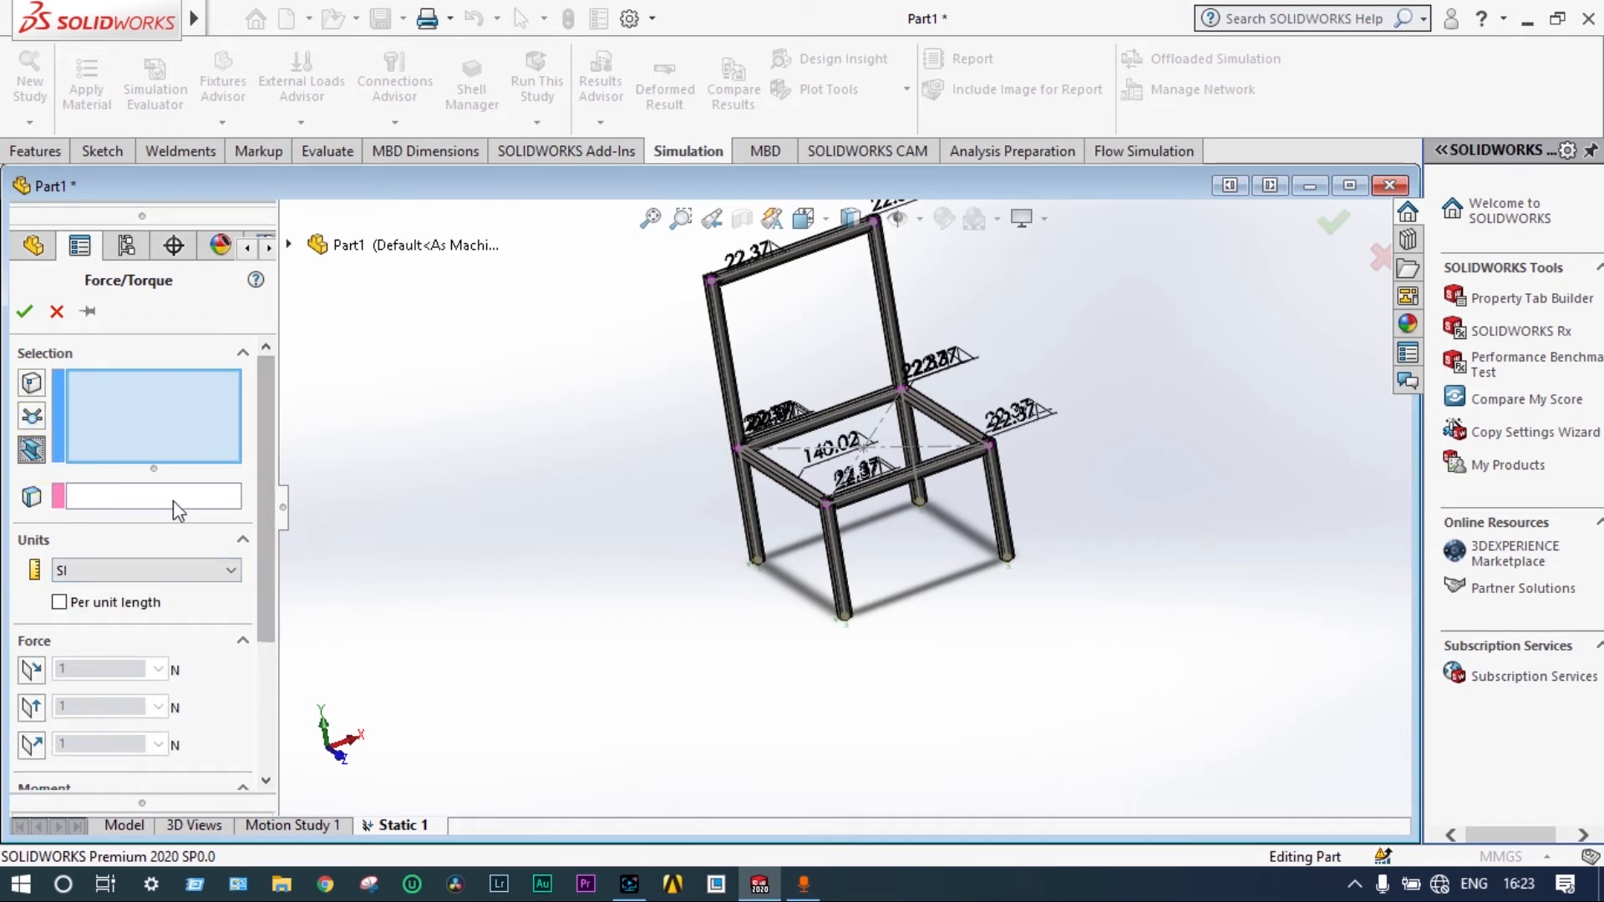
{"action": "mouse_move", "coordinate": [173, 501]}
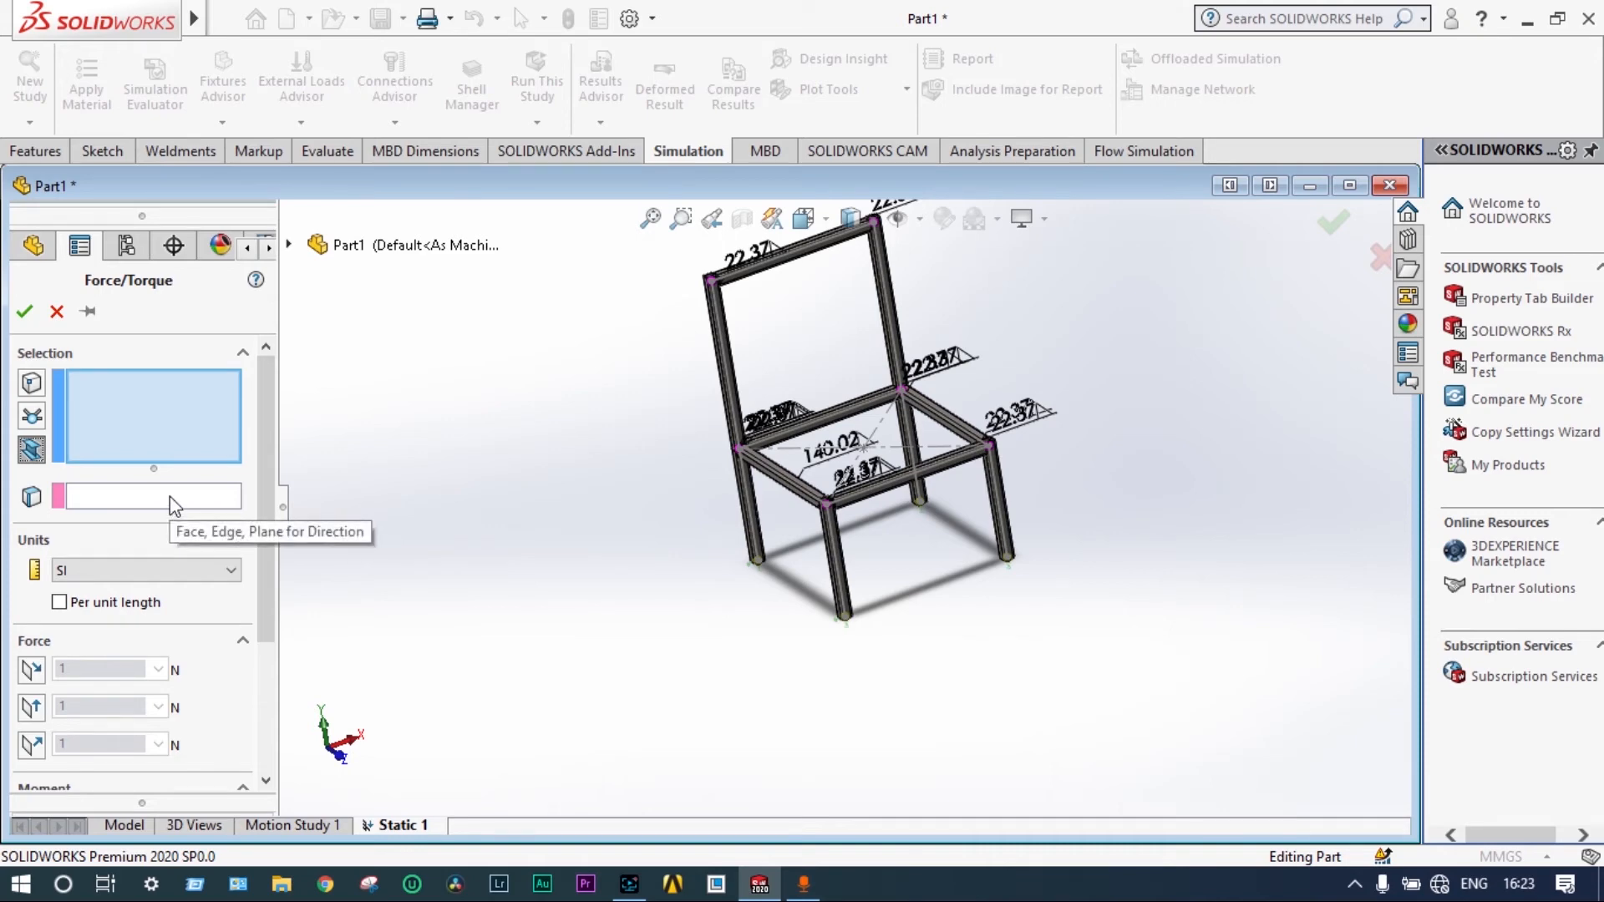
{"action": "left_click", "coordinate": [819, 419]}
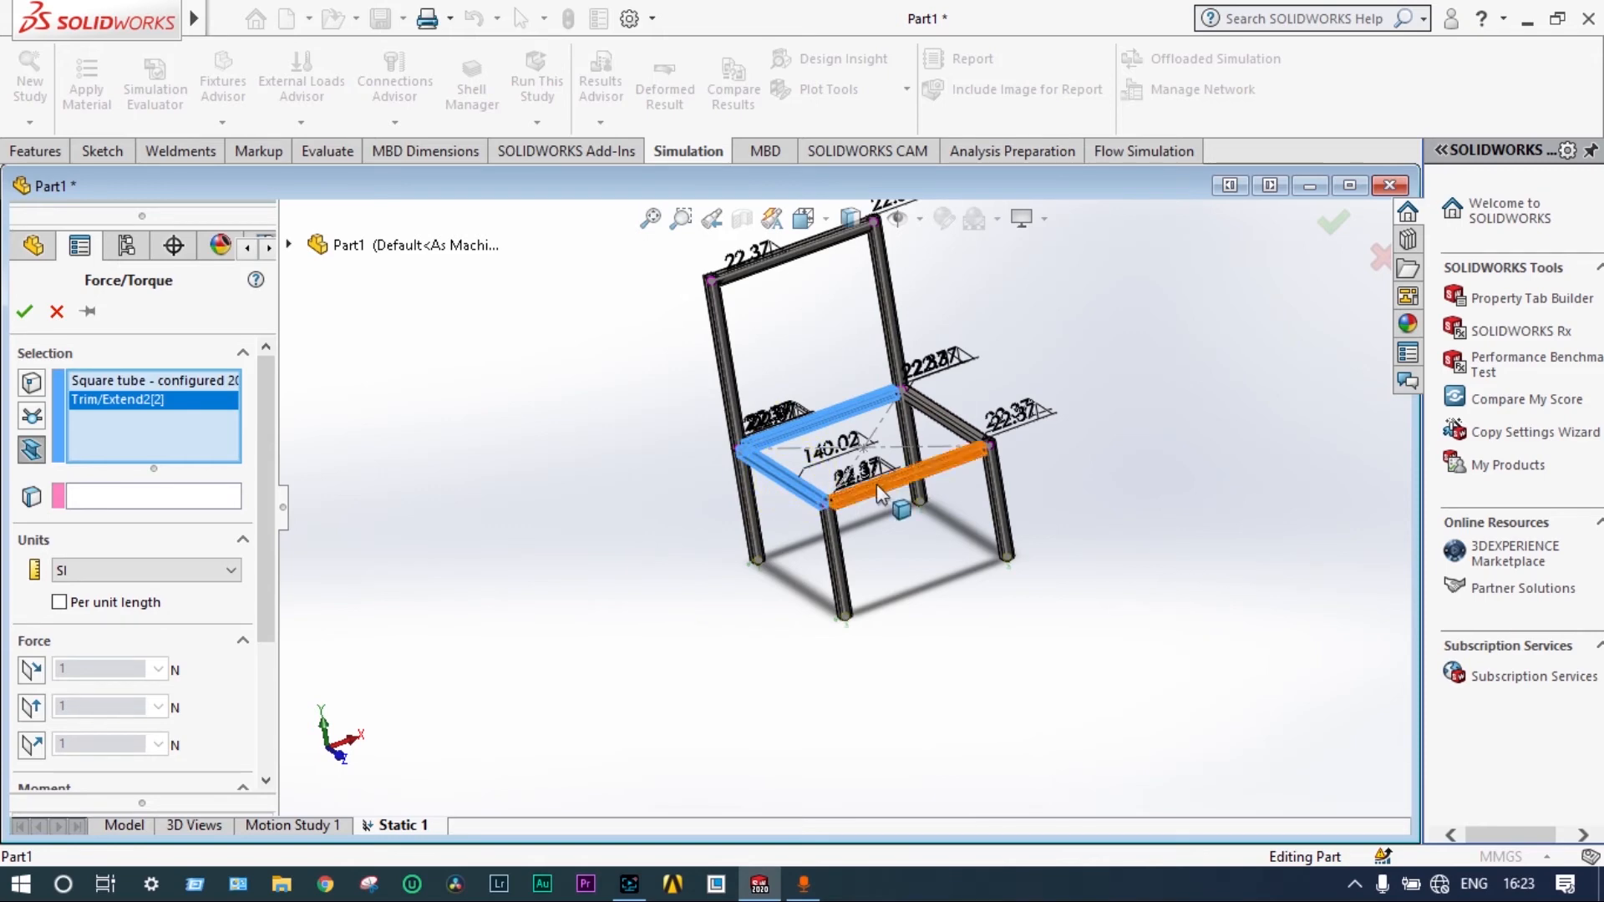
{"action": "left_click", "coordinate": [962, 424]}
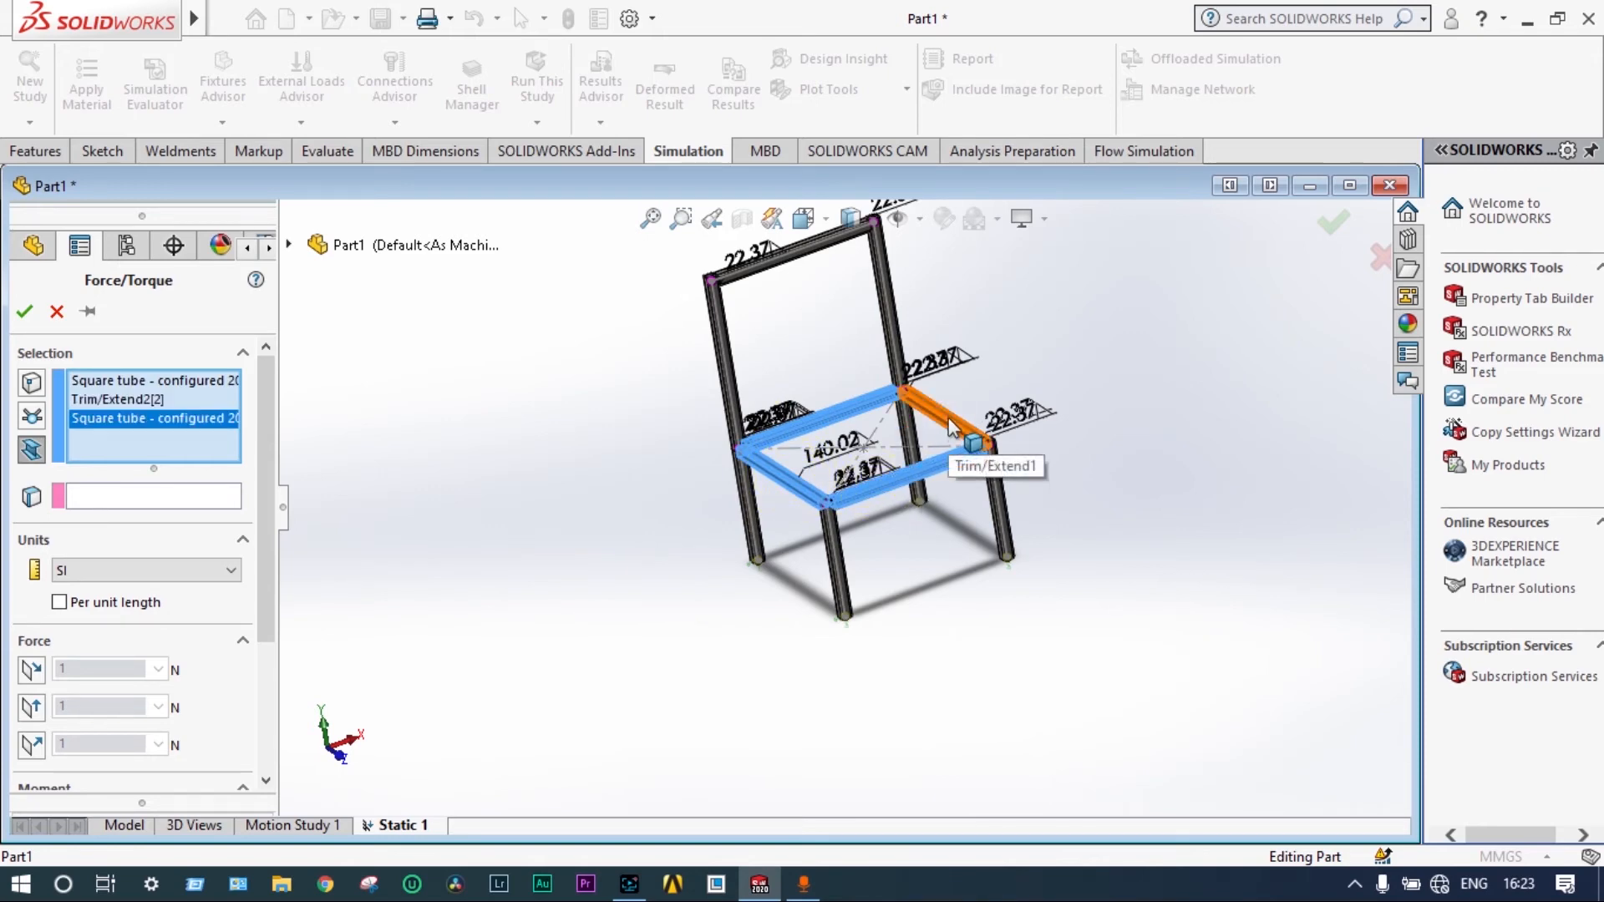
{"action": "left_click", "coordinate": [963, 445]}
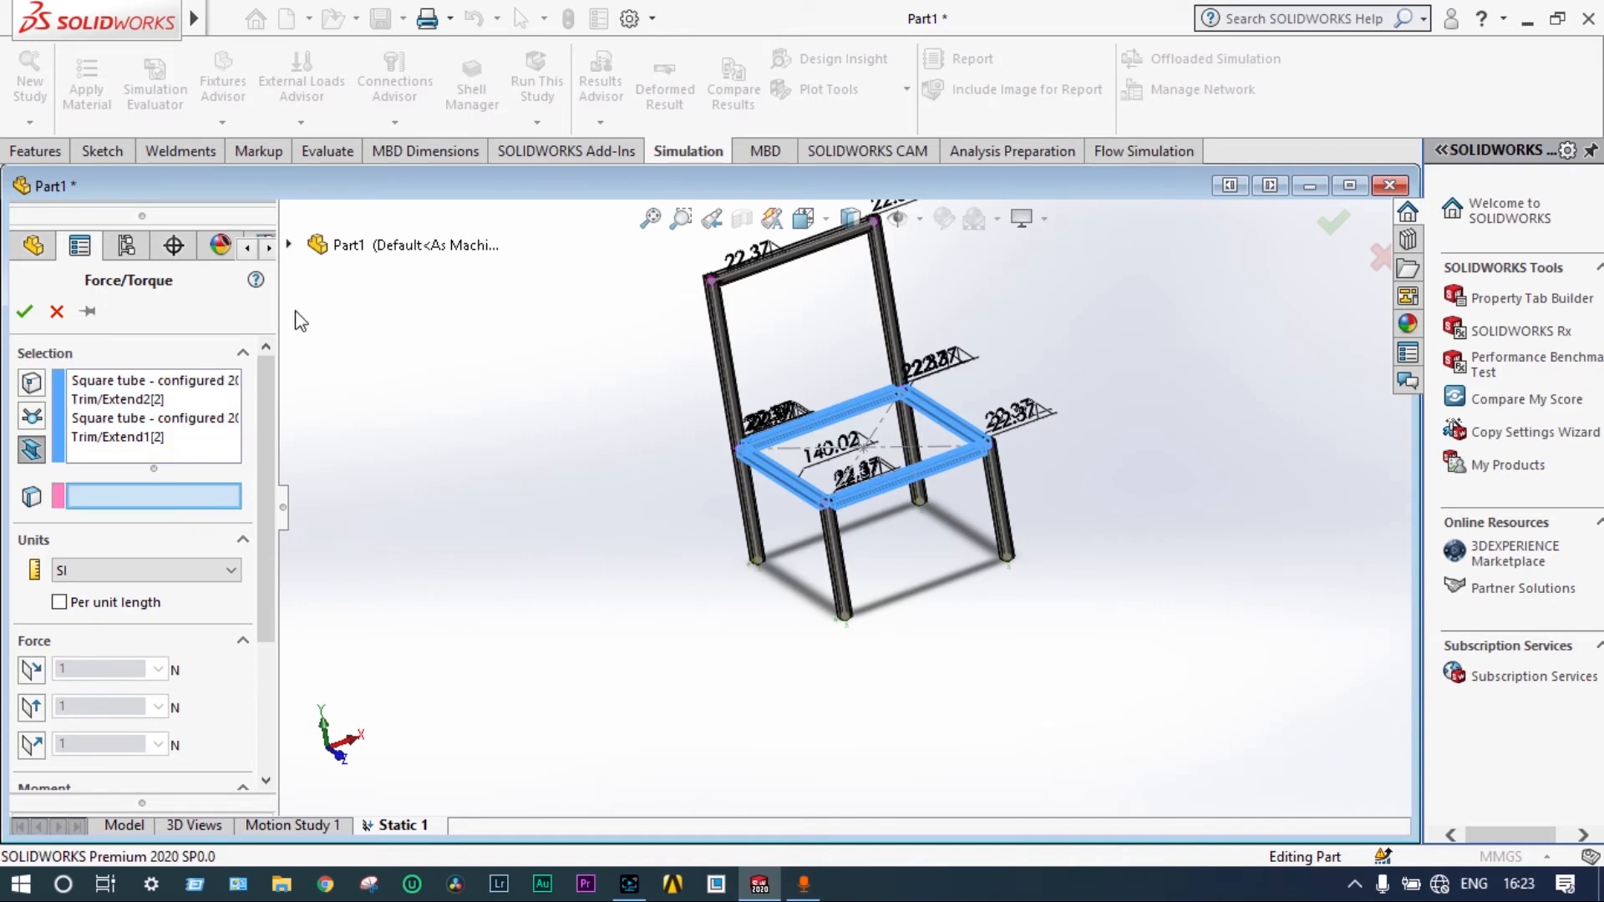
- Set the force to 1000 N normal to the Top Plane, reversed to push downward, and confirm Force-1
{"action": "left_click", "coordinate": [289, 244]}
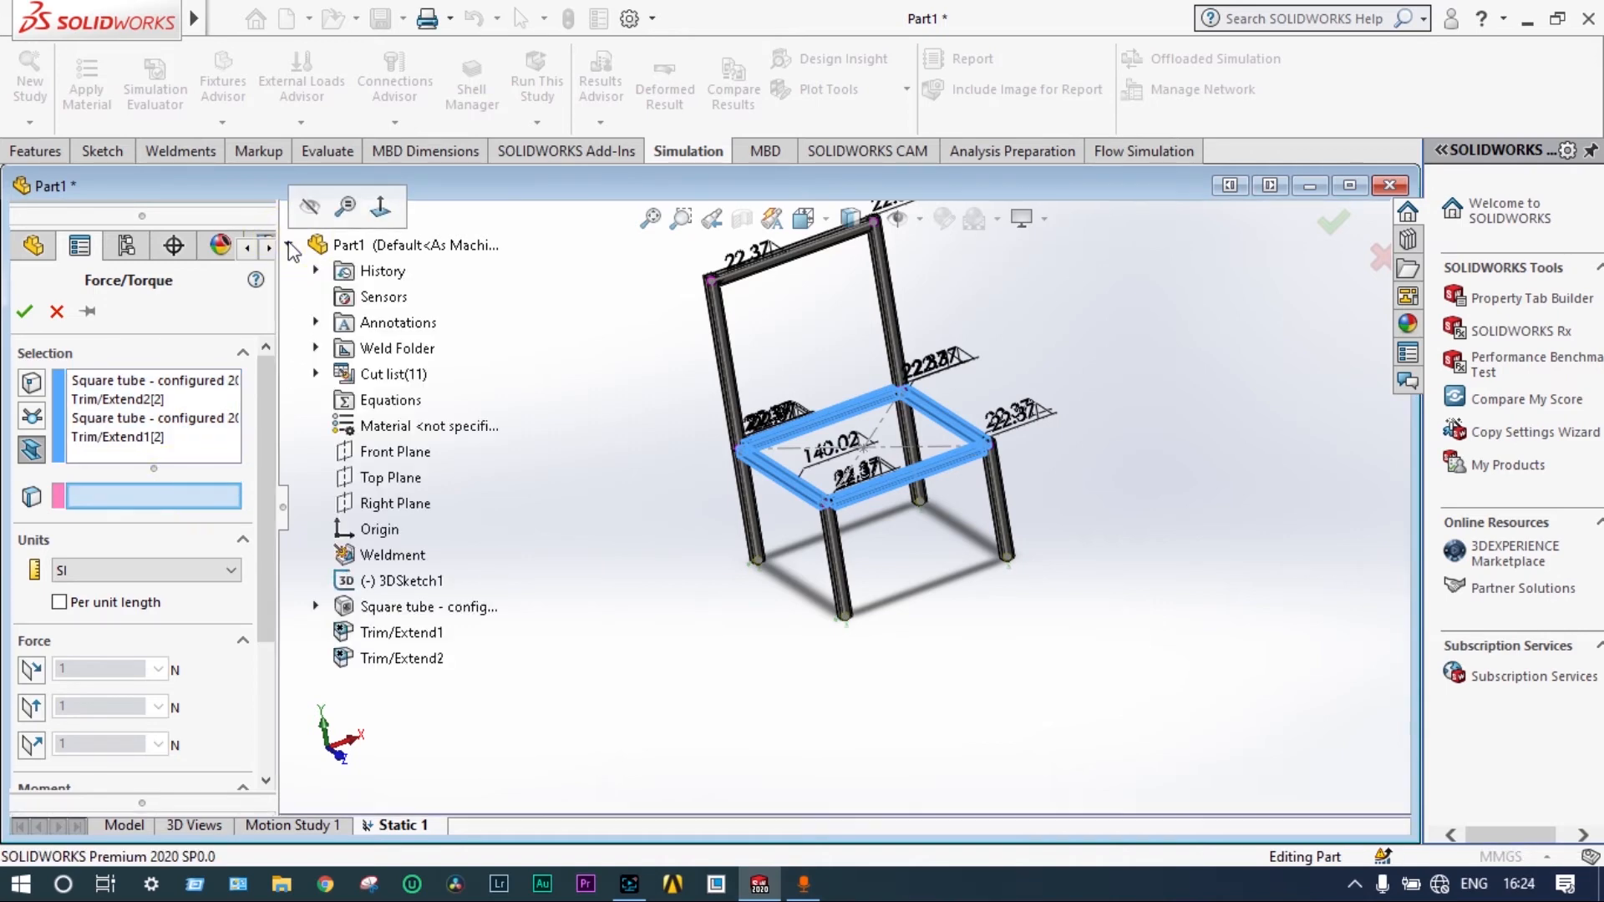
{"action": "left_click", "coordinate": [392, 451]}
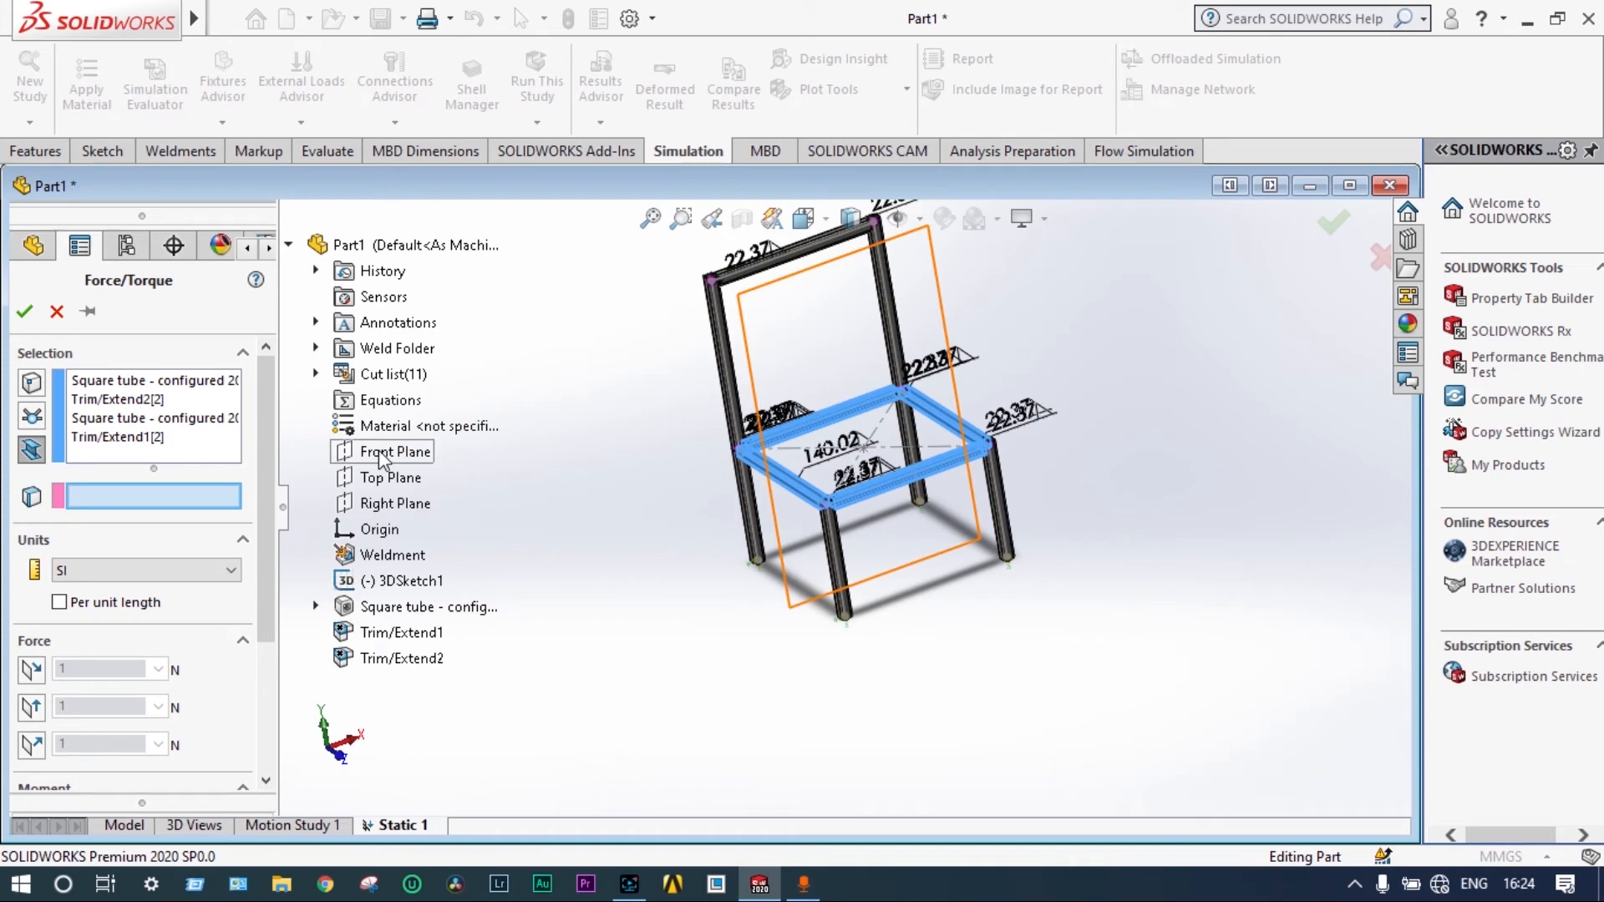
{"action": "left_click", "coordinate": [391, 478]}
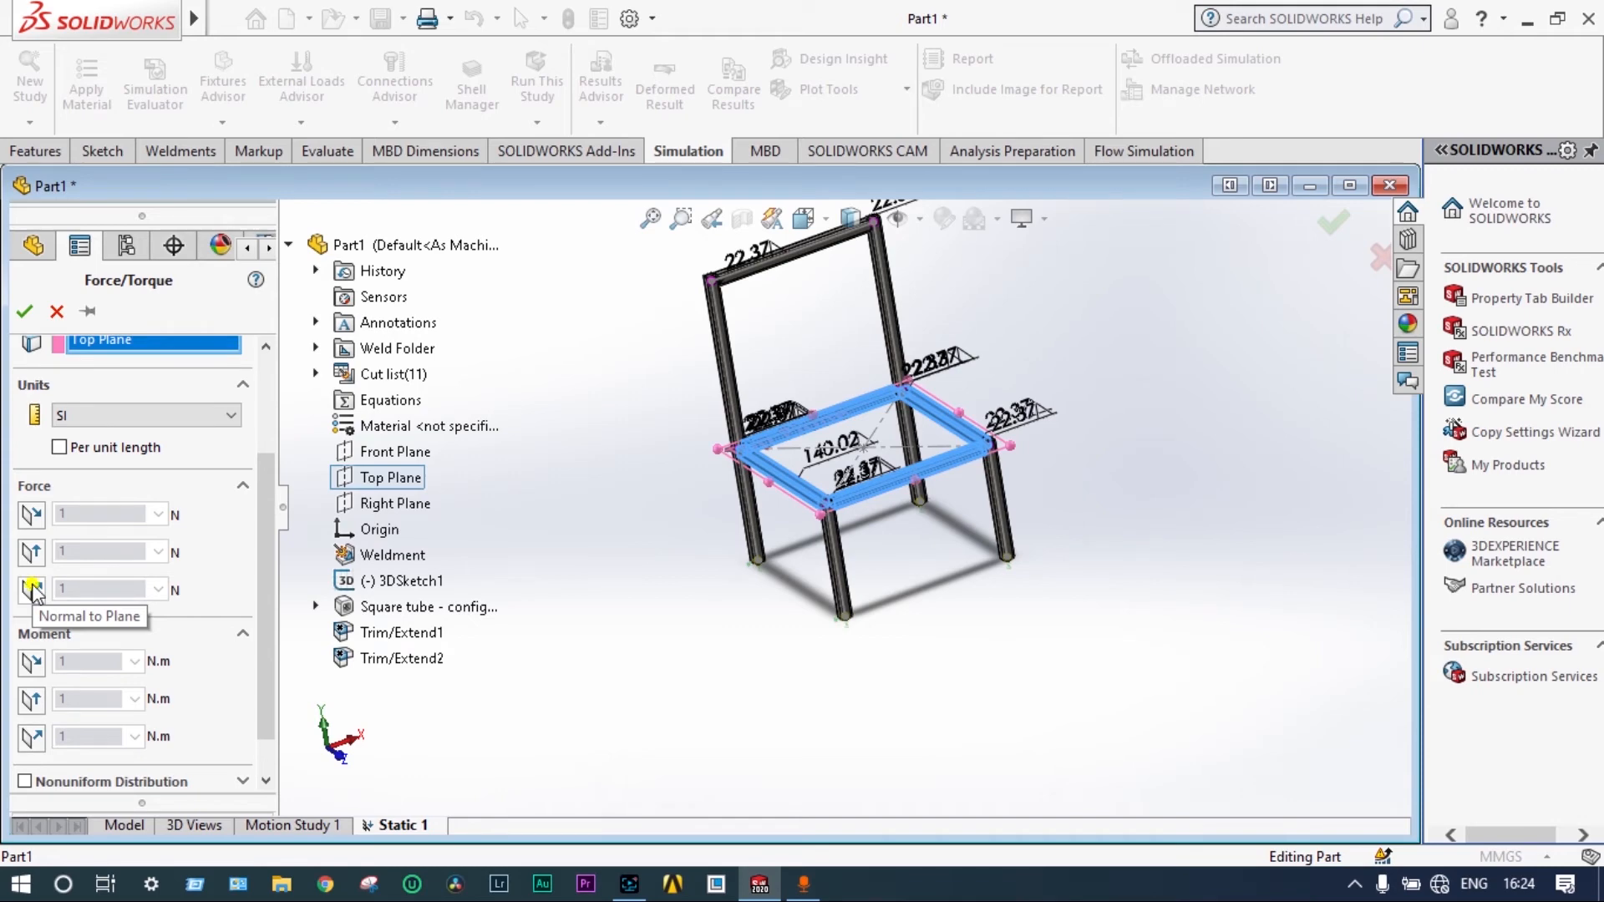
{"action": "left_click", "coordinate": [31, 588]}
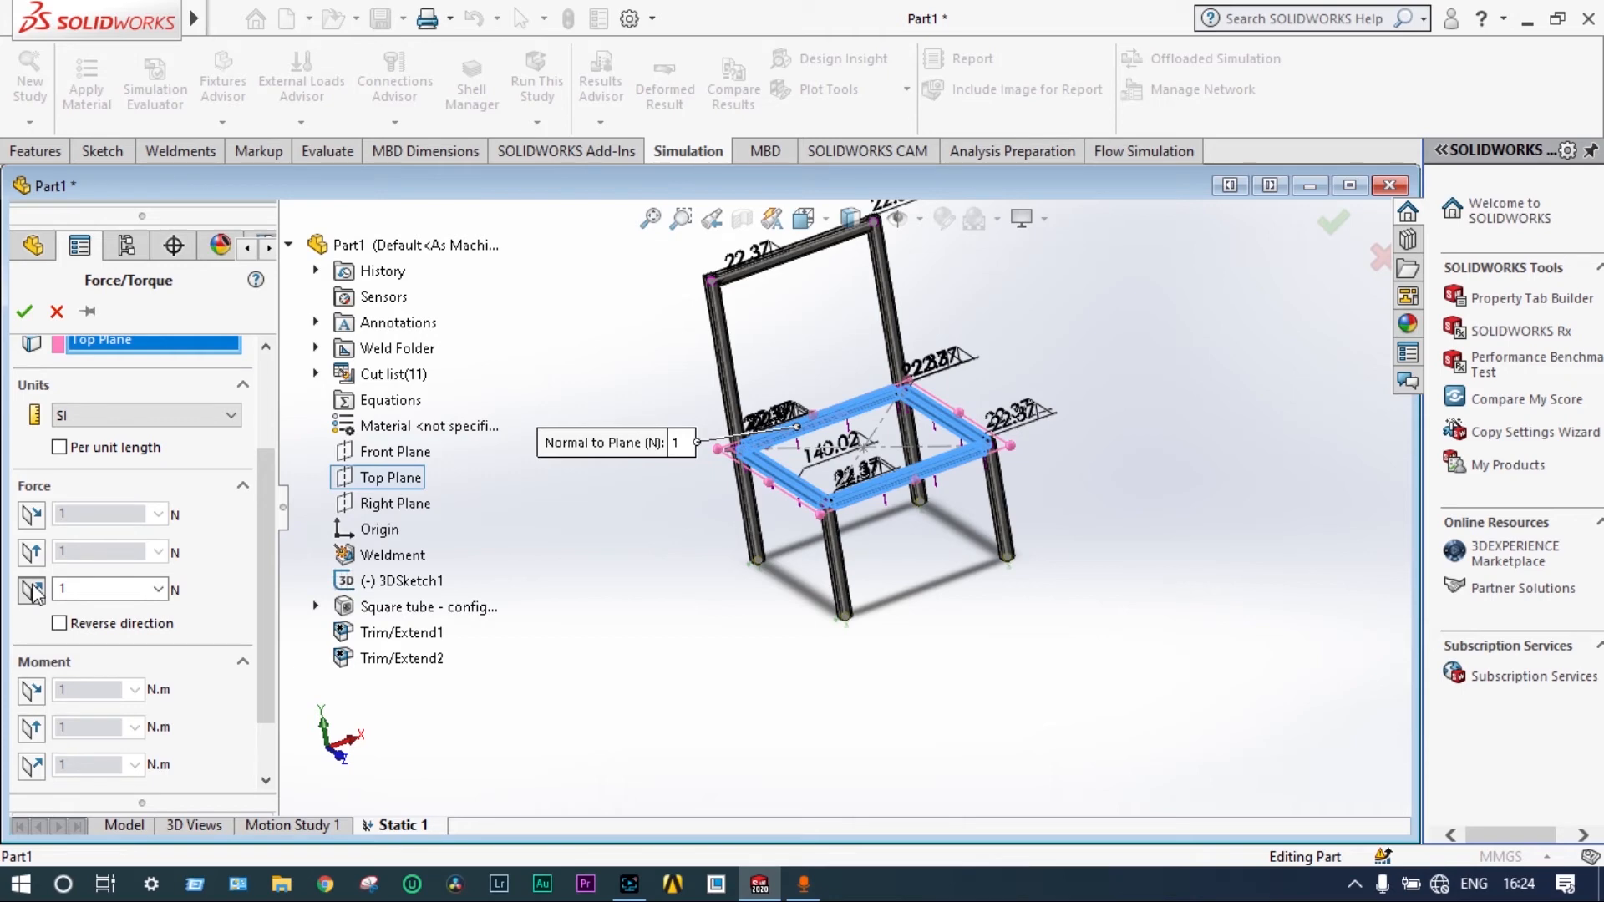
{"action": "left_click", "coordinate": [102, 590]}
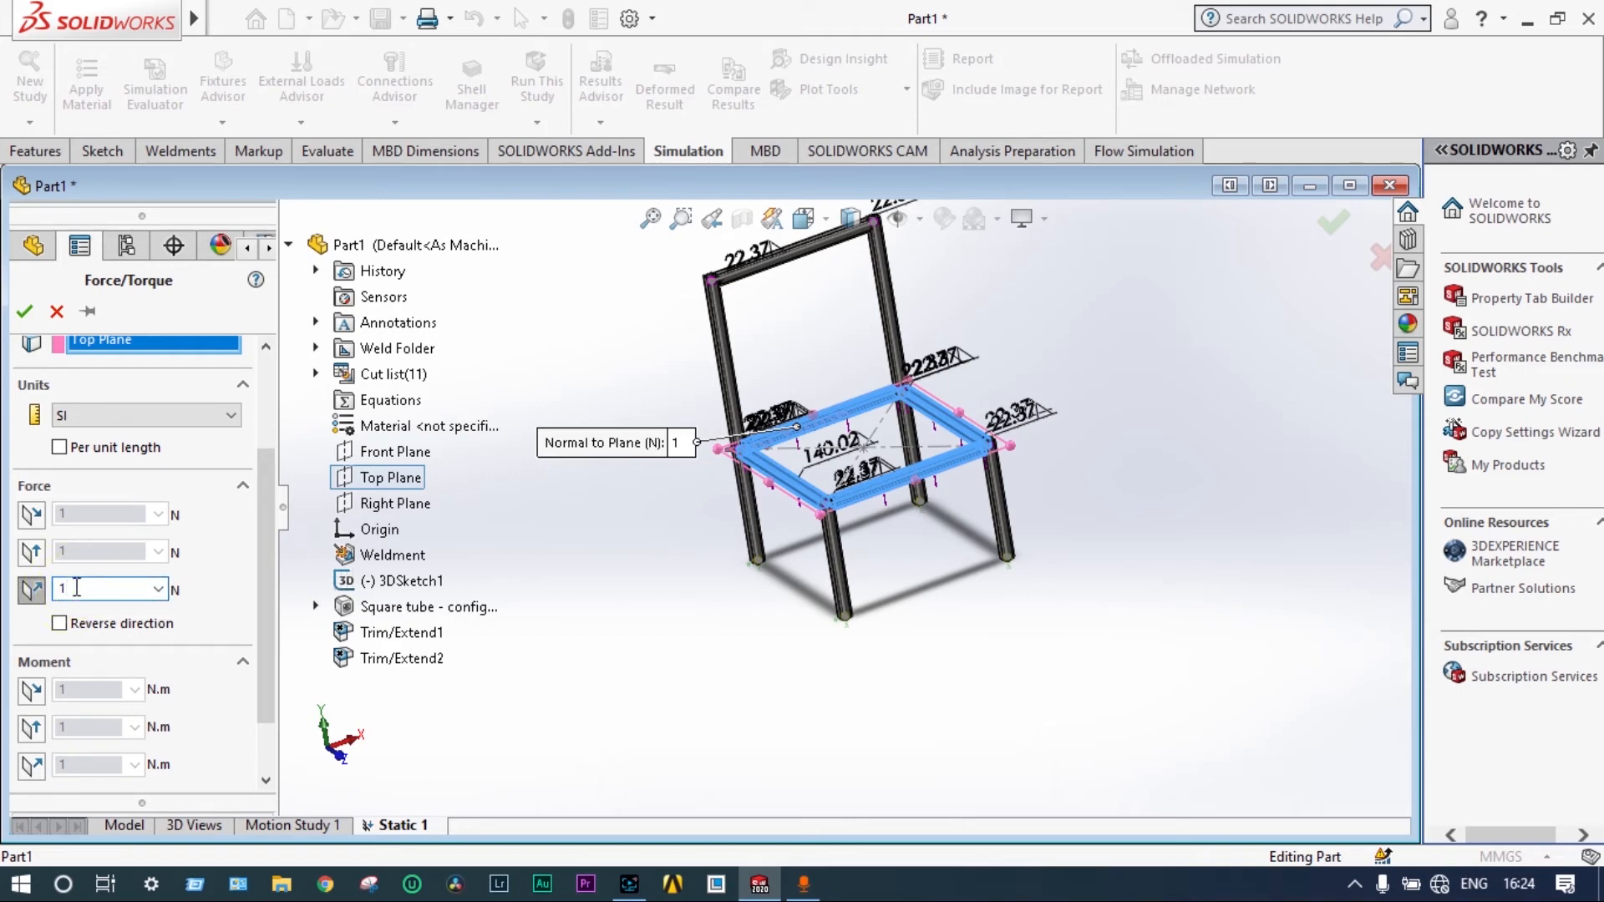
{"action": "type", "text": "1000"}
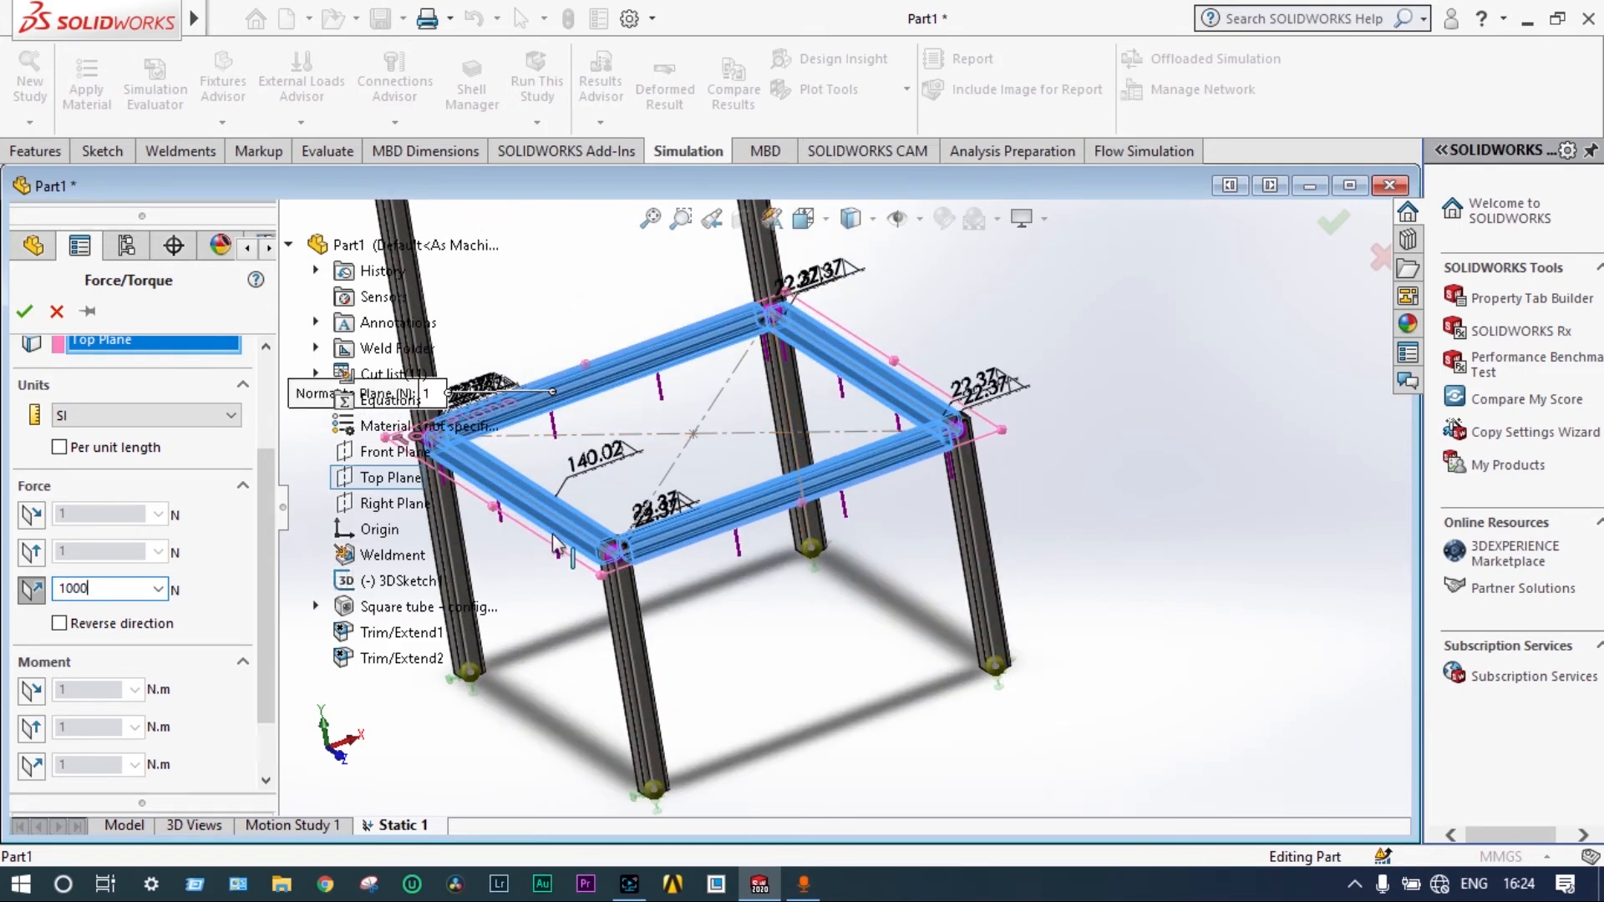
{"action": "left_click", "coordinate": [60, 623]}
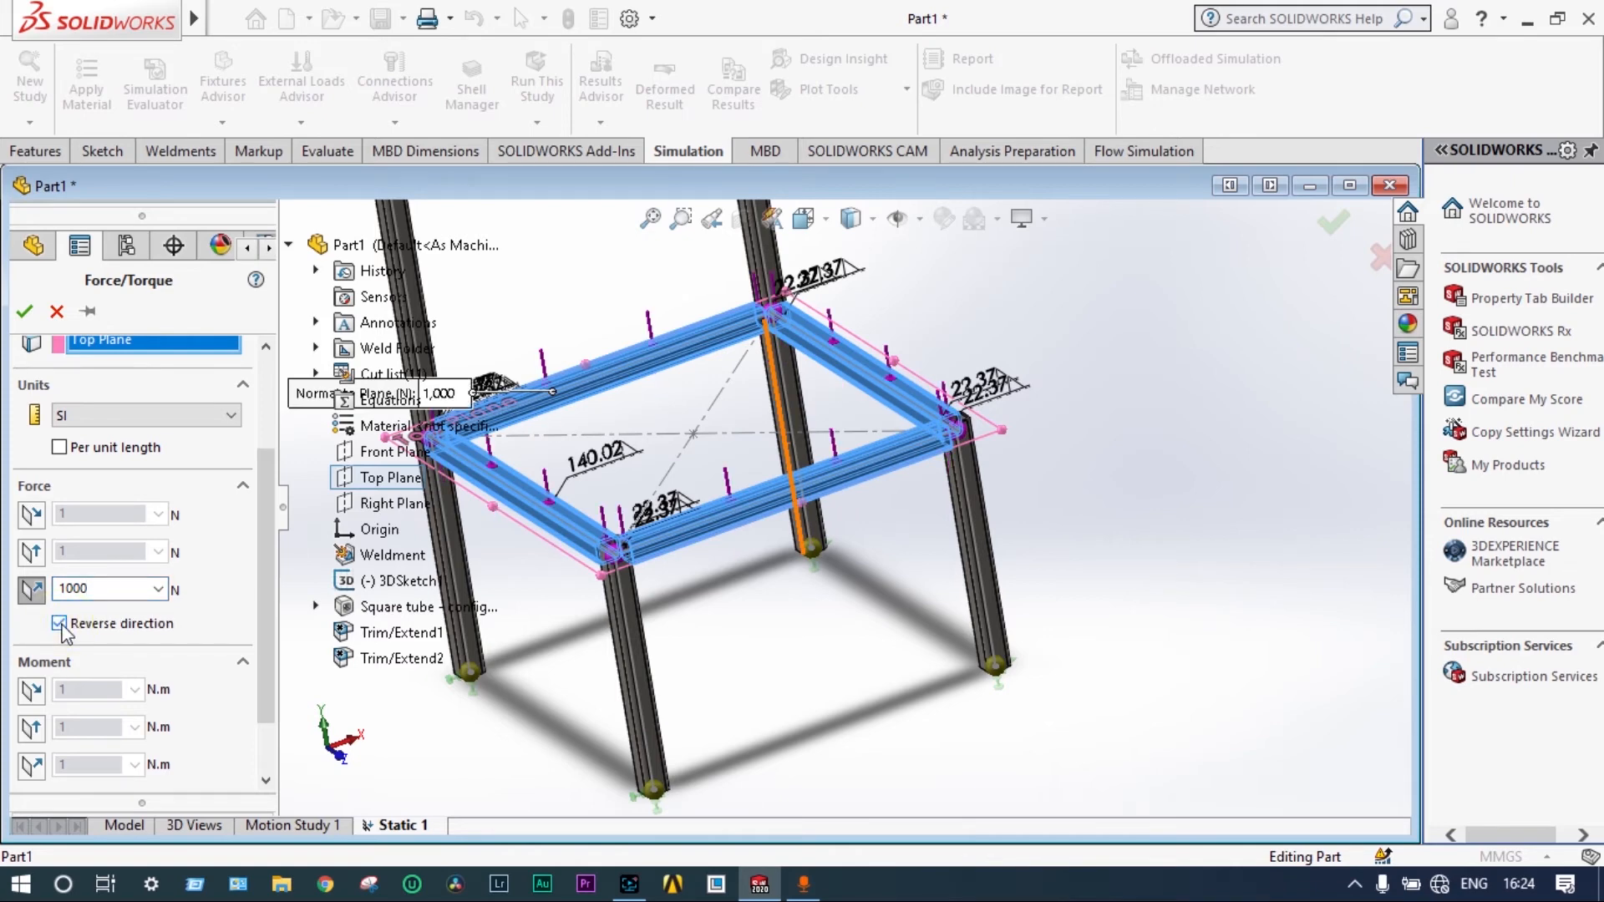
{"action": "left_click", "coordinate": [60, 624]}
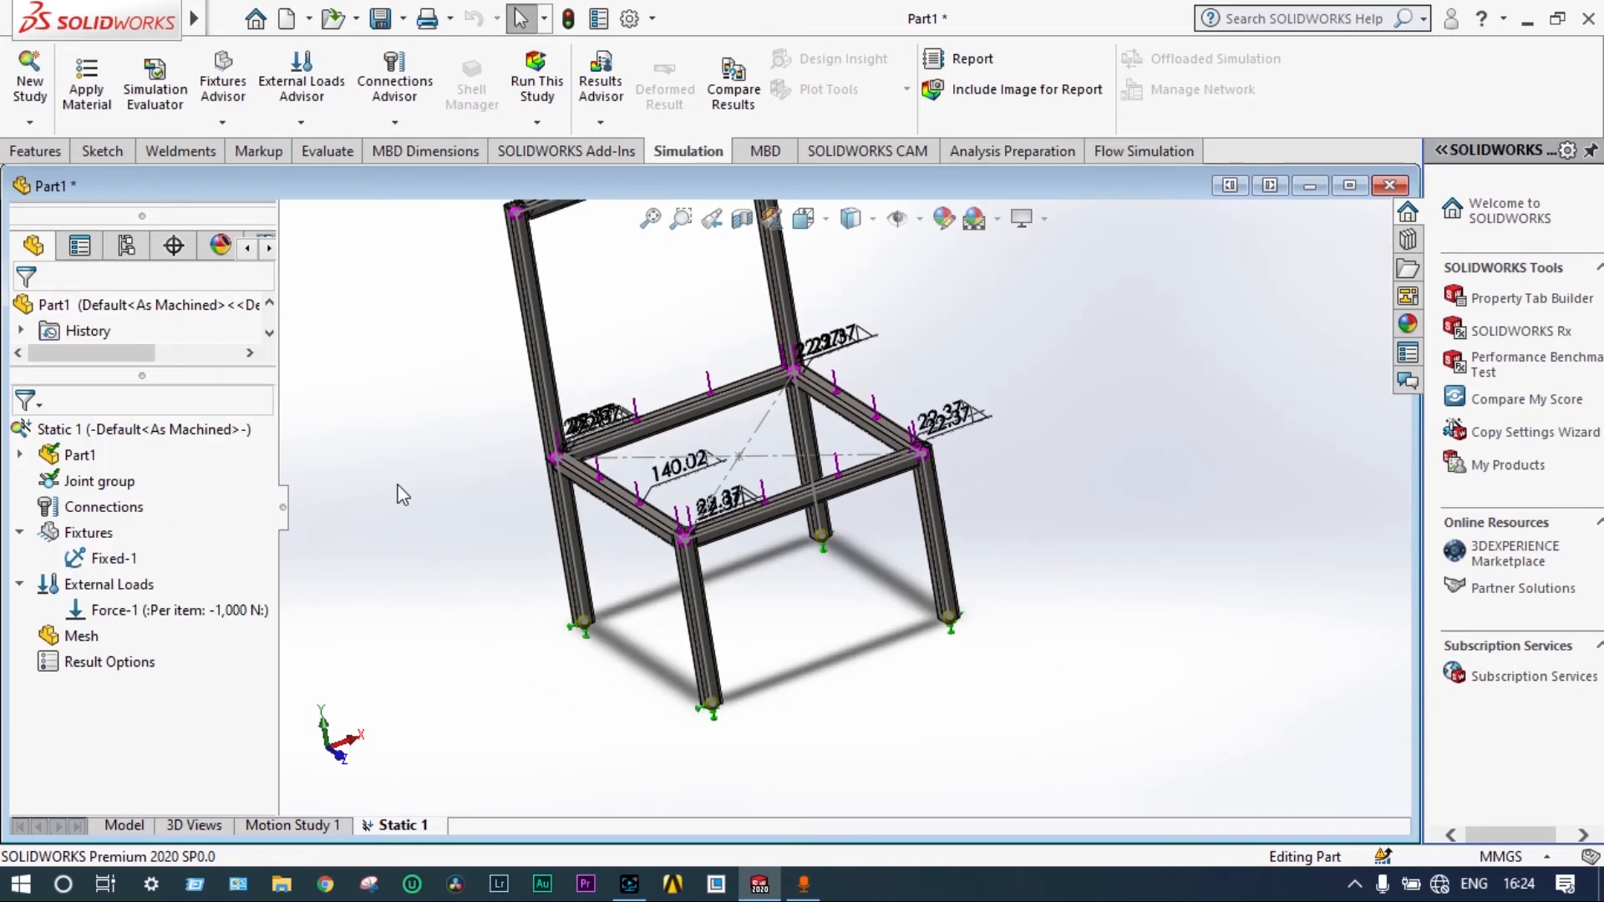
{"action": "left_click", "coordinate": [80, 635]}
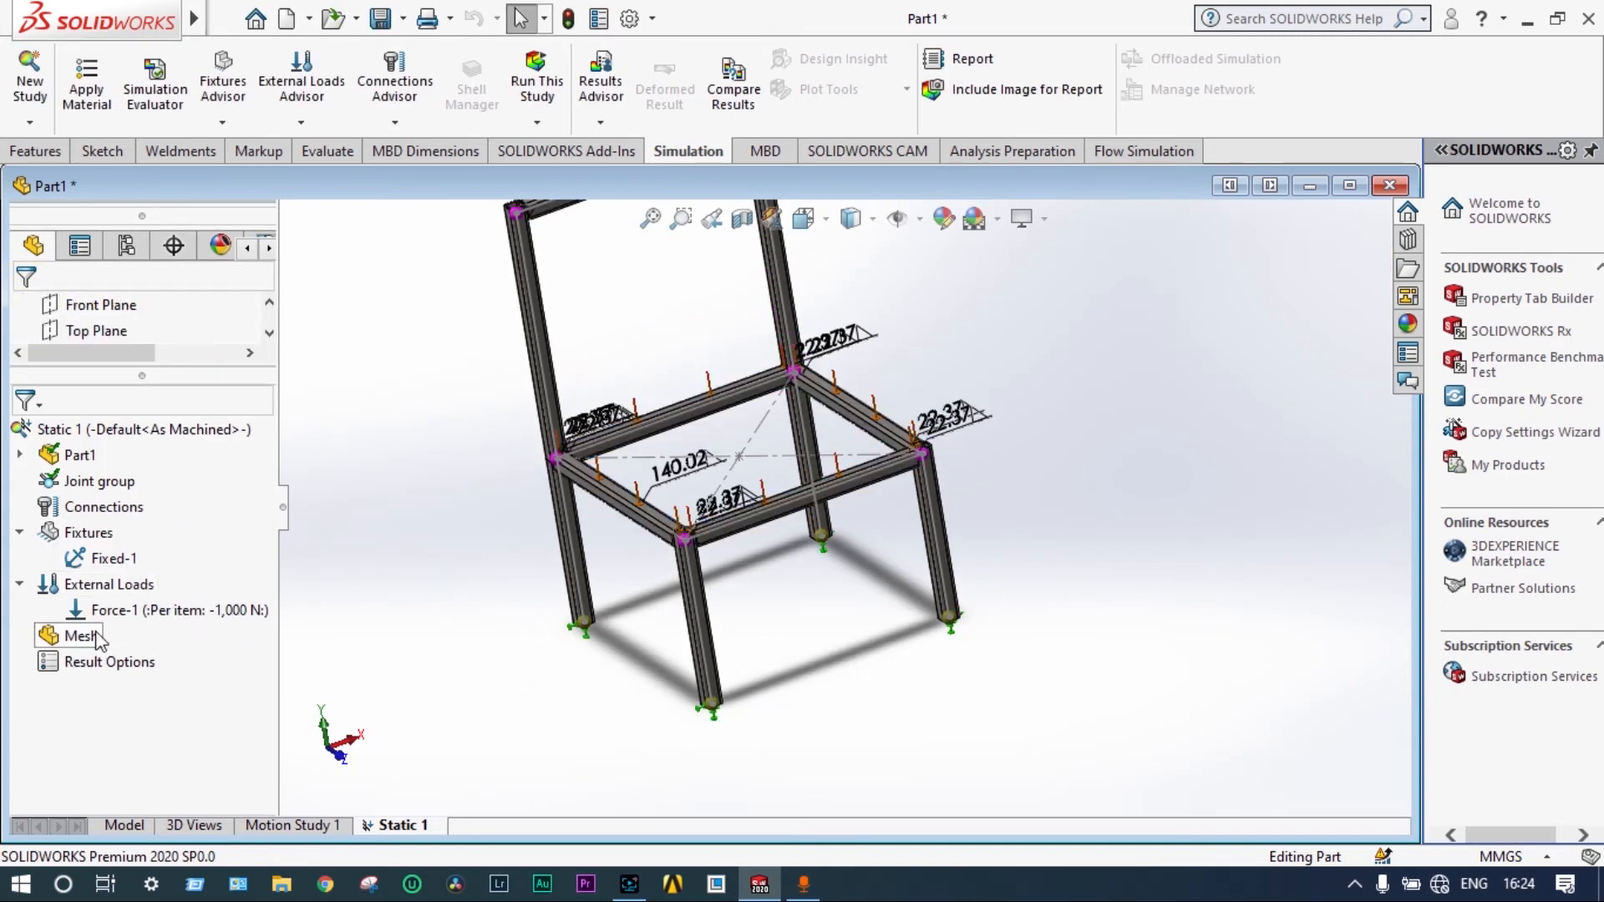
- Mesh and run the Static 1 study to produce Stress1 and Displacement1 results
{"action": "right_click", "coordinate": [81, 635]}
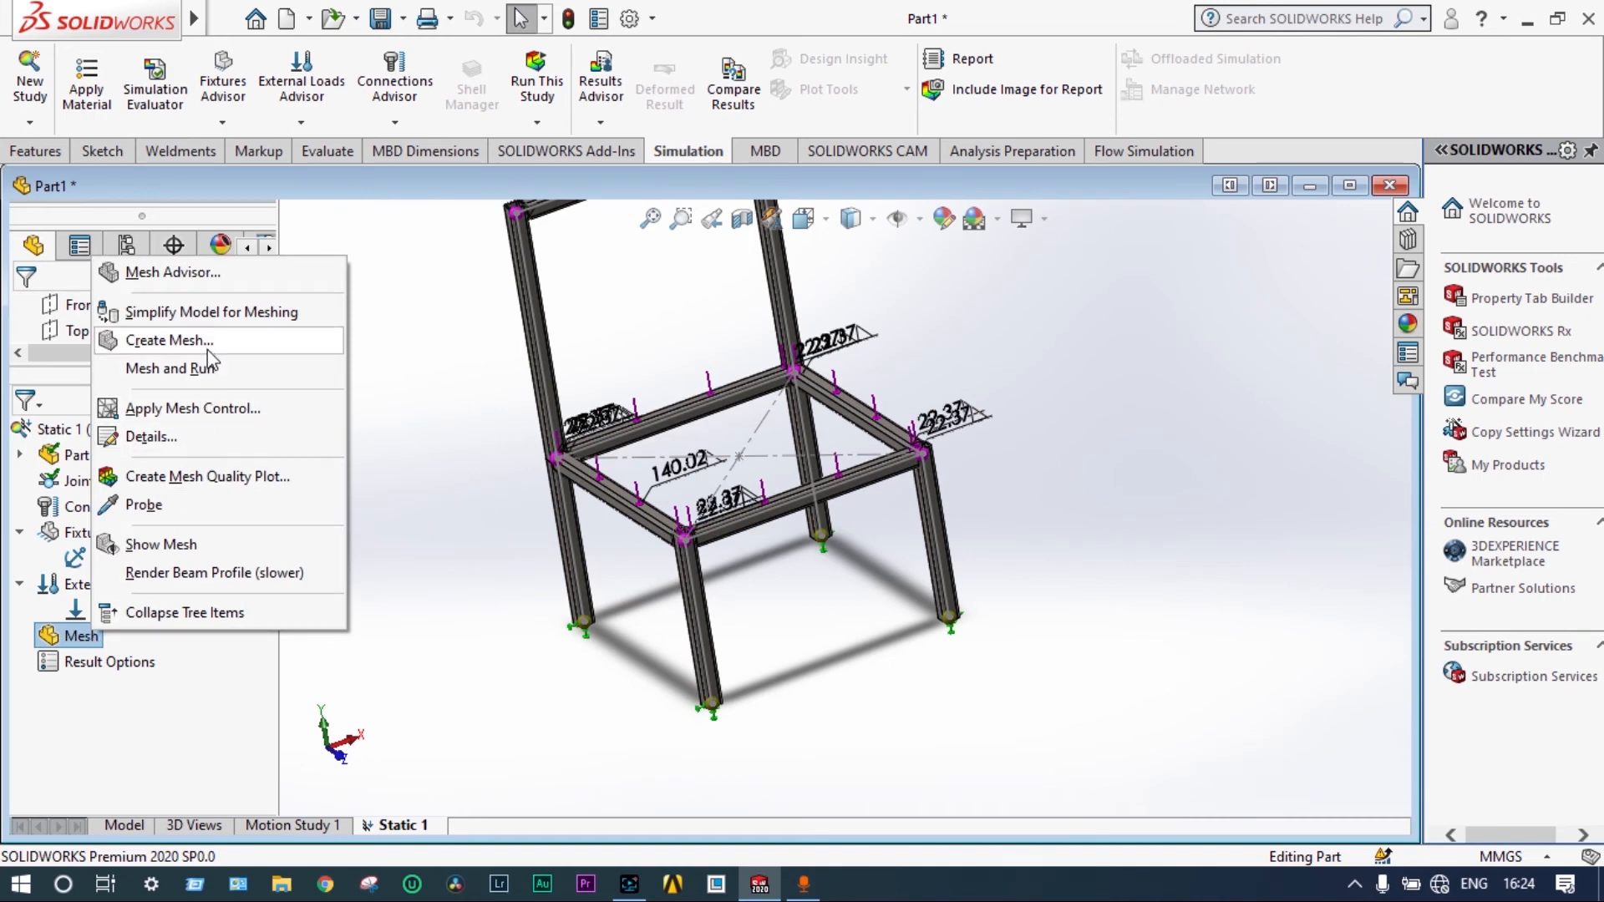
{"action": "left_click", "coordinate": [167, 339]}
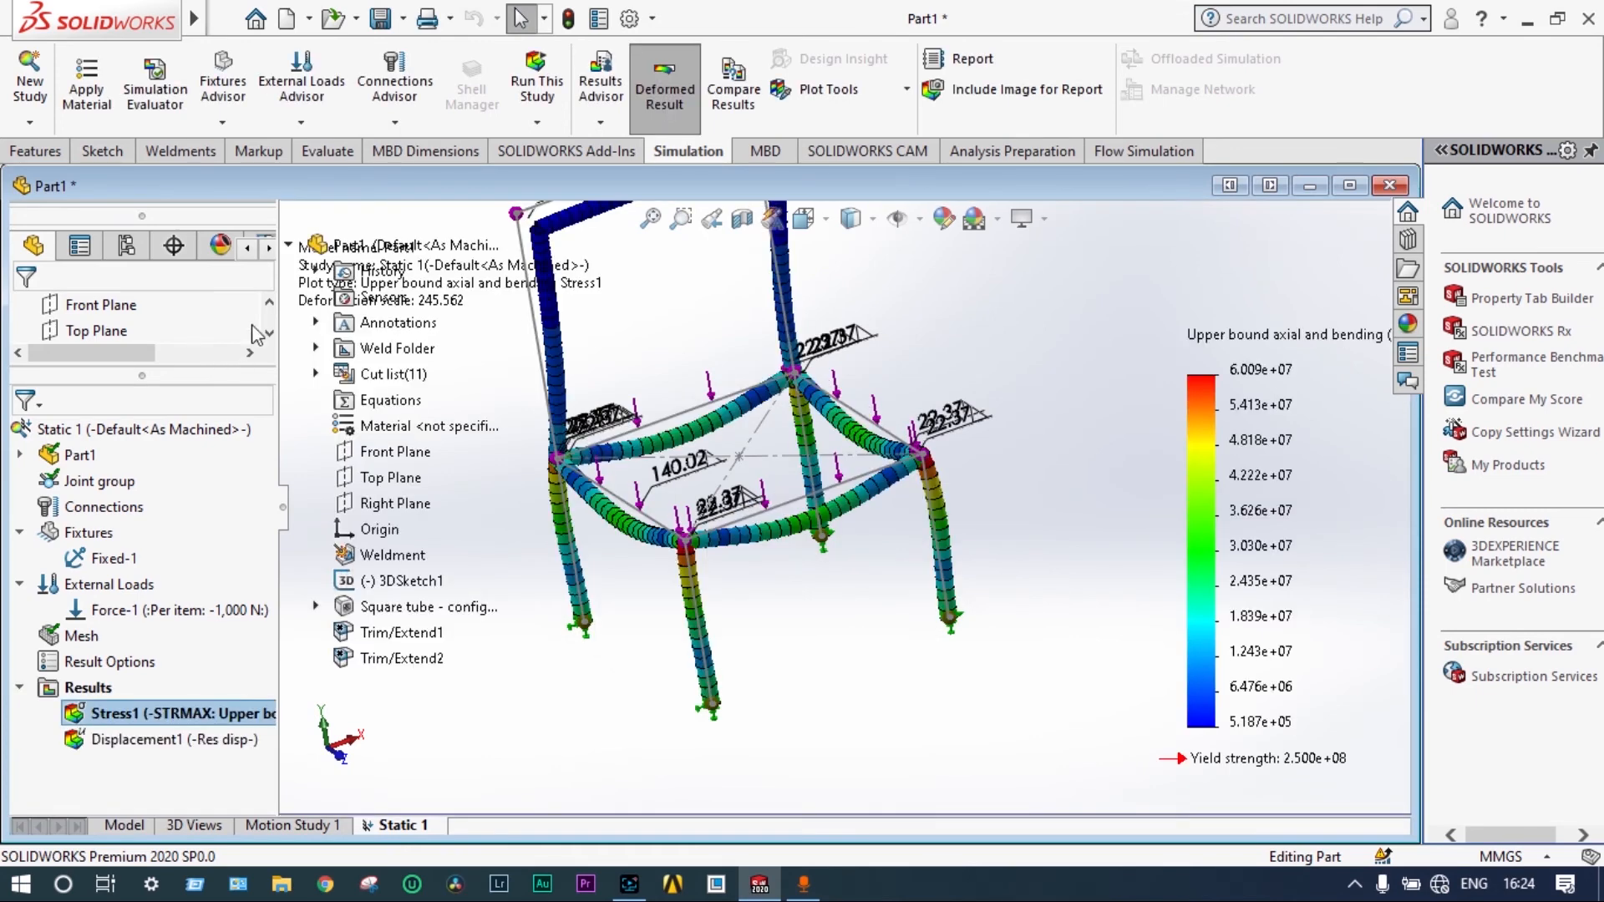
{"action": "mouse_move", "coordinate": [494, 366]}
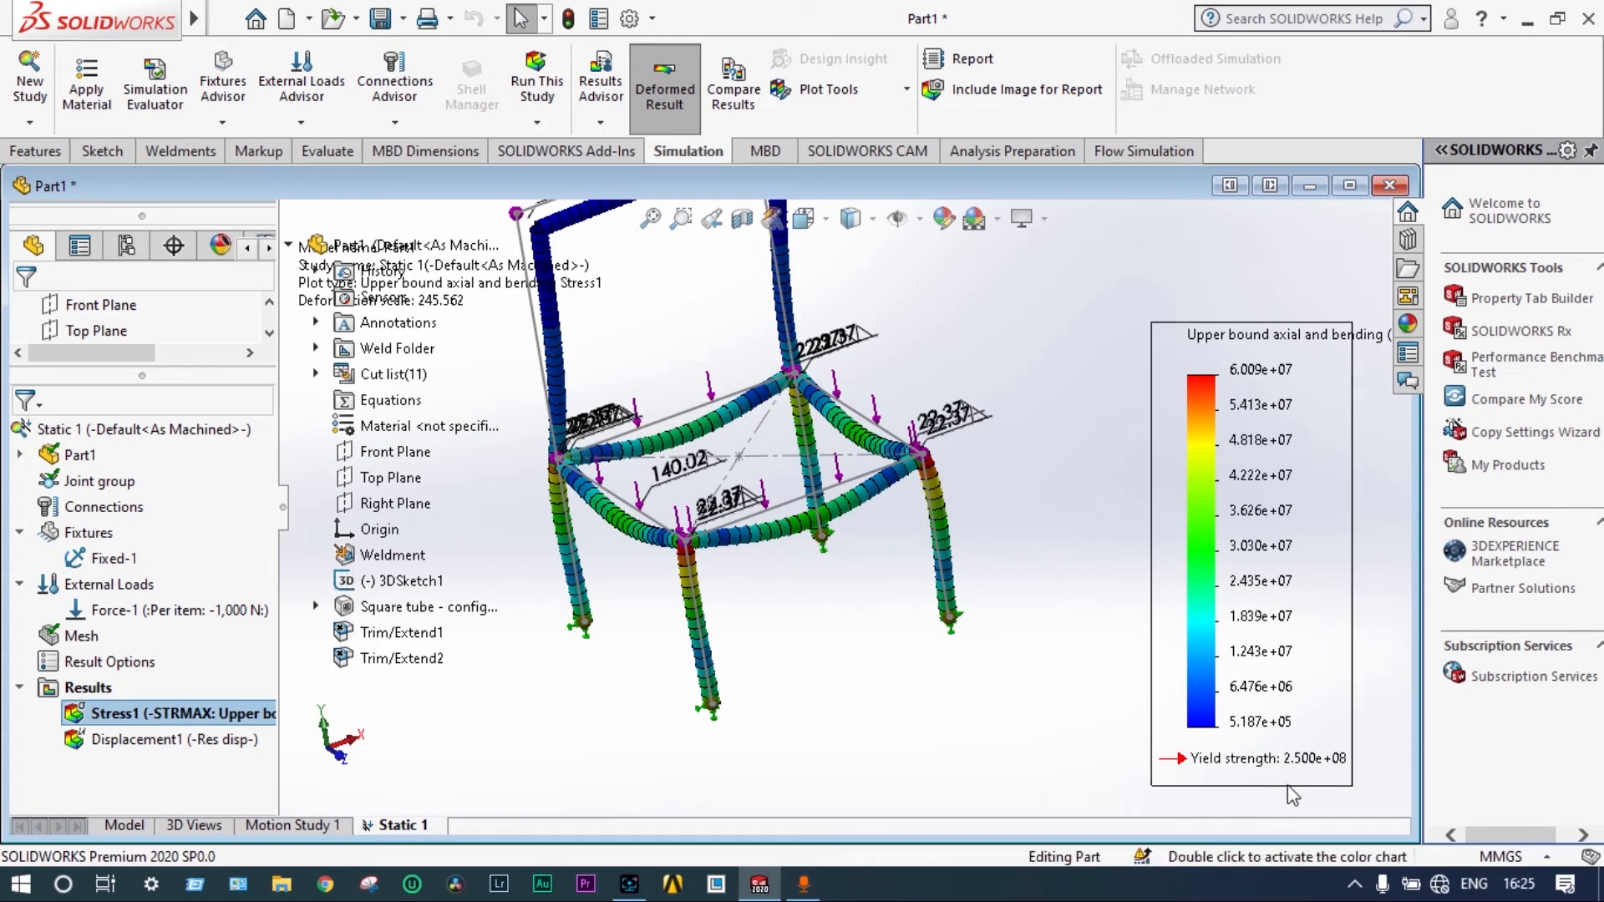
{"action": "mouse_move", "coordinate": [1335, 785]}
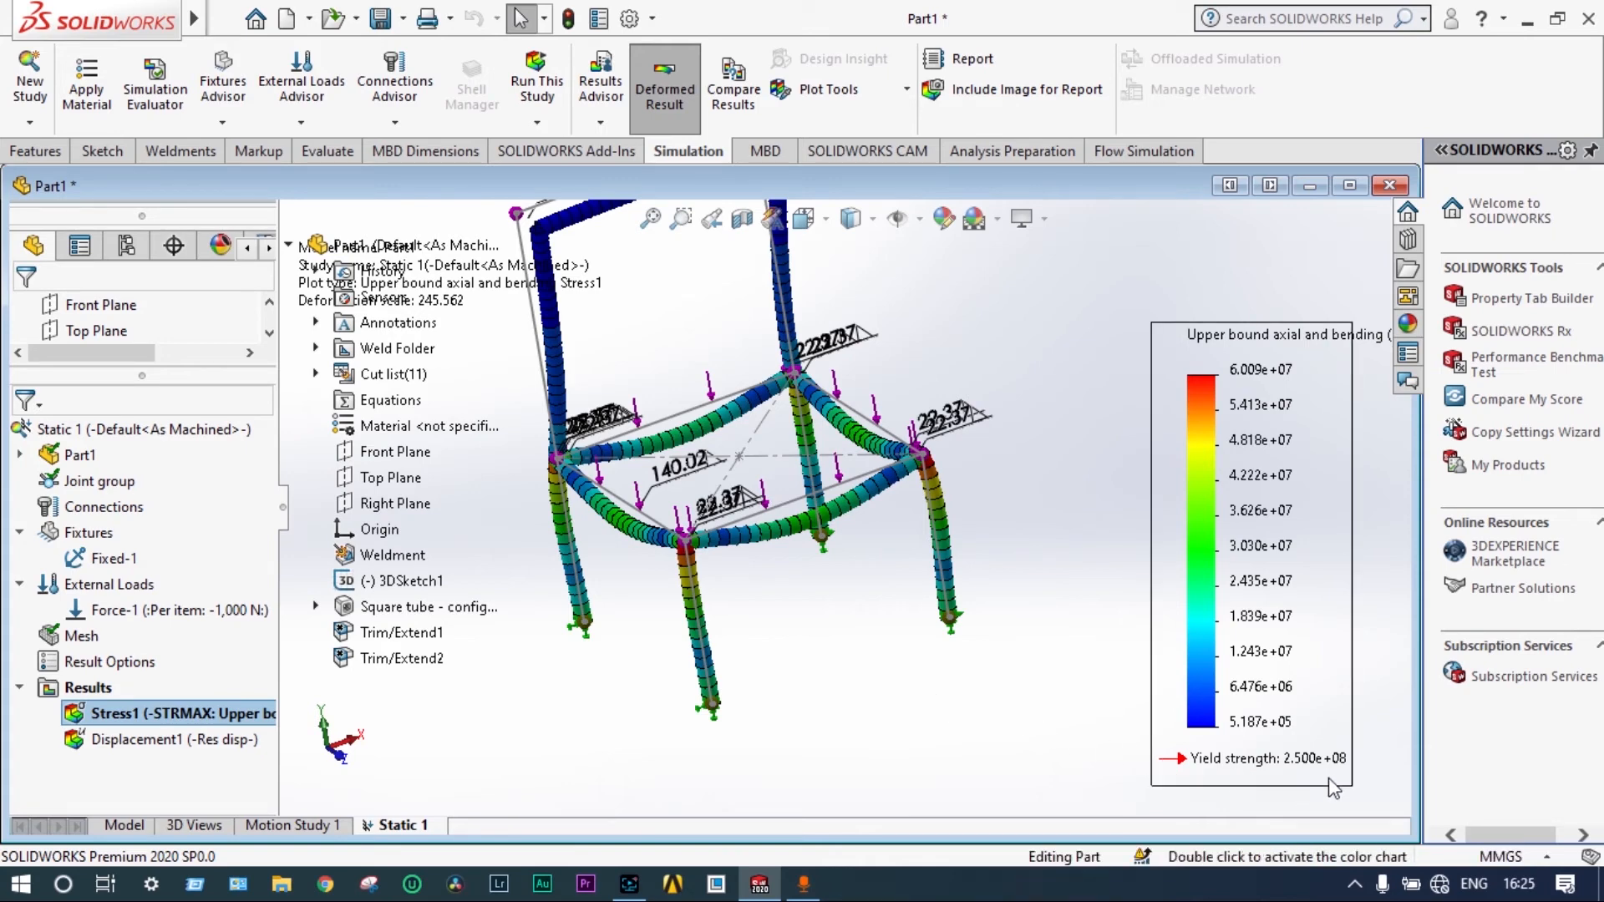
{"action": "mouse_move", "coordinate": [1248, 439]}
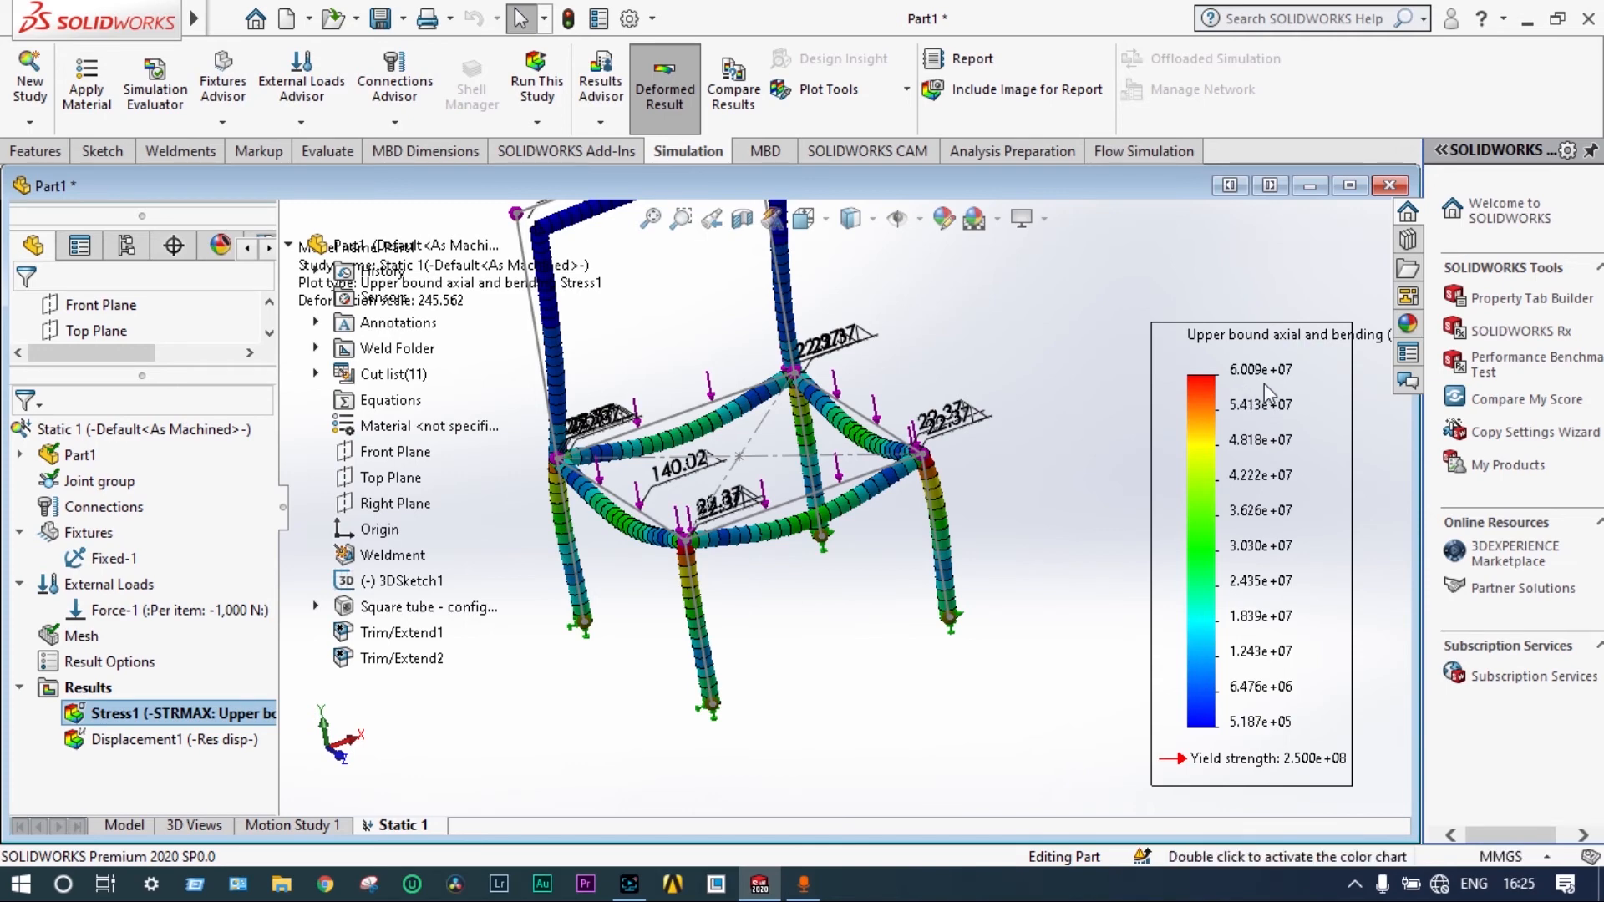
{"action": "mouse_move", "coordinate": [1238, 468]}
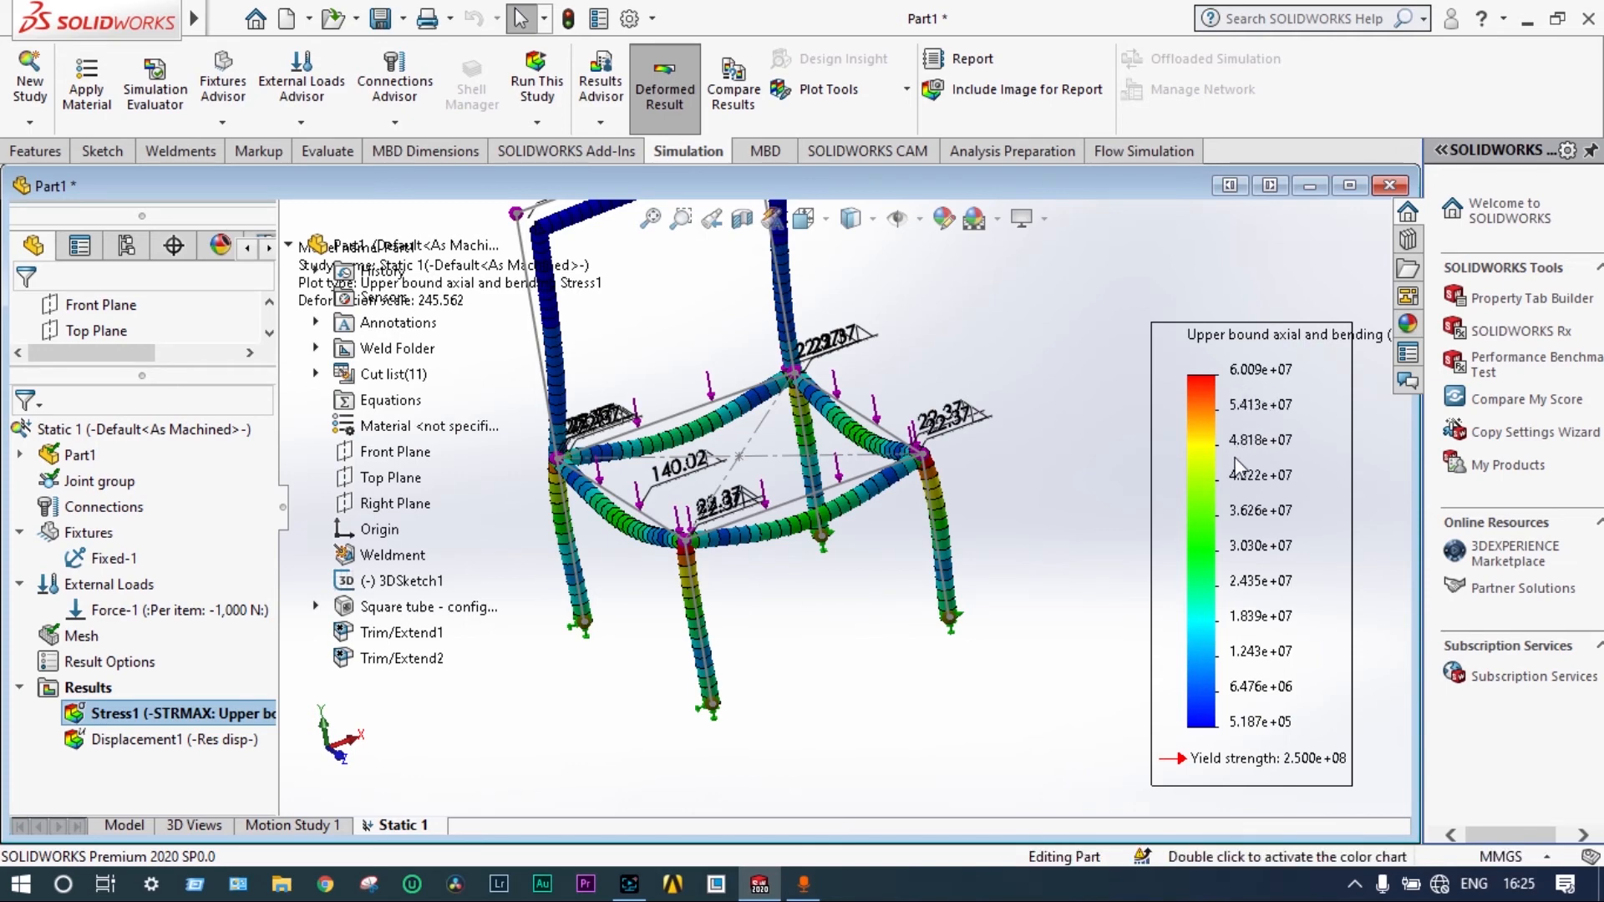
- Change the Stress1 plot units to N/mm² (MPa), showing the 250 MPa yield strength
{"action": "right_click", "coordinate": [1238, 466]}
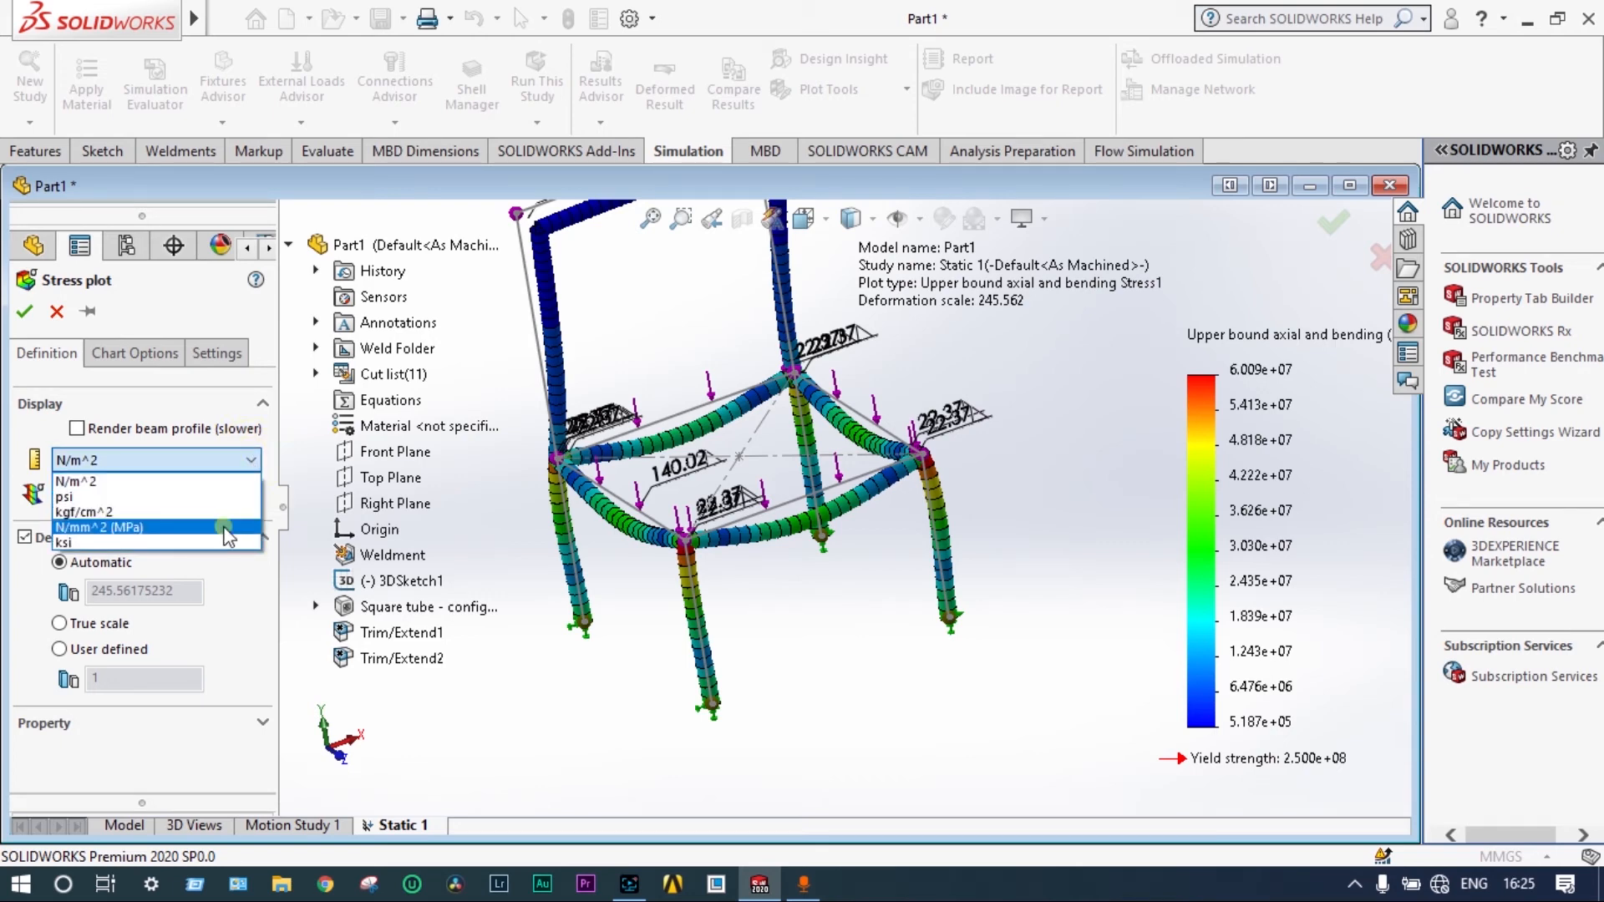
{"action": "left_click", "coordinate": [98, 526]}
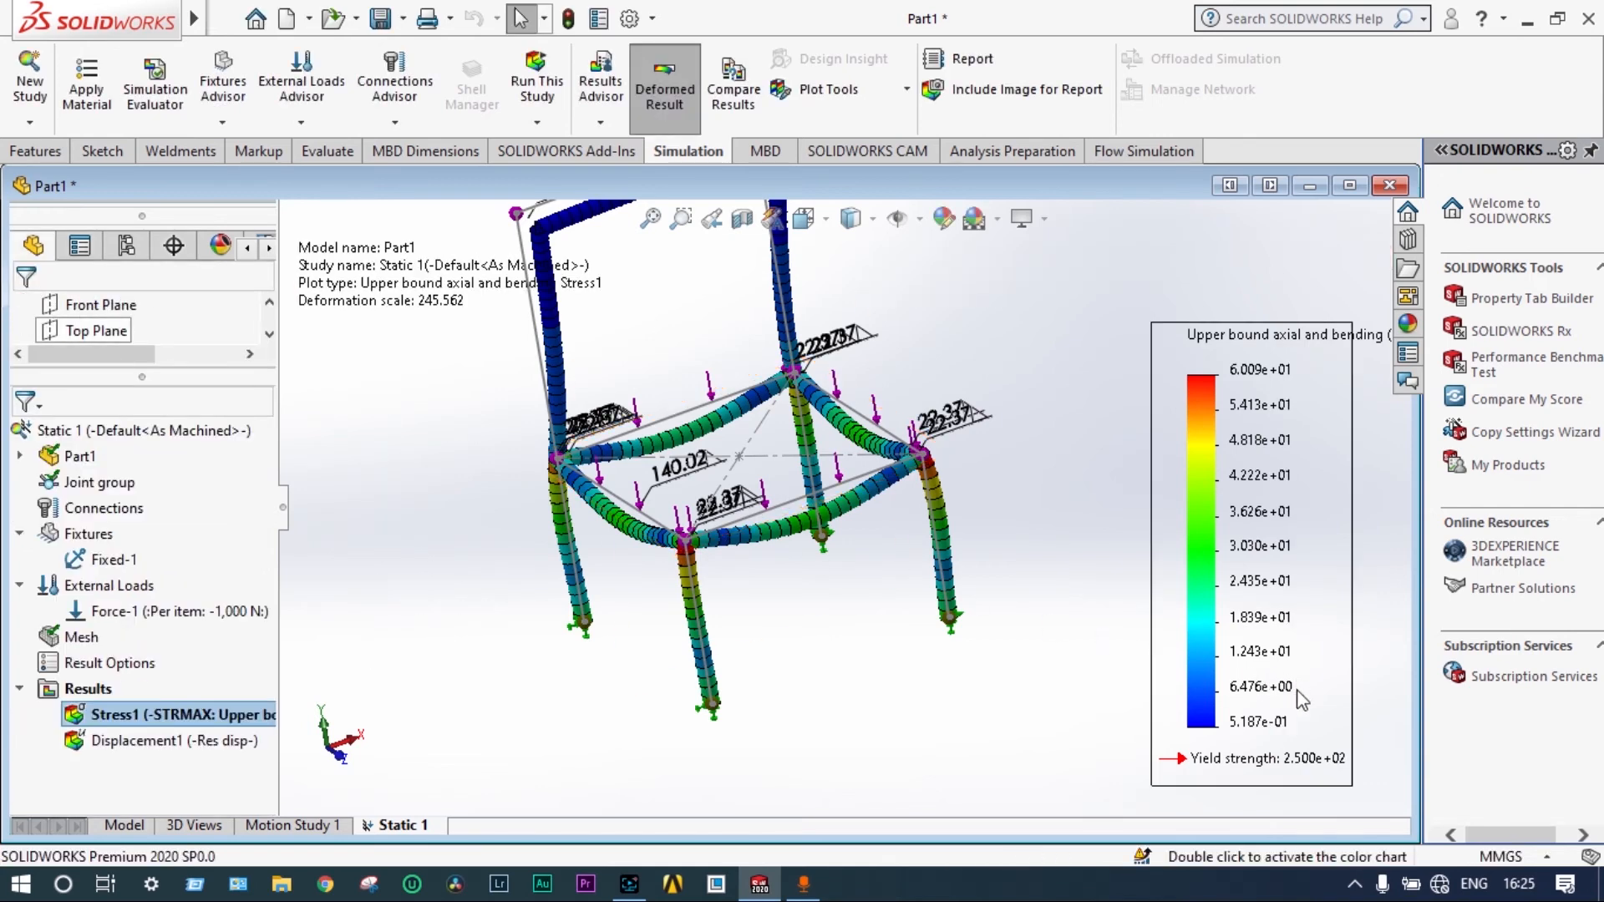
{"action": "mouse_move", "coordinate": [1338, 780]}
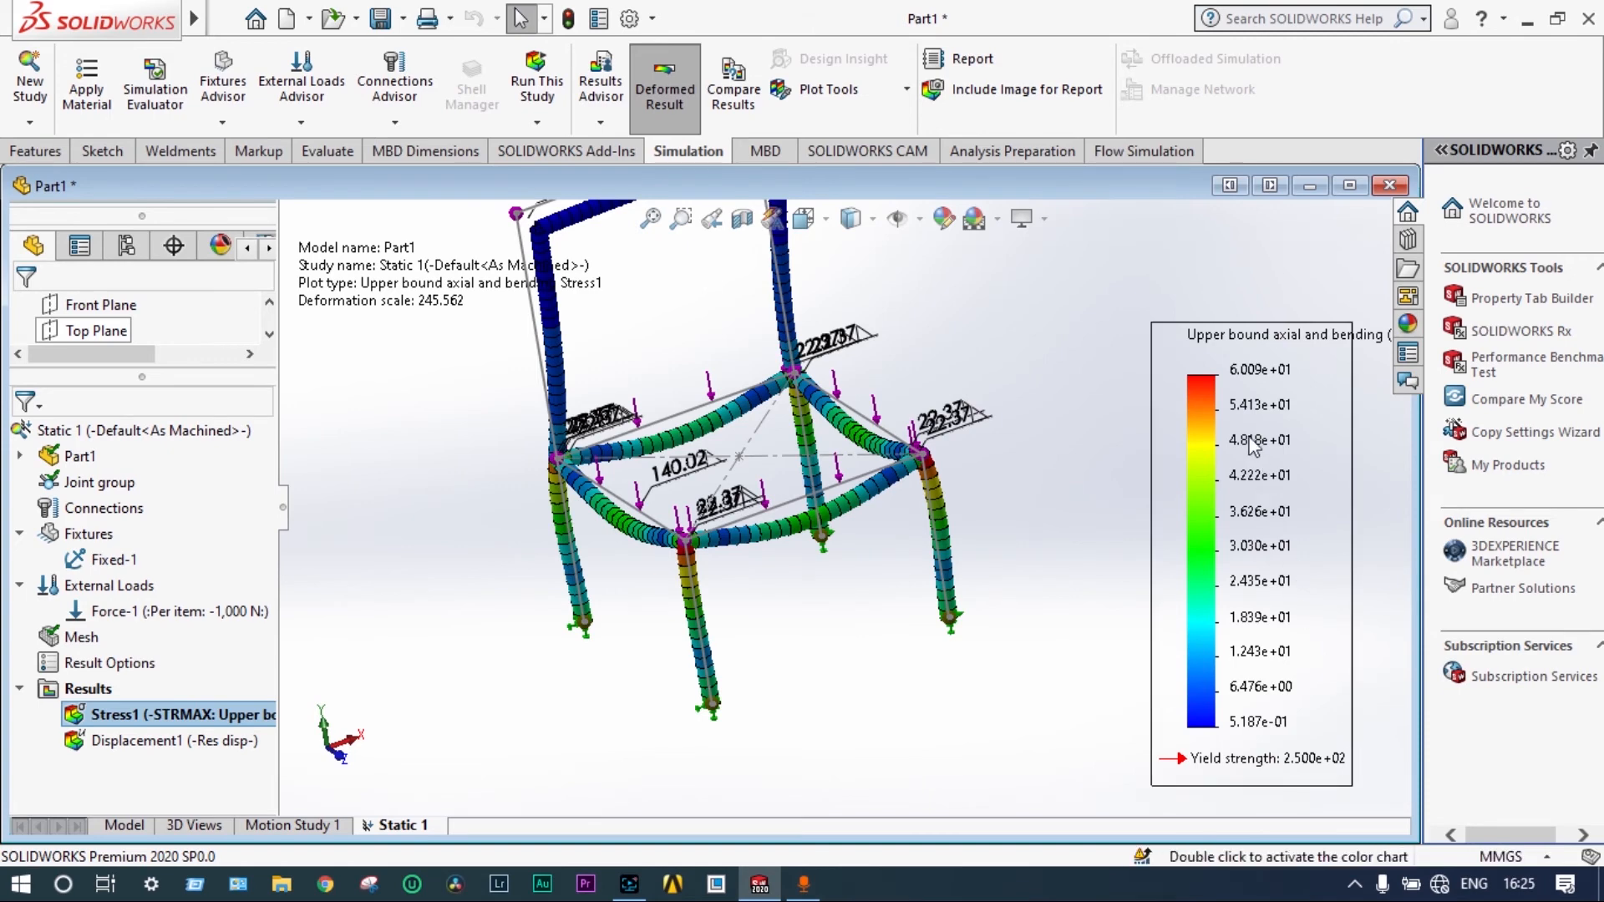
{"action": "mouse_move", "coordinate": [1255, 389]}
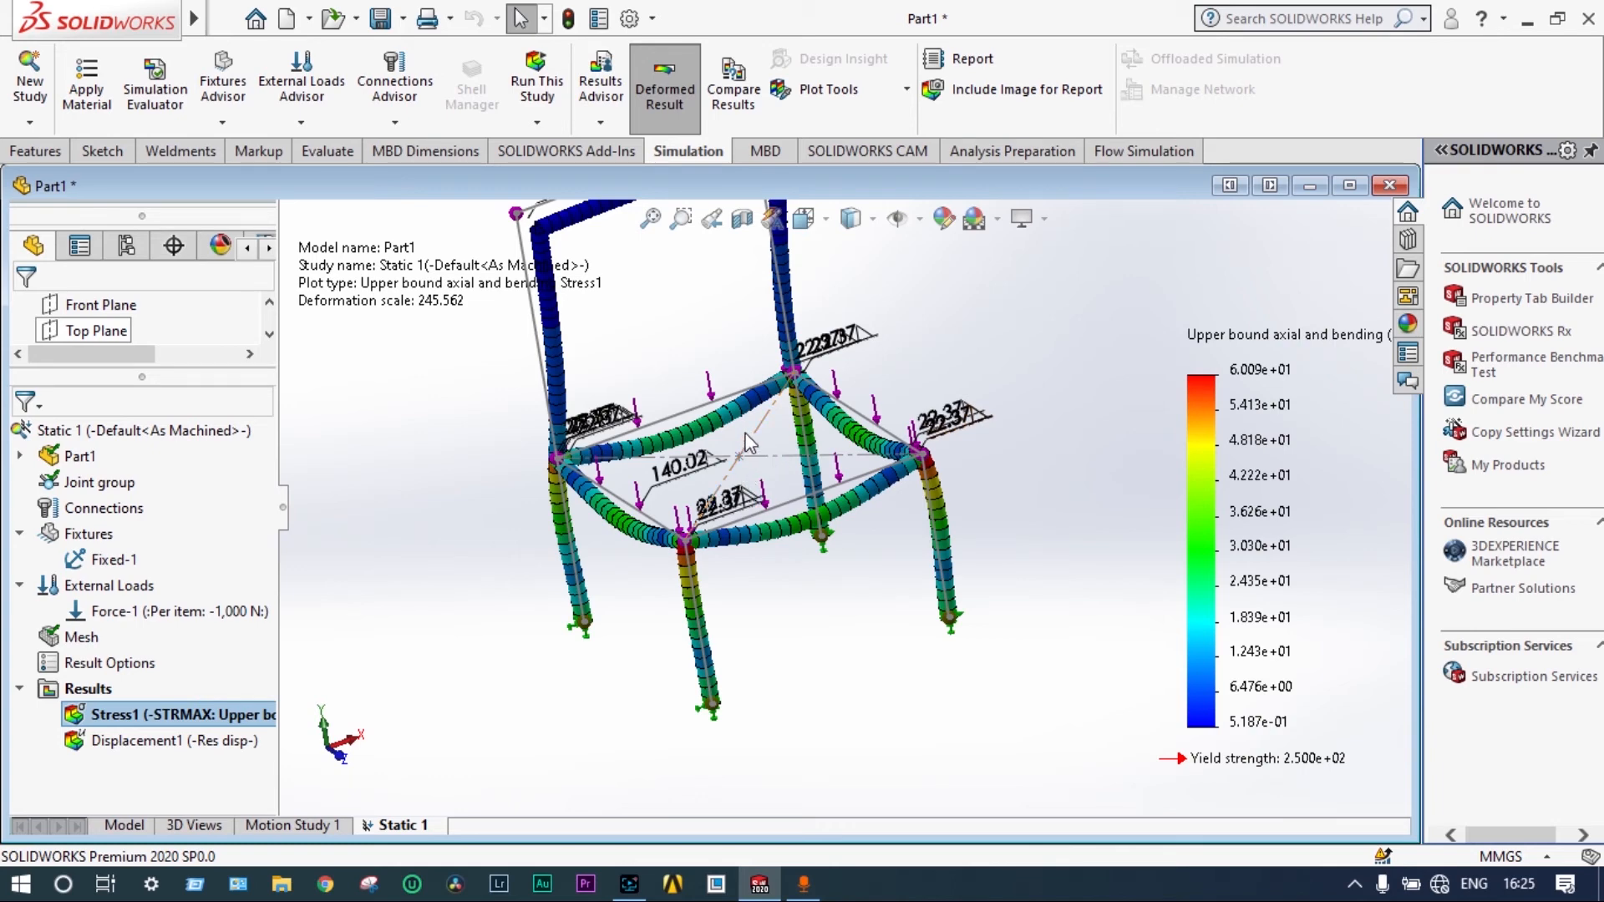
{"action": "mouse_move", "coordinate": [1326, 602]}
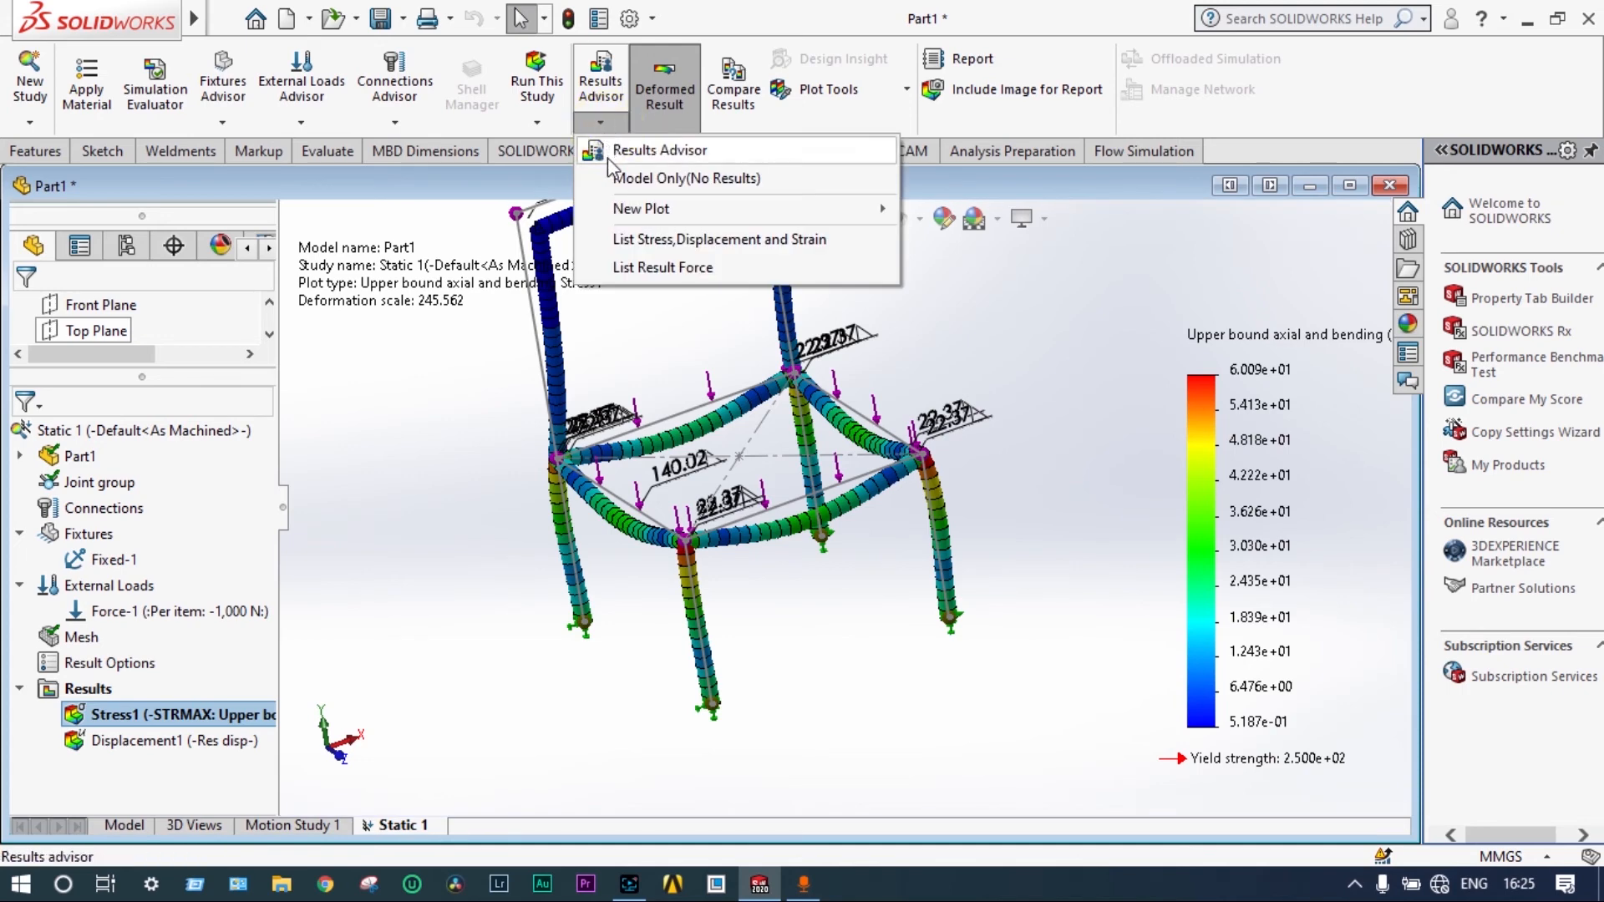
{"action": "mouse_move", "coordinate": [641, 208]}
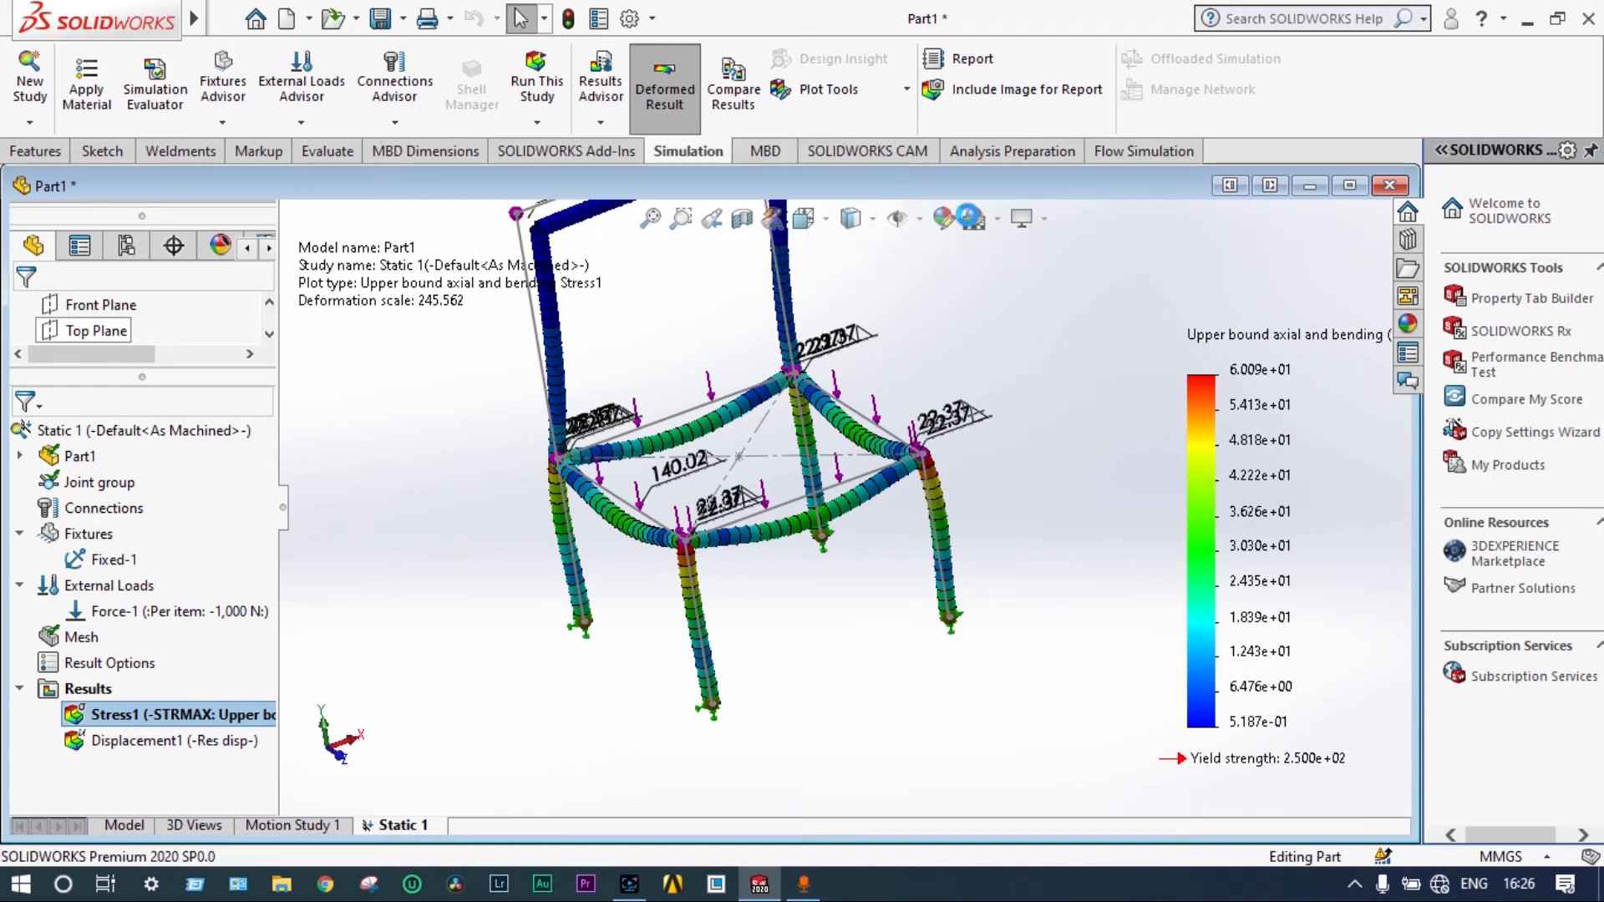
- Finish creating the Factor of Safety1 plot, showing a minimum FOS of 4.2
{"action": "double_click", "coordinate": [152, 766]}
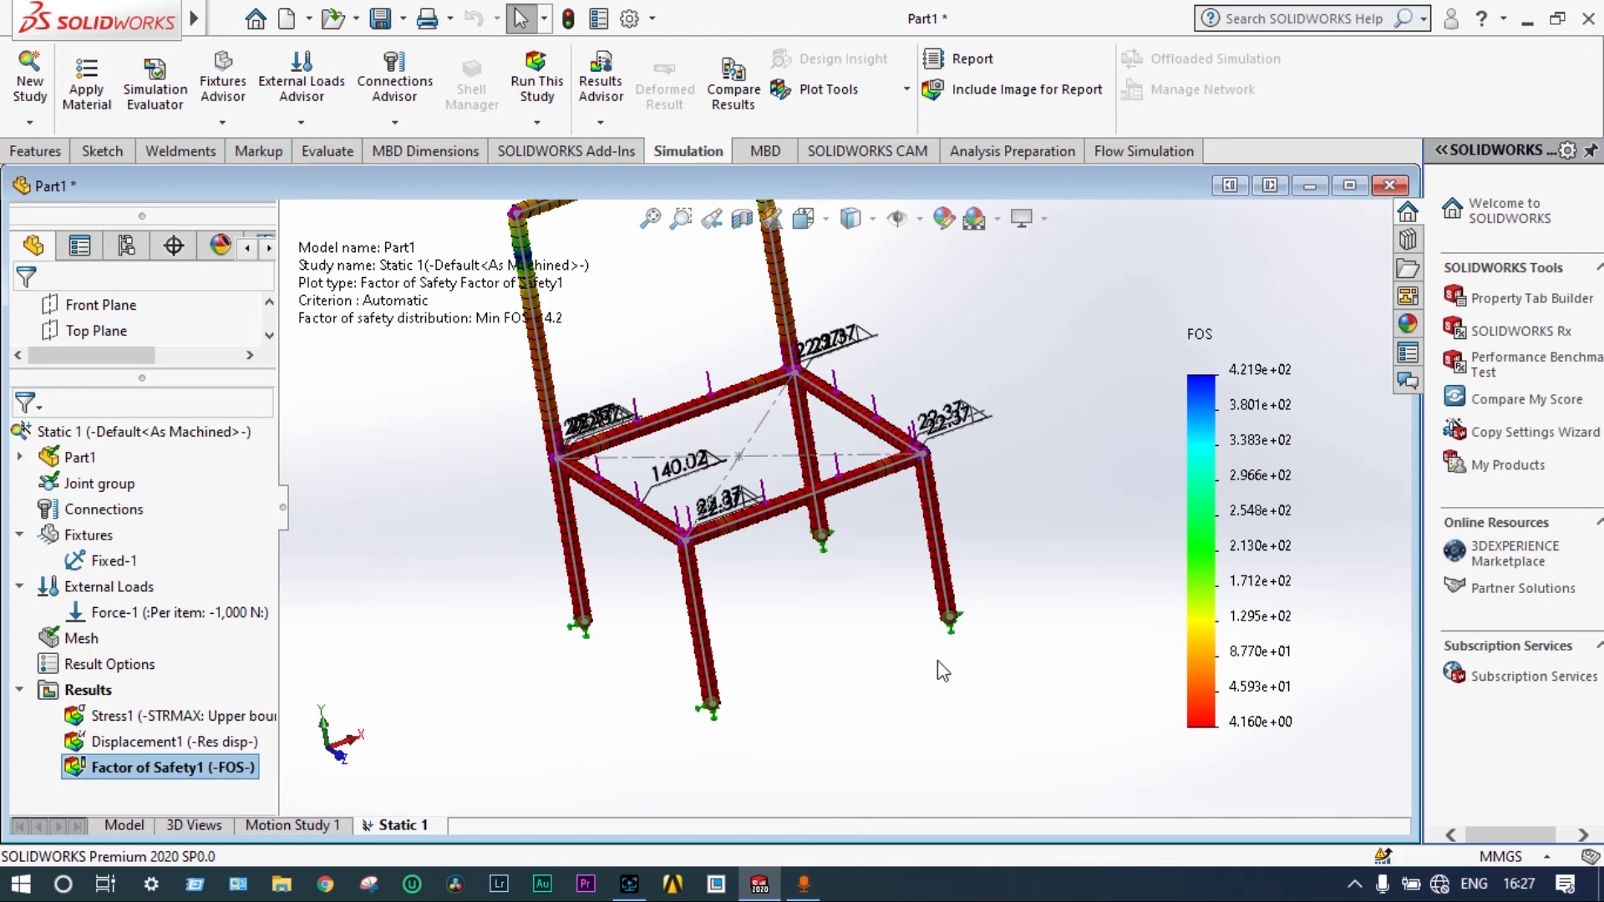
{"action": "mouse_move", "coordinate": [968, 601]}
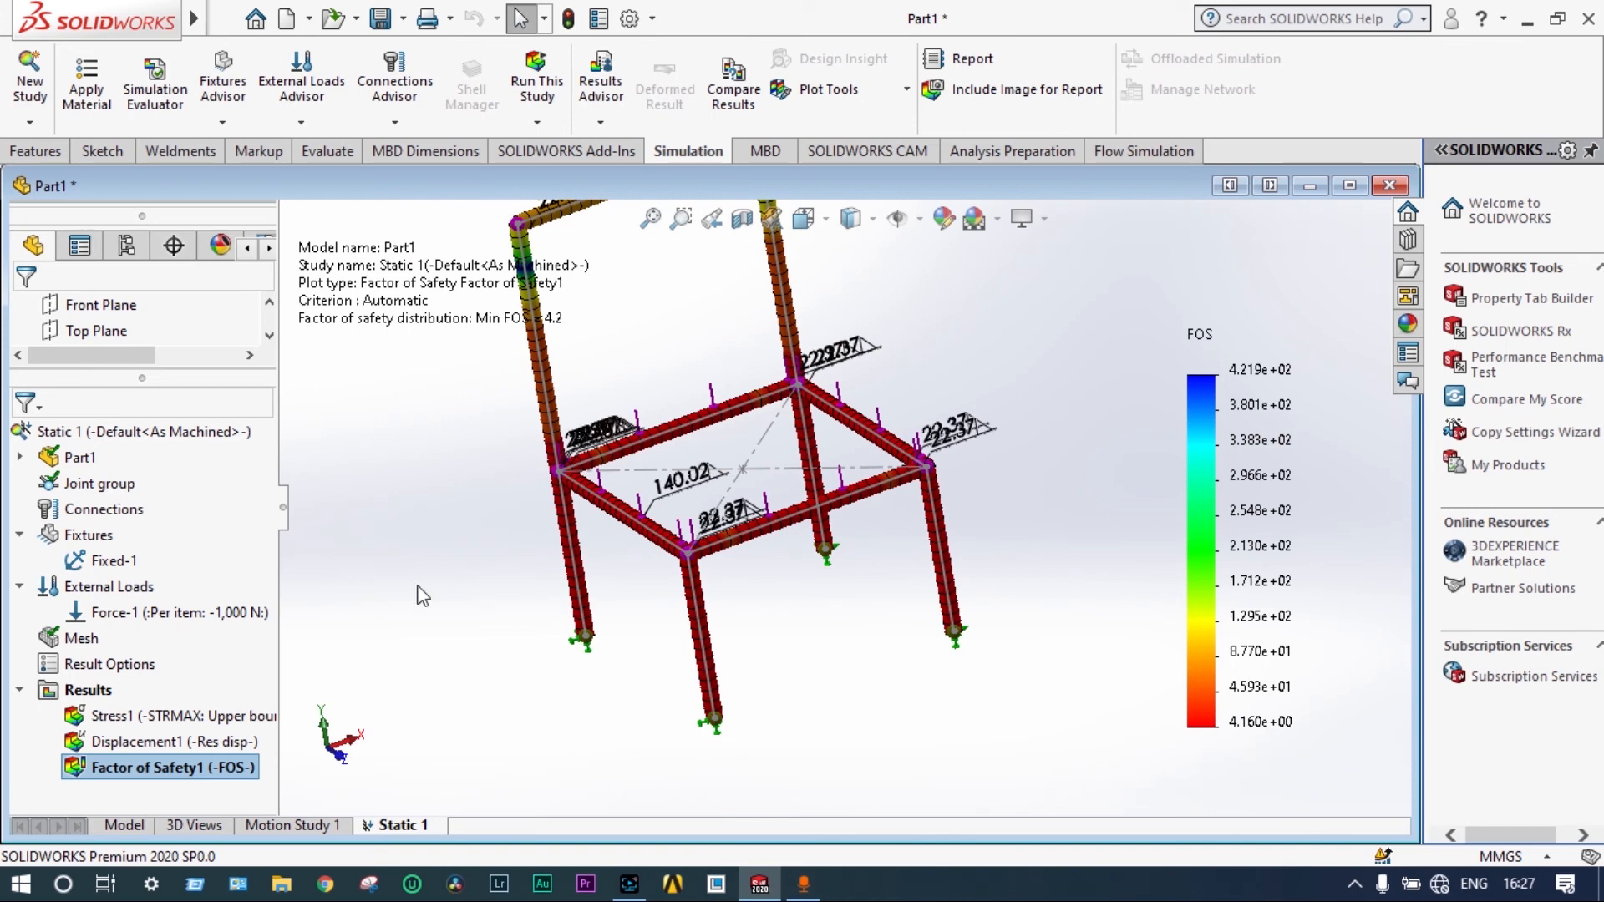
{"action": "mouse_move", "coordinate": [519, 539]}
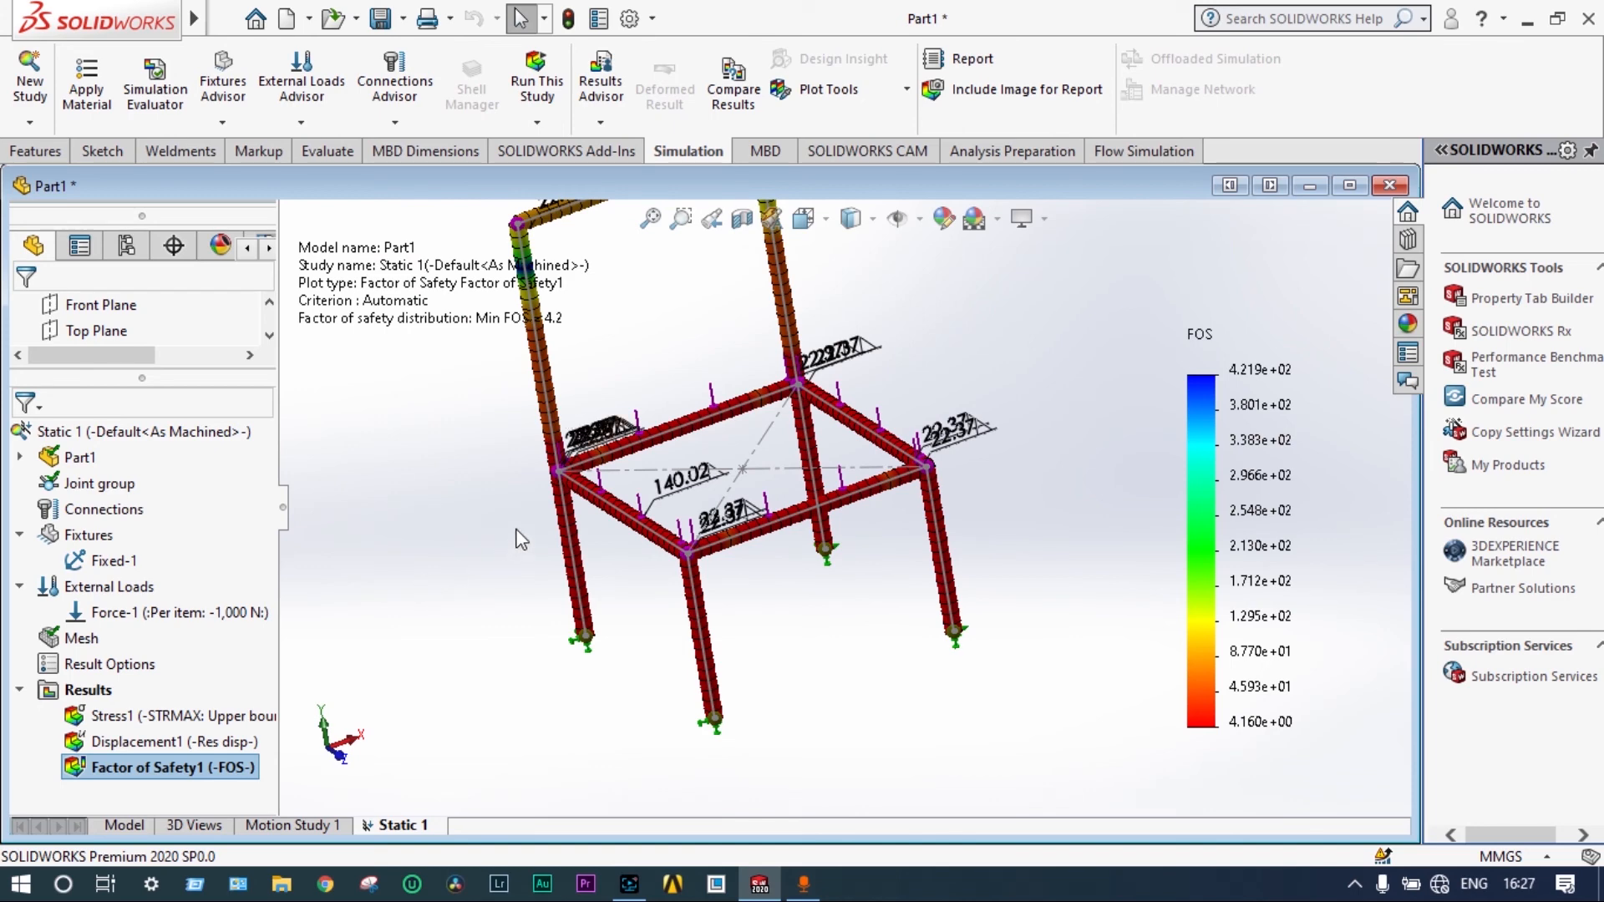
{"action": "mouse_move", "coordinate": [583, 613]}
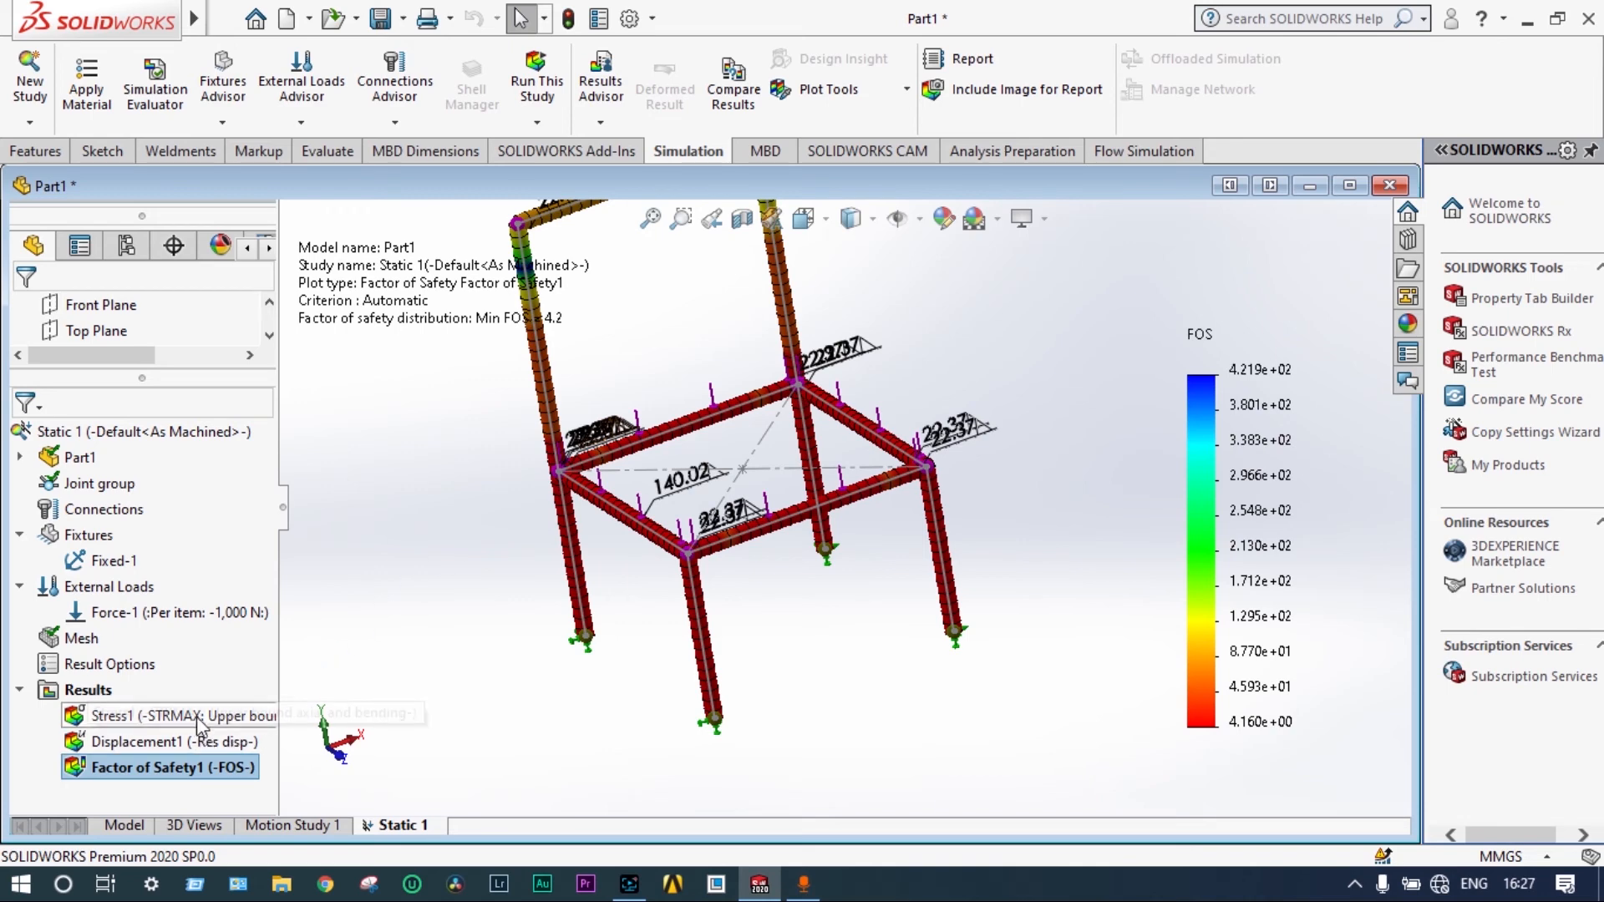
{"action": "left_click", "coordinate": [168, 740]}
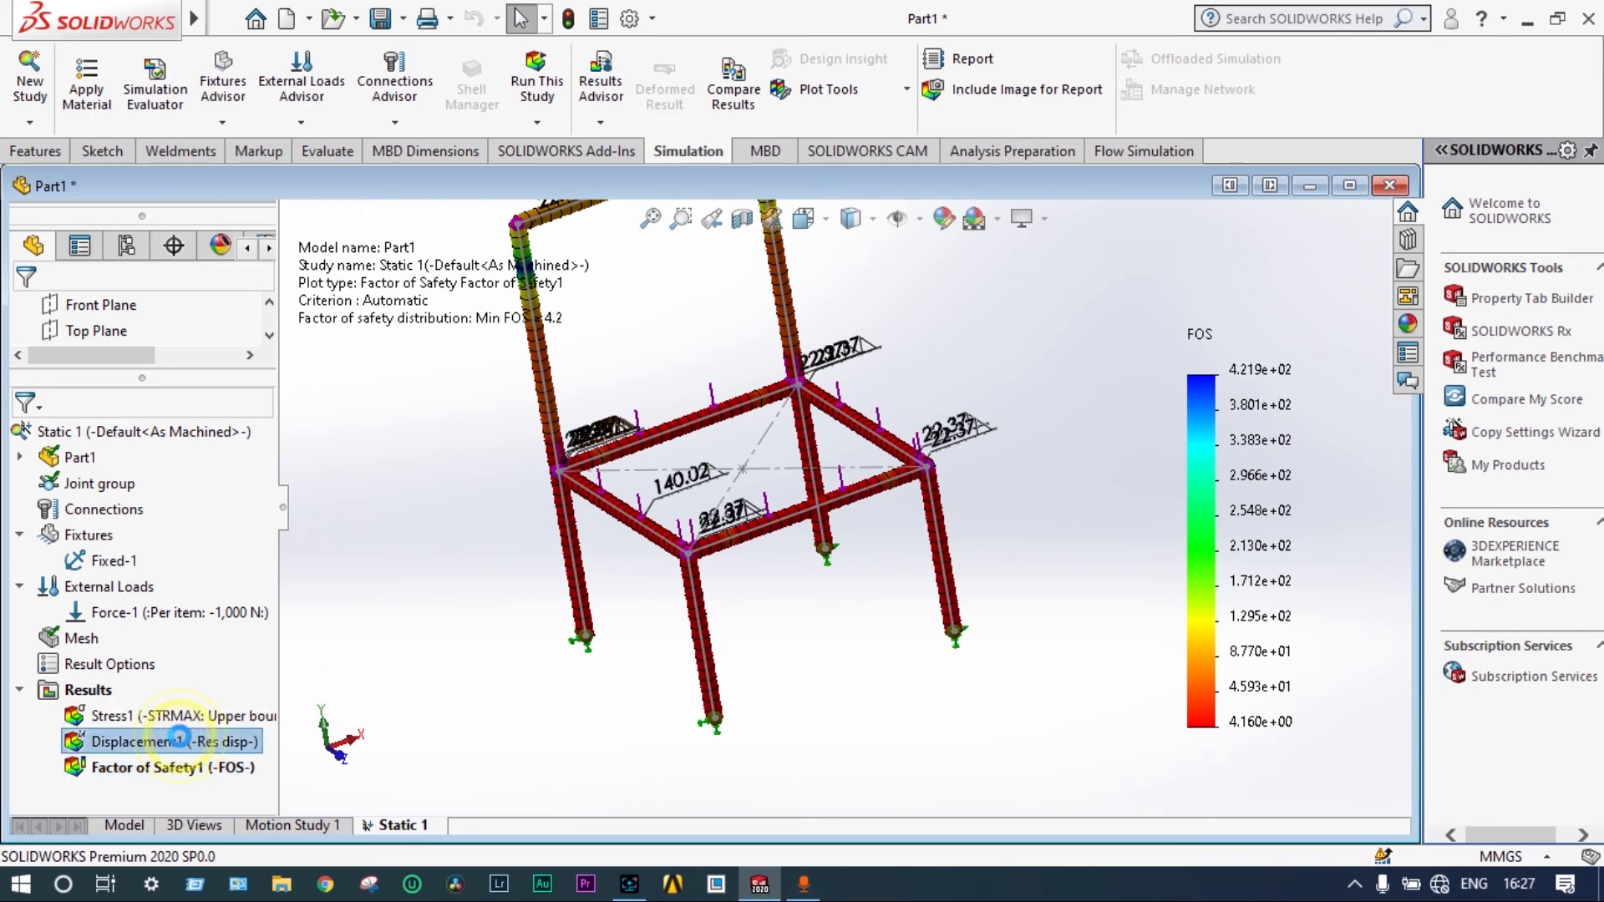
{"action": "double_click", "coordinate": [163, 740]}
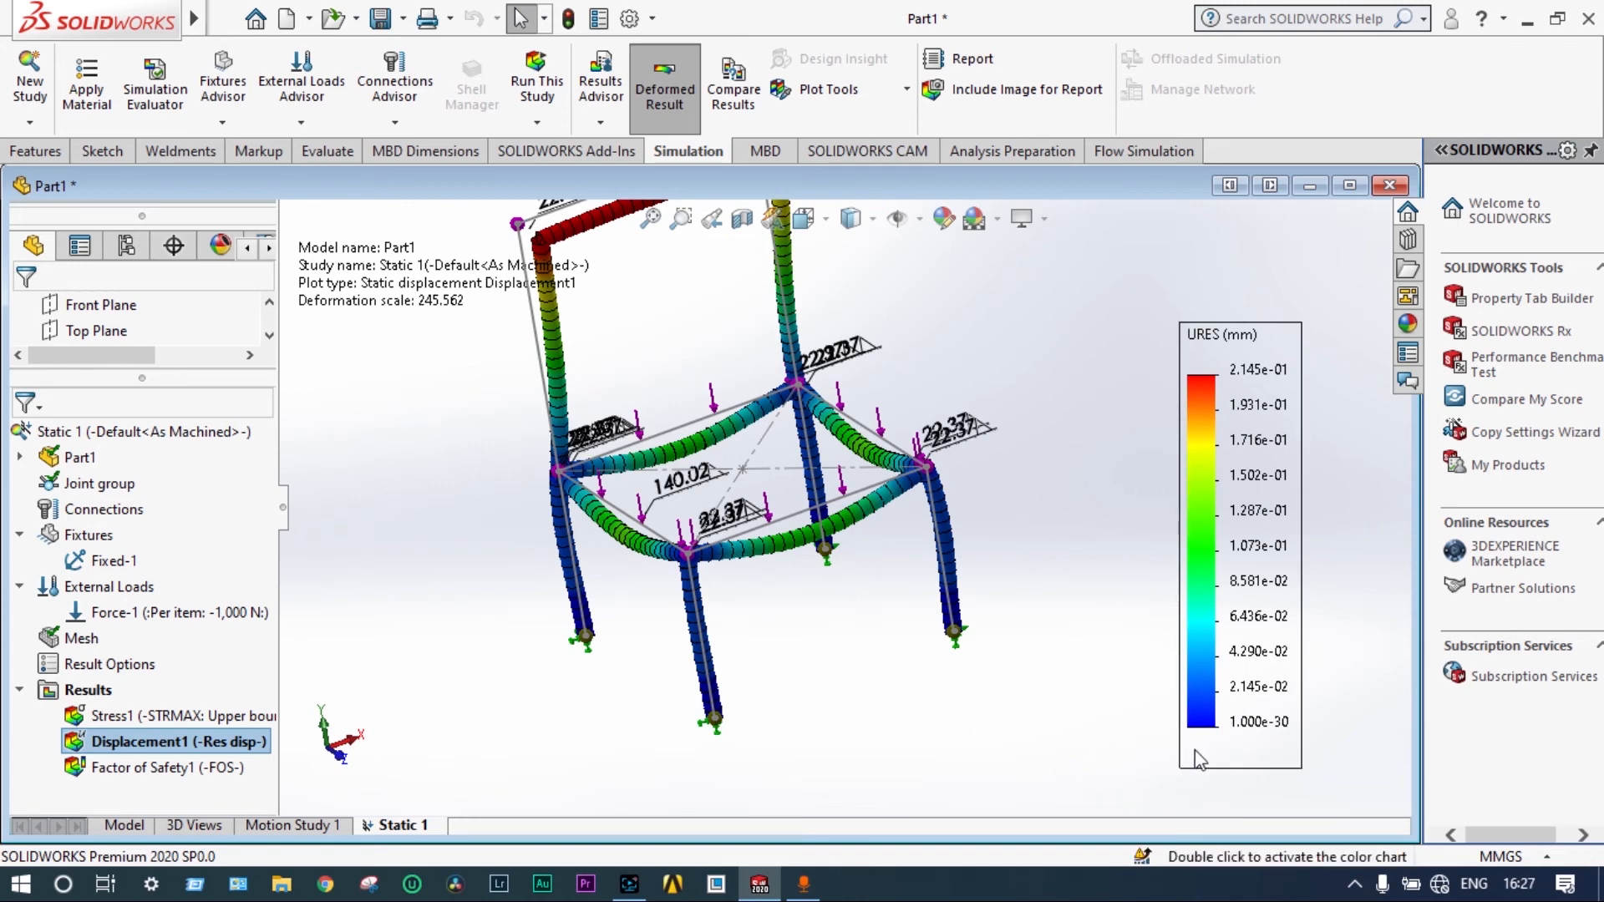
{"action": "mouse_move", "coordinate": [1201, 760]}
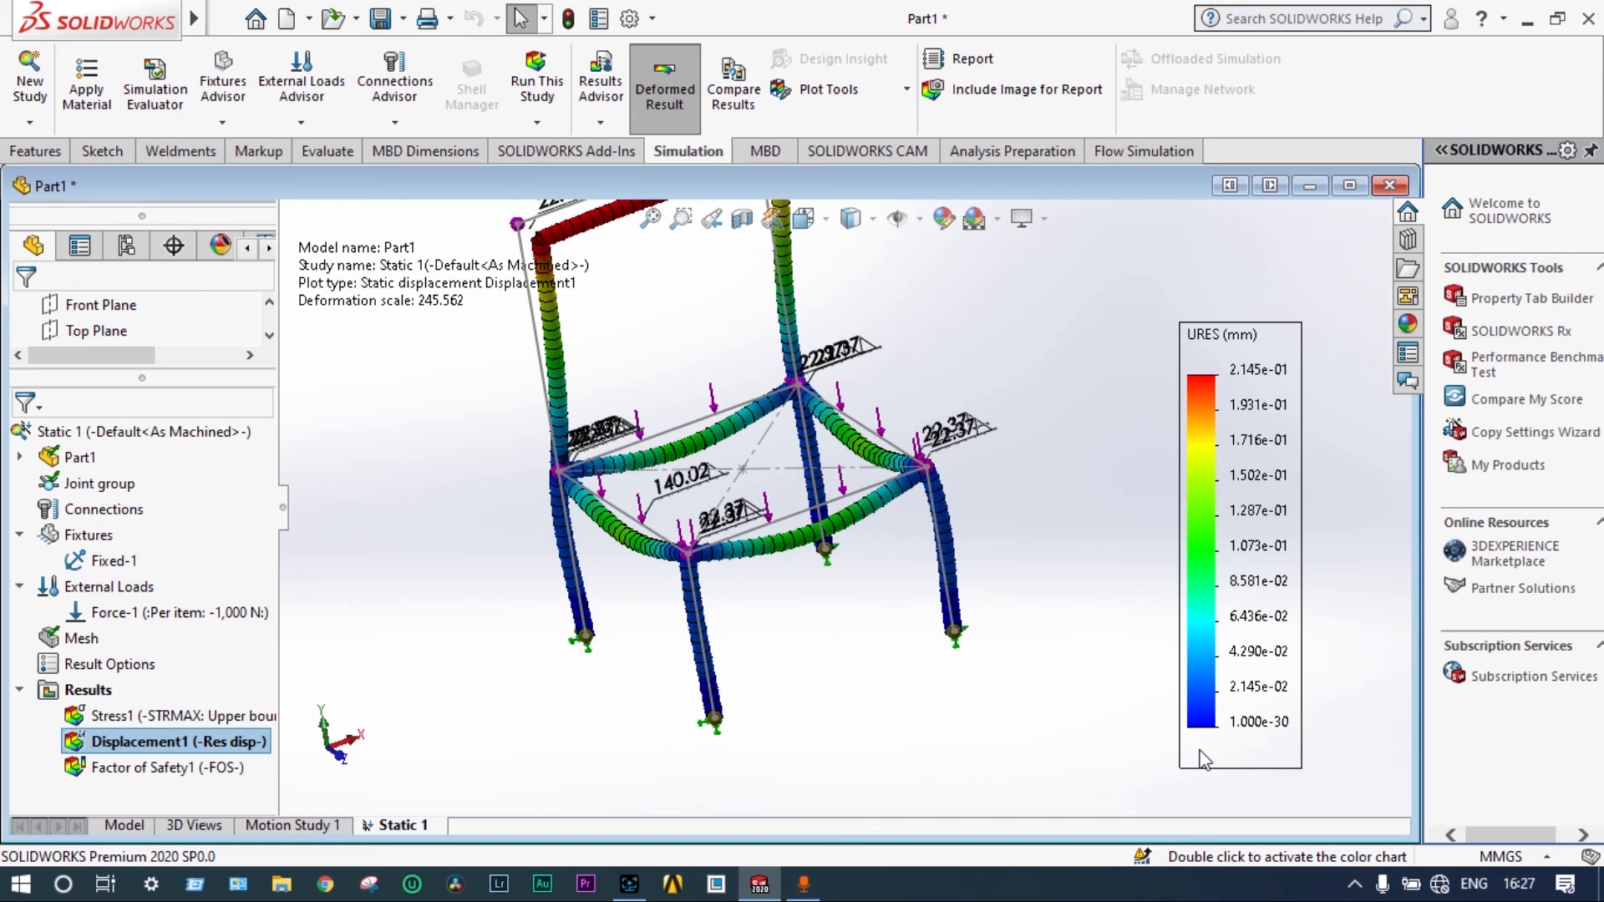
{"action": "mouse_move", "coordinate": [1260, 416]}
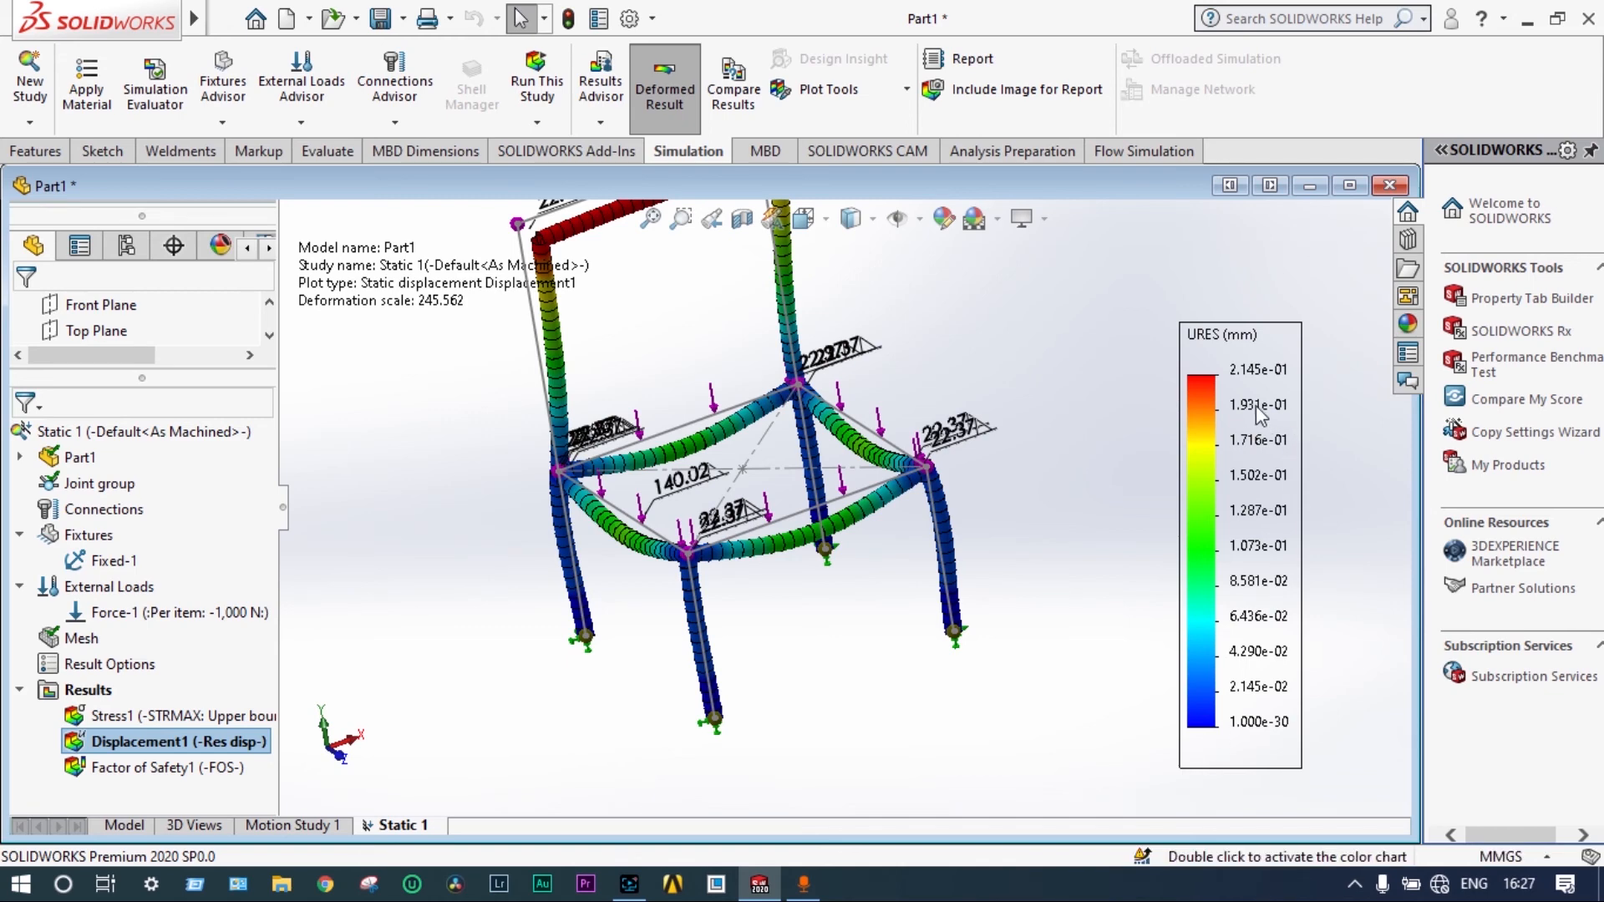
{"action": "mouse_move", "coordinate": [1260, 398]}
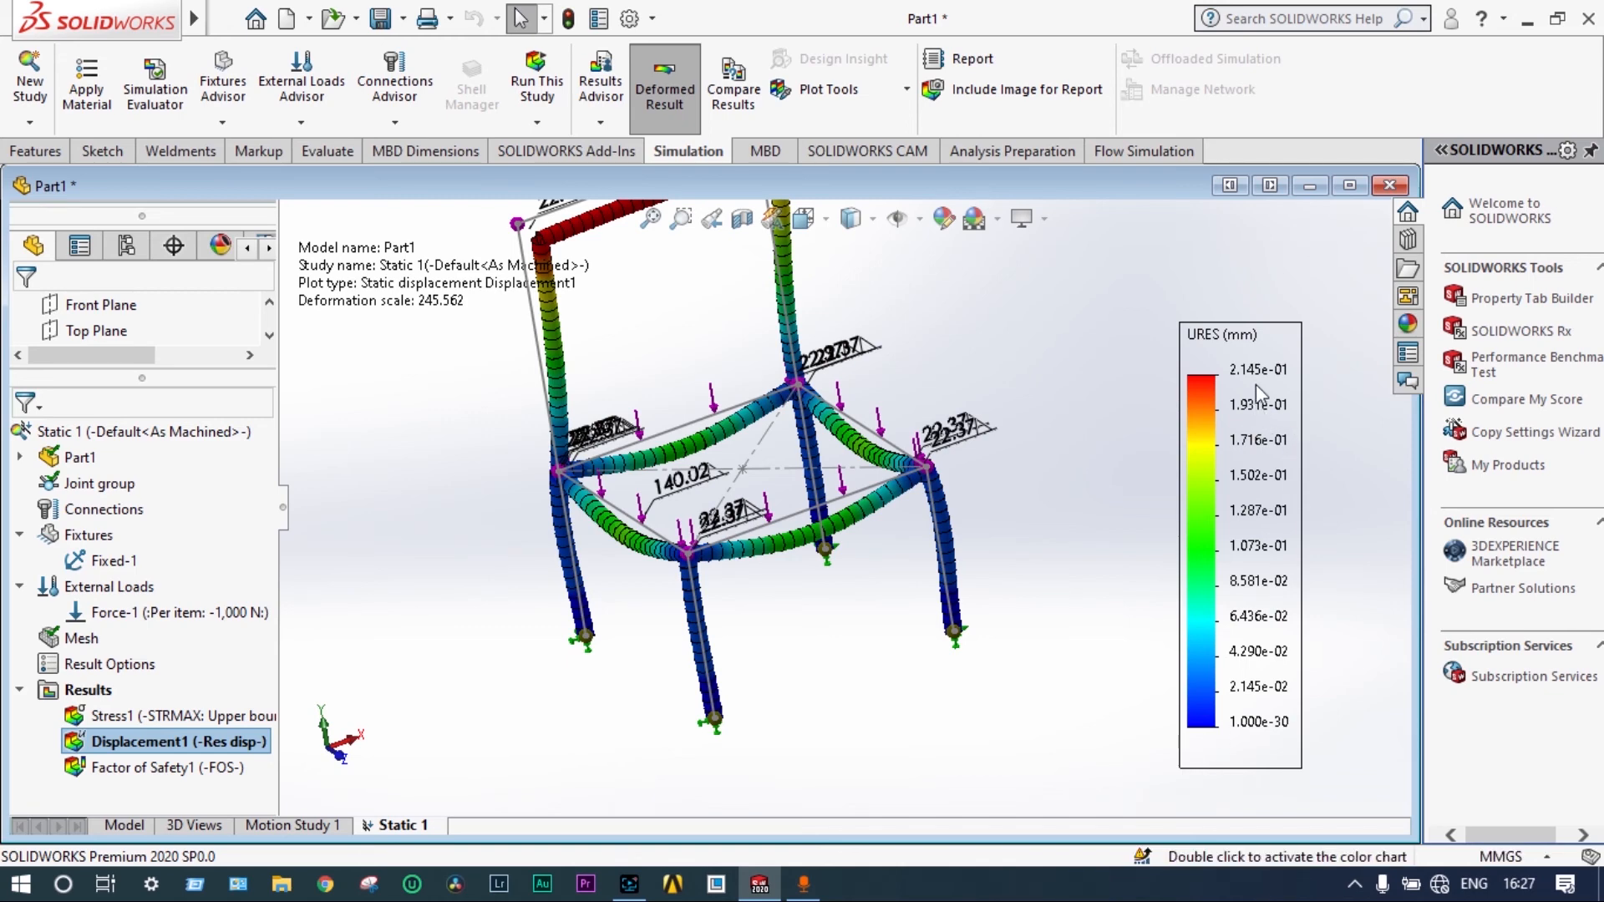
{"action": "mouse_move", "coordinate": [1292, 379]}
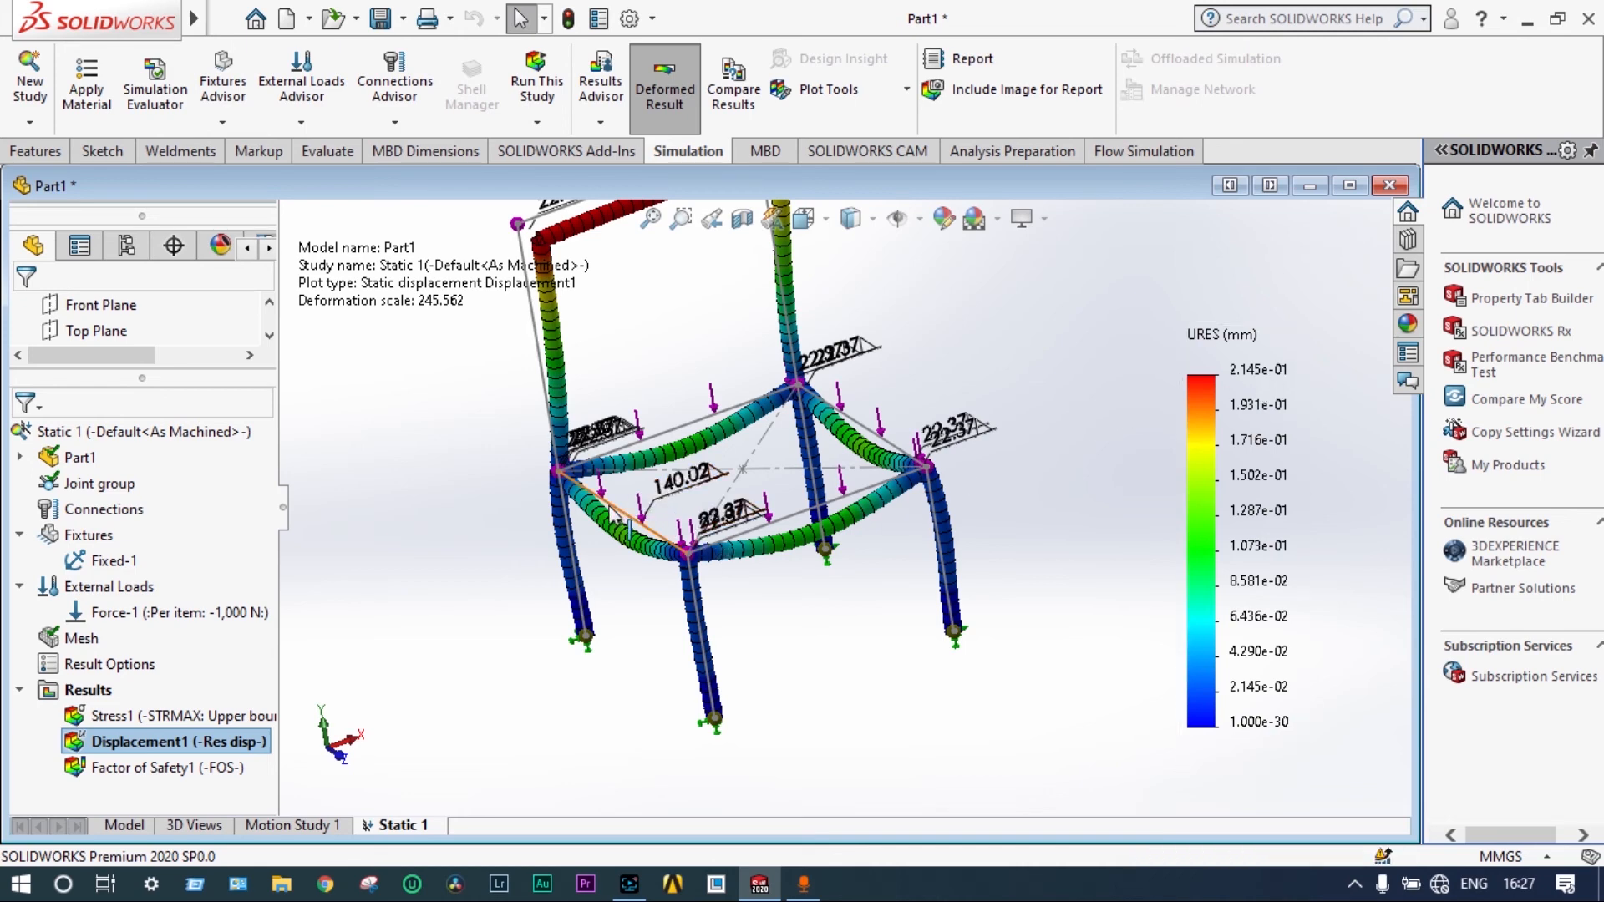
{"action": "mouse_move", "coordinate": [351, 714]}
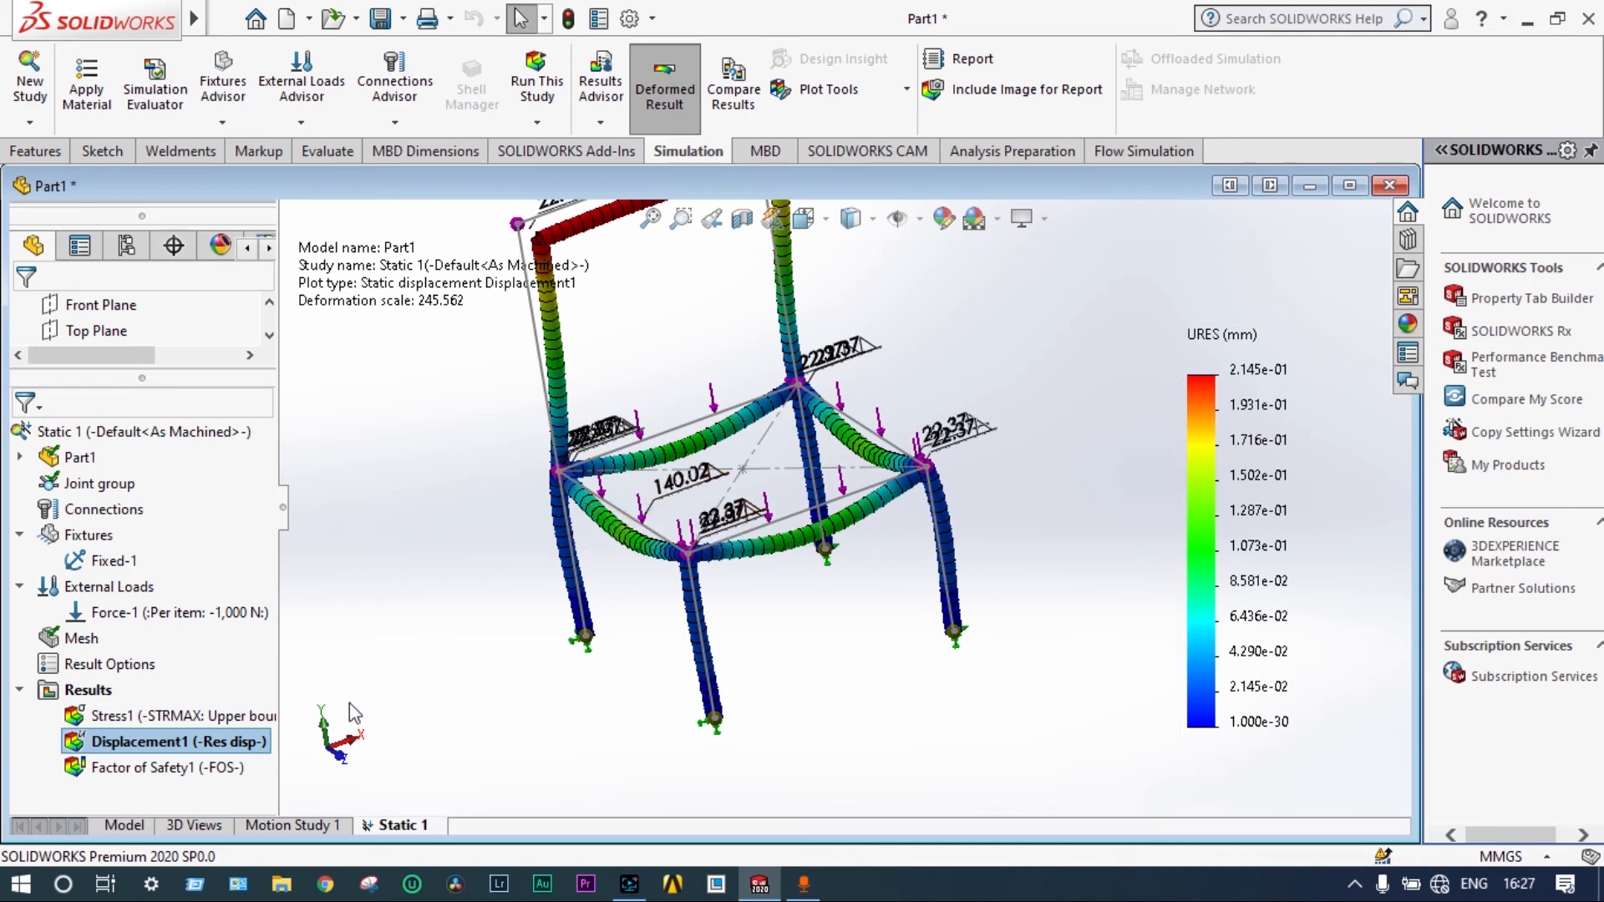
{"action": "left_click", "coordinate": [159, 766]}
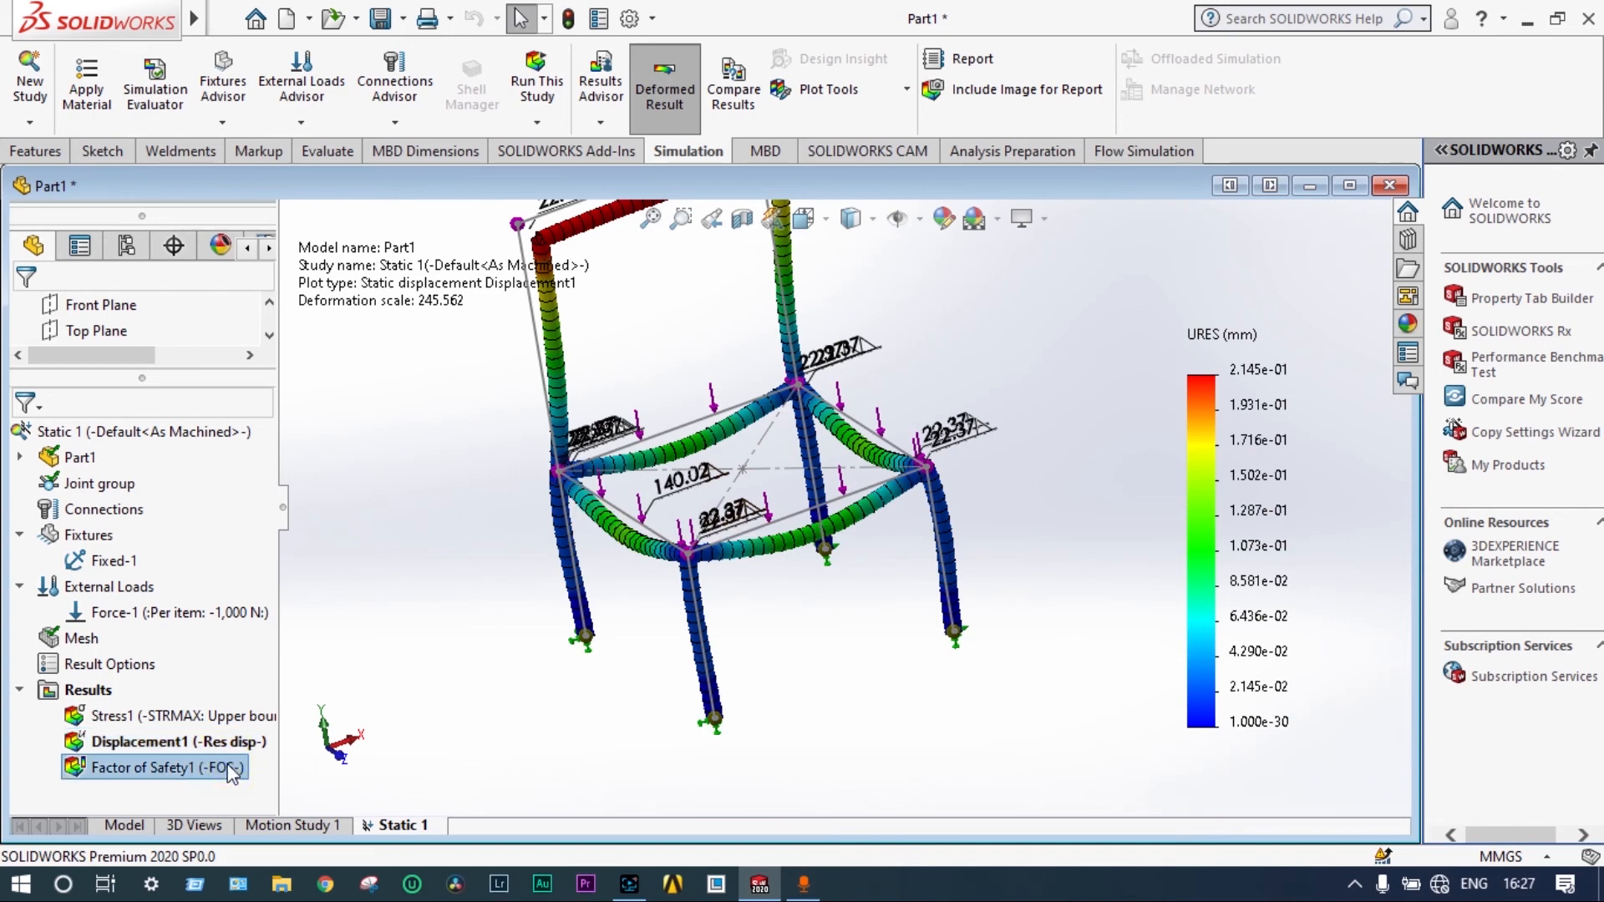
{"action": "double_click", "coordinate": [149, 767]}
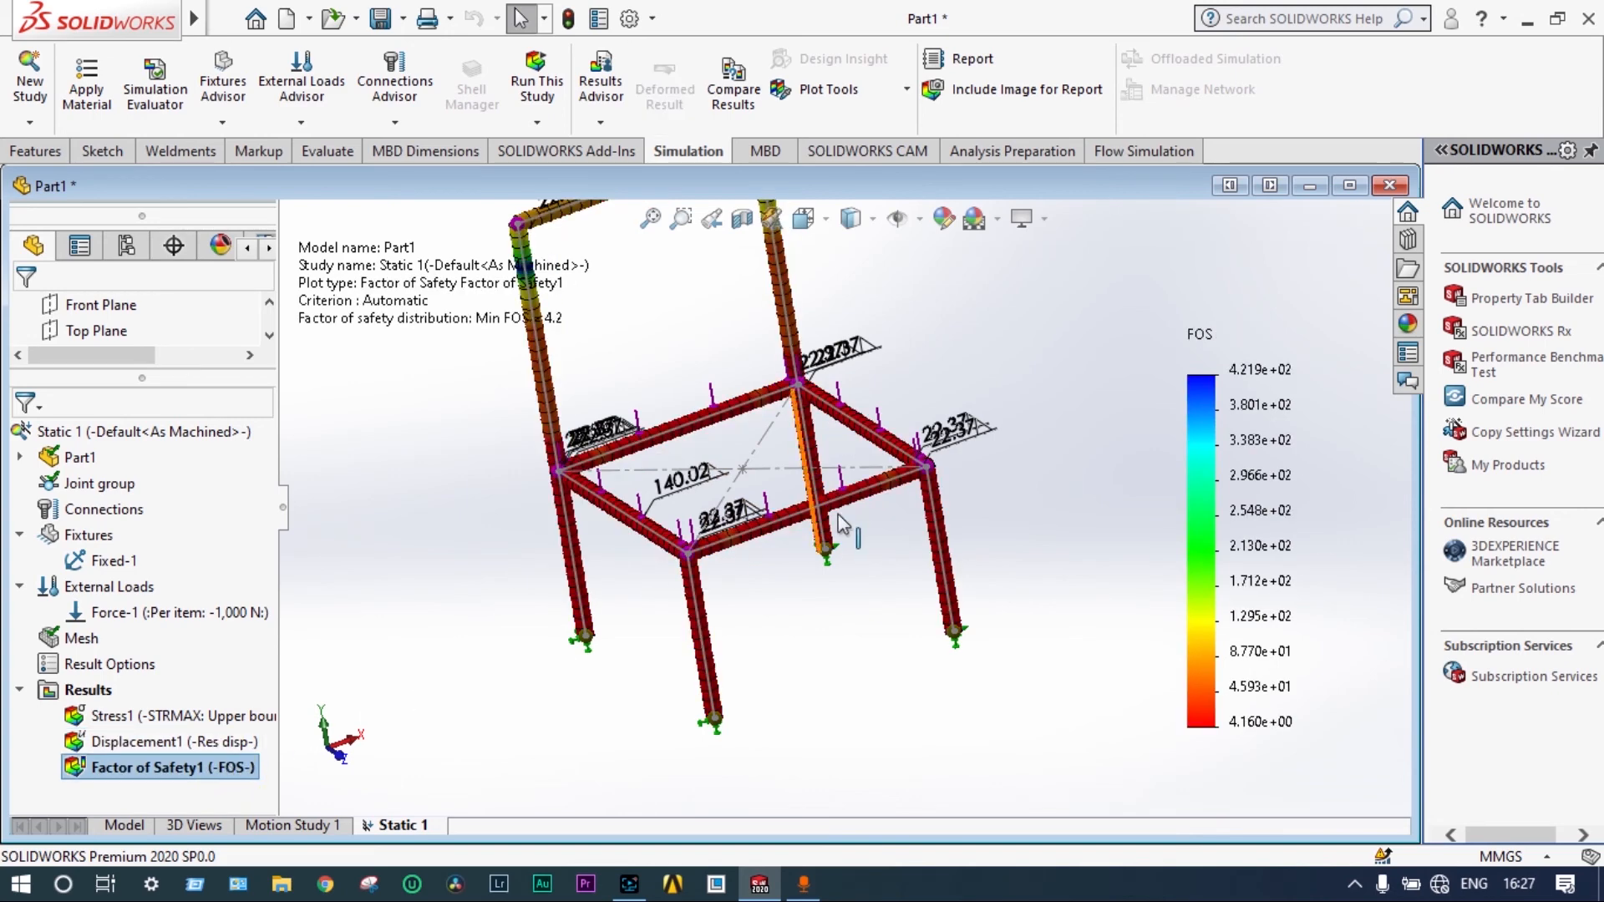
{"action": "mouse_move", "coordinate": [838, 524]}
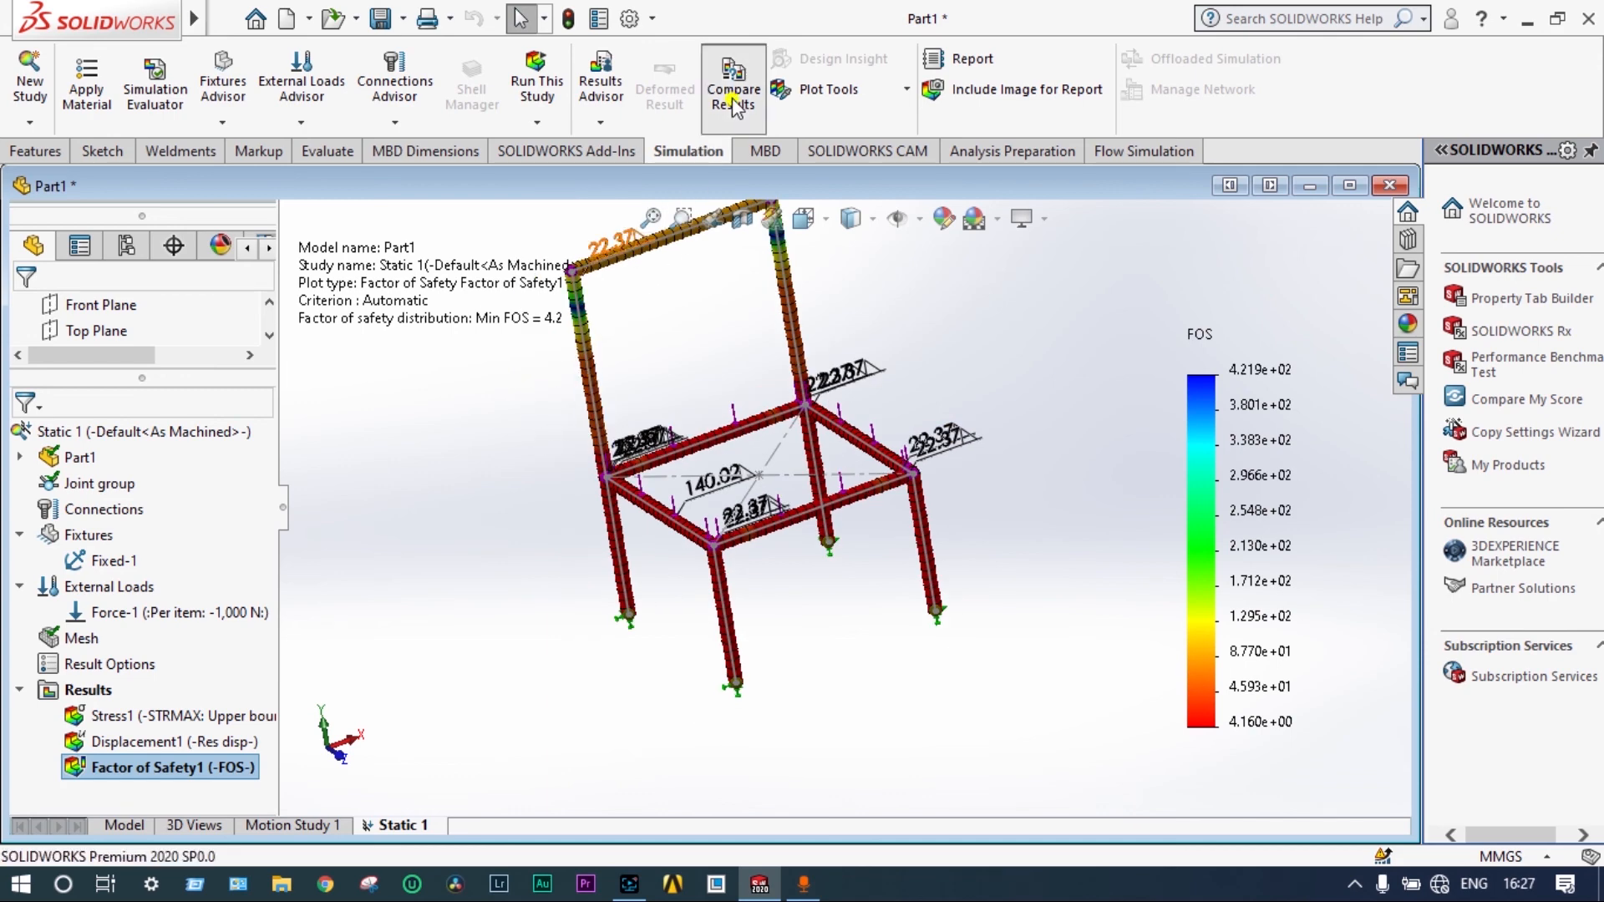
- Compare Stress1, Displacement1 and Factor of Safety1 side by side, then return to Stress1
{"action": "left_click", "coordinate": [732, 82]}
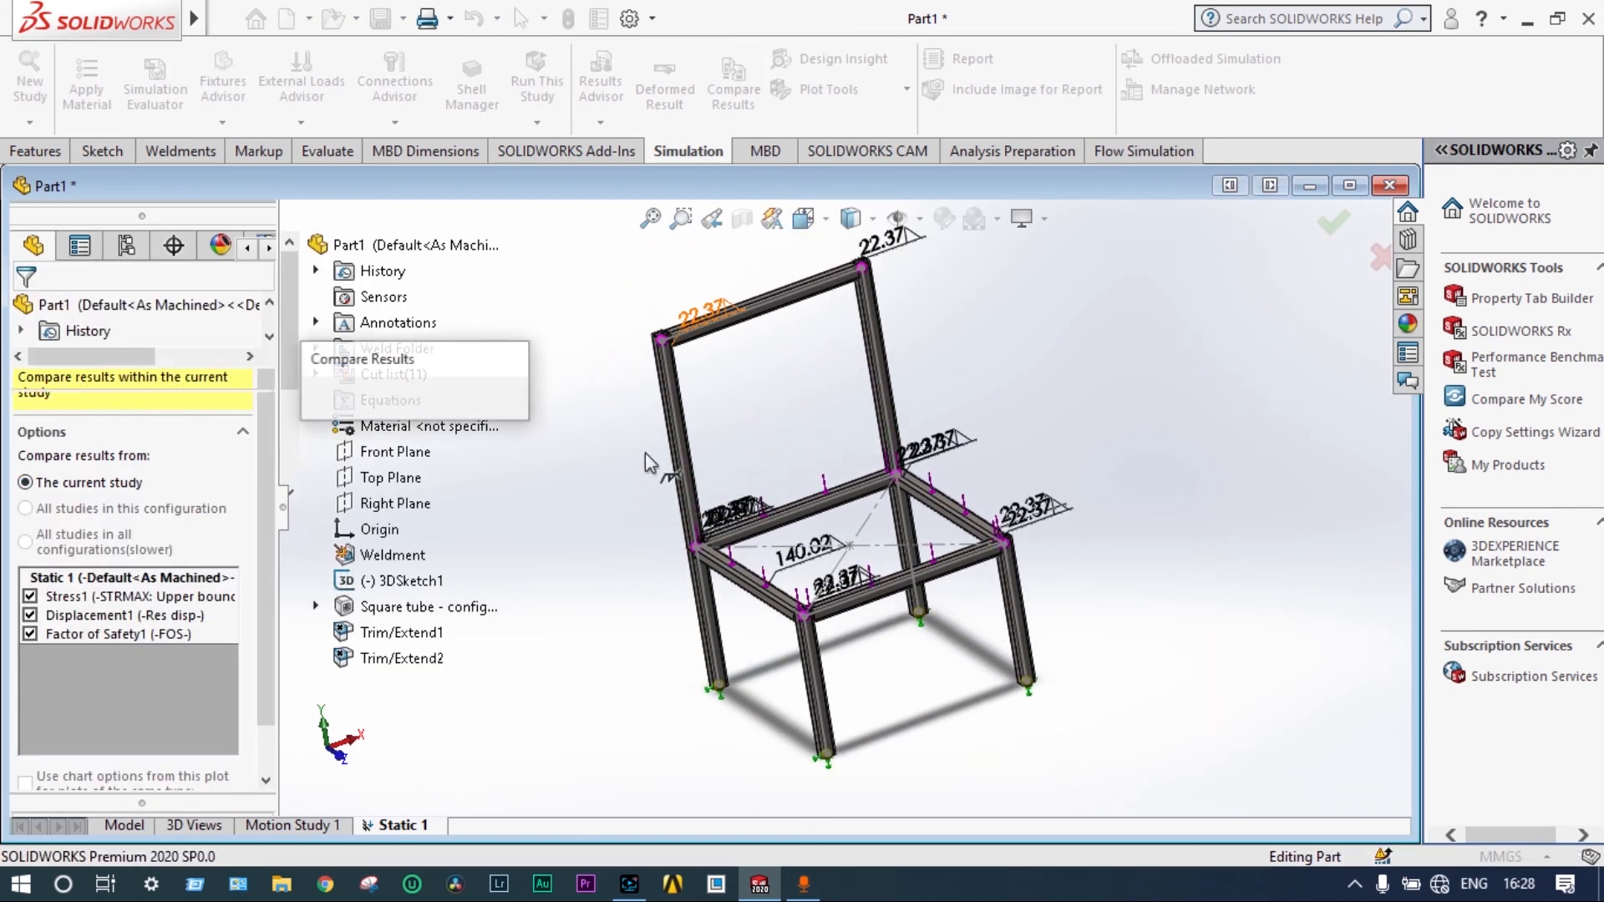
{"action": "left_click", "coordinate": [361, 357]}
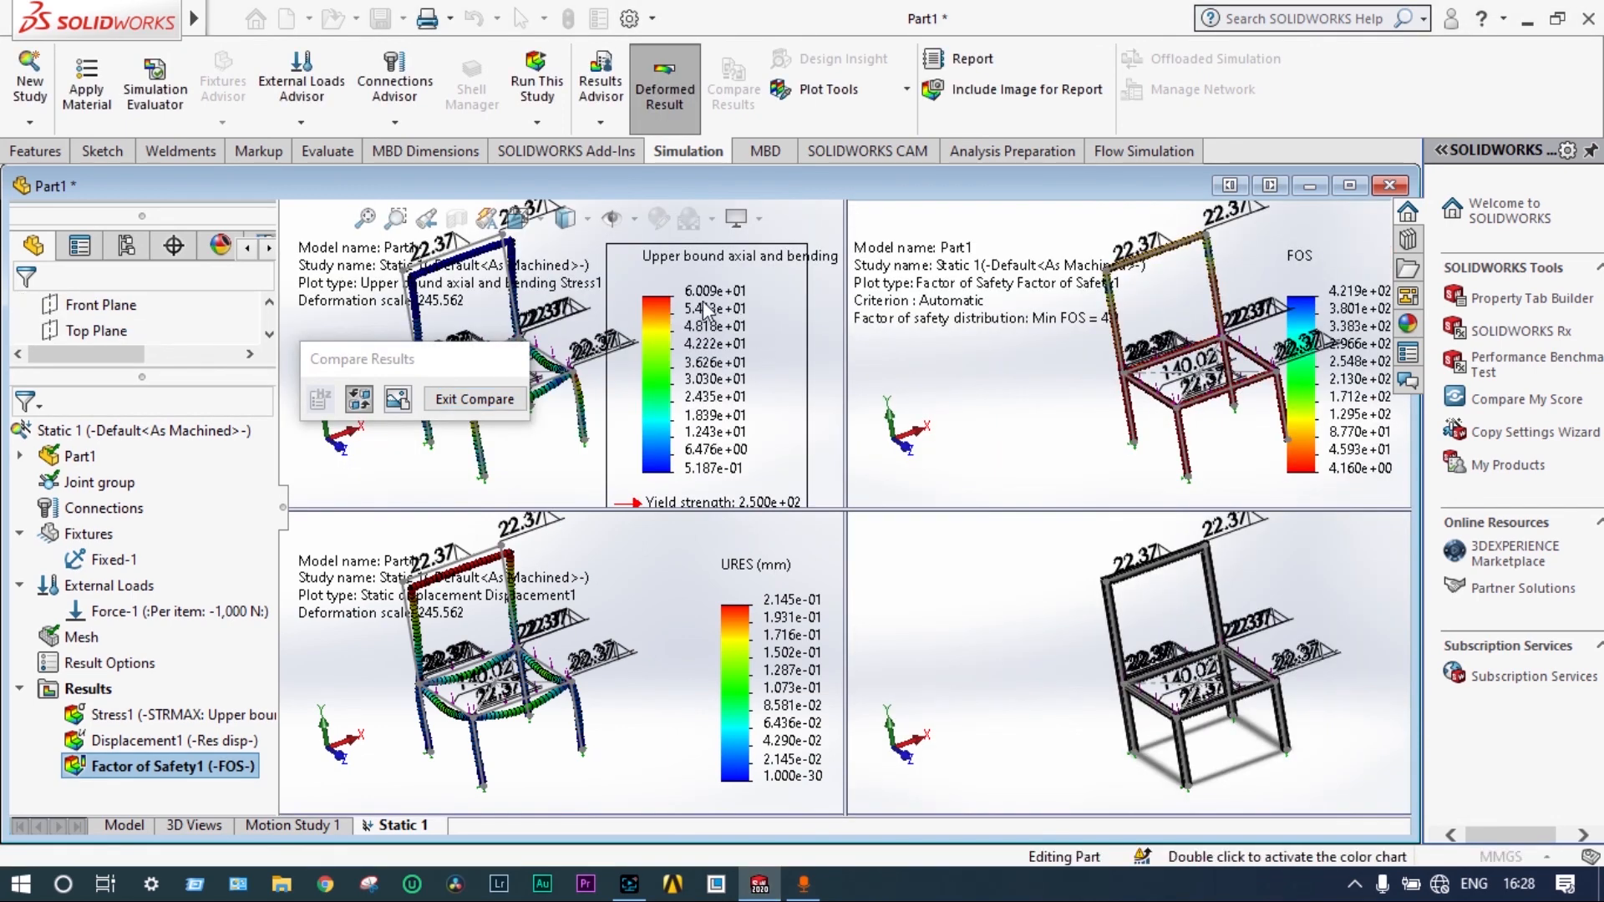
{"action": "mouse_move", "coordinate": [705, 486]}
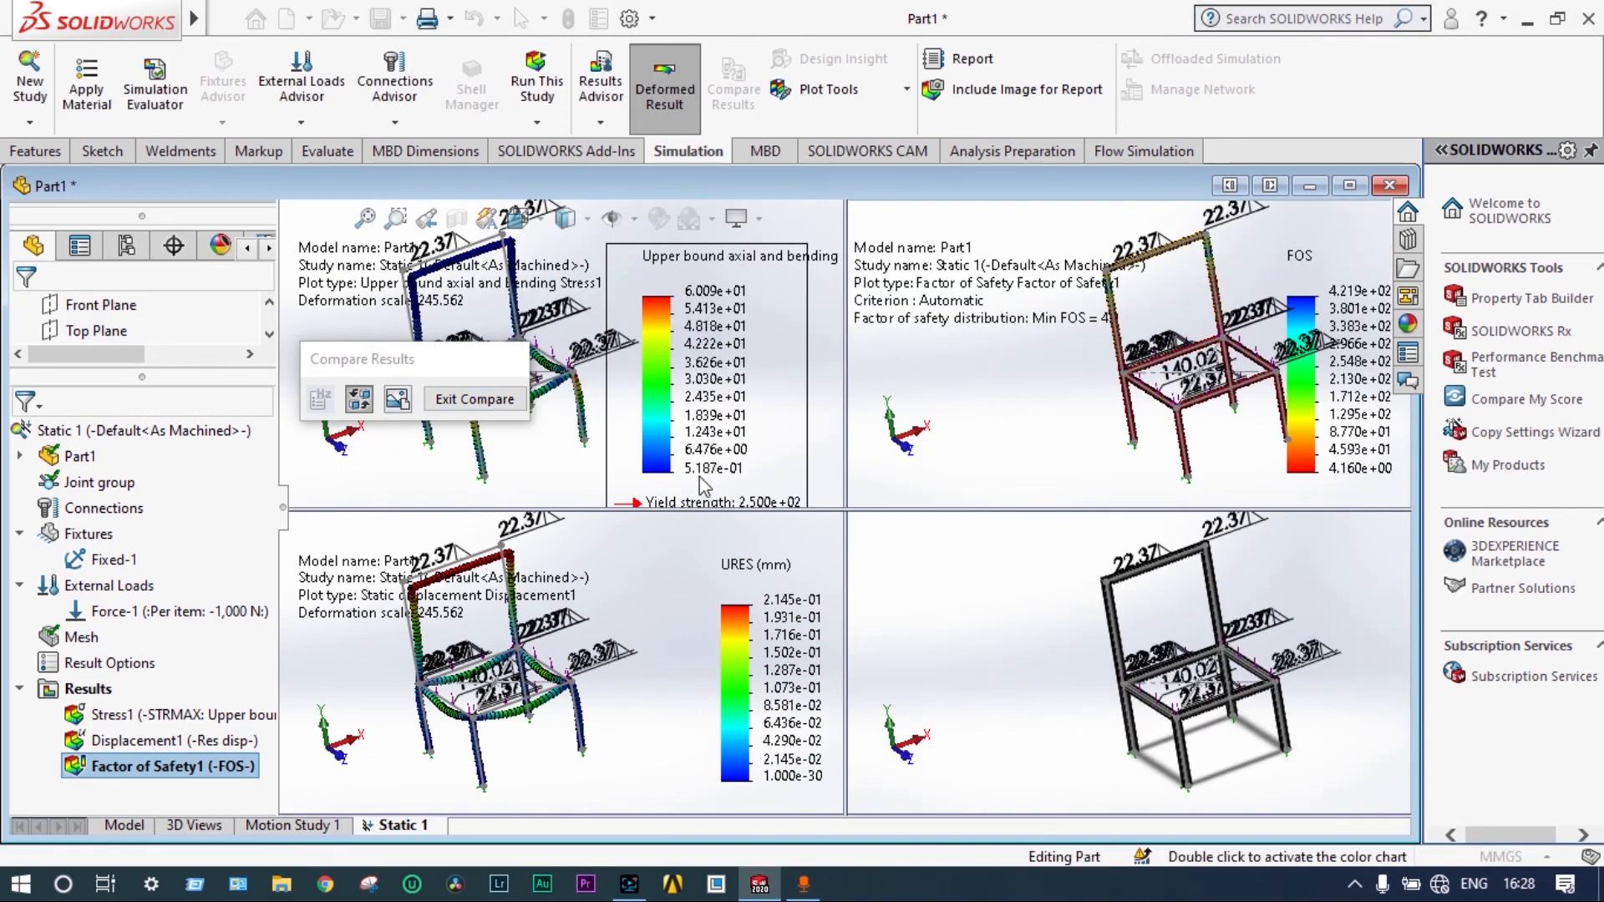
{"action": "mouse_move", "coordinate": [747, 403]}
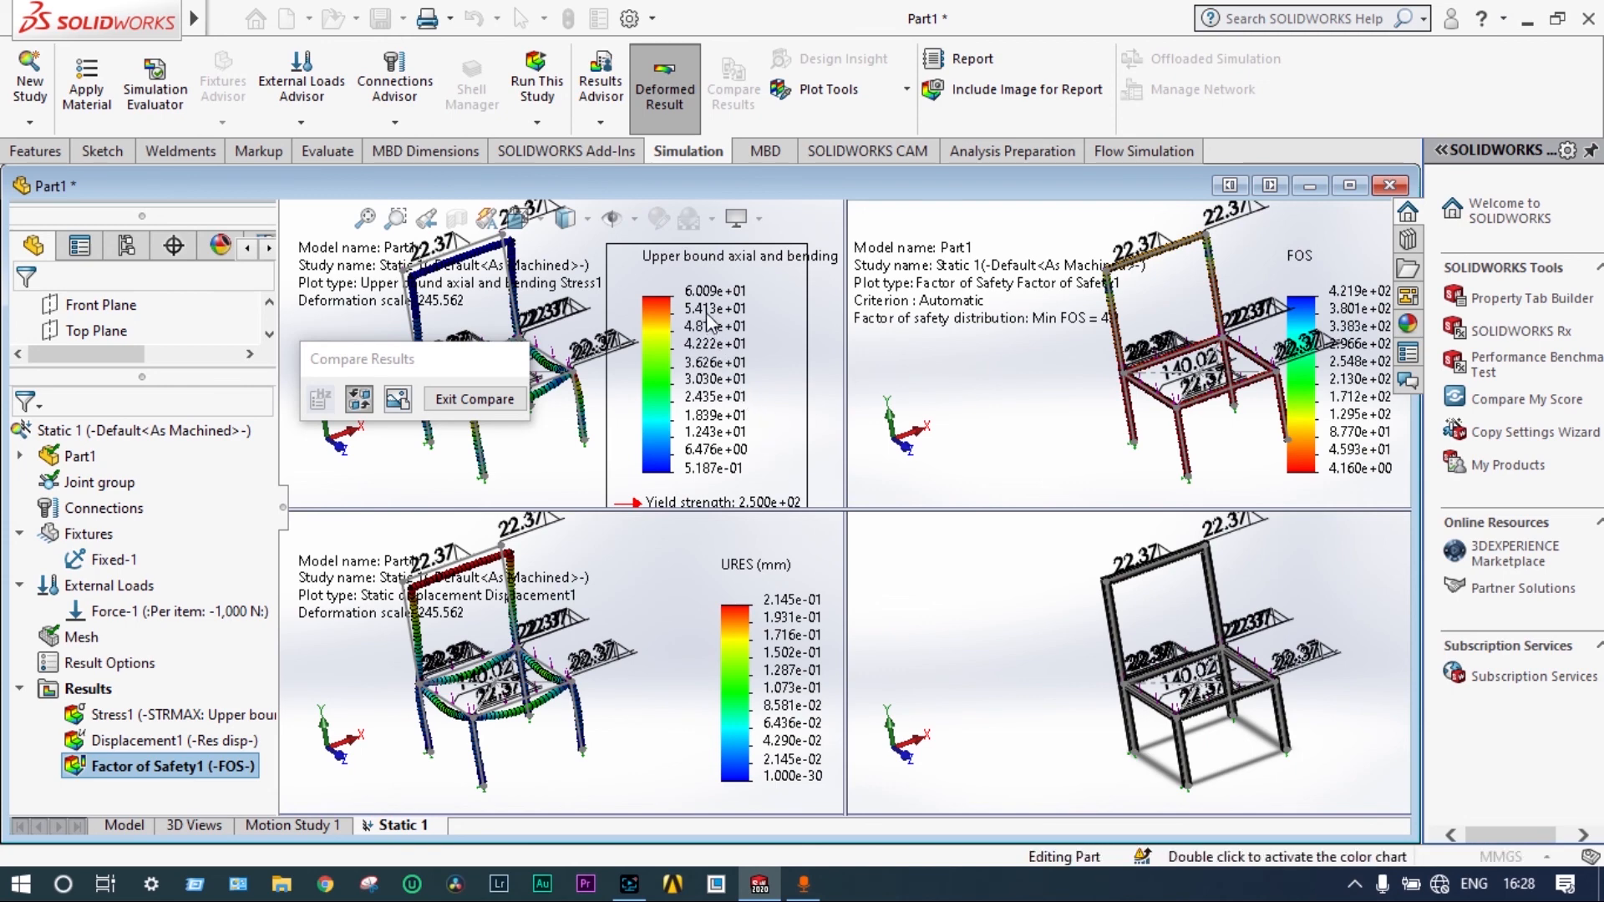
{"action": "mouse_move", "coordinate": [695, 619]}
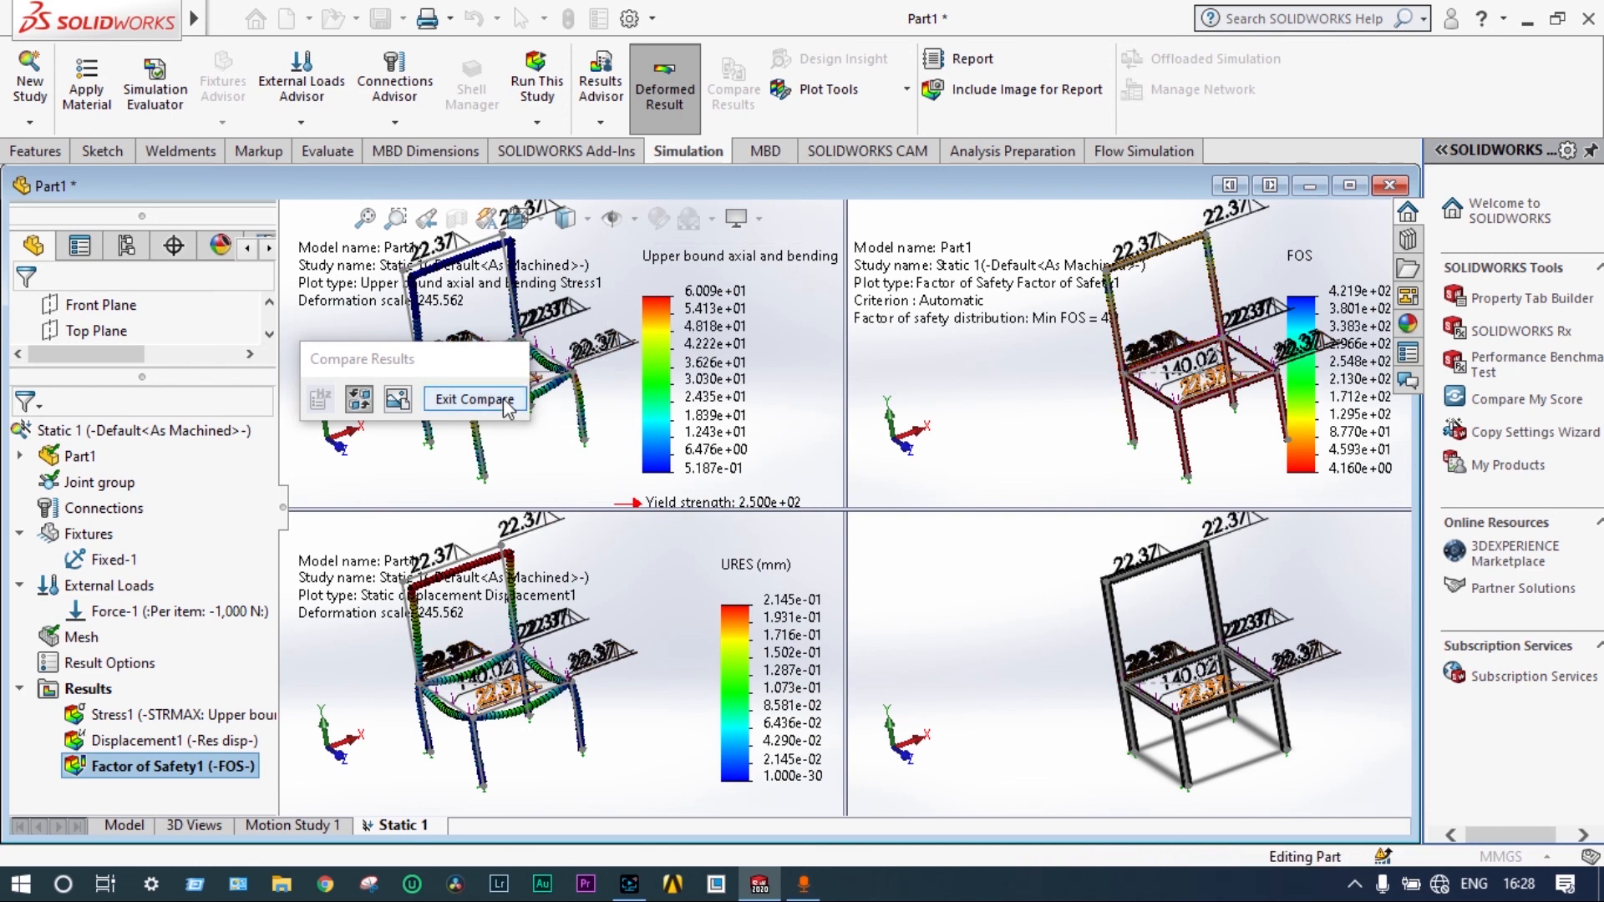
{"action": "left_click", "coordinate": [473, 397]}
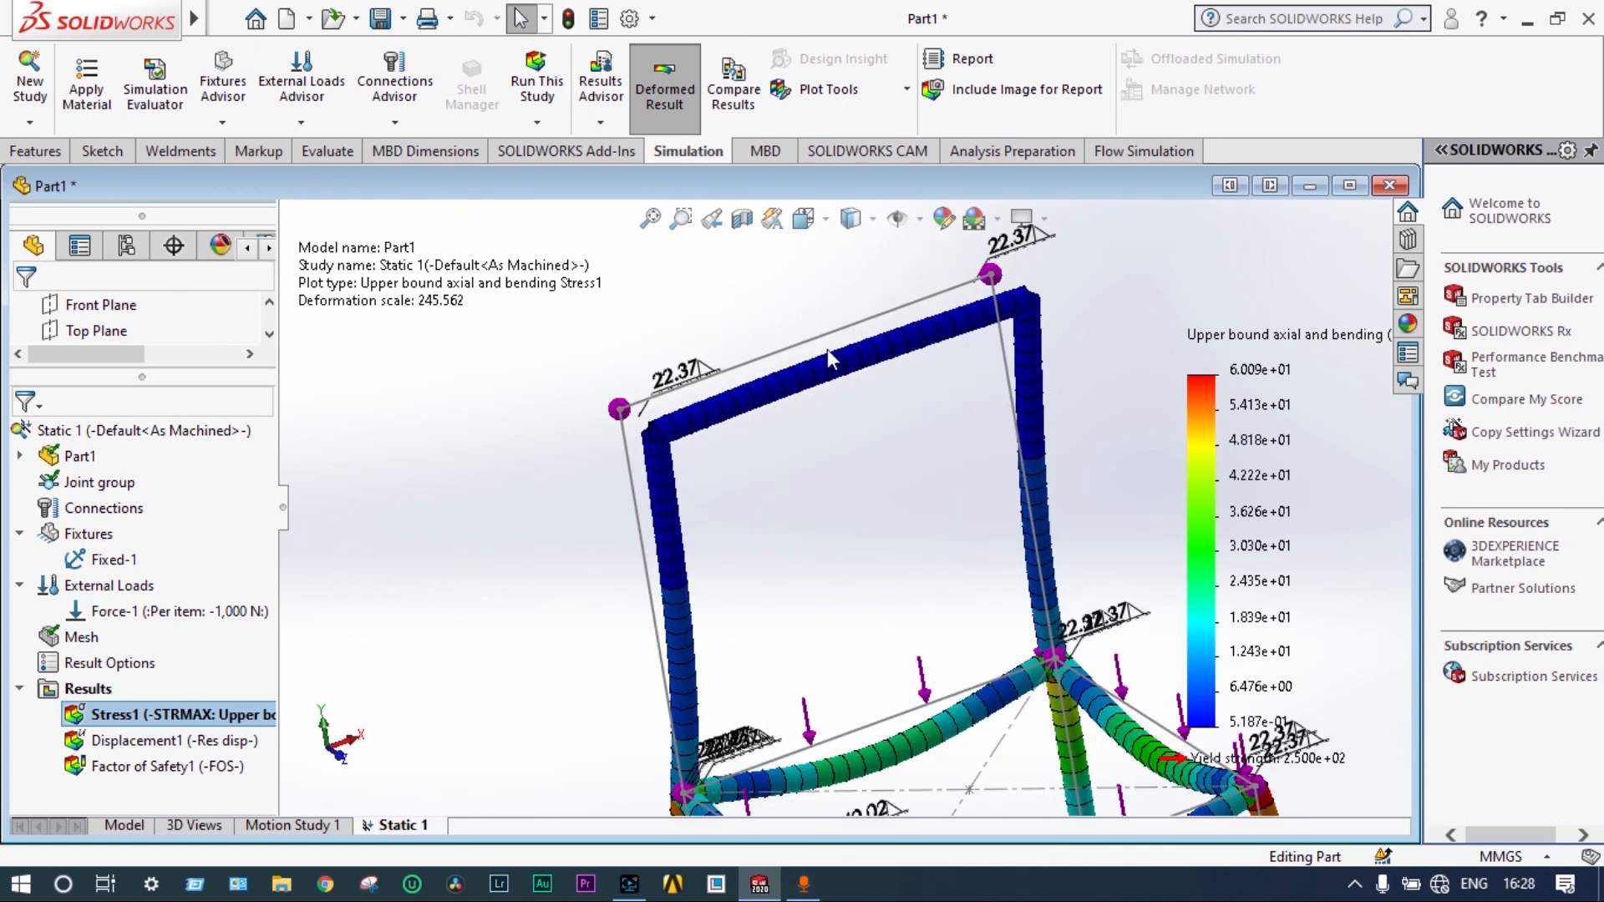
{"action": "mouse_move", "coordinate": [780, 394]}
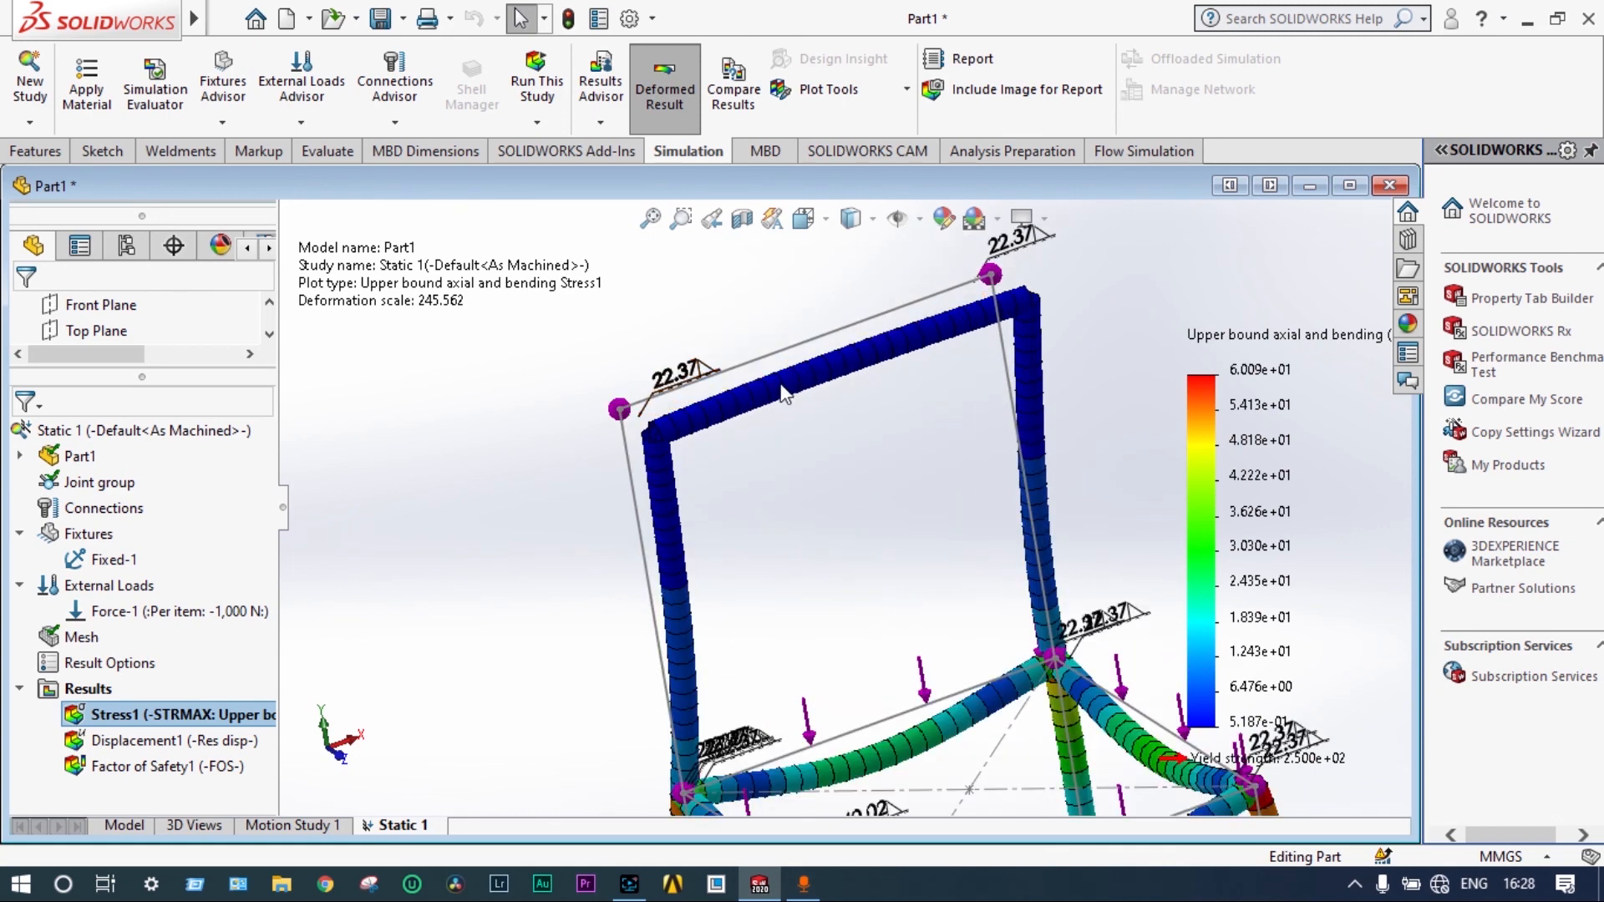
{"action": "mouse_move", "coordinate": [1002, 312]}
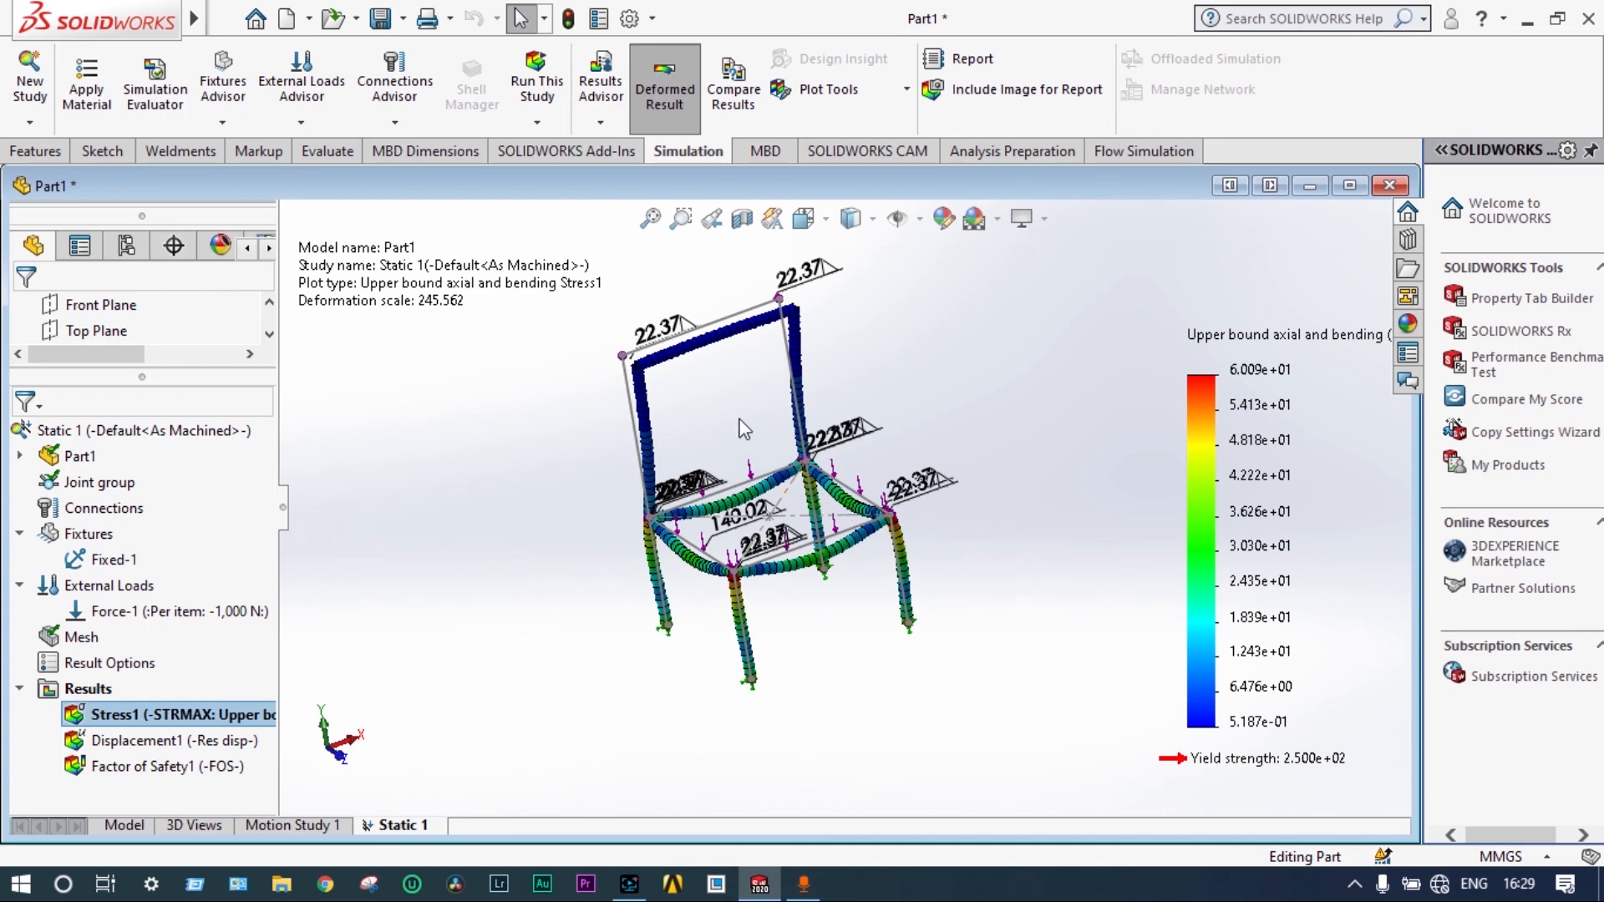
{"action": "mouse_move", "coordinate": [637, 379]}
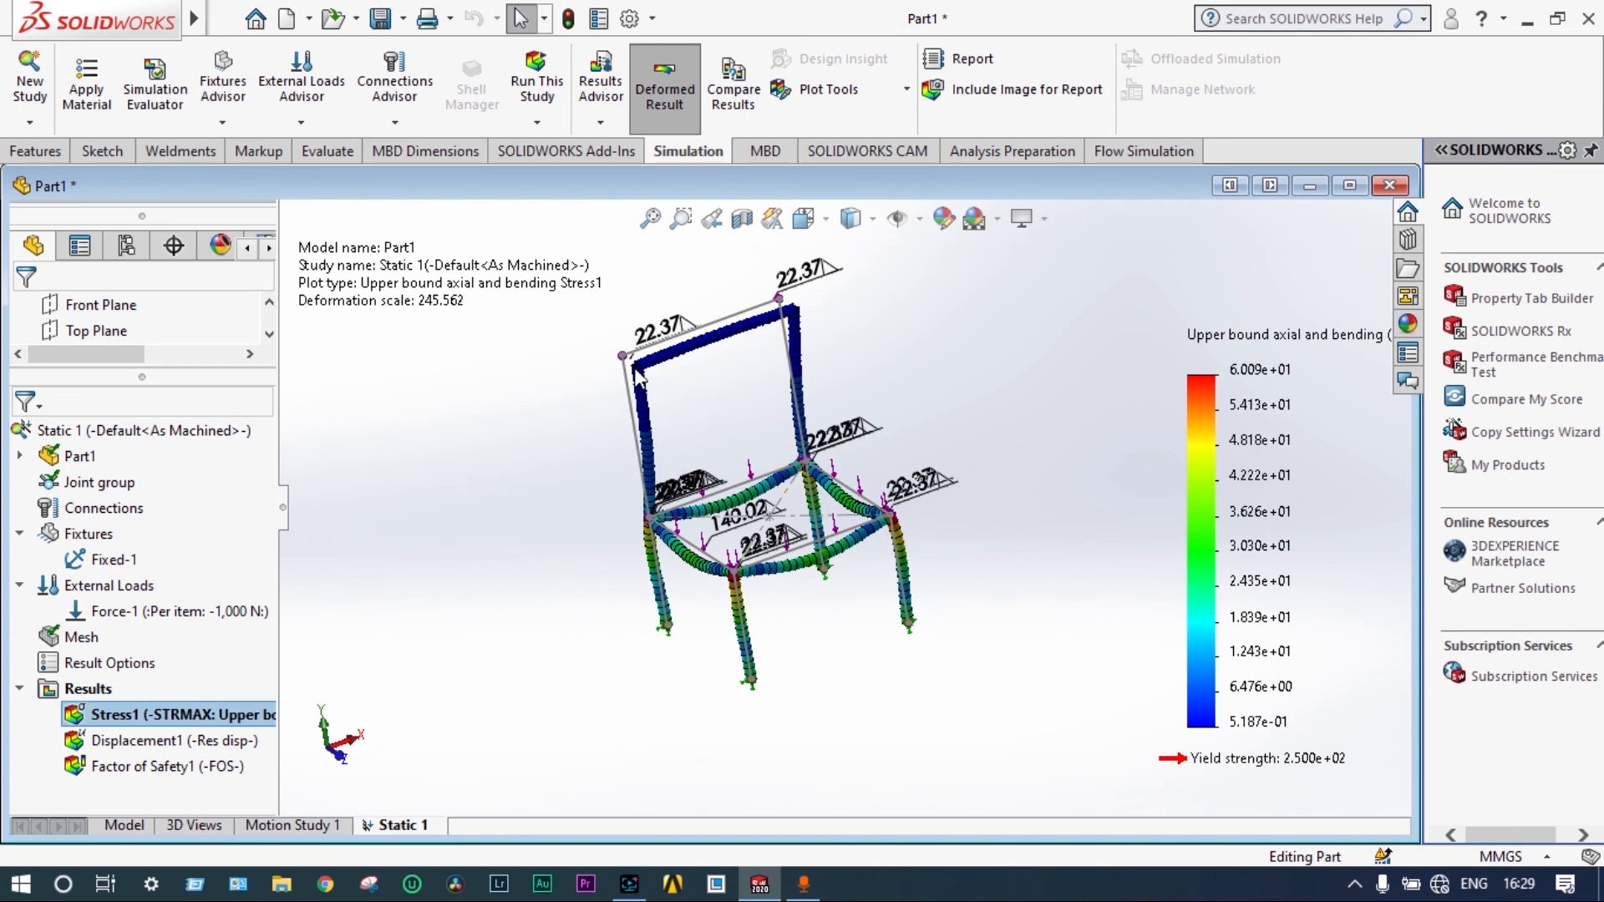